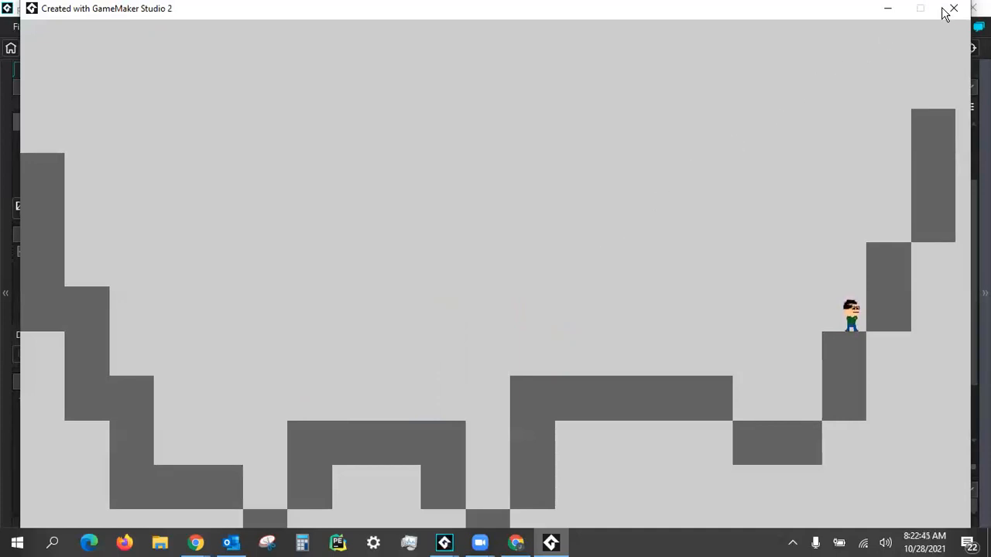
- Close the running test game and open spr_rifle in the sprite editor
left_click(953, 8)
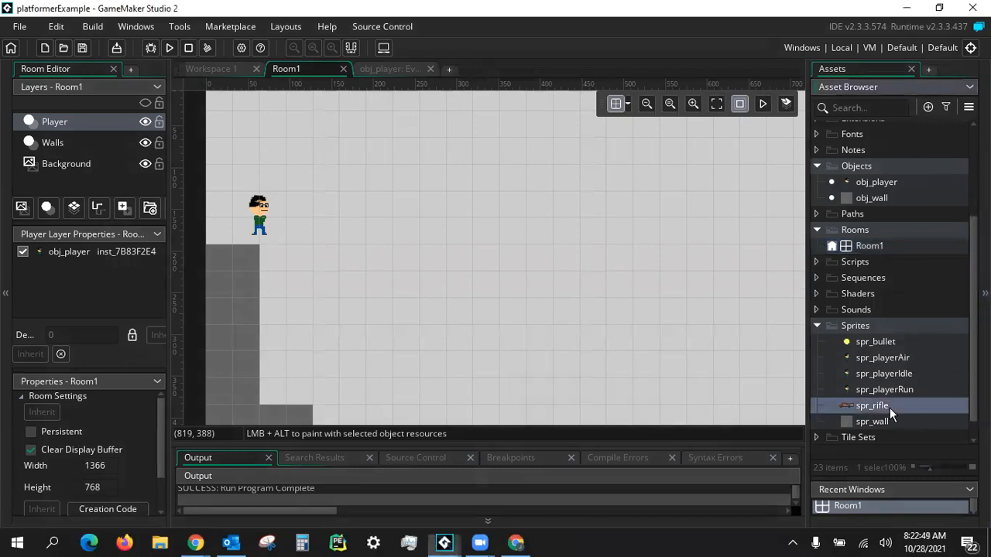
double_click(873, 405)
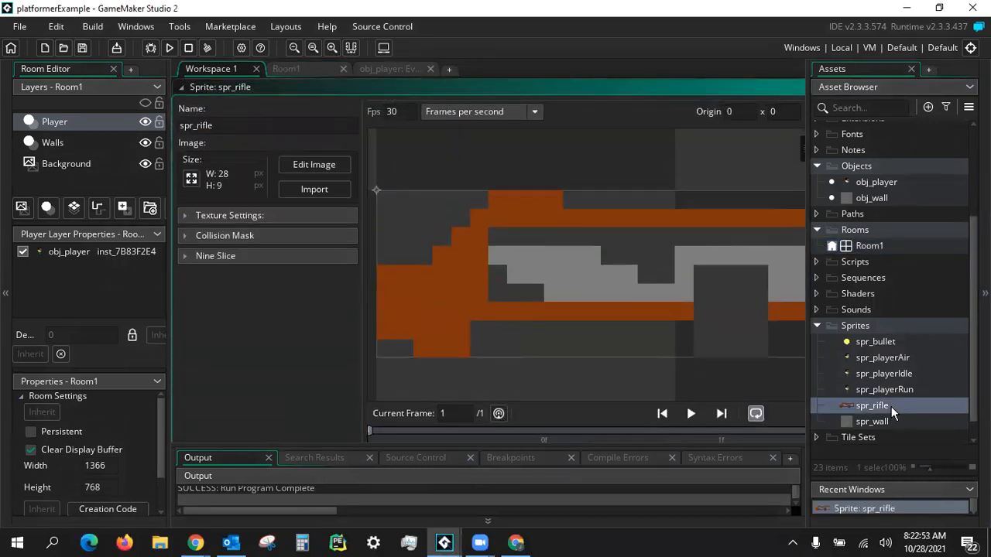
mouse_move(919, 343)
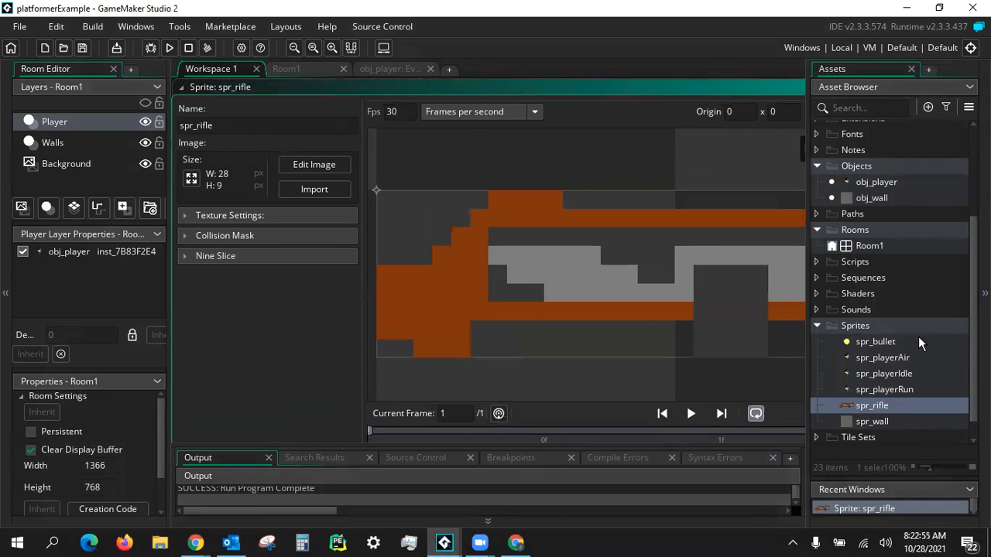
mouse_move(398, 192)
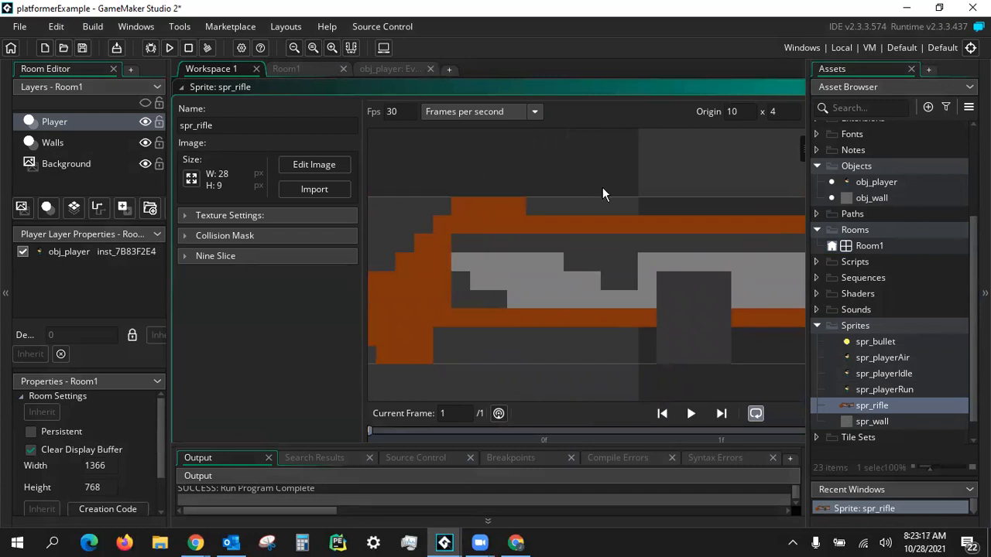
mouse_move(560, 219)
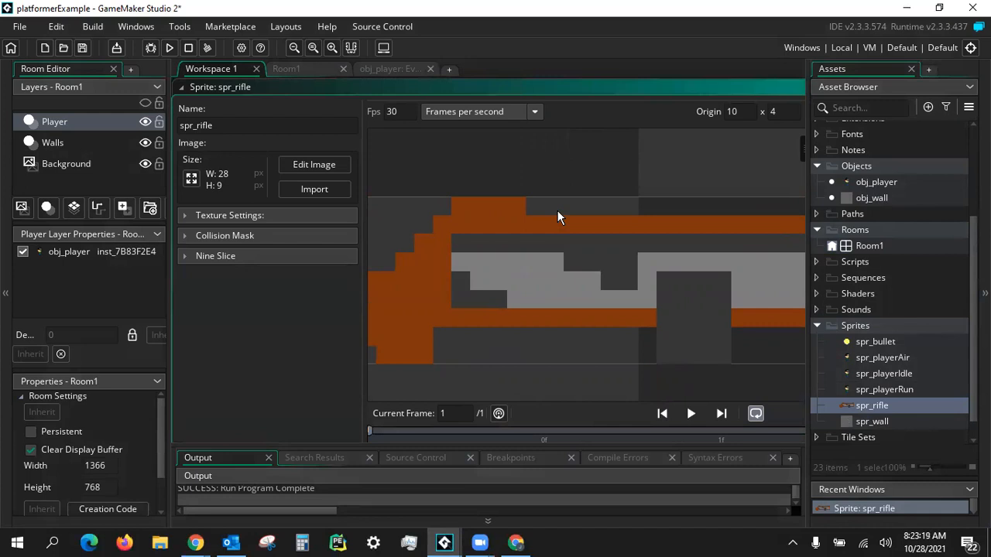
mouse_move(287, 178)
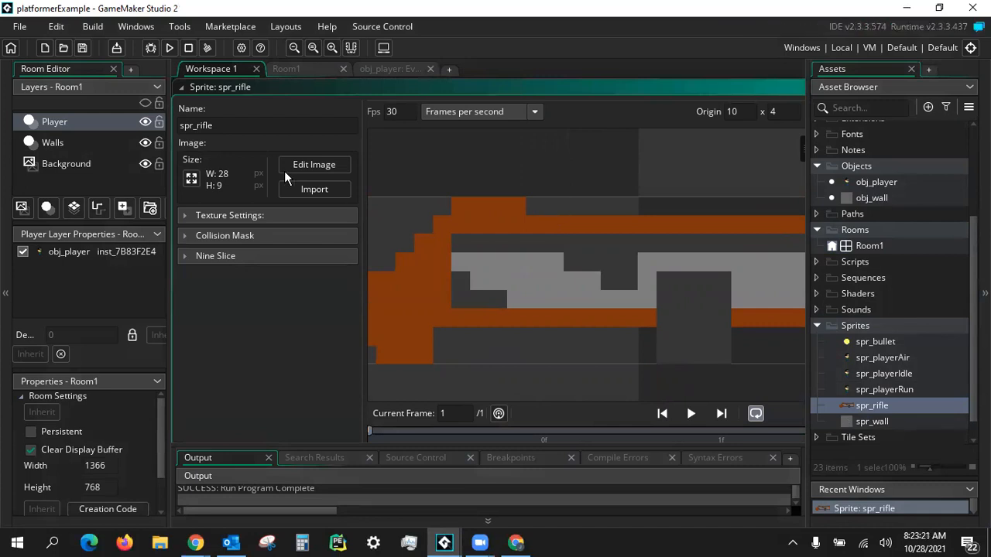
mouse_move(238, 143)
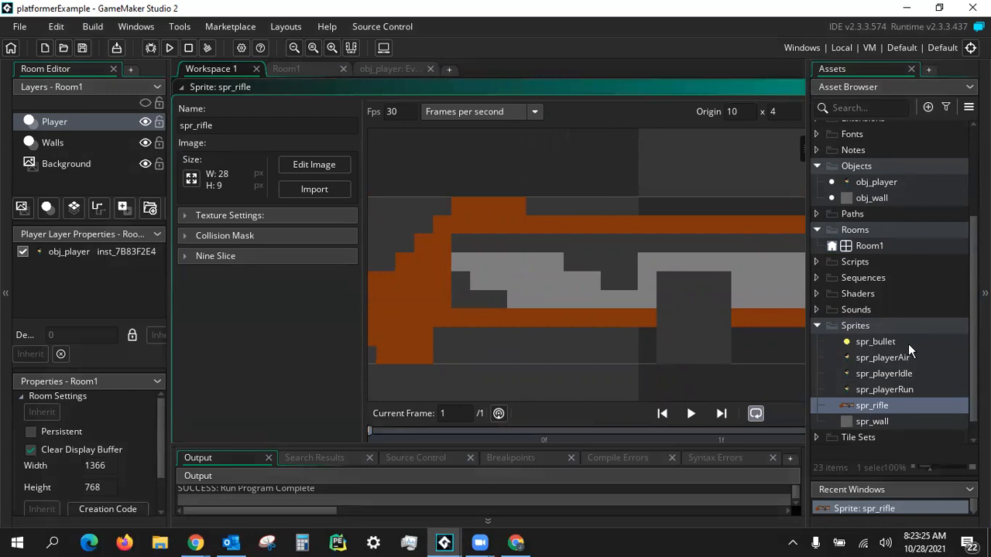
- Open spr_bullet and select its second, elongated frame to set the origin
left_click(875, 341)
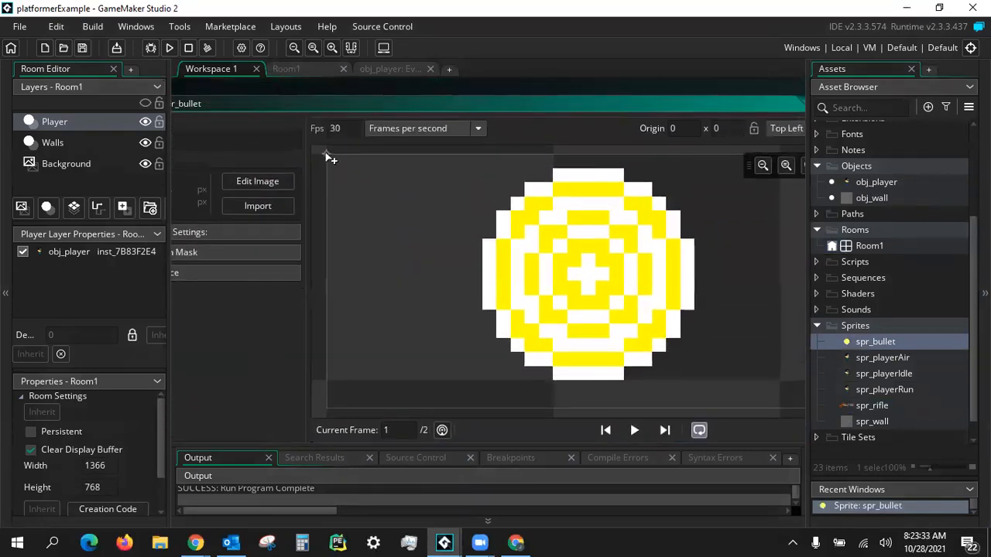
left_click(581, 281)
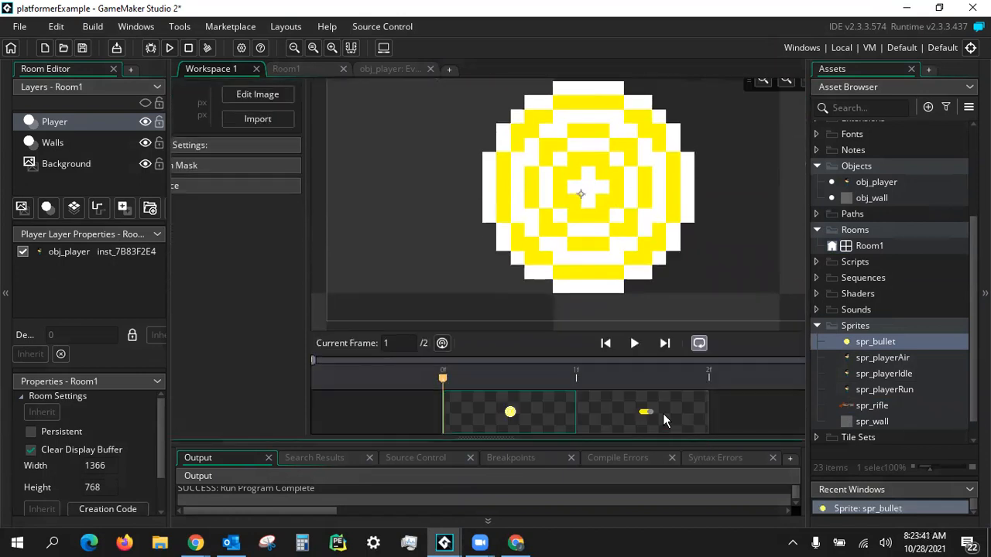
left_click(576, 378)
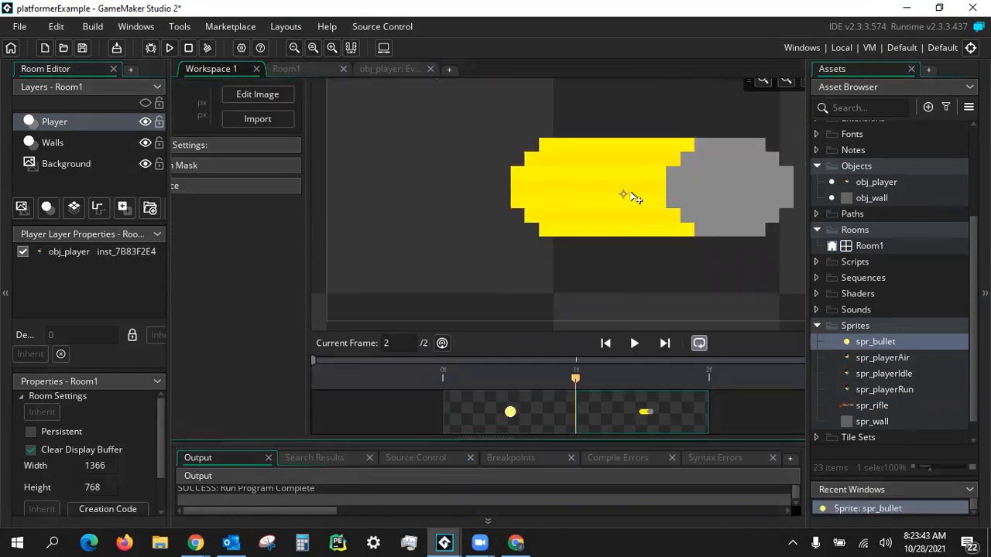
mouse_move(658, 196)
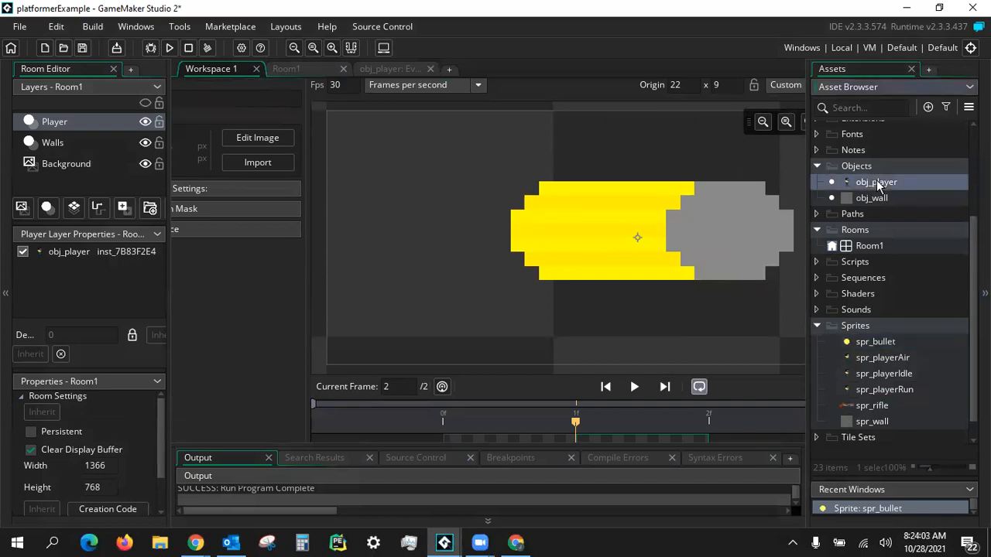
- In obj_player's Step event, add keyboard_check(ord("A")) to key_left and ord("D") to key_right
double_click(876, 181)
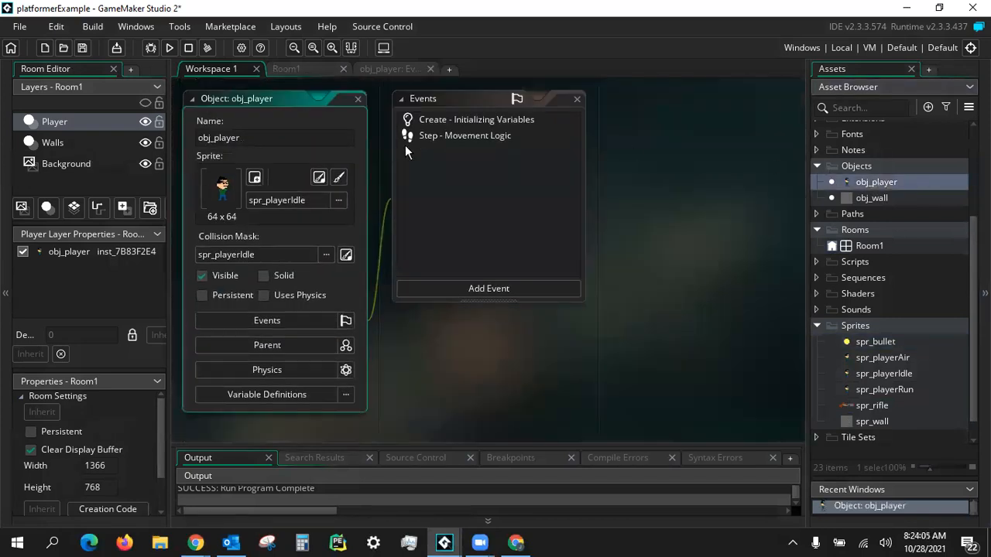
double_click(465, 135)
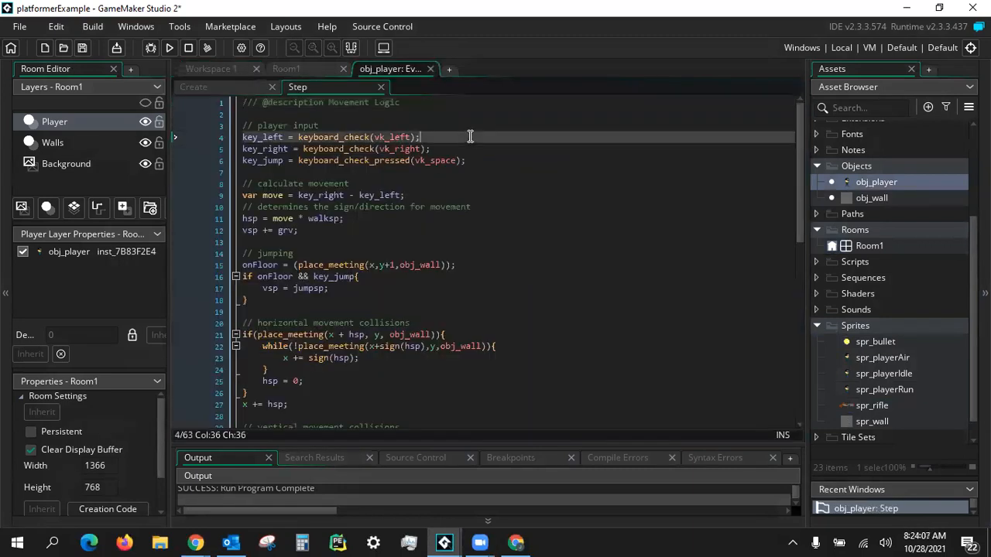
mouse_move(443, 132)
type(" || ")
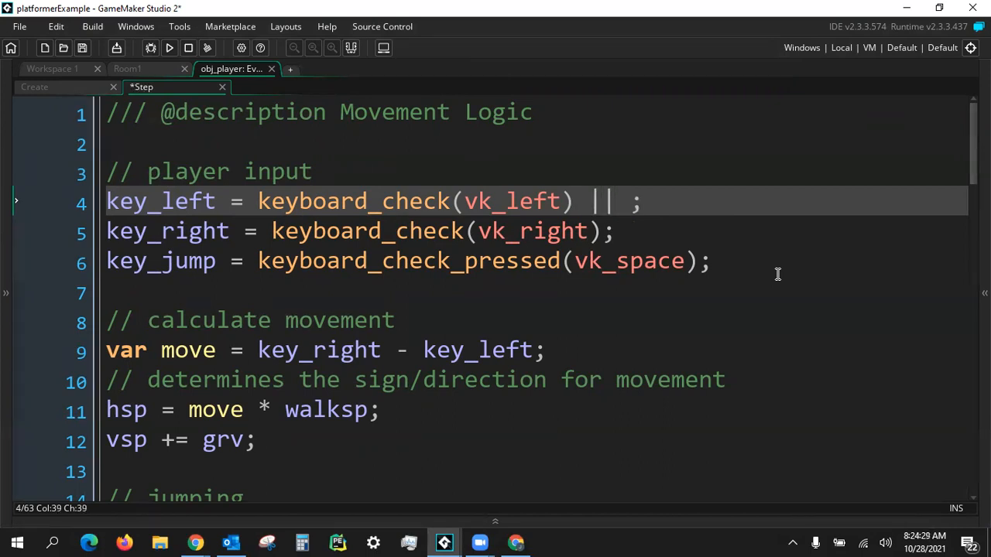
type("keyboard")
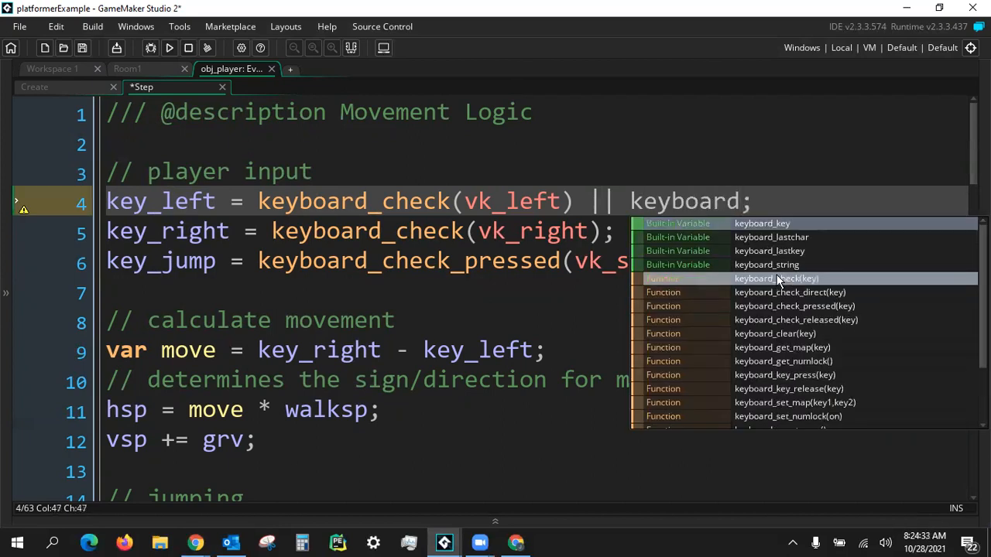
type("_check")
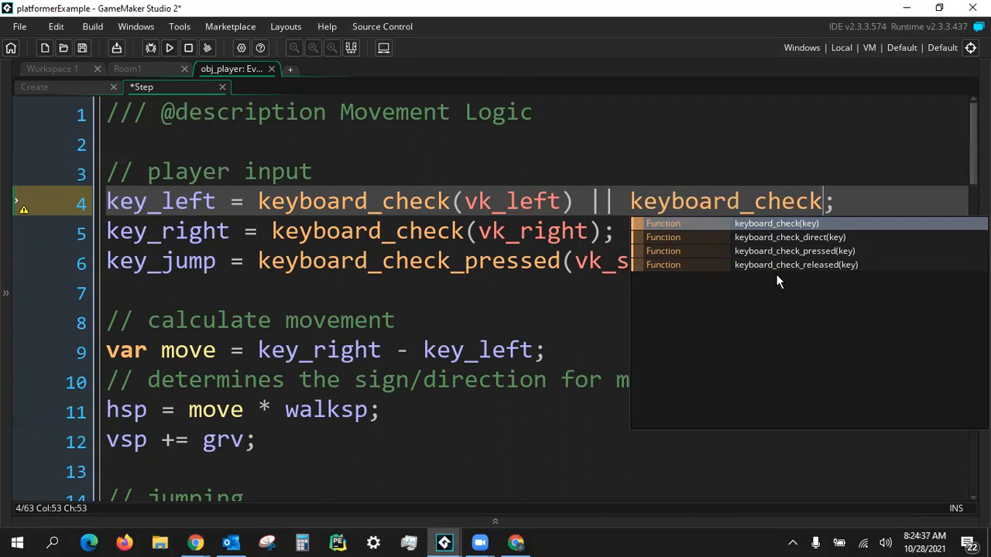
type("(ord")
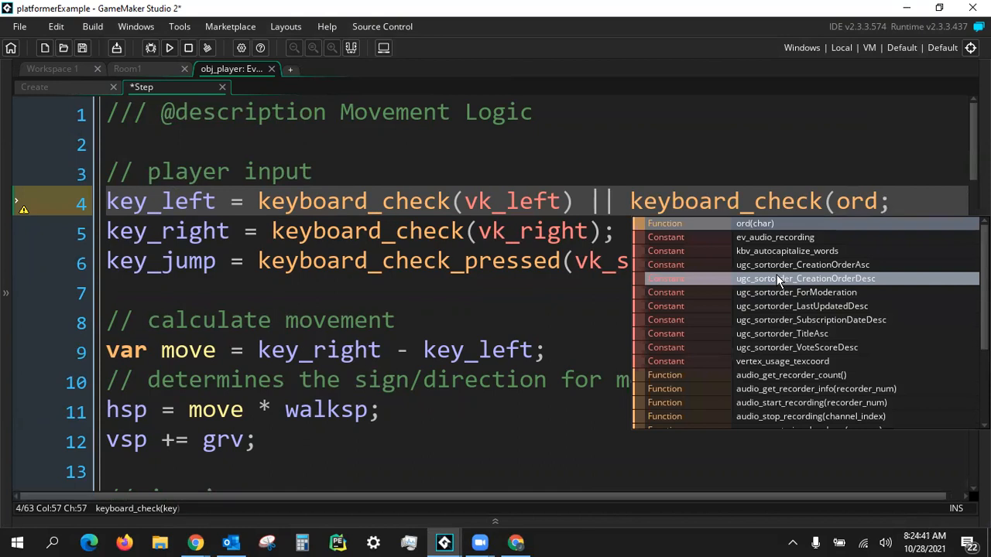
type("\"A\"))")
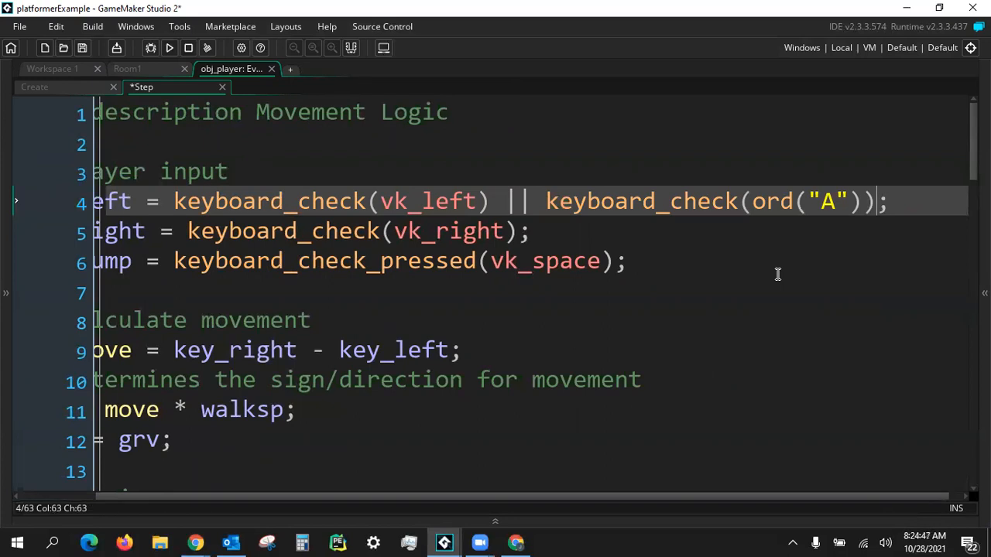
mouse_move(821, 183)
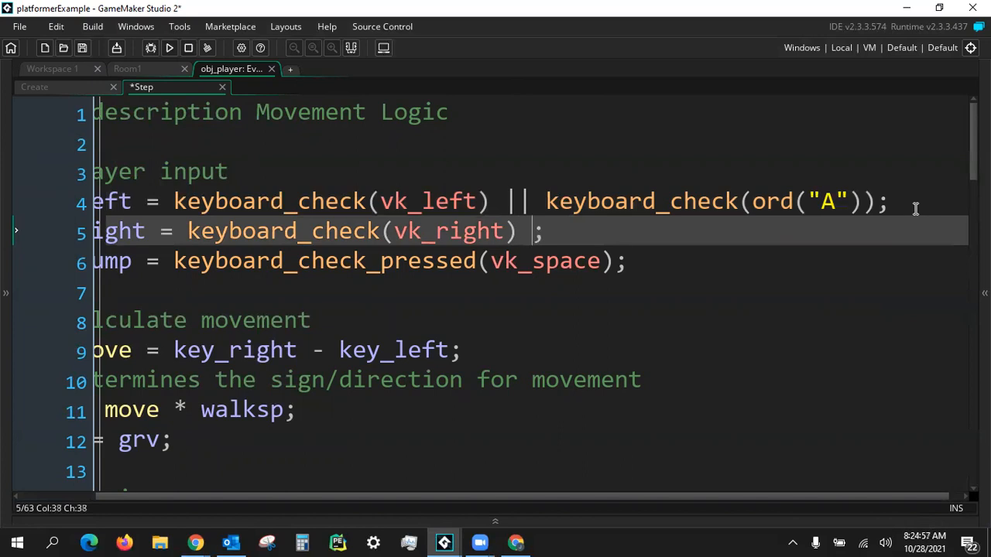
type("||")
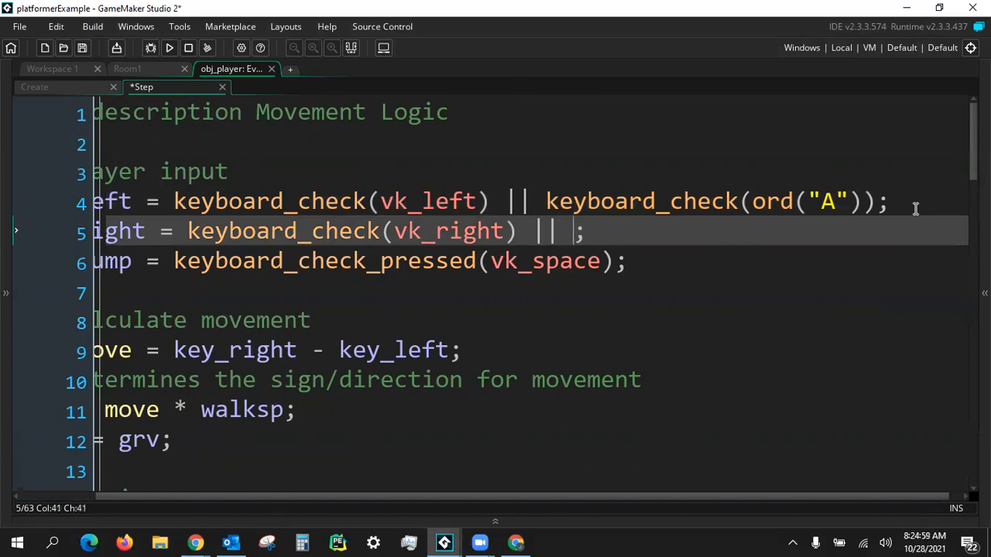
type("key_")
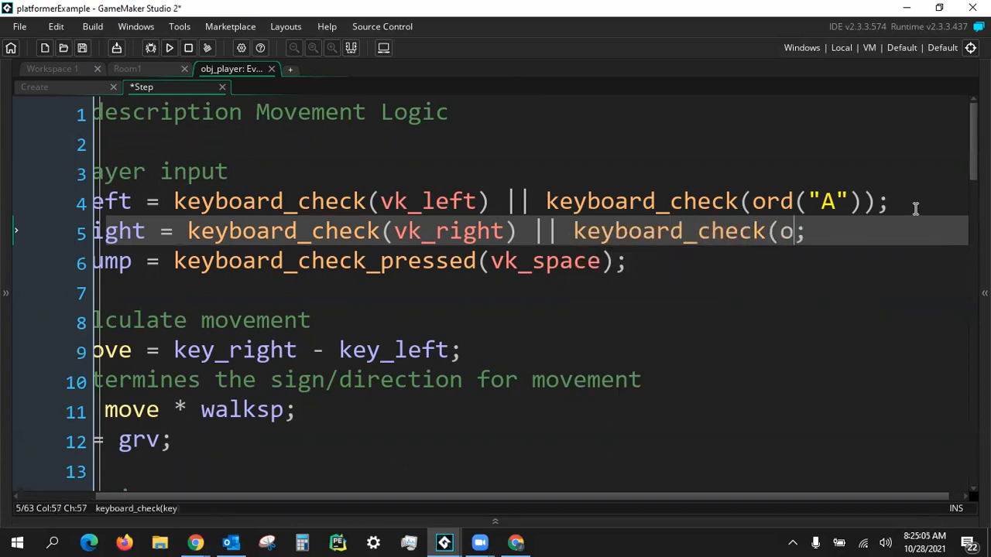
type("rd(\"D\"))")
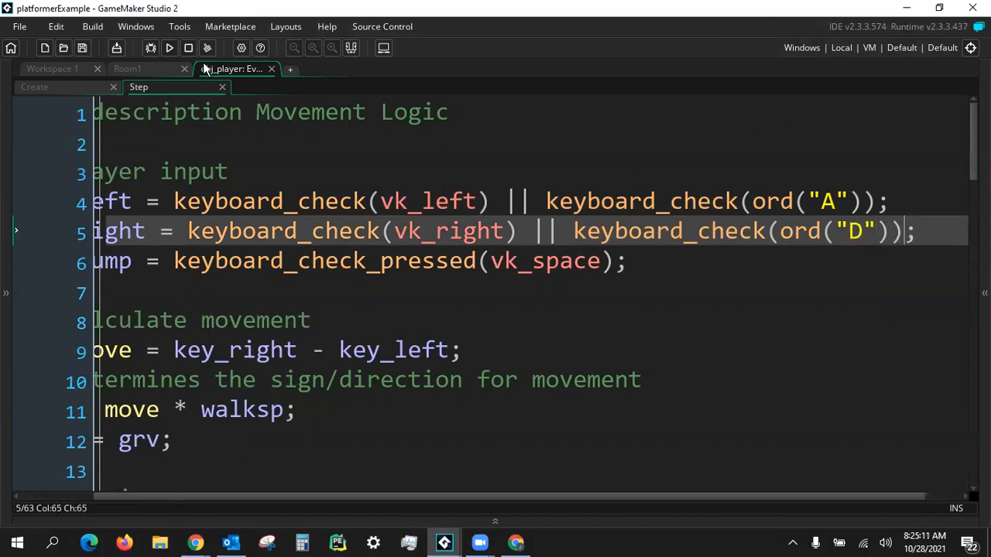
- Return to Workspace 1 showing obj_player's properties and event list
left_click(168, 47)
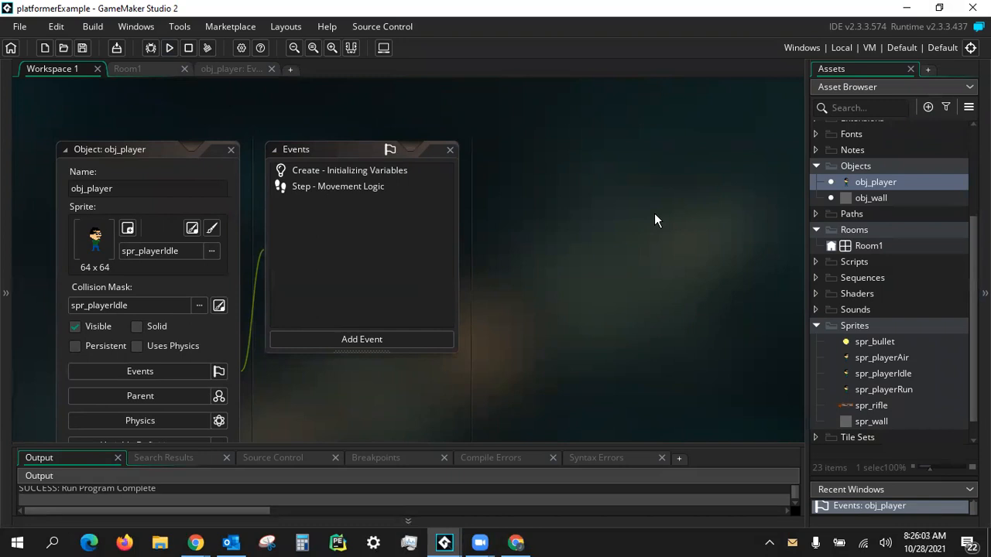
- Create a new object in the Objects group and name it obj_rifle
right_click(855, 166)
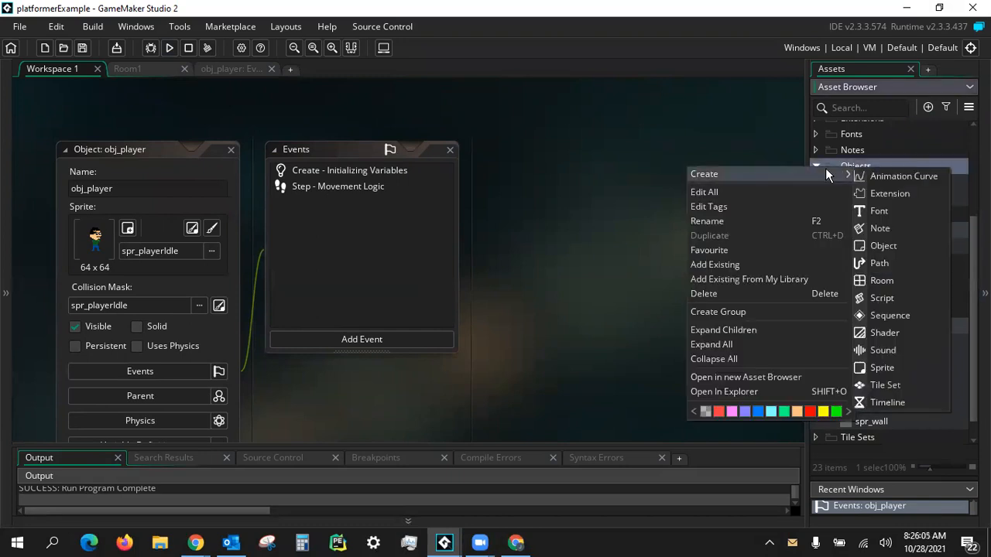
mouse_move(884, 333)
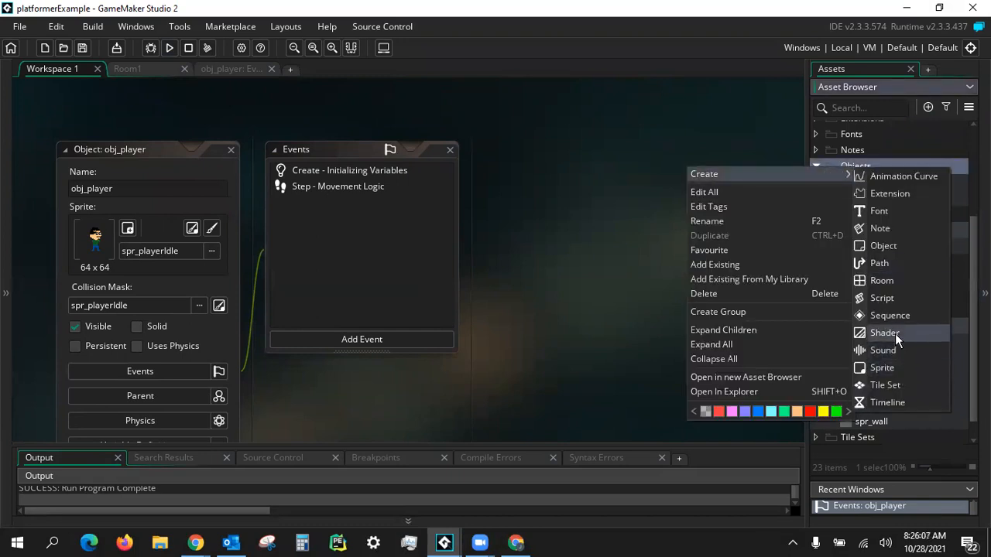
left_click(883, 245)
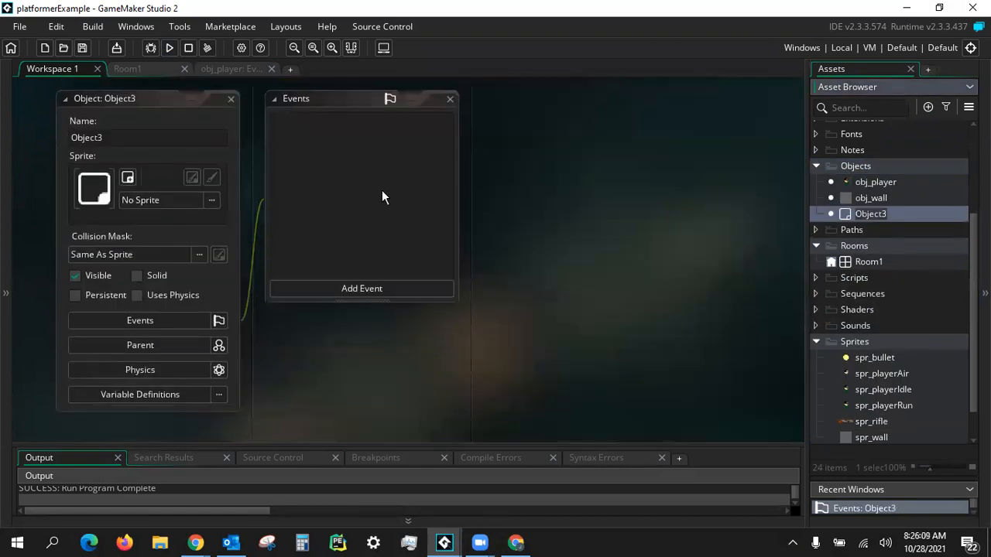
left_click(139, 137)
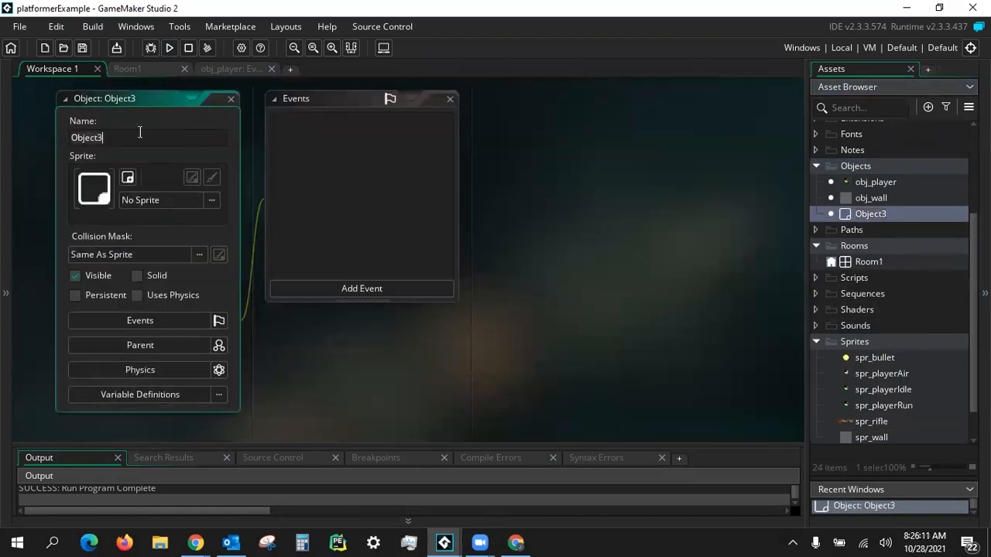
type("obj_rifle")
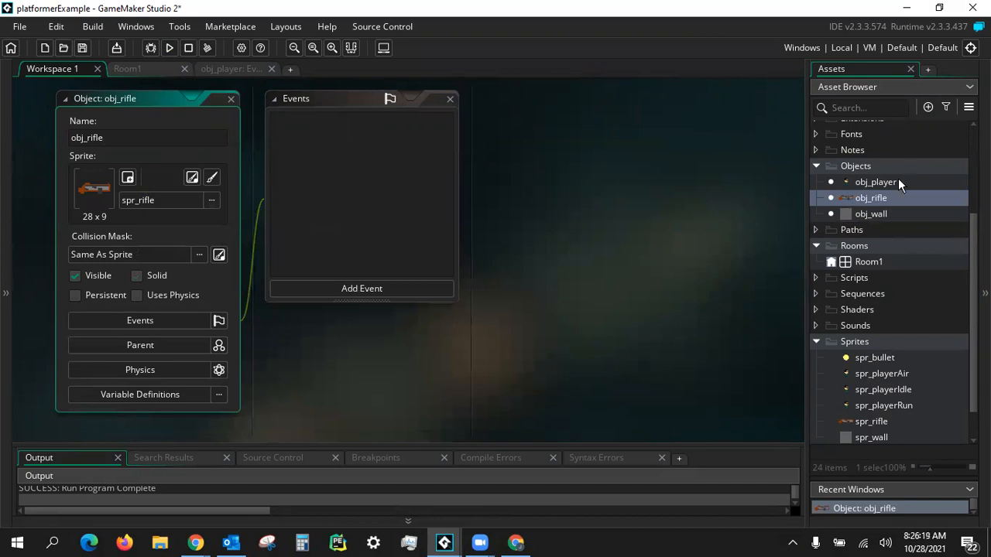
- Create another object named obj_bullet and assign it the spr_bullet sprite
right_click(855, 166)
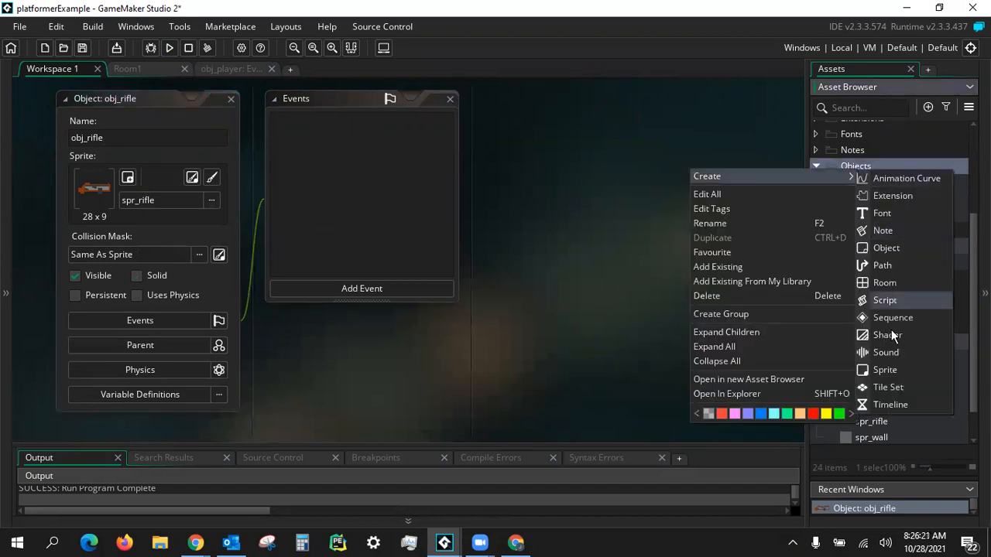
mouse_move(887, 248)
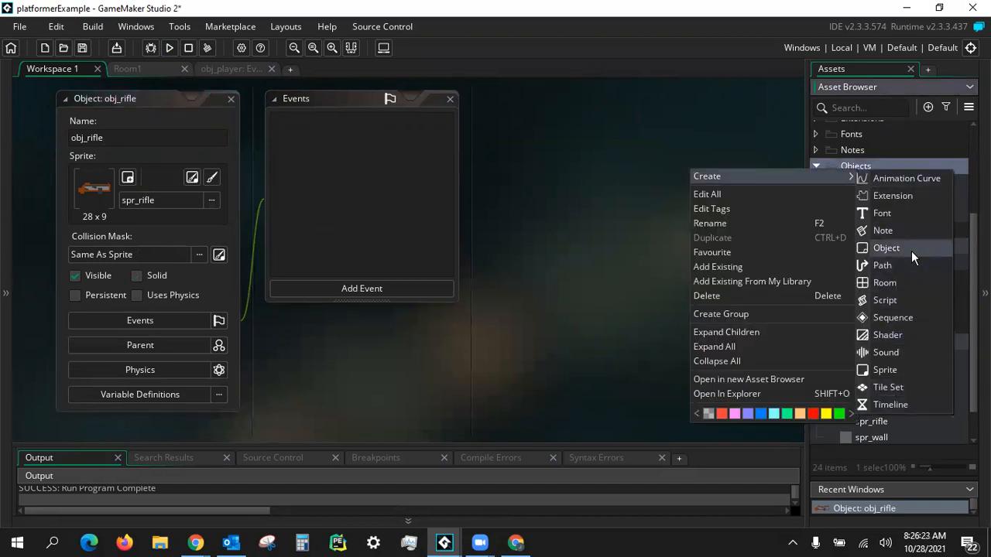
left_click(886, 248)
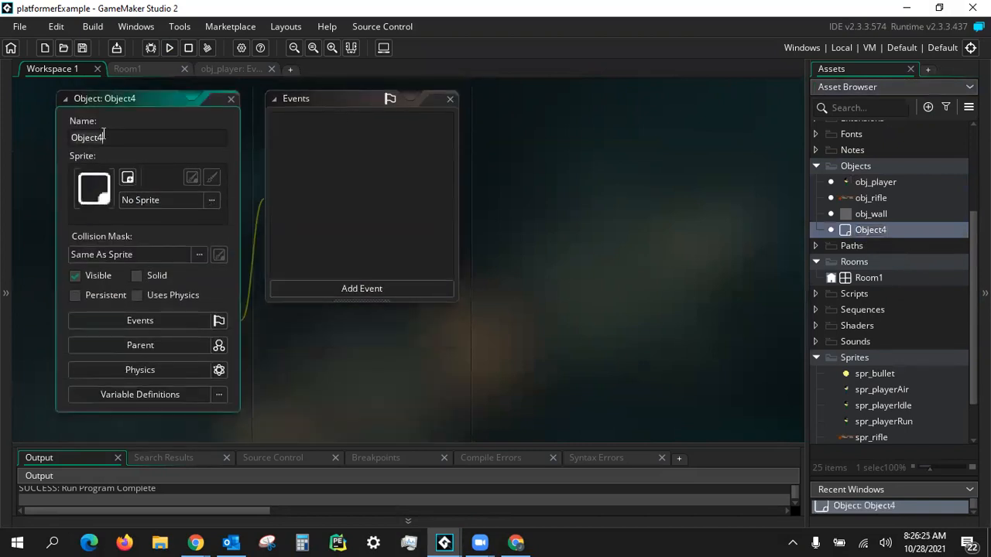
type("obj_bull")
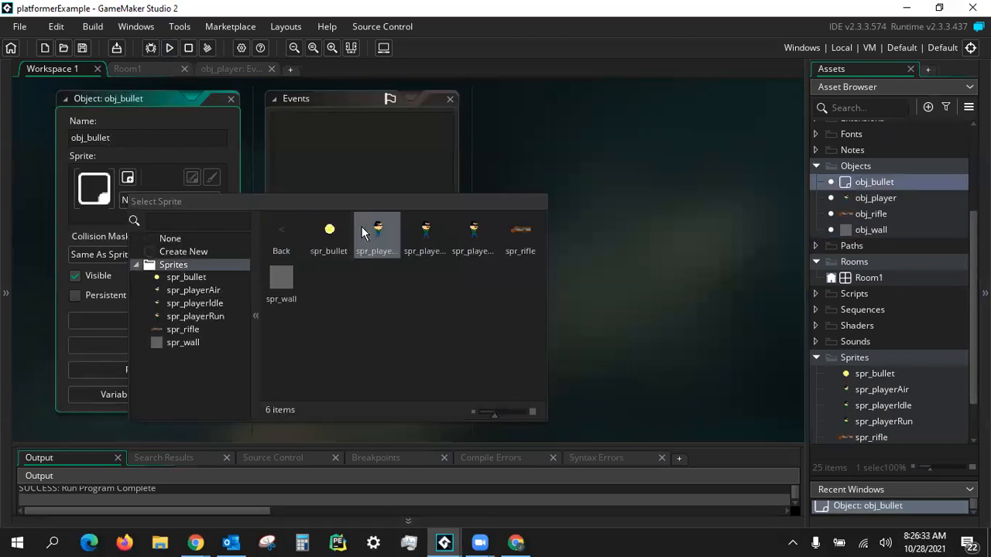
left_click(328, 232)
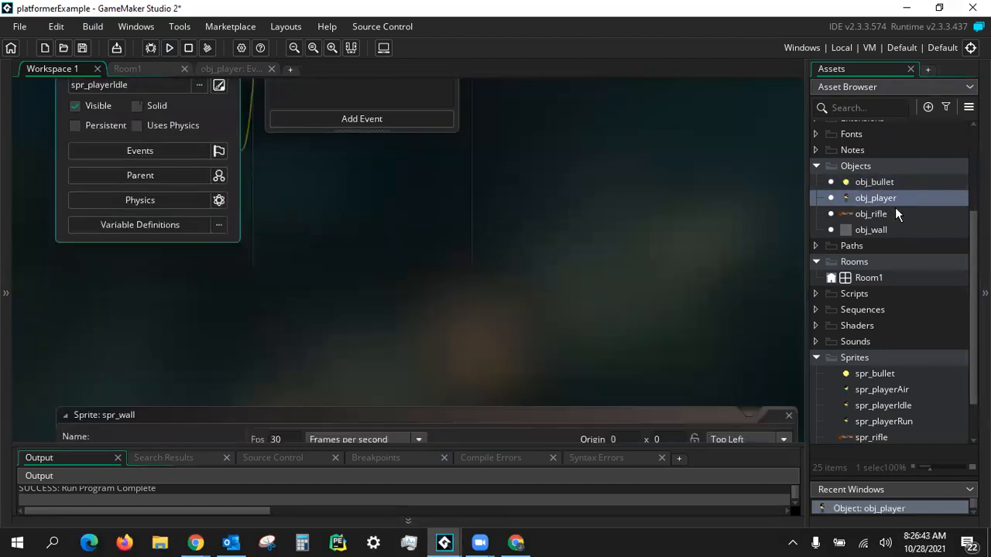
- Add a Create event to obj_rifle described as Variables
double_click(871, 214)
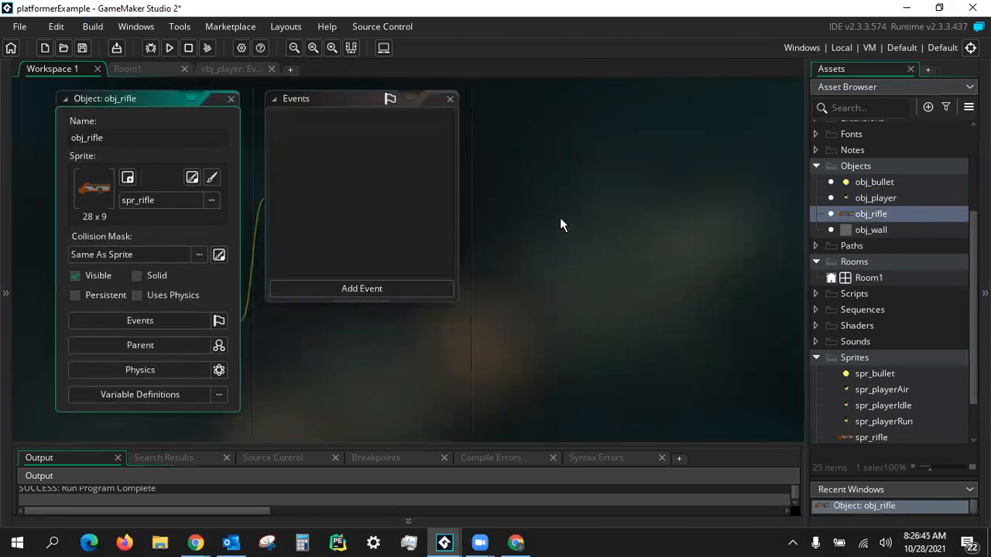
mouse_move(368, 380)
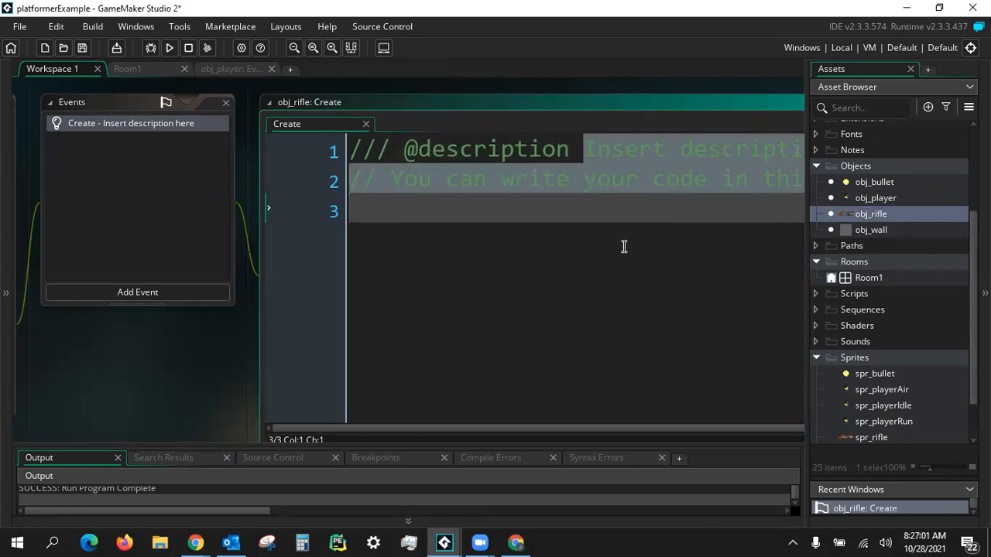
type("firing")
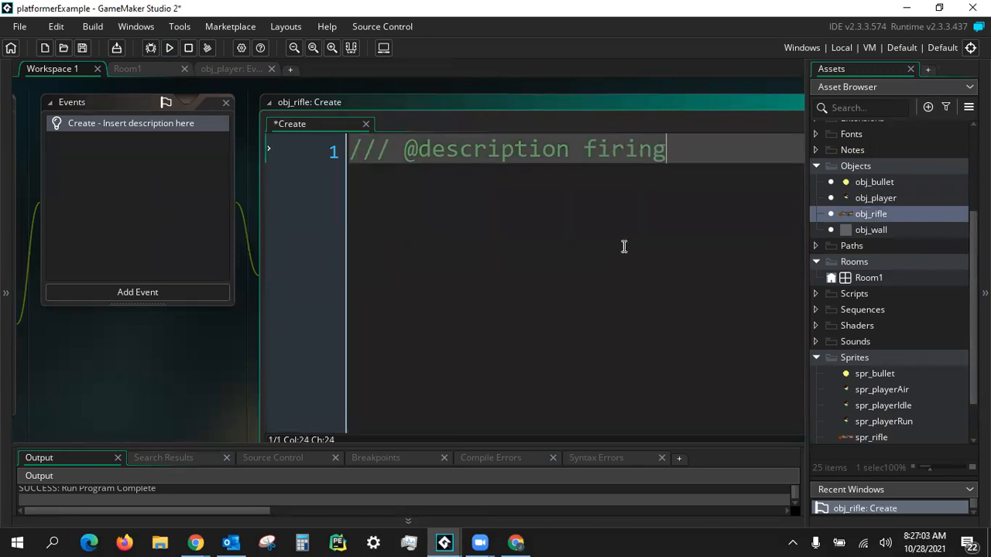
type("Variabl")
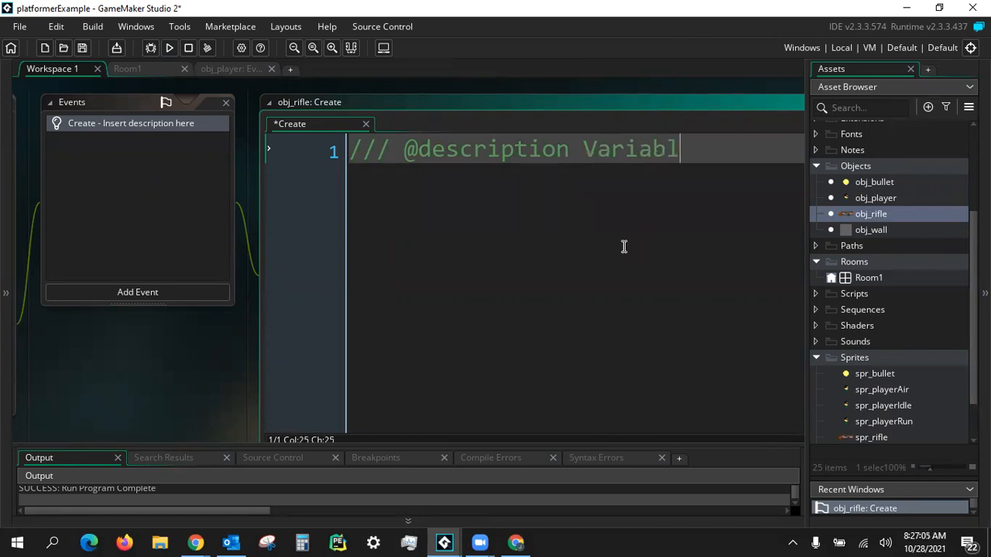
type("es")
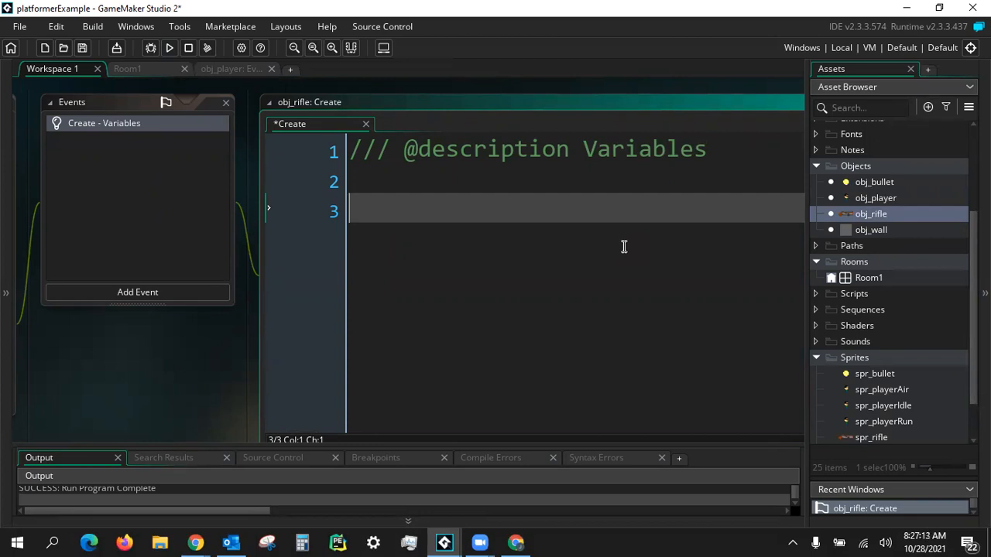
- Write firingDelay = 0; and recoil = 0; in the Create event
type("firin")
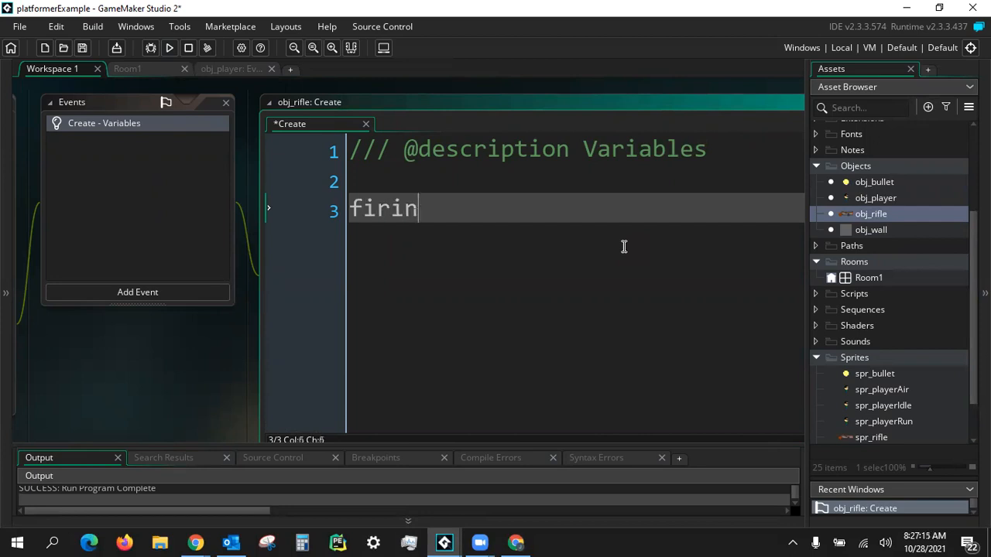
type("gDelay =")
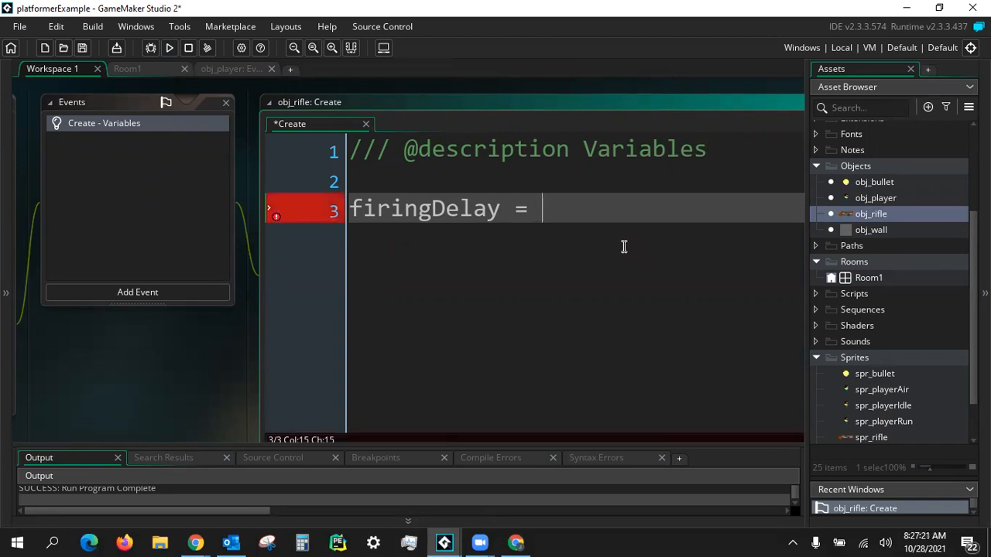
type("0;")
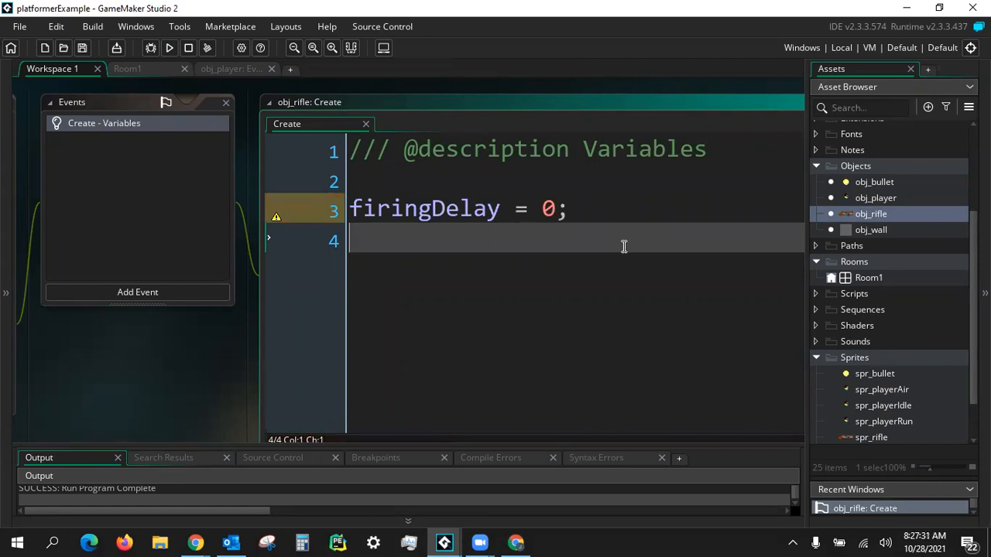
type("recoil")
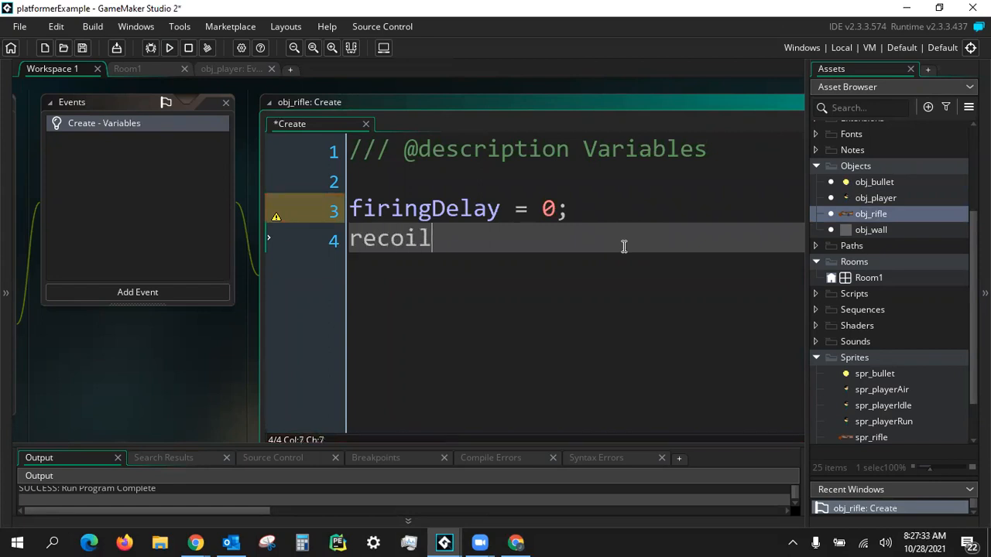
type("= 0;")
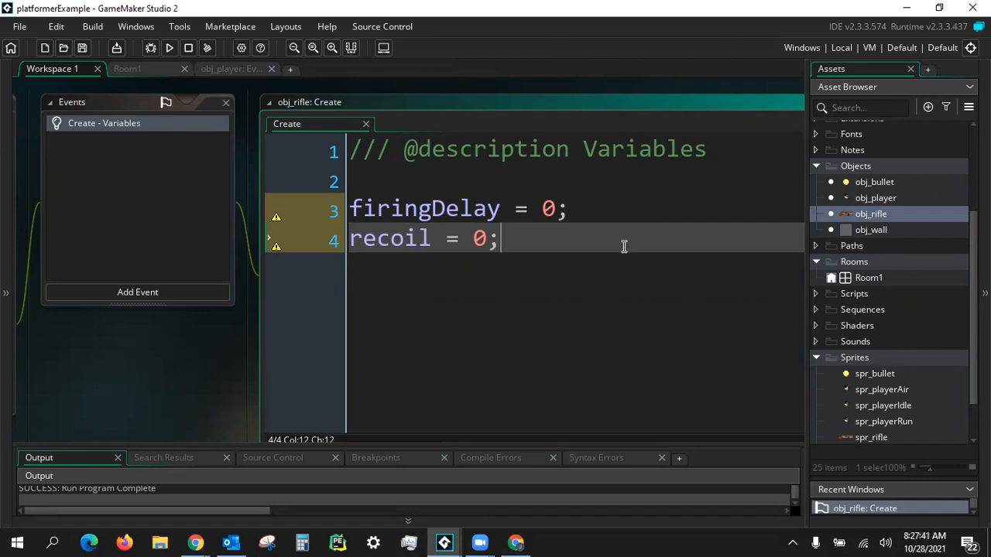
mouse_move(212, 210)
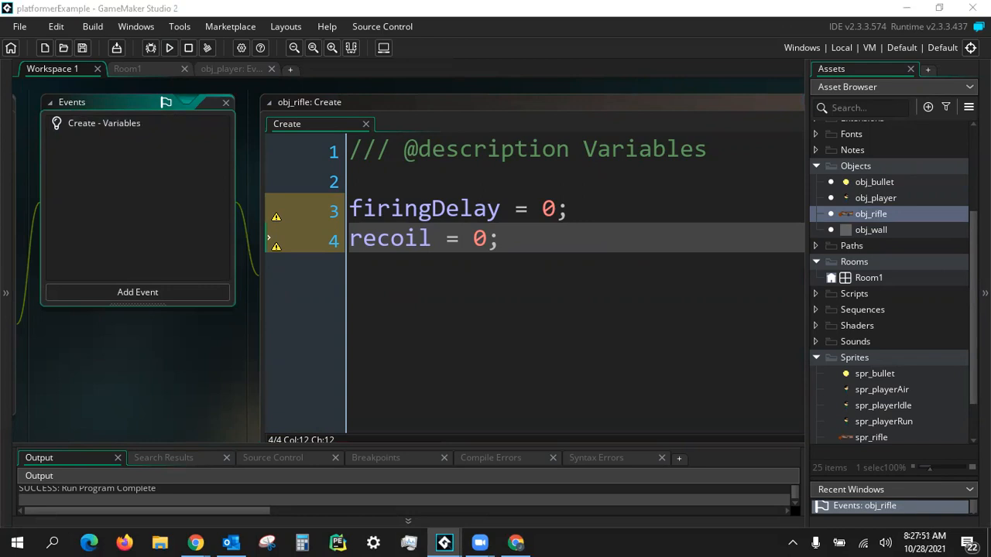
mouse_move(126, 262)
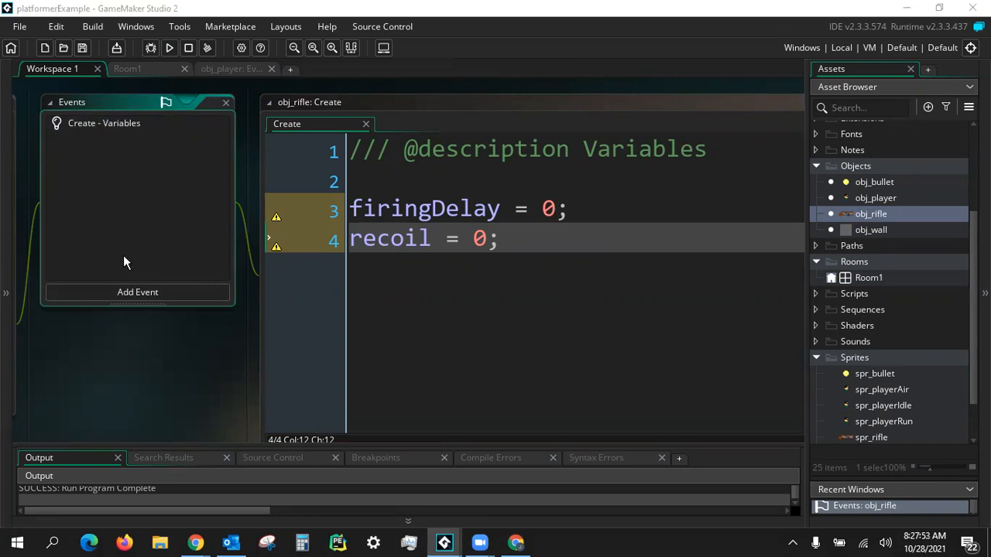
- Add a Begin Step event to obj_rifle with description 'Rifle Animation/Firing'
left_click(137, 292)
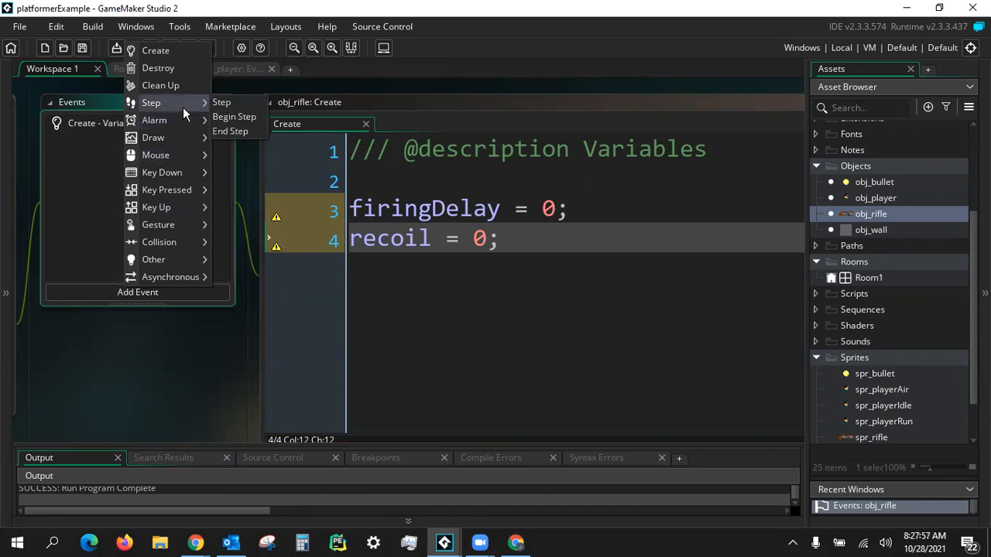
mouse_move(222, 101)
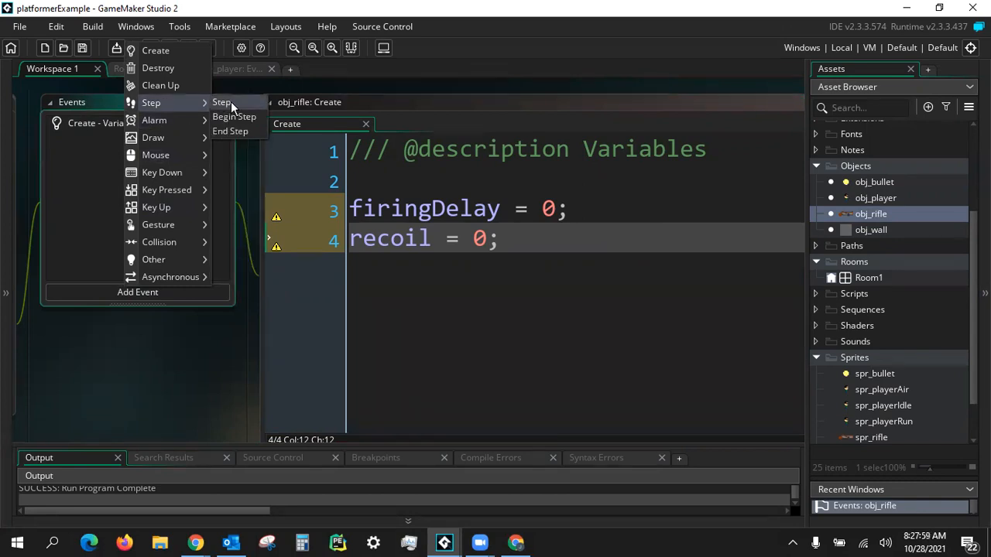
mouse_move(234, 116)
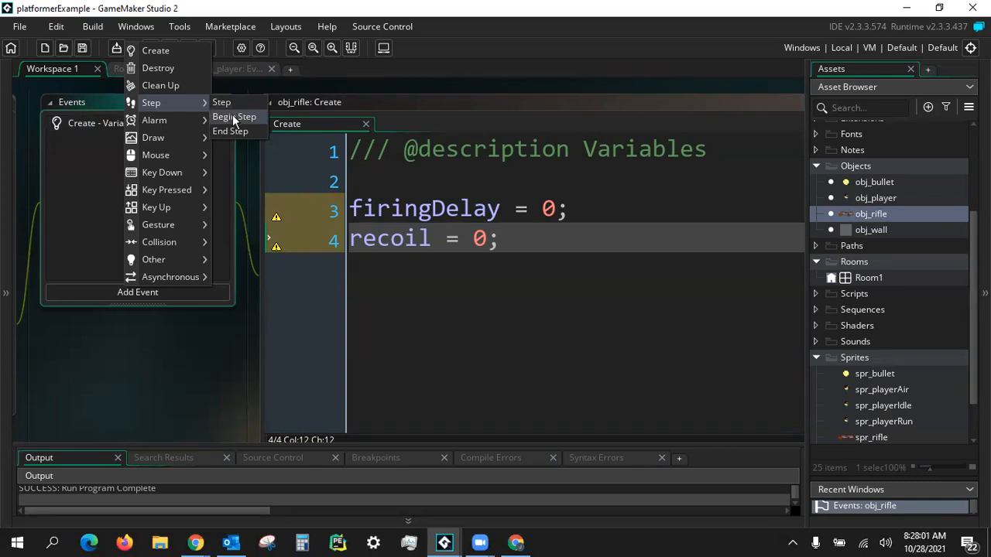
left_click(235, 116)
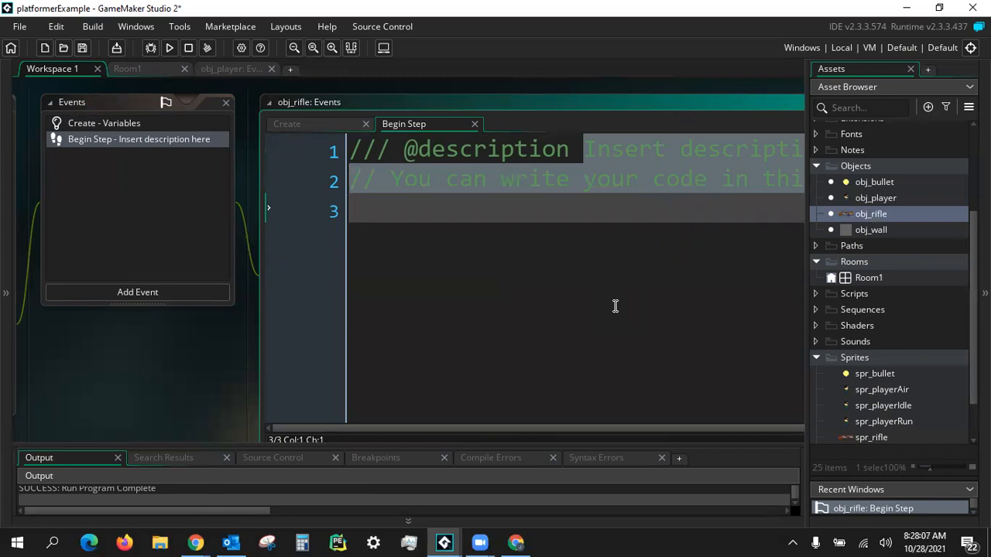
type("Rifle Animation/Firing")
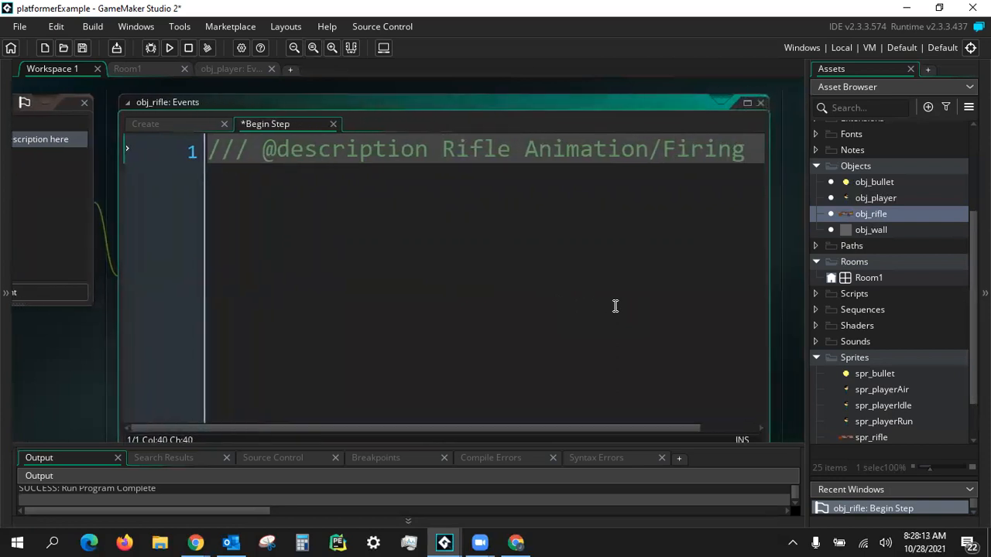
key("Enter")
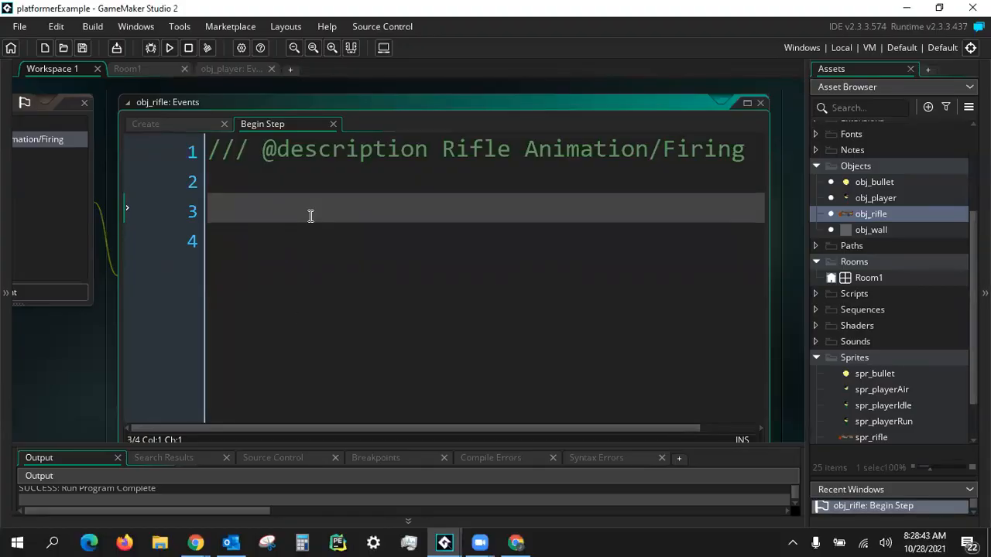
- Write x = obj_player.x and y = obj_player.y in the Begin Step code
type("x =")
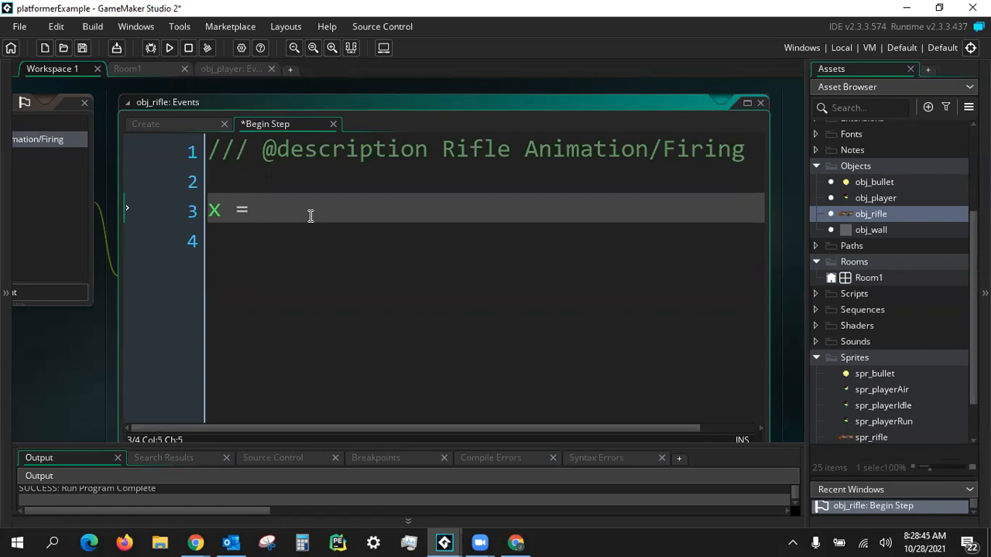
type("obj")
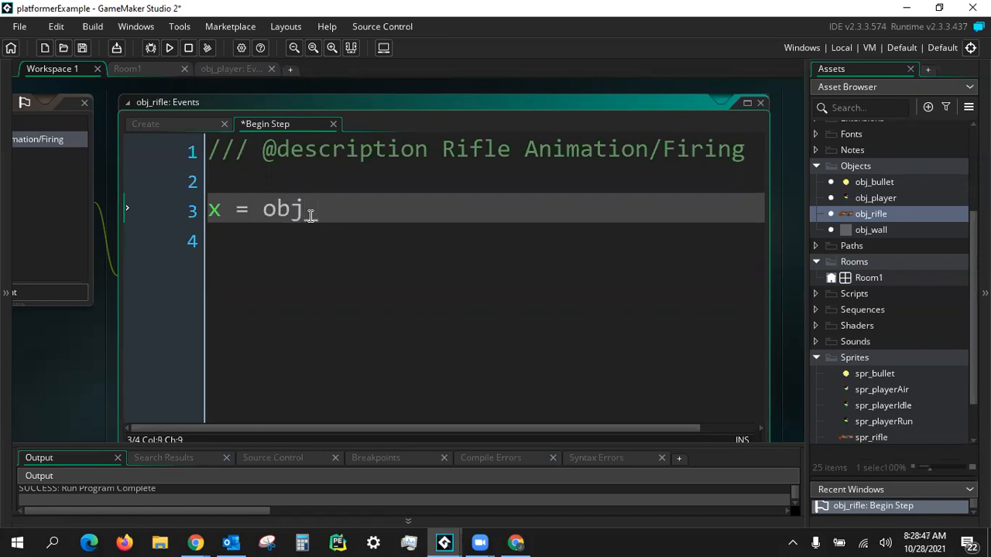
type("_player")
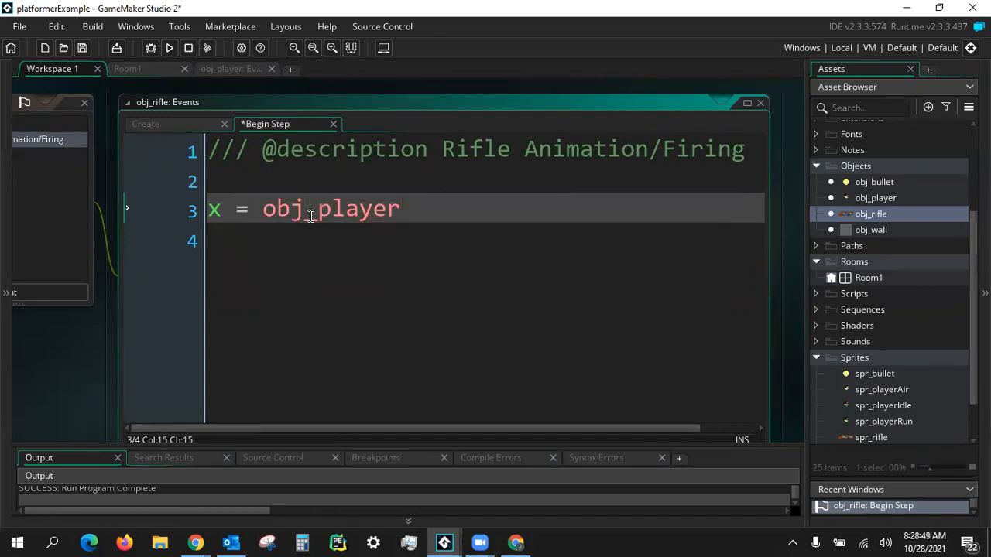
type(".x")
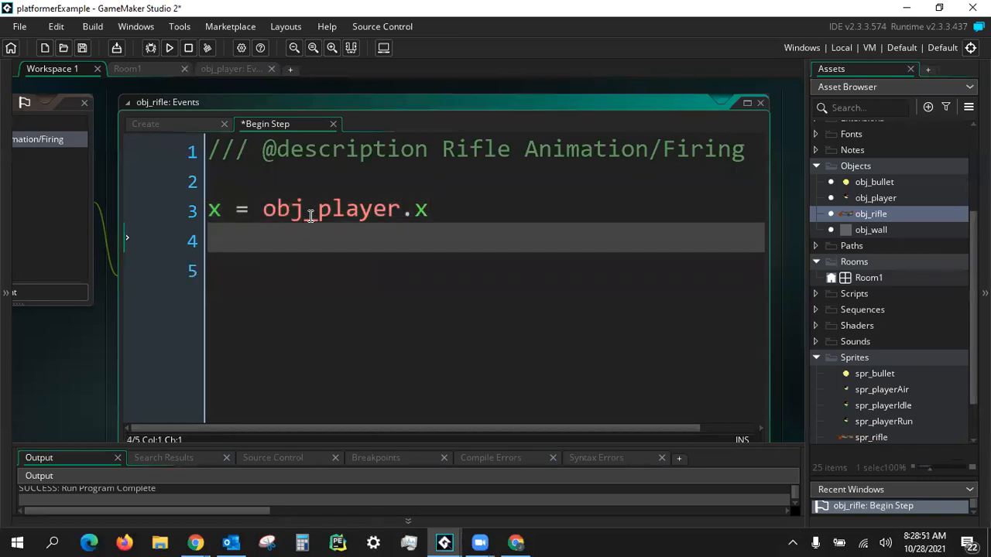
type("y =")
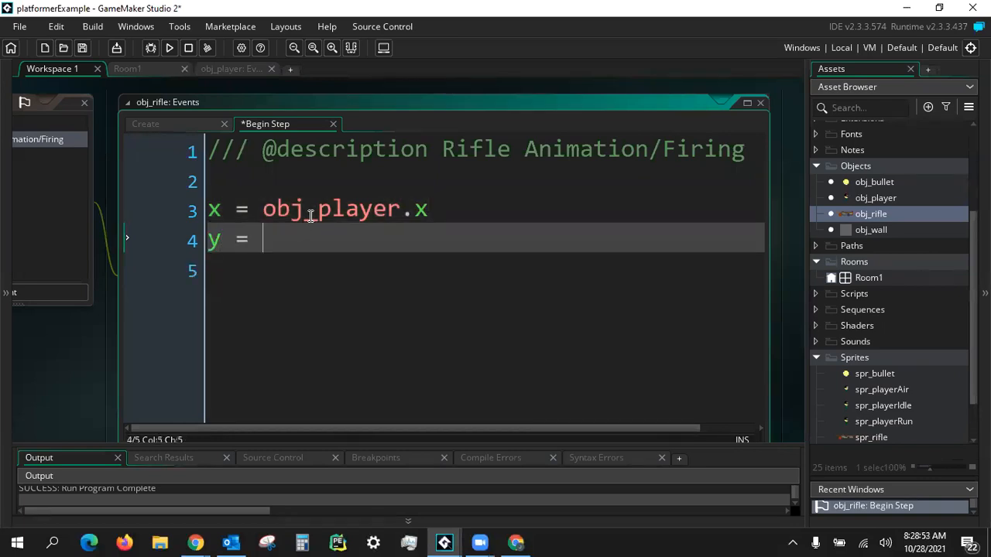
type("obj_player")
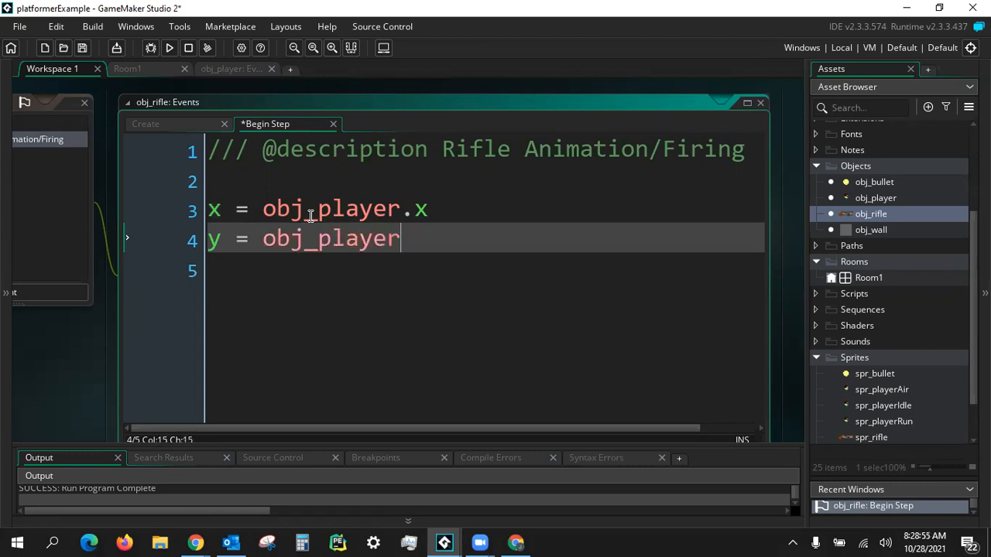
type(".y")
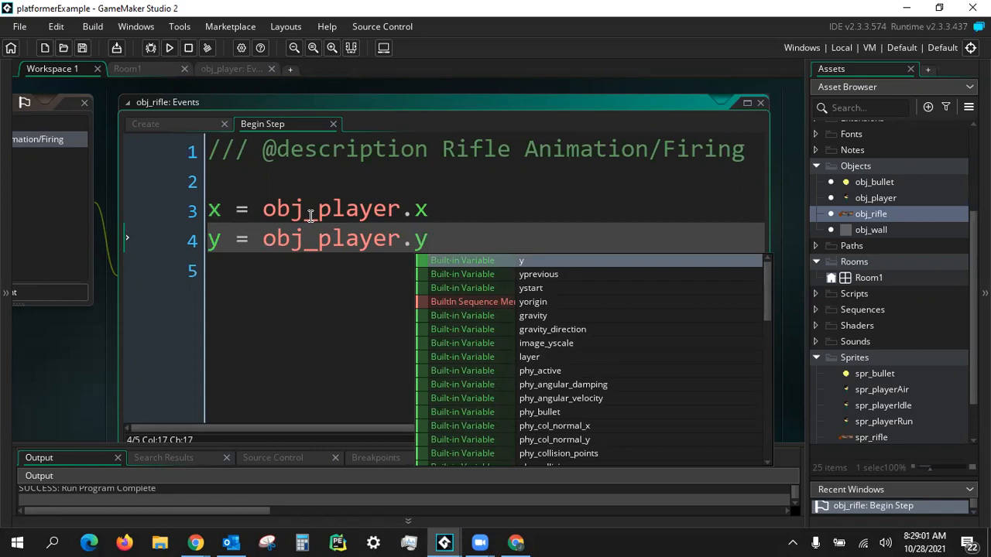
mouse_move(296, 229)
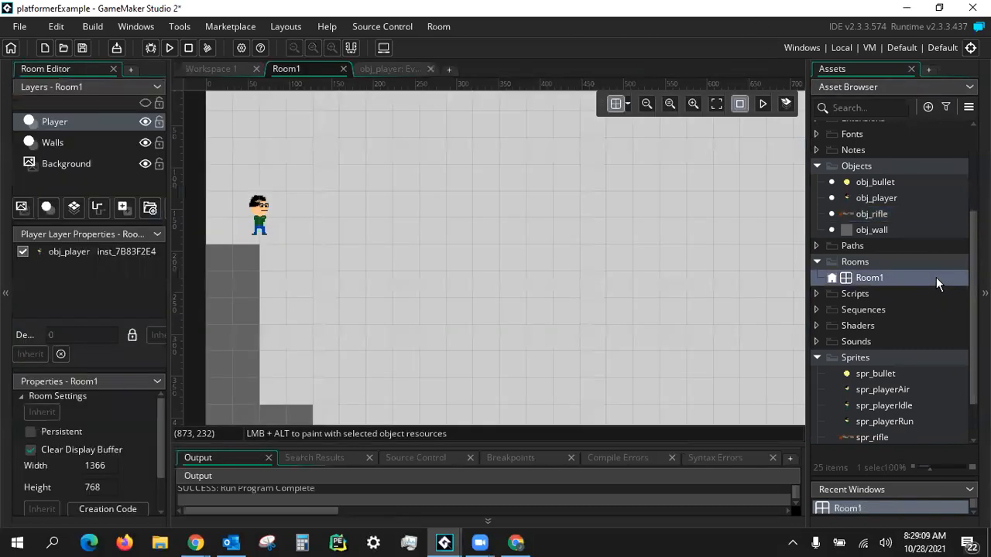
- Open Room1 and drop an obj_rifle instance onto the player character
left_click(259, 216)
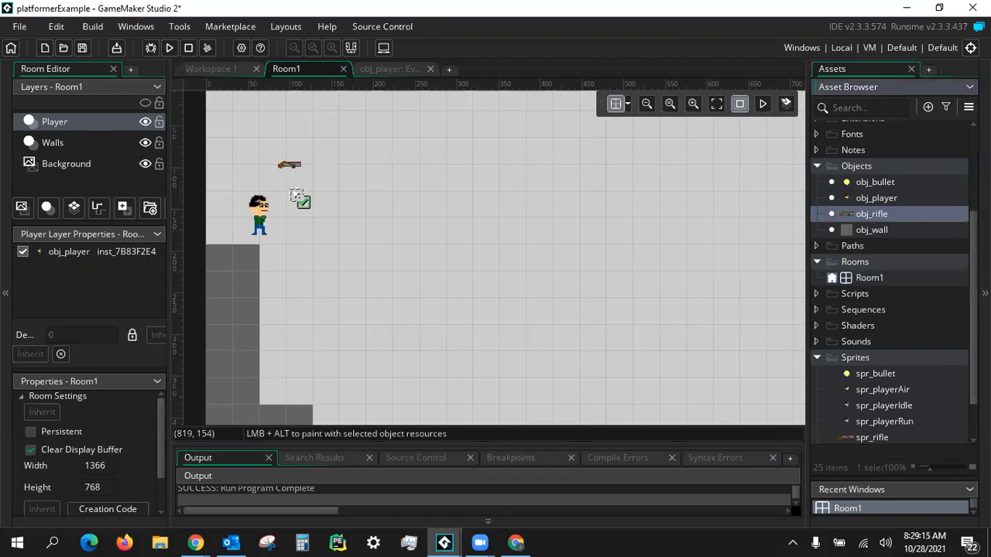
left_click(289, 165)
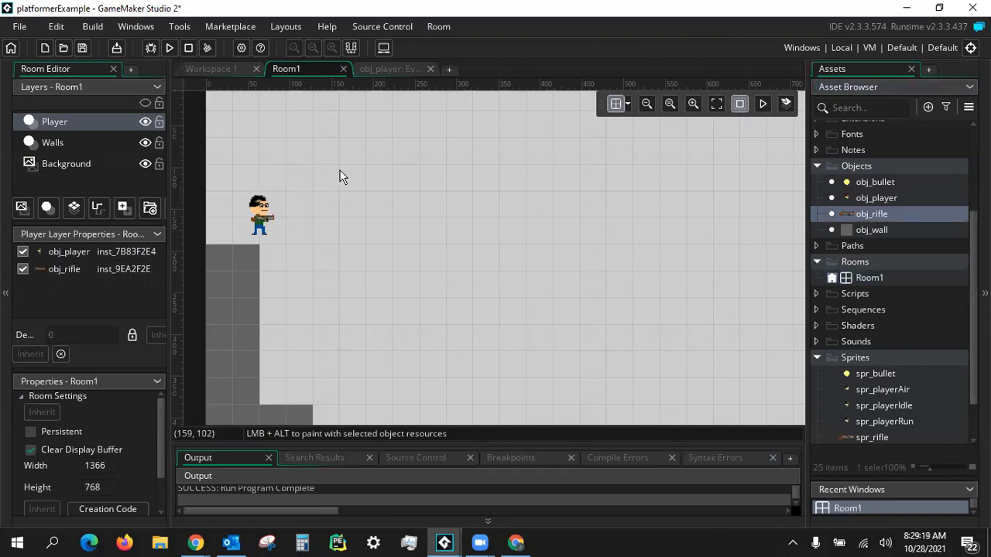
mouse_move(338, 182)
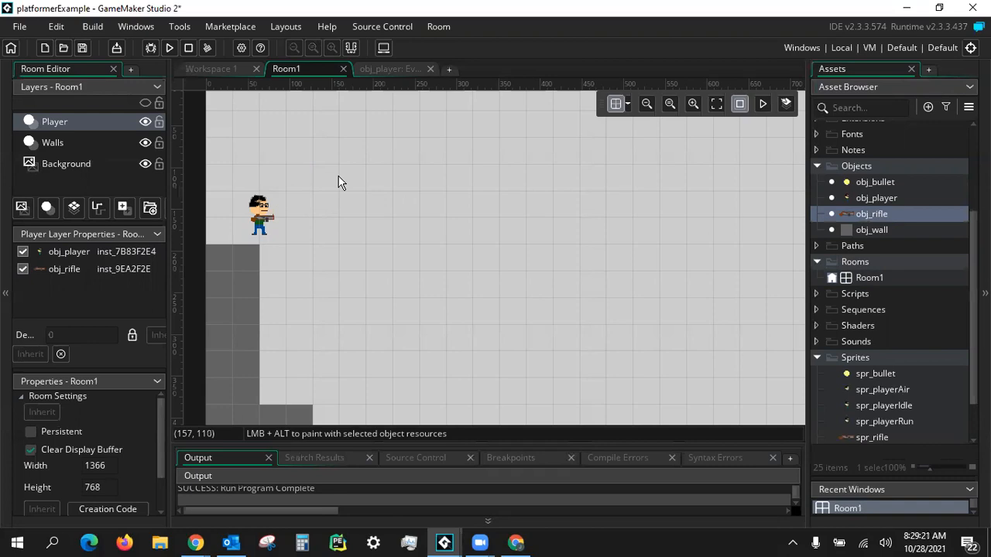
mouse_move(180, 26)
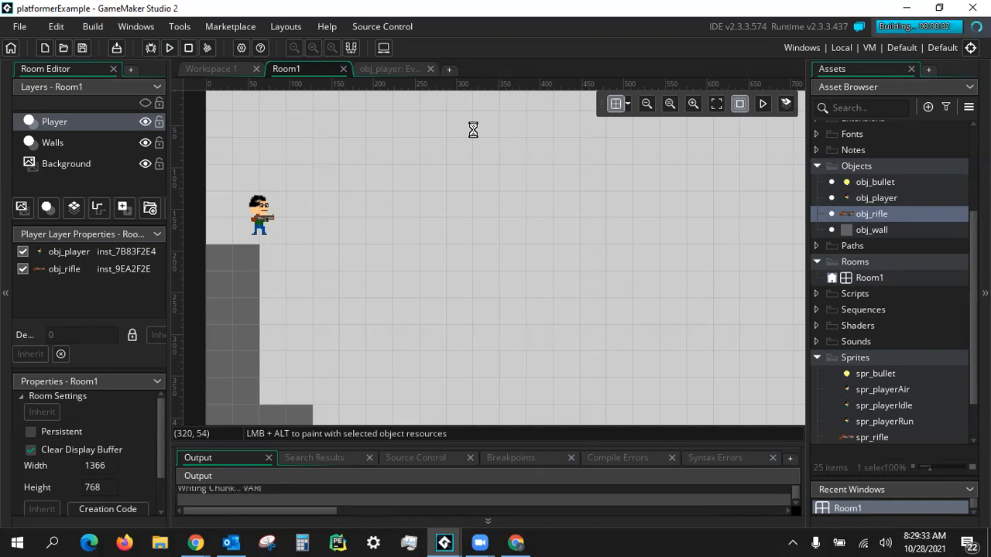
left_click(169, 48)
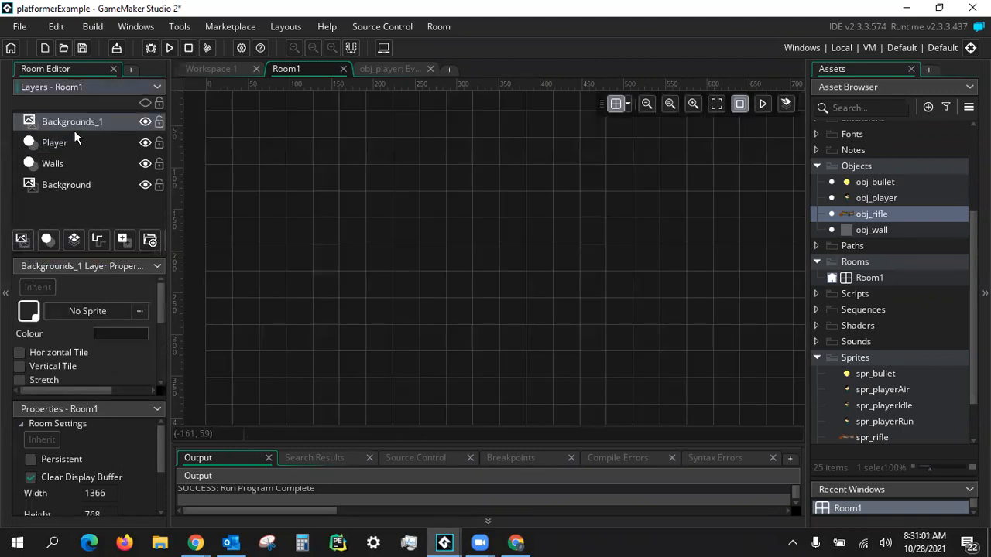
- Replace the stray background layer with two new instance layers, naming one Weapon
right_click(72, 121)
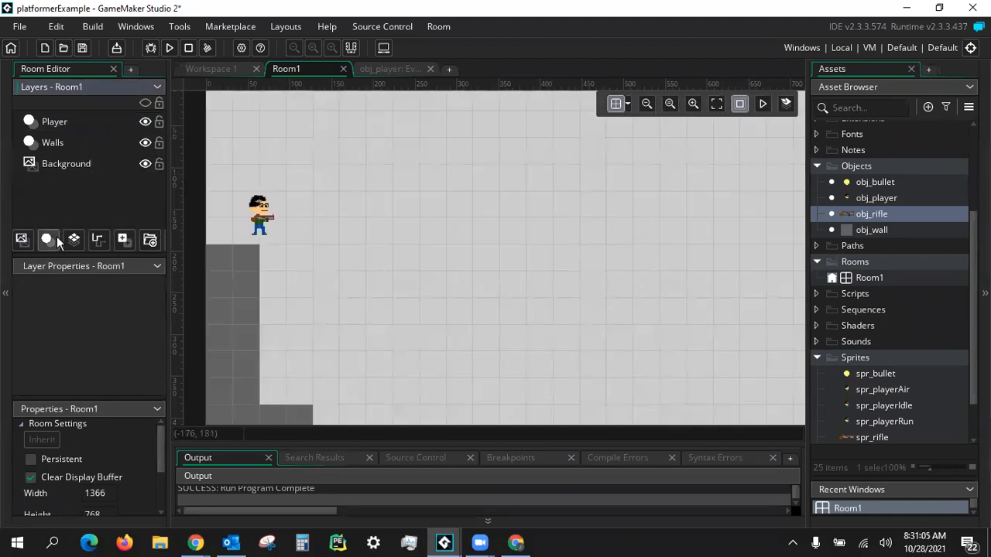
left_click(47, 239)
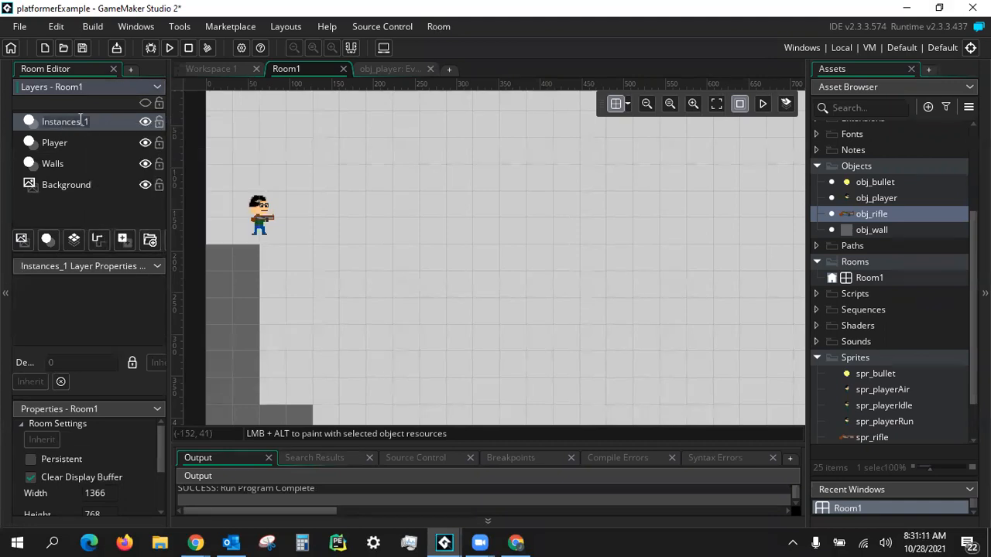
type("Rifle")
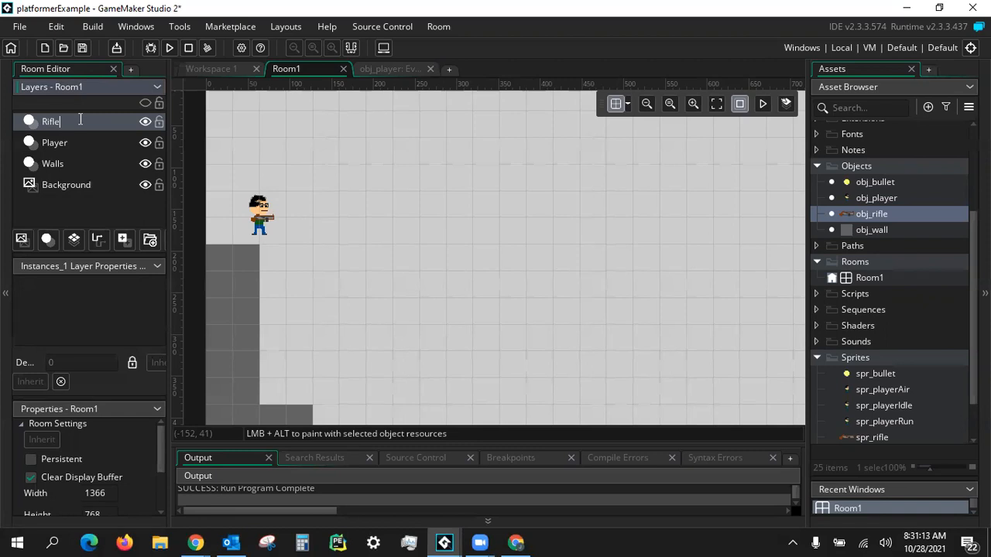
type("Wel")
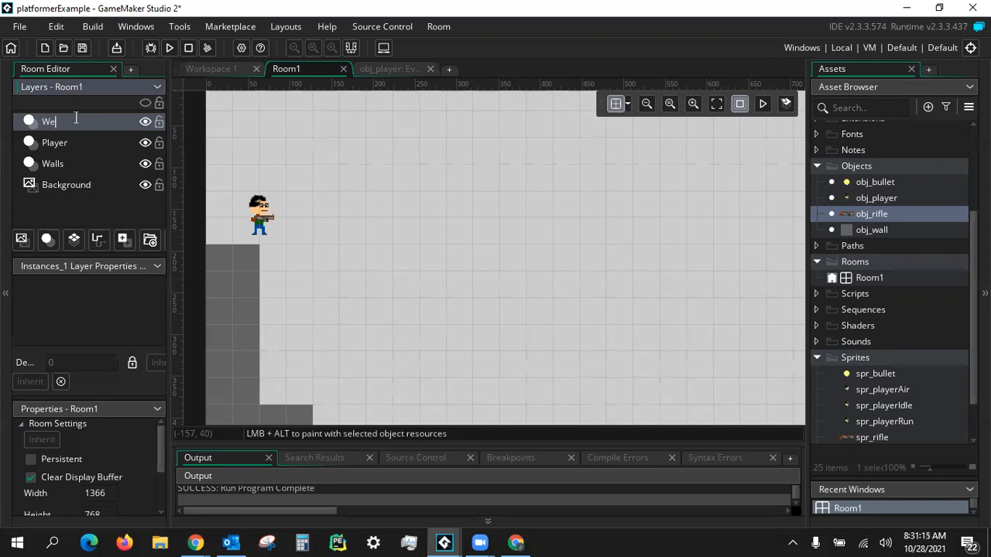
type("Weapon")
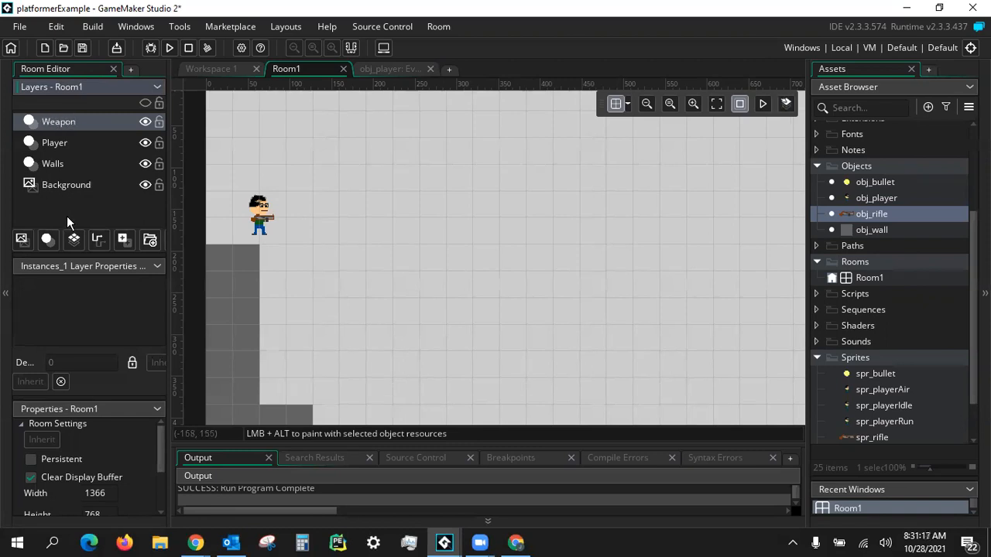
left_click(47, 239)
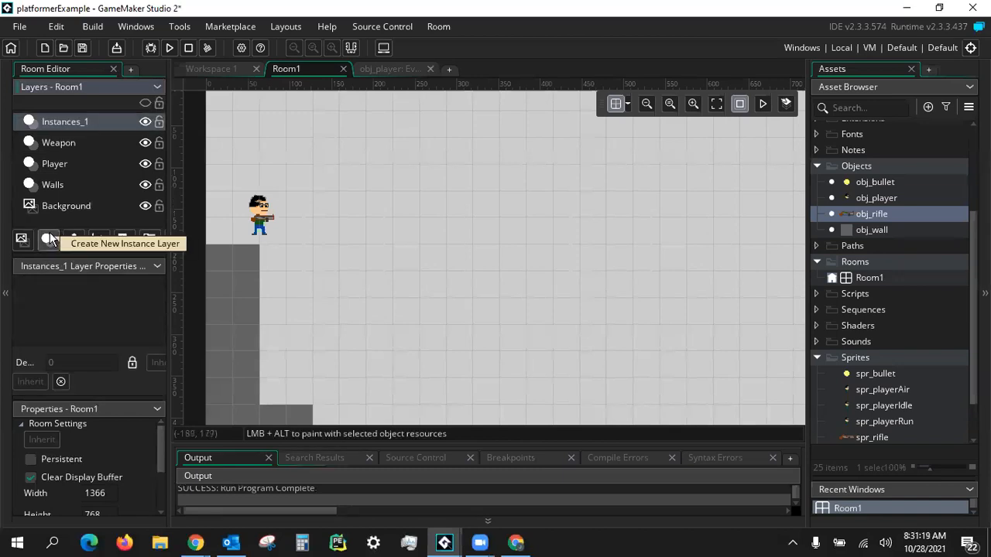
mouse_move(78, 124)
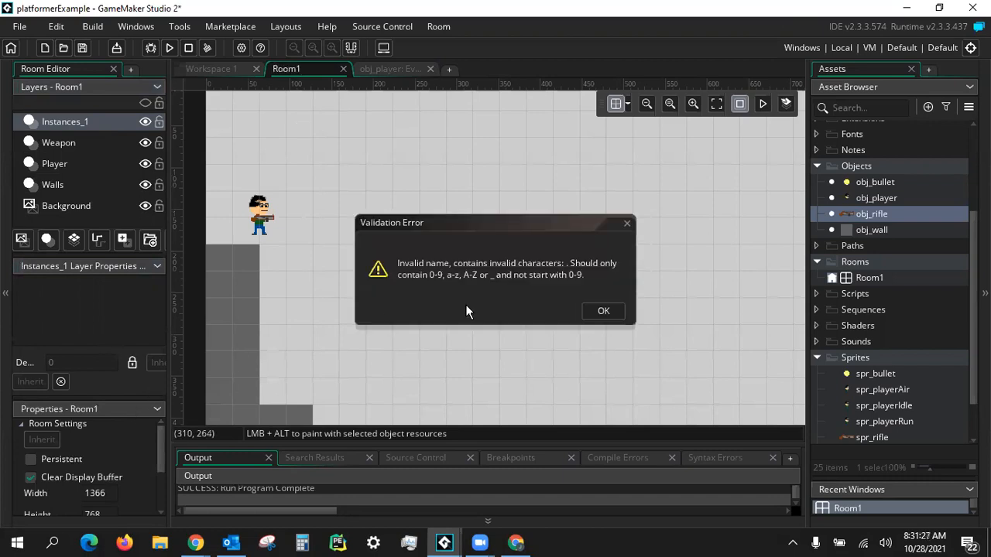
left_click(603, 311)
type("Bullets")
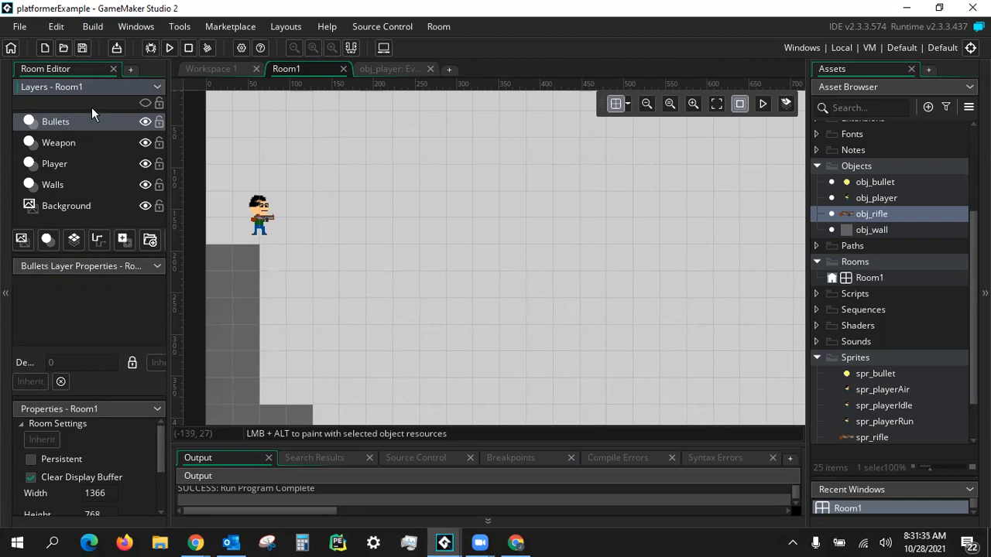
mouse_move(65, 175)
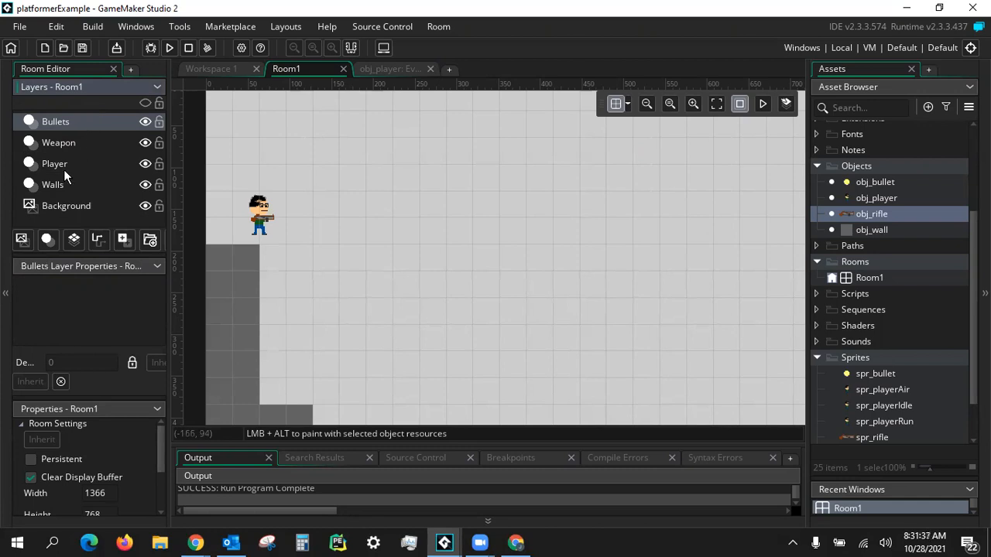
- Place the obj_rifle instance on the Weapon layer and verify each layer's contents
left_click(54, 163)
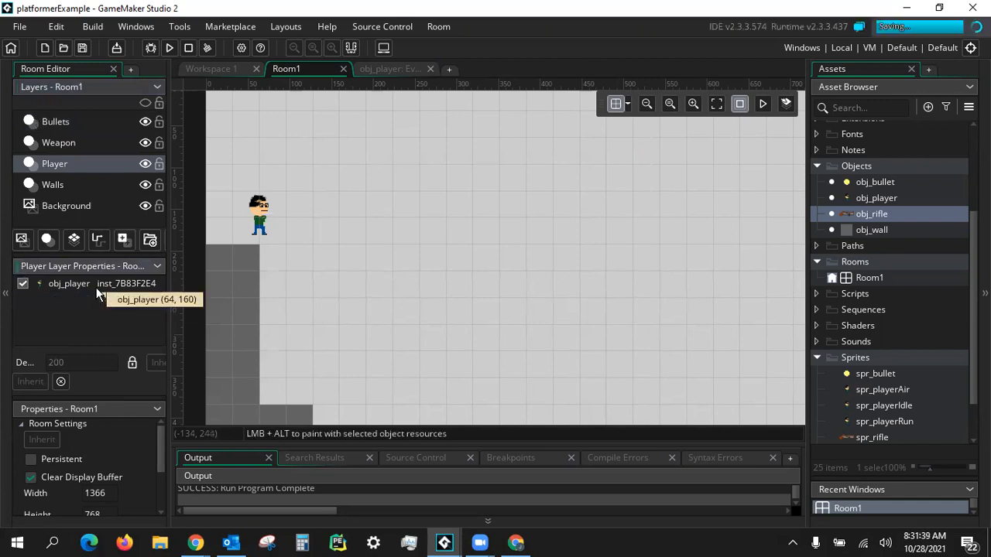
left_click(59, 143)
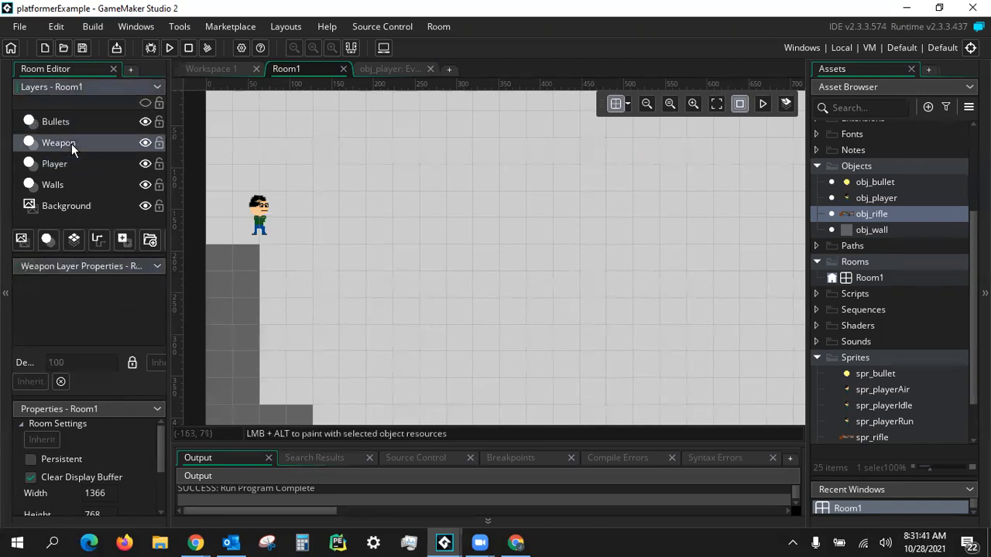
left_click(308, 213)
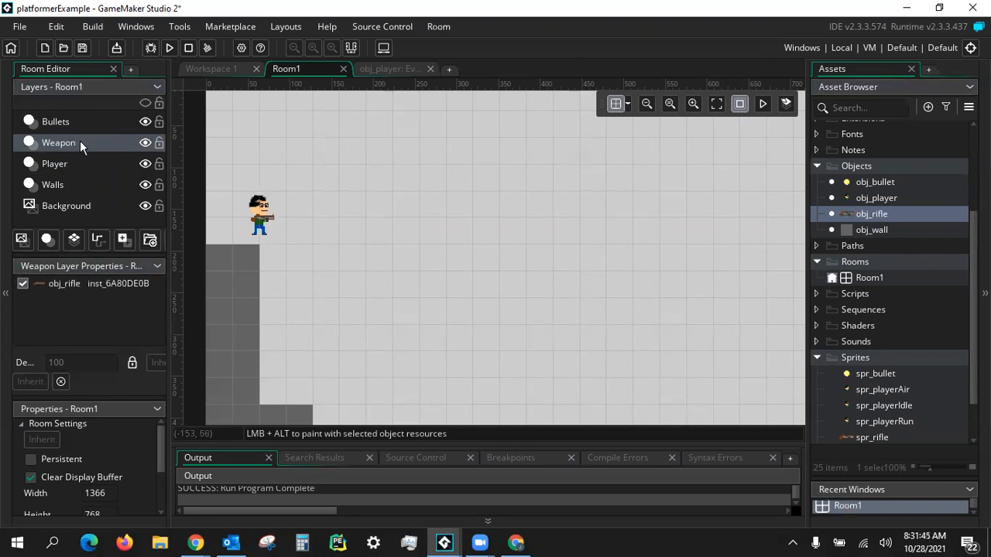
left_click(55, 121)
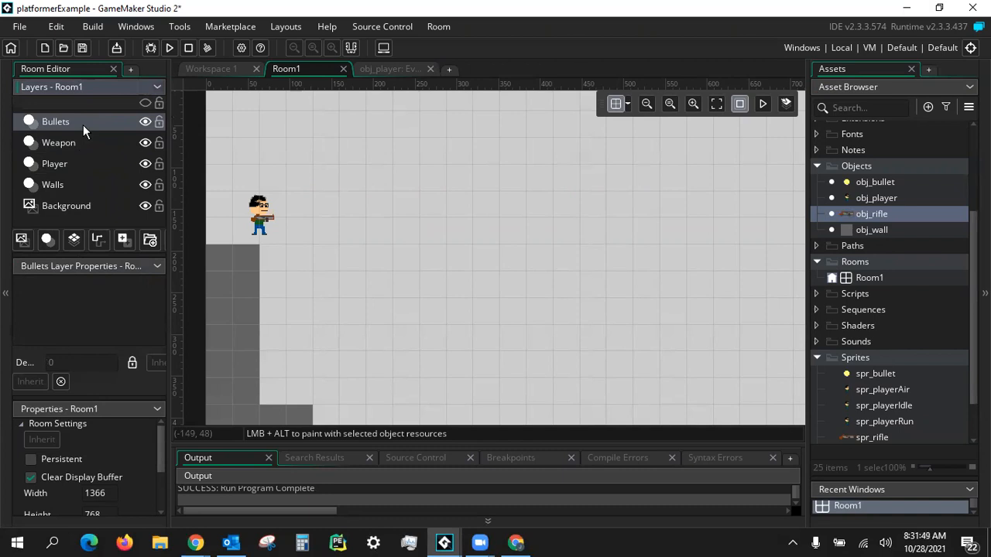
mouse_move(85, 141)
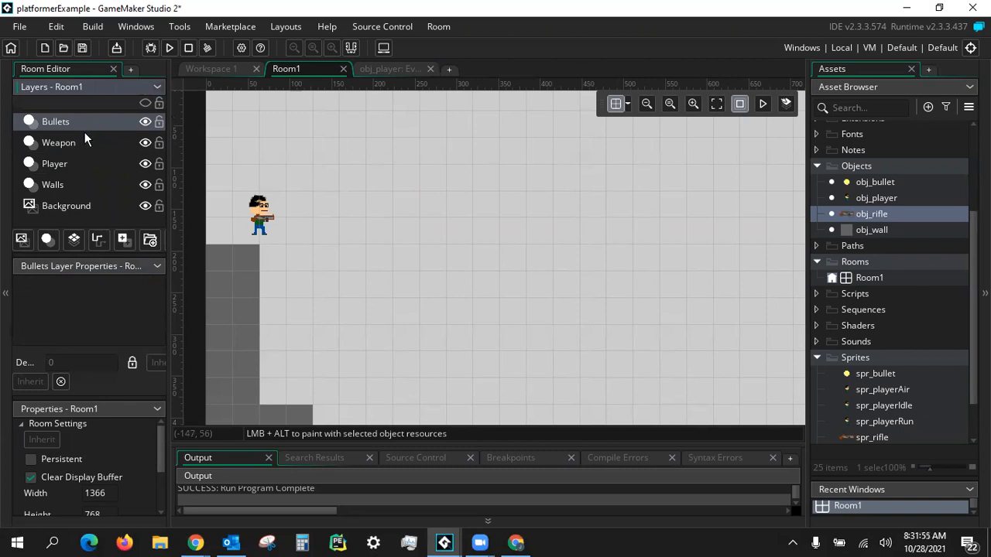
left_click(54, 163)
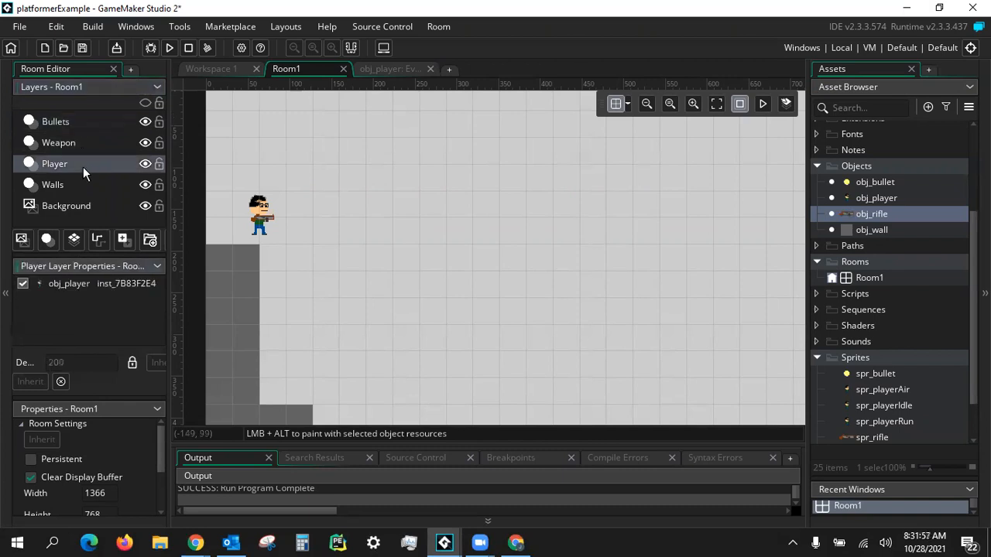
left_click(58, 143)
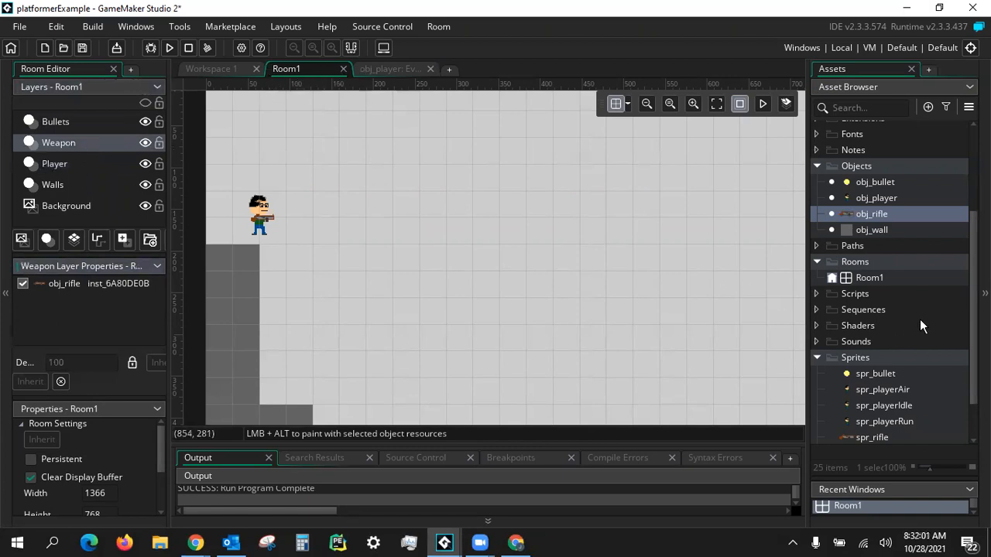
double_click(872, 214)
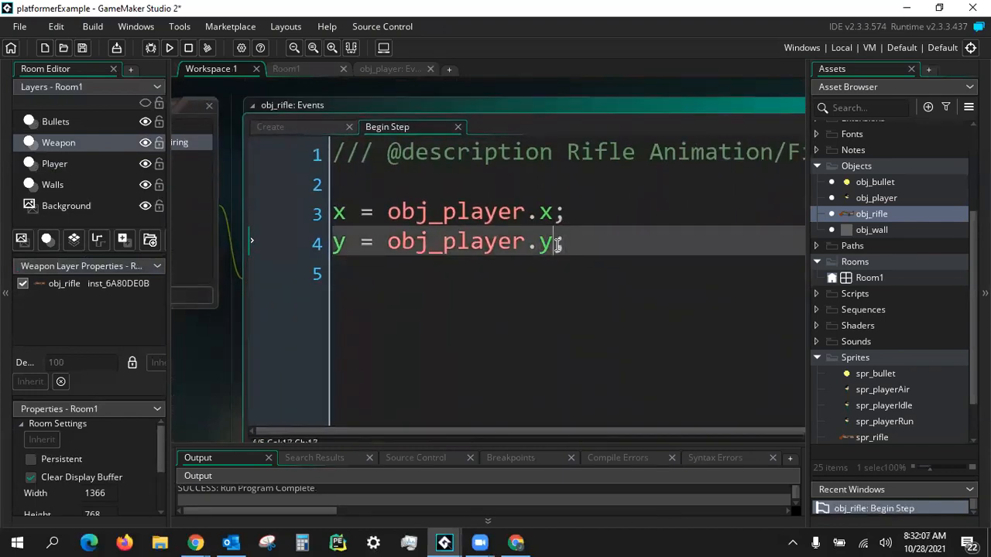
- Set the rifle's y to obj_player.y + 3 under a // Where rifle starts comment
type(";")
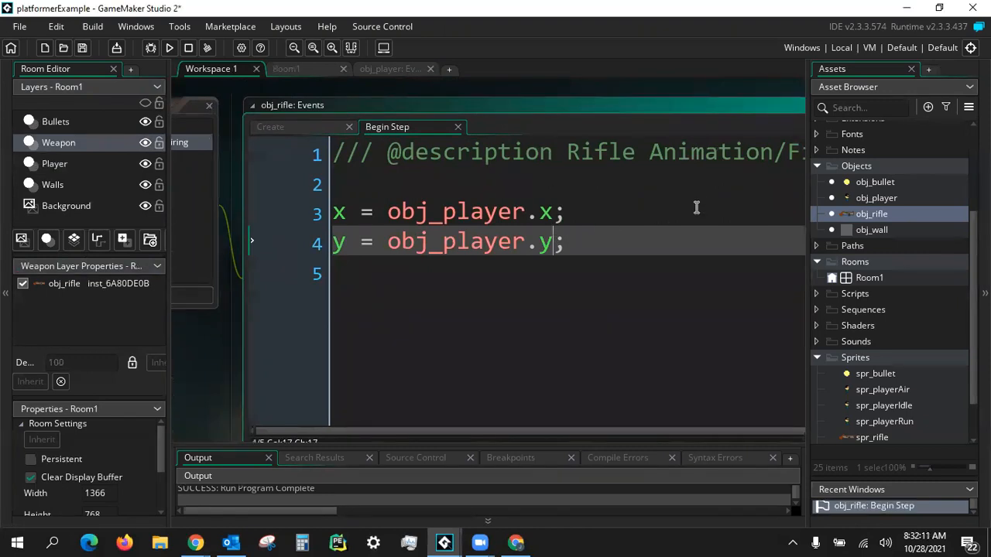
type("-")
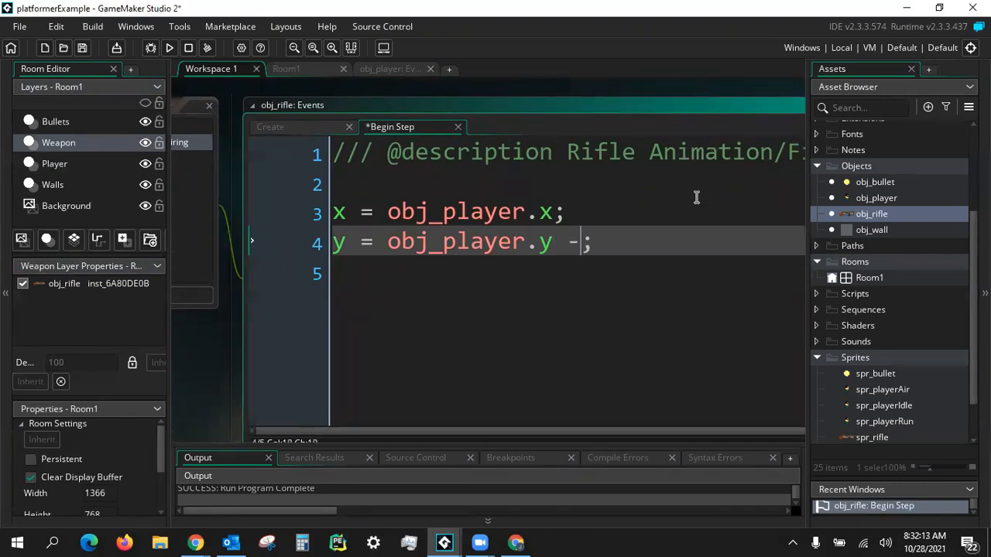
type("+")
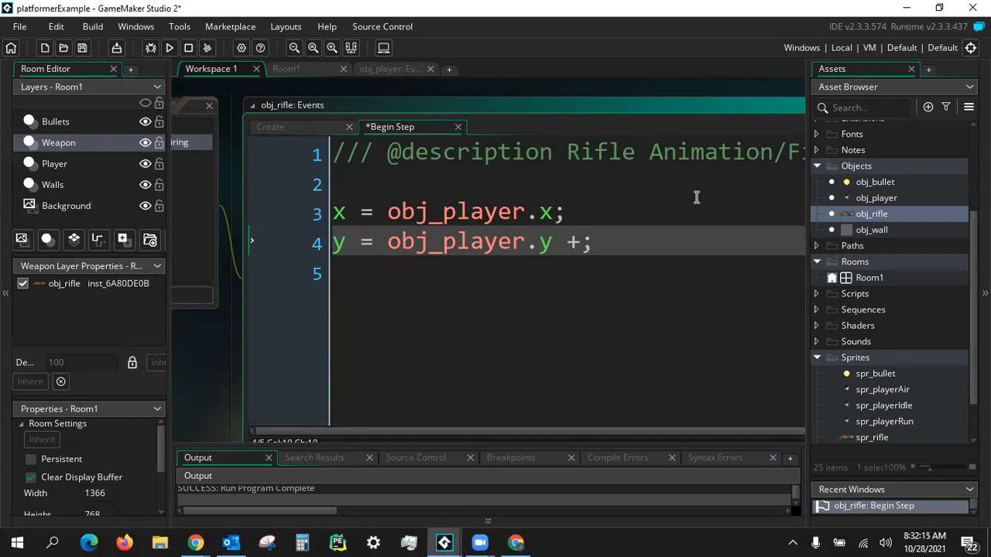
type("\" \"")
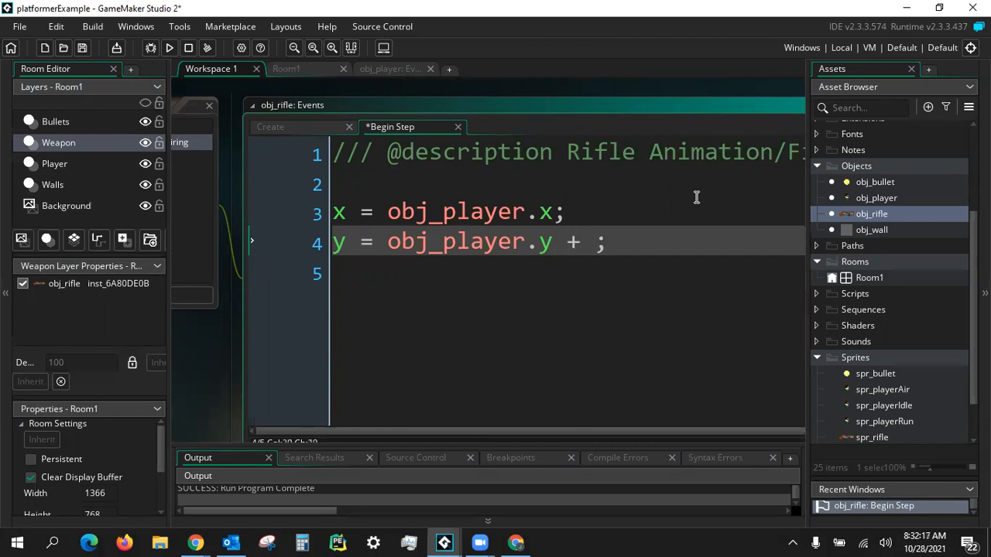
type("3")
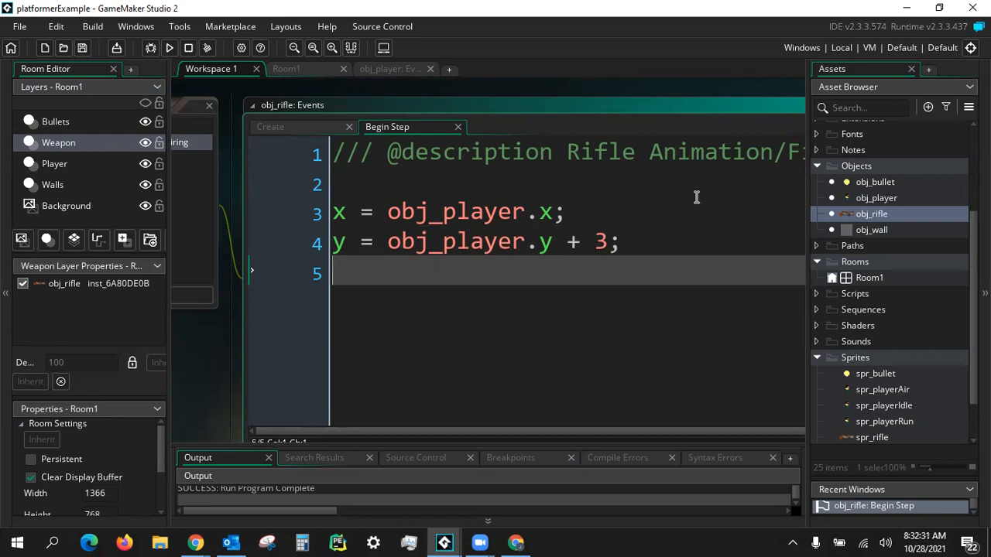
type("//")
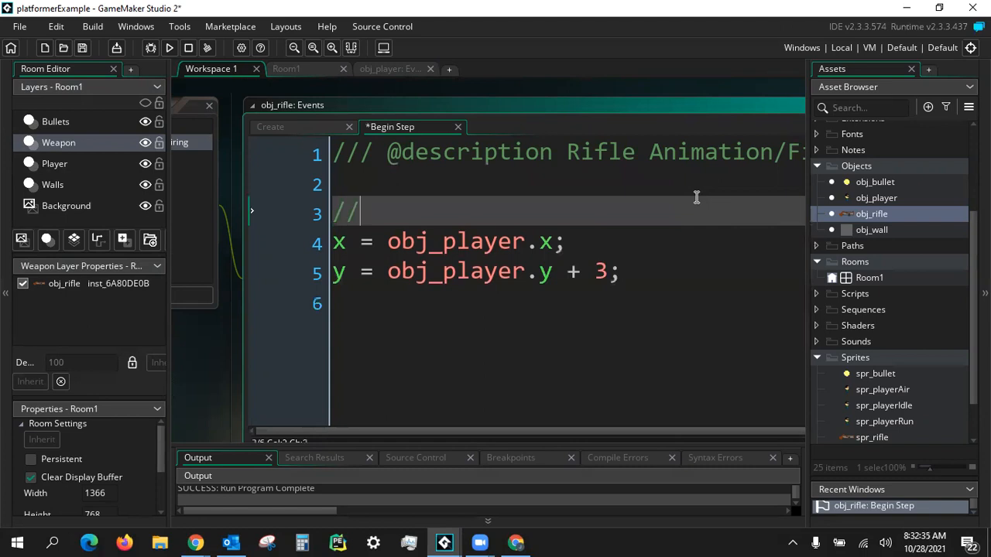
type("Where rif")
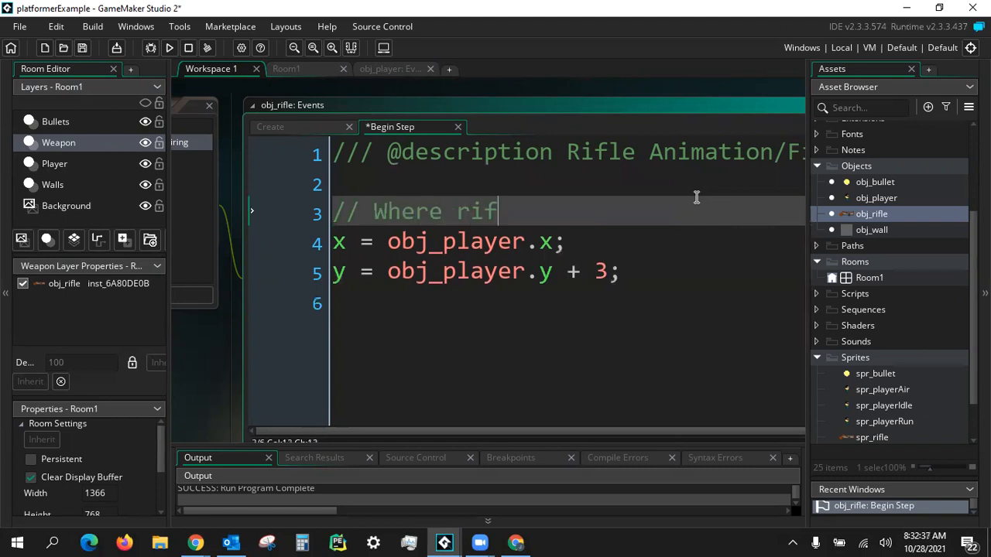
type("le starts")
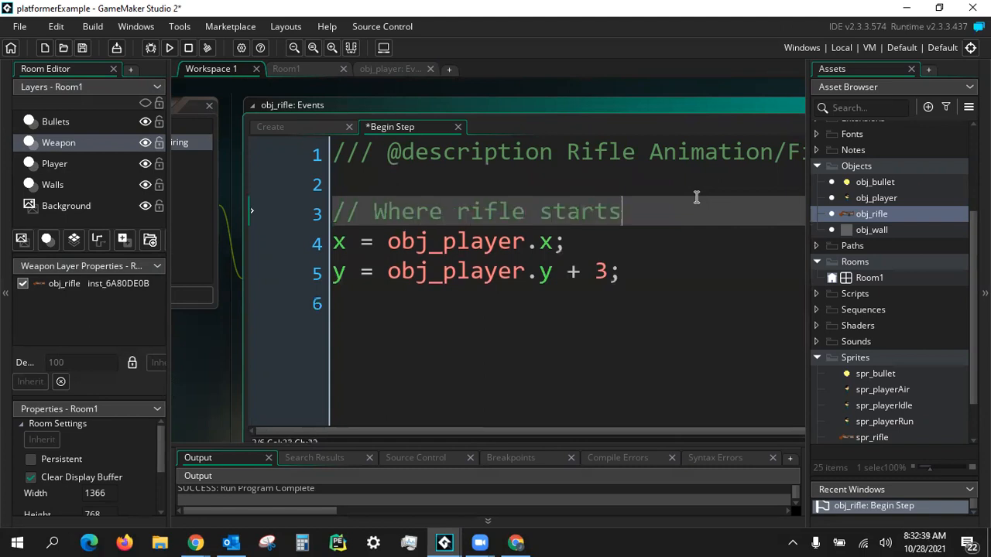
double_click(579, 210)
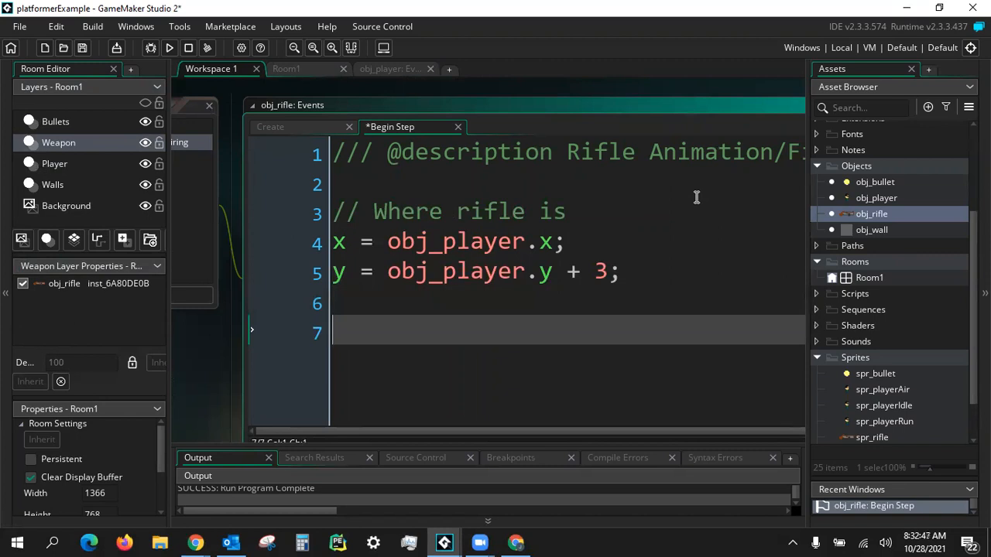
- Begin typing image_angle = point_direction(x,y,mouse on a new Begin Step line
type("ima")
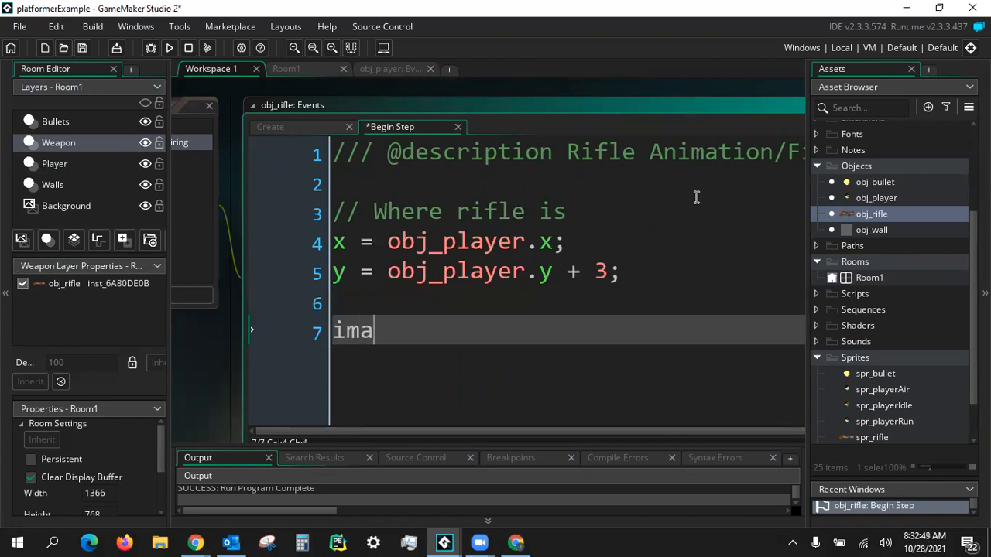
type("ge_angle =")
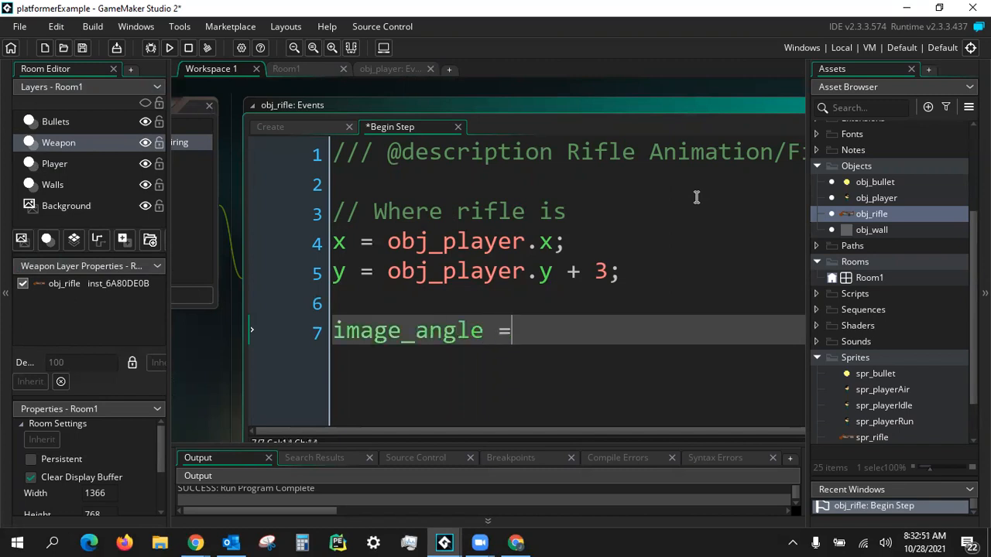
type("point_dire")
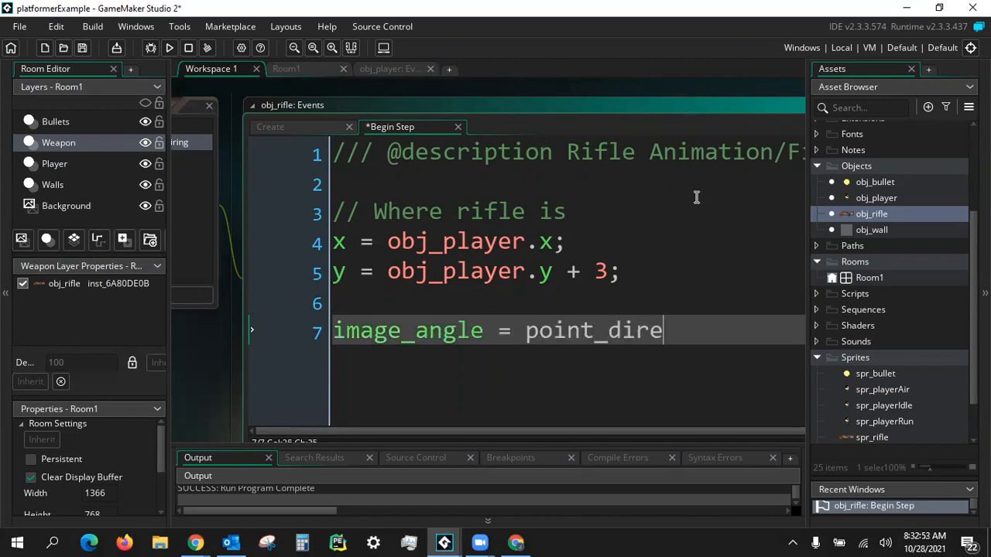
type("ction(")
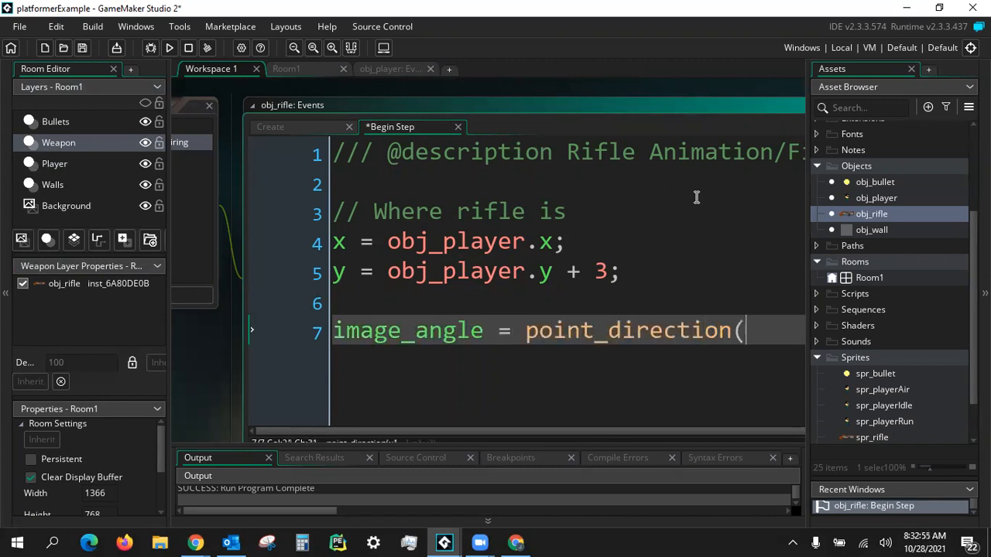
type("x,y")
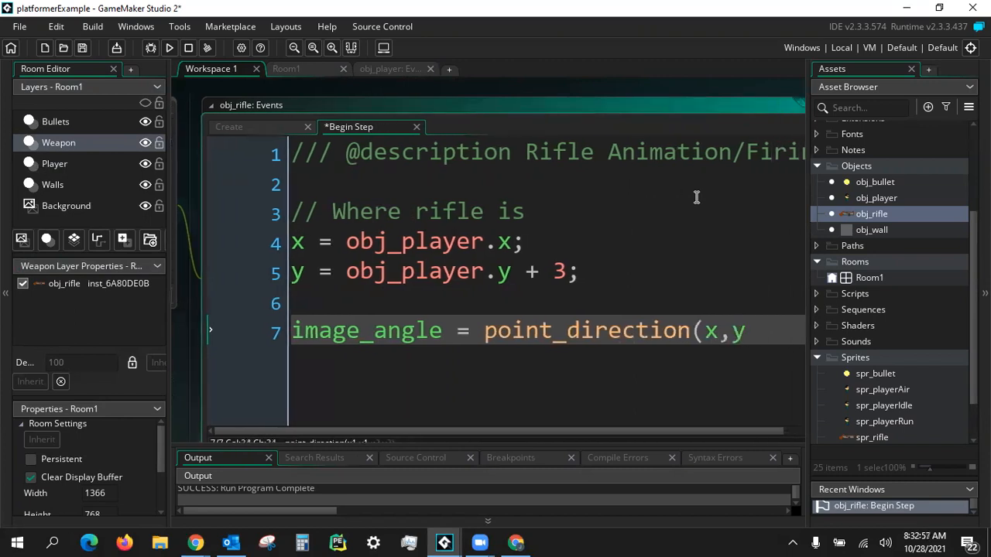
type("moua")
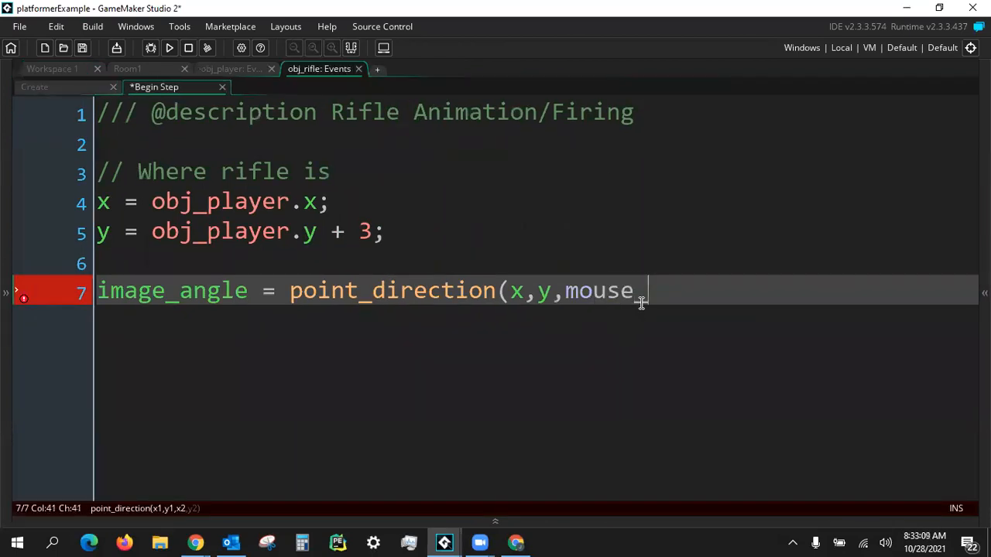
- Complete the aiming line as image_angle = point_direction(x,y,mouse_x,mouse_y);
type("x")
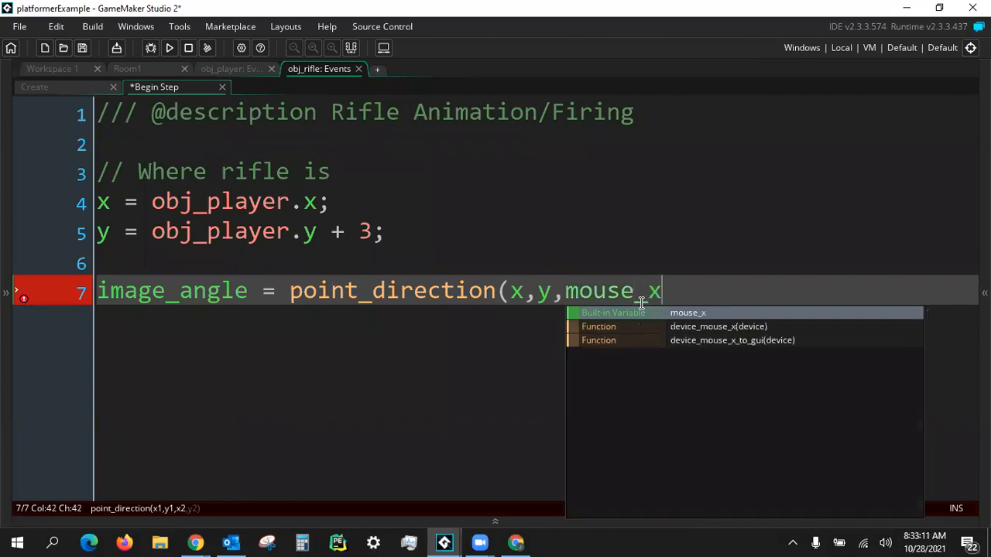
type(",mouse")
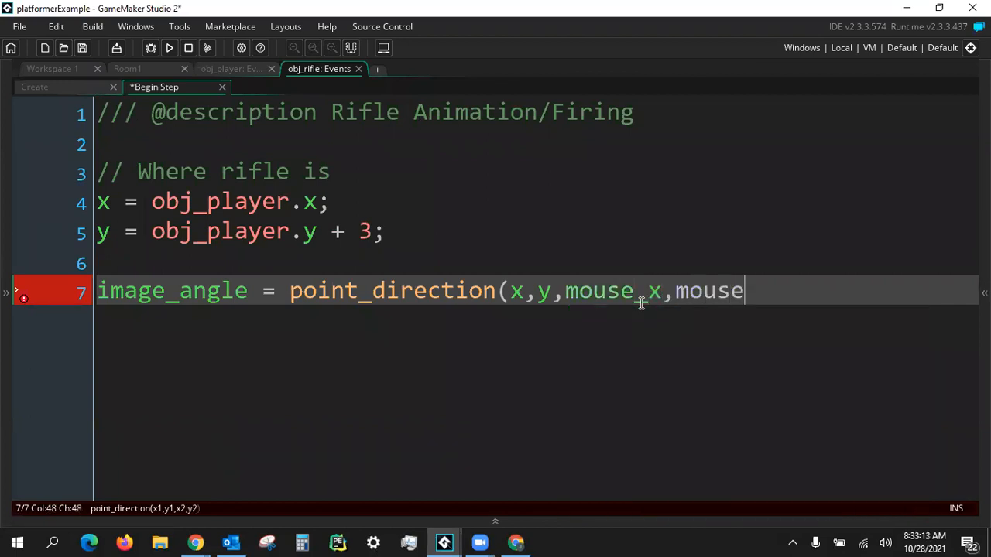
type("_y)")
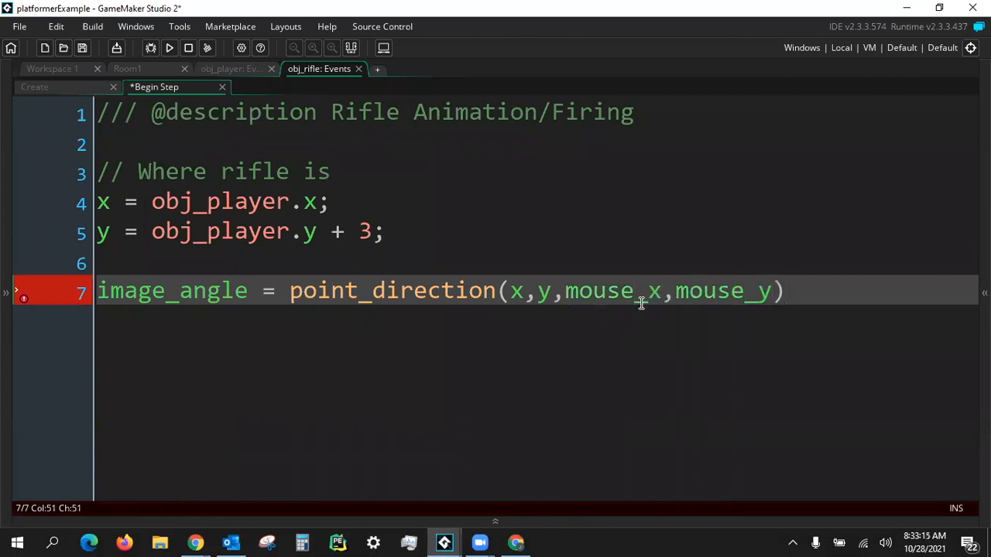
type(";")
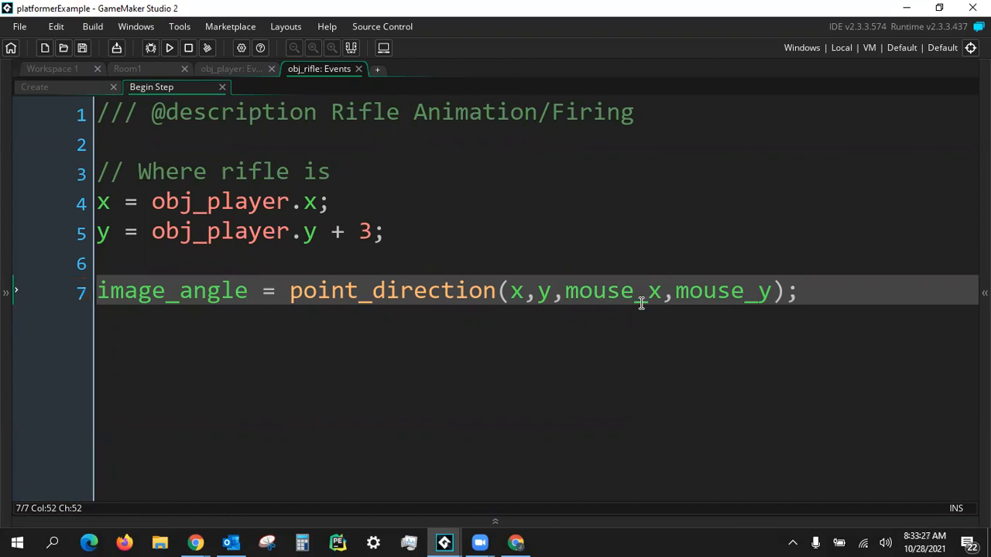
mouse_move(638, 326)
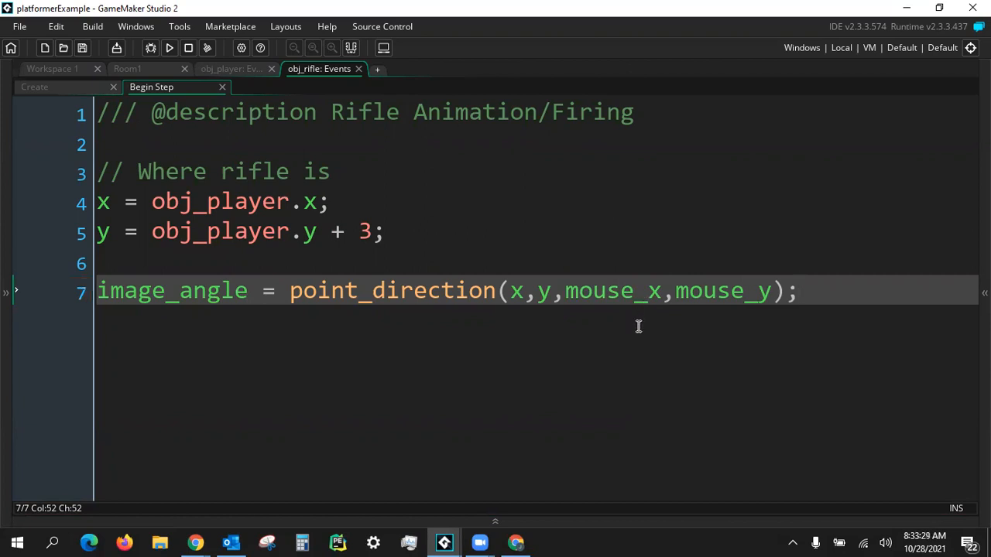
mouse_move(823, 300)
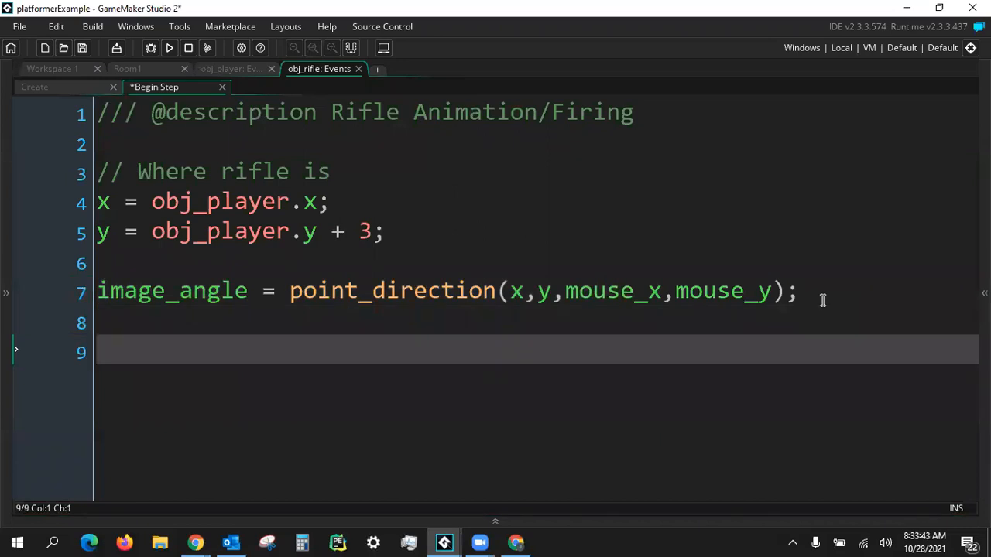
- Add a // shooting comment followed by an if(mouse_check_button(mb_left)){ } block
type("//")
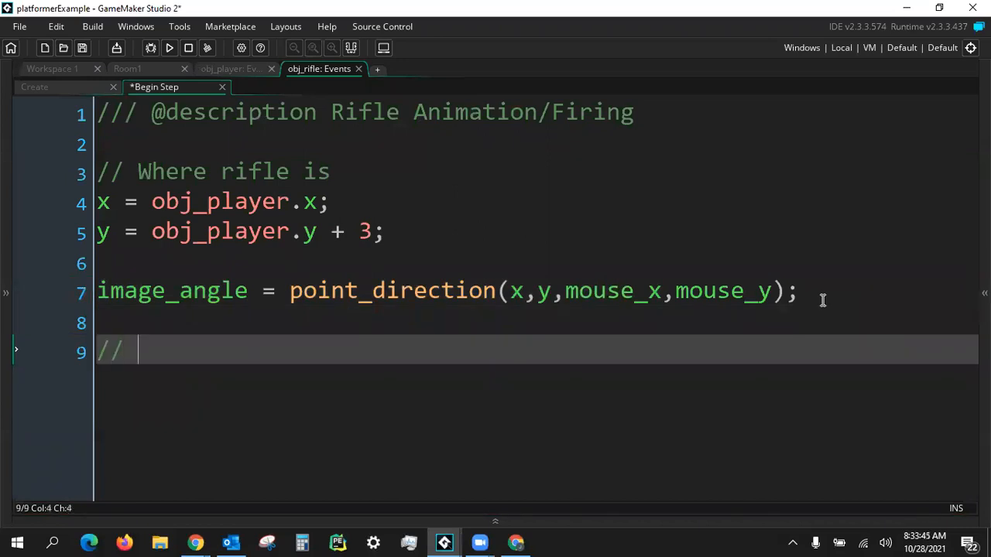
type("shooting")
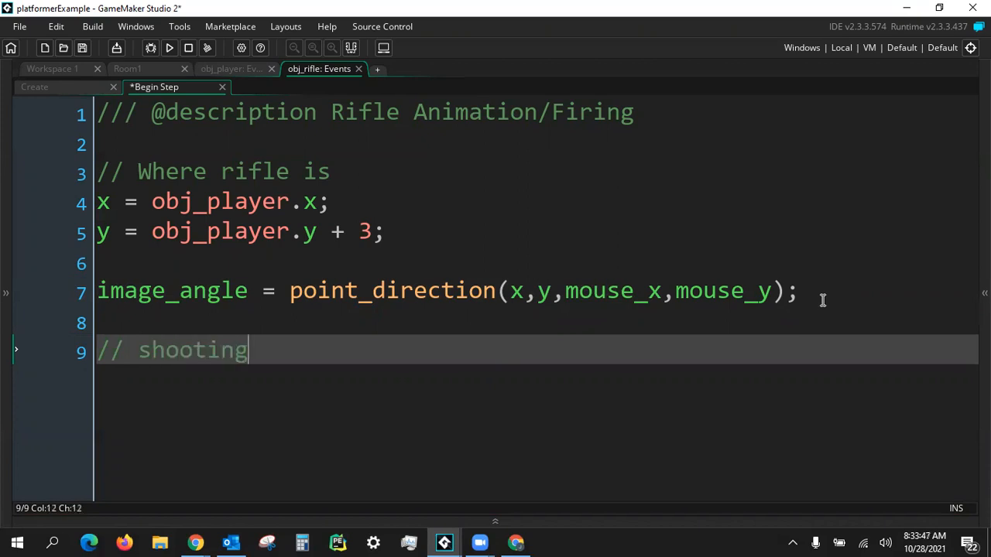
key("Enter")
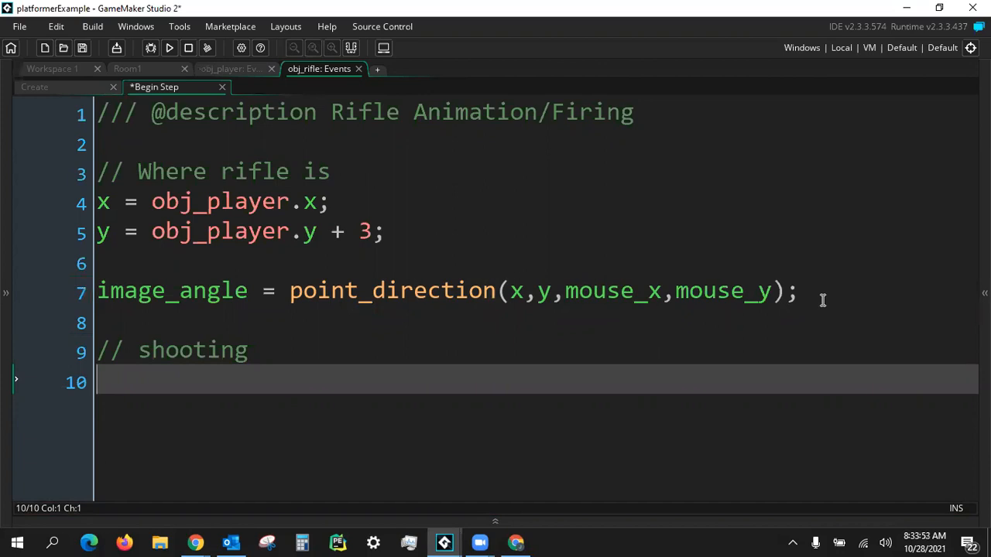
type("if(")
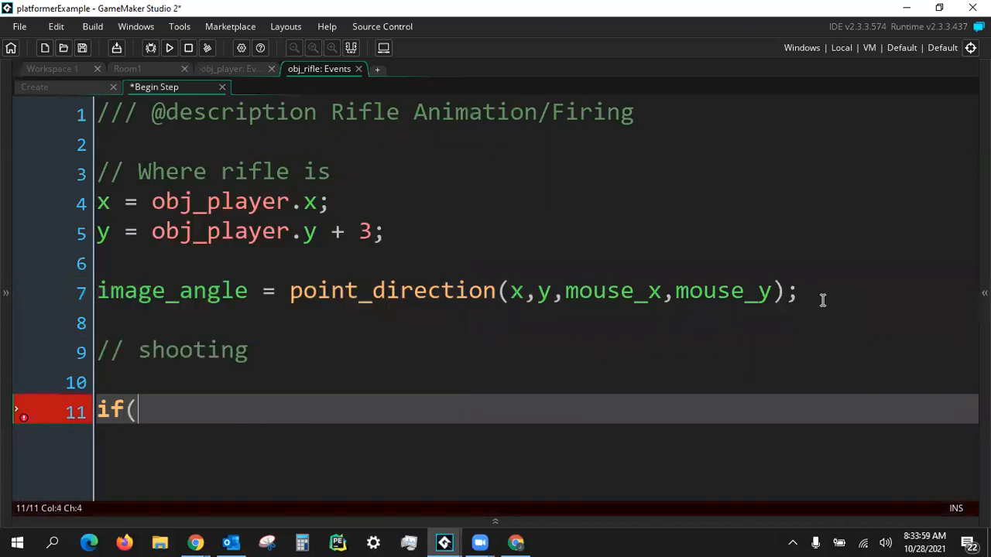
type("m")
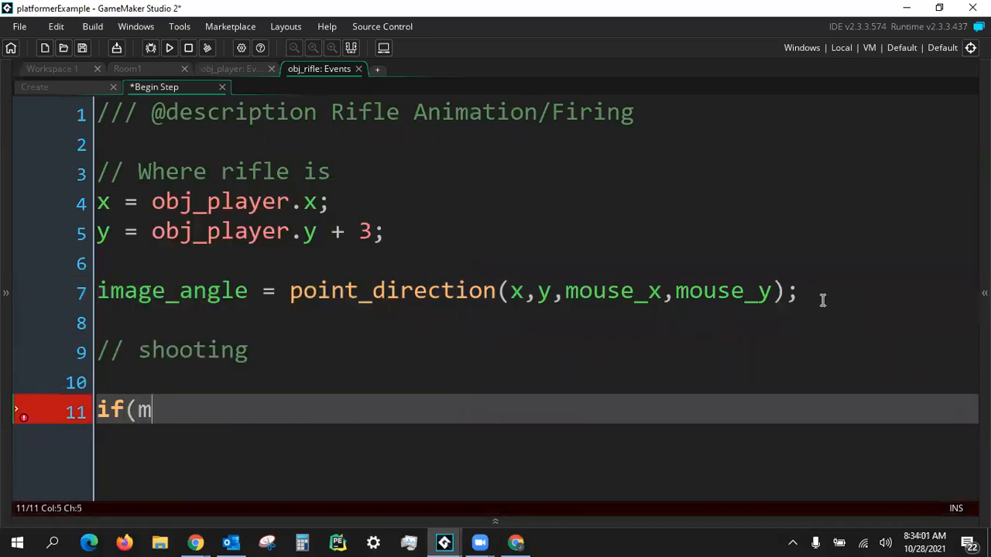
type("ouse_ch")
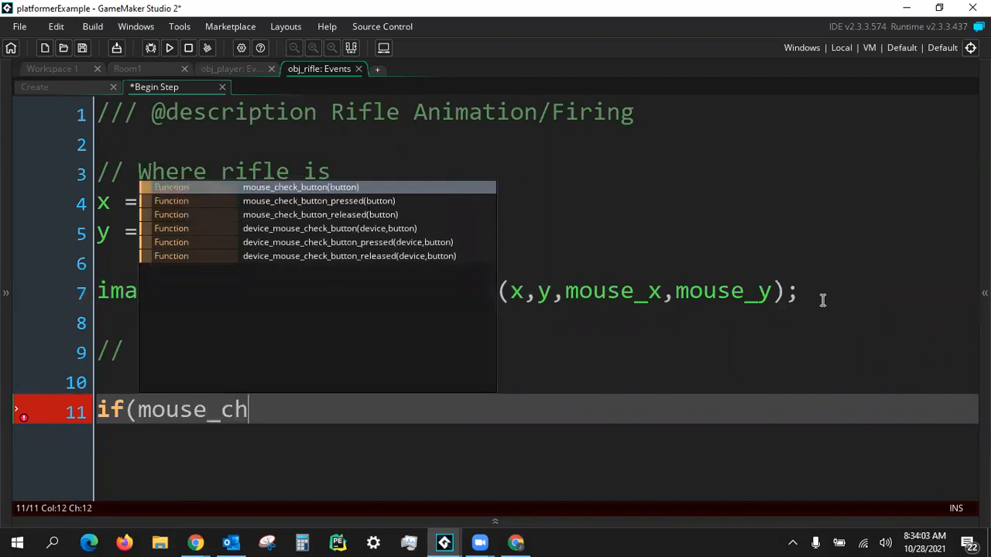
type("eck")
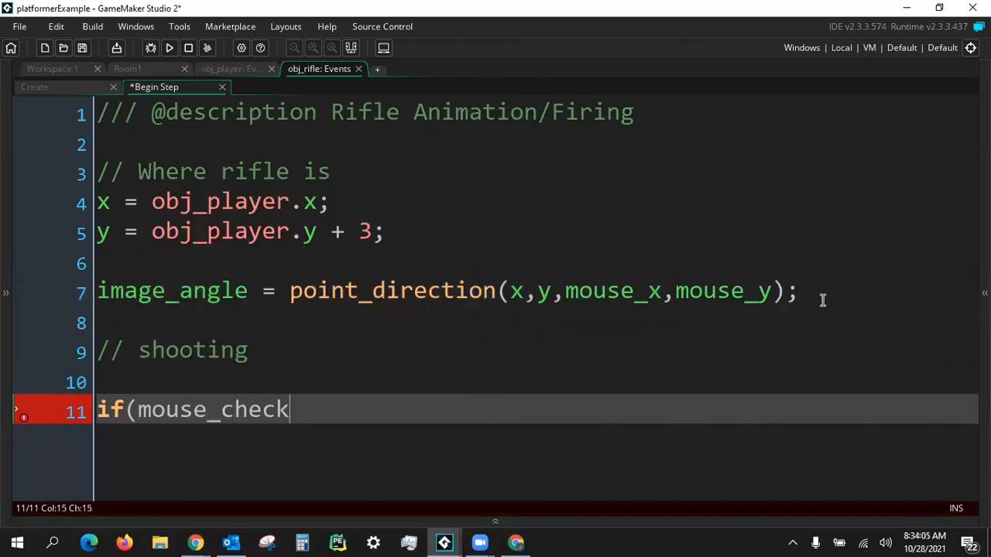
type("_bu")
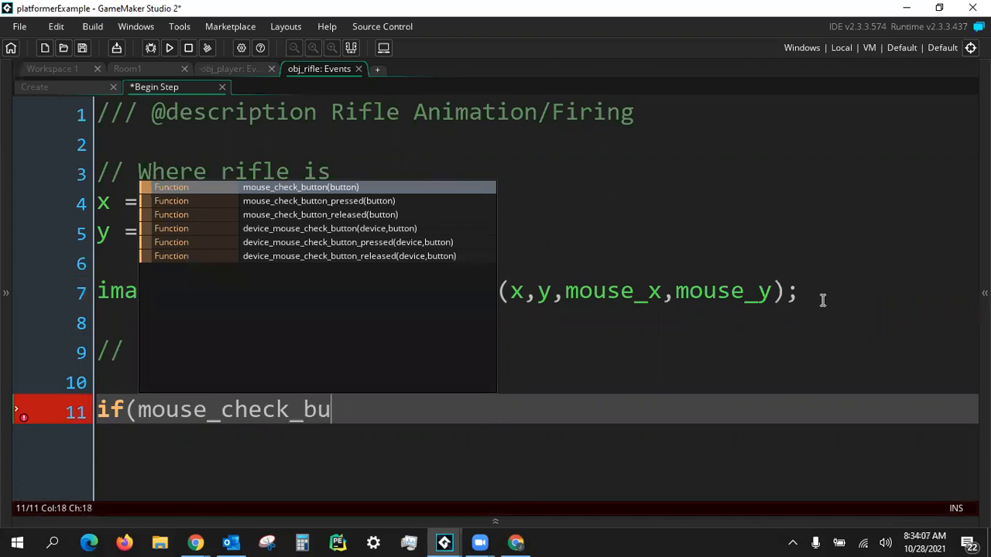
type("tton(mb")
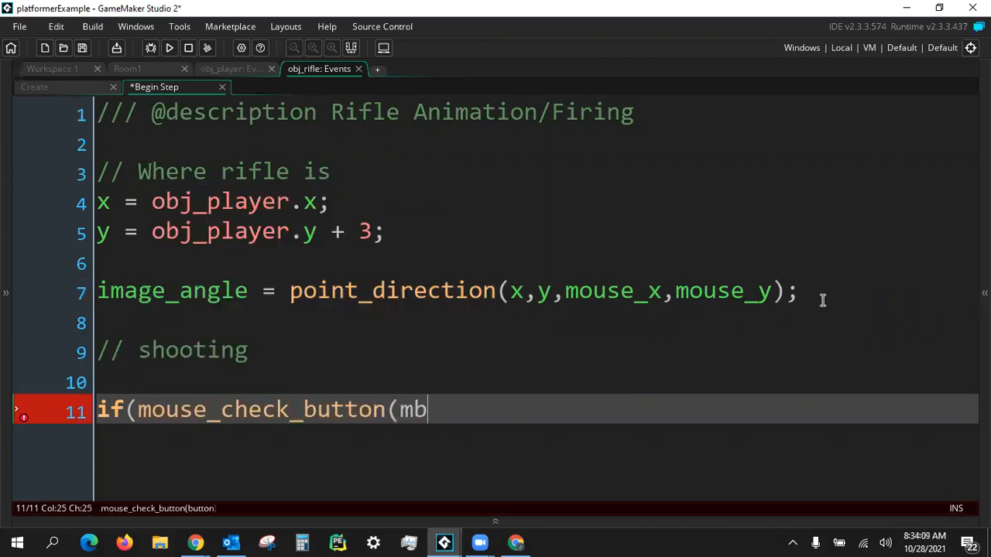
type("_left)")
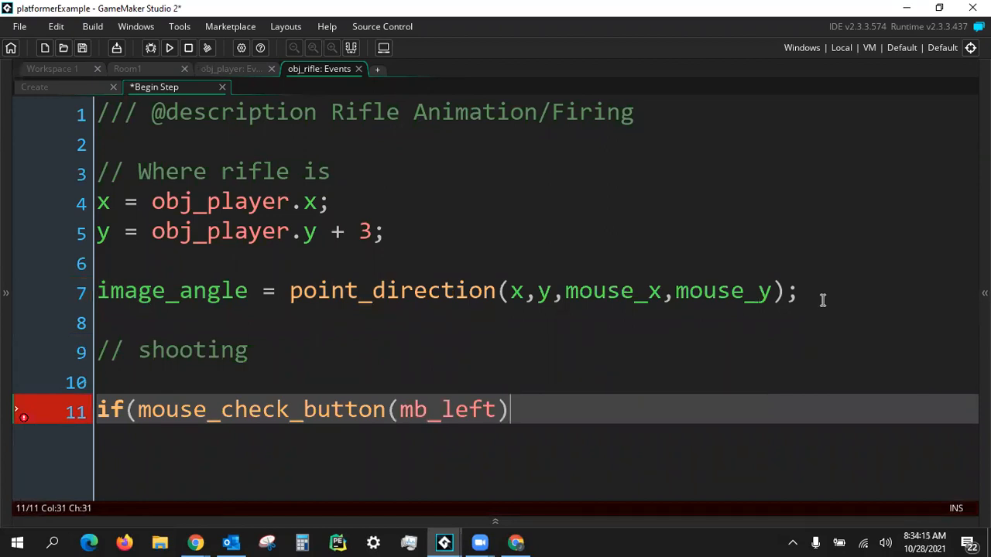
type(")")
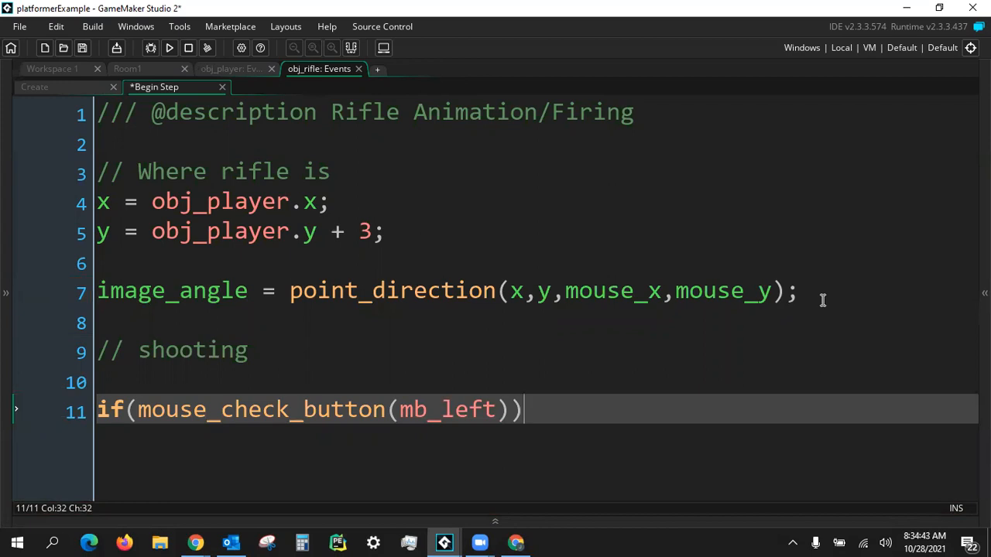
type("{")
type("}")
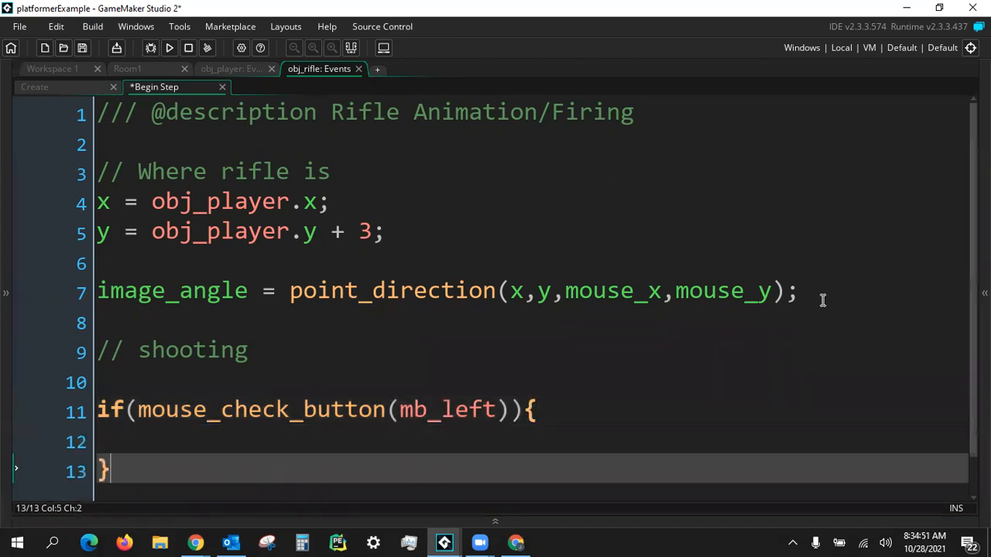
scroll("down", 3)
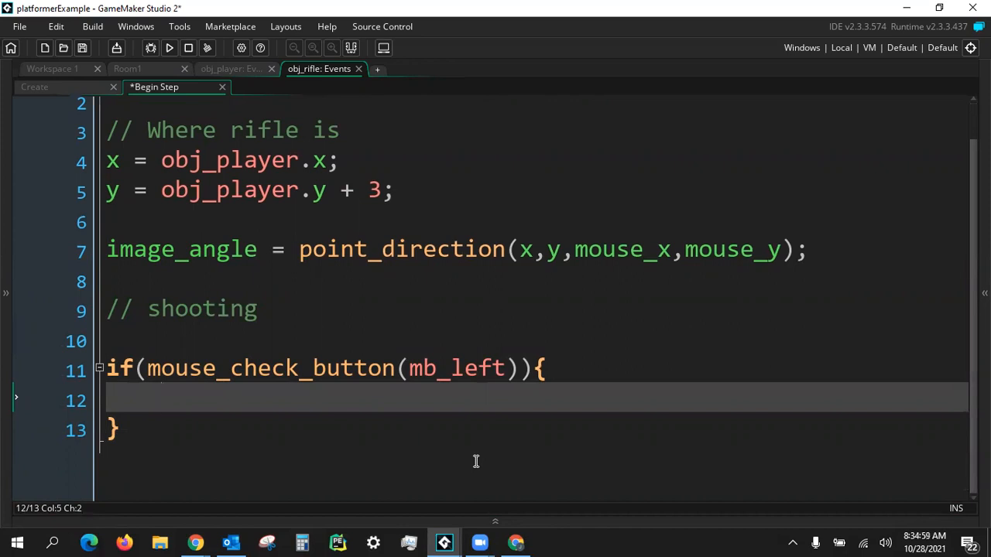
- Open a with(instance_create_layer(x,y,"Bullets",obj_bullet)) block inside the firing condition
type("with")
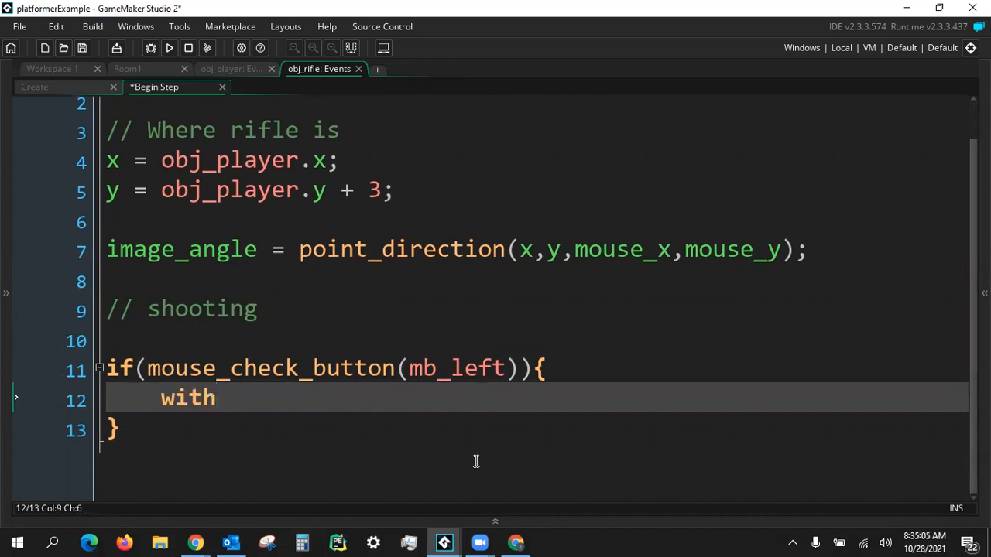
type("(")
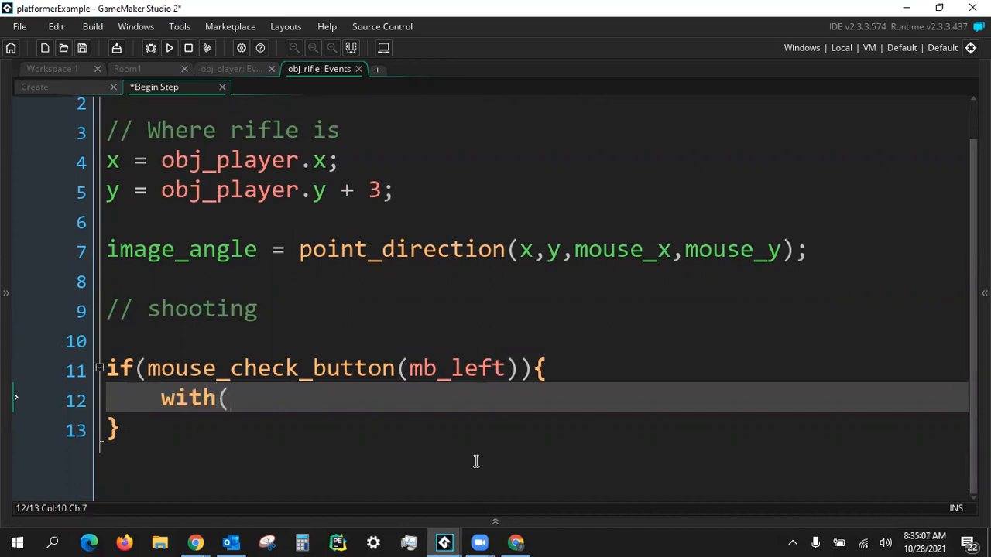
type("instance_")
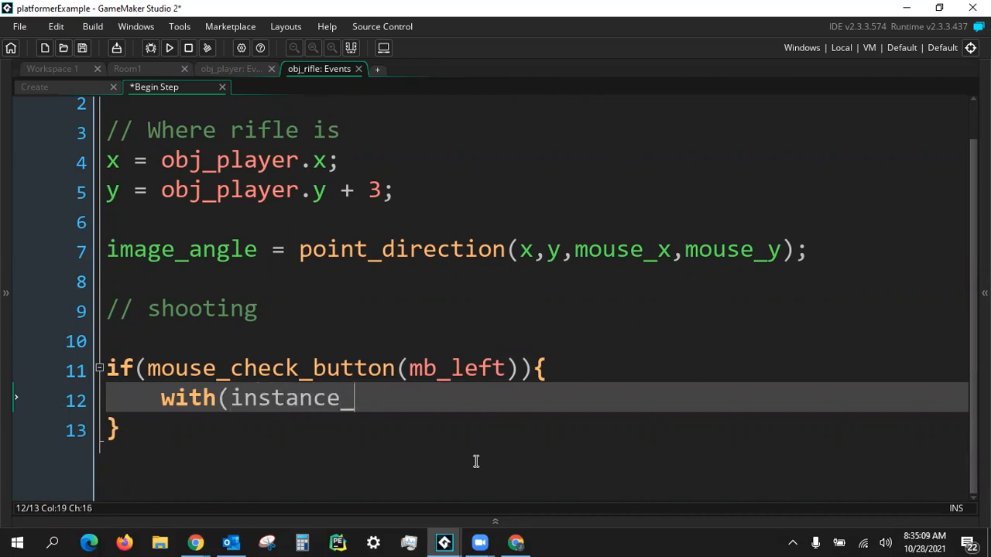
type("create_layer(")
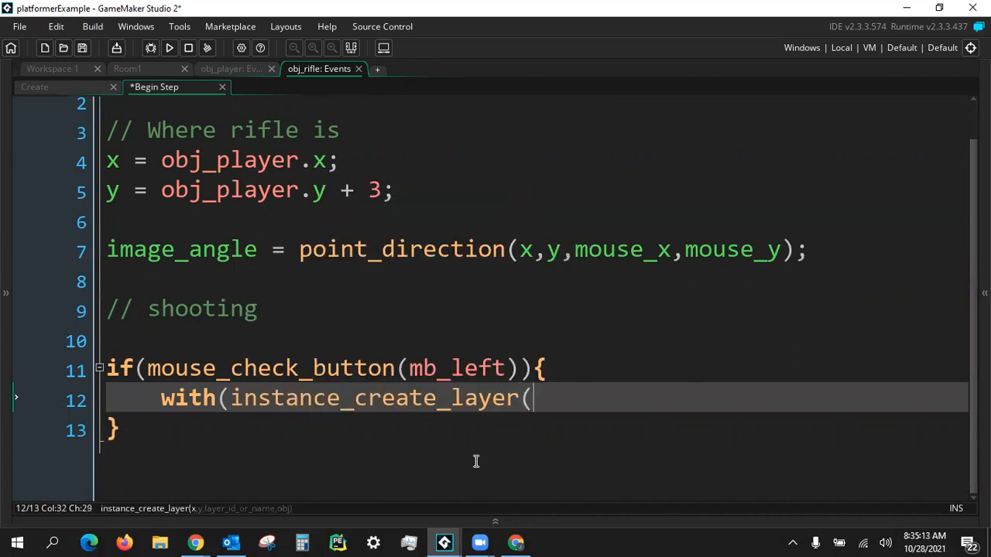
type("x,y")
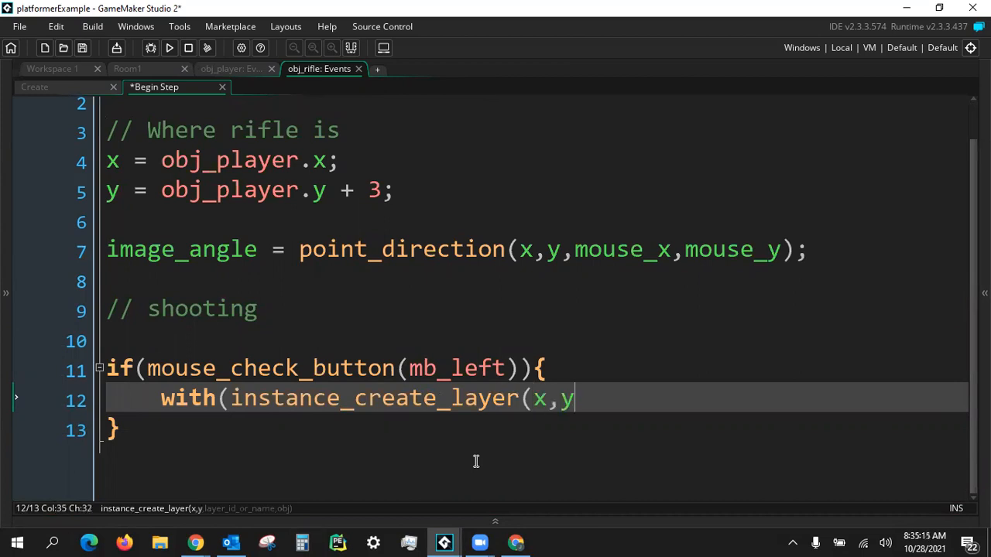
type(",")
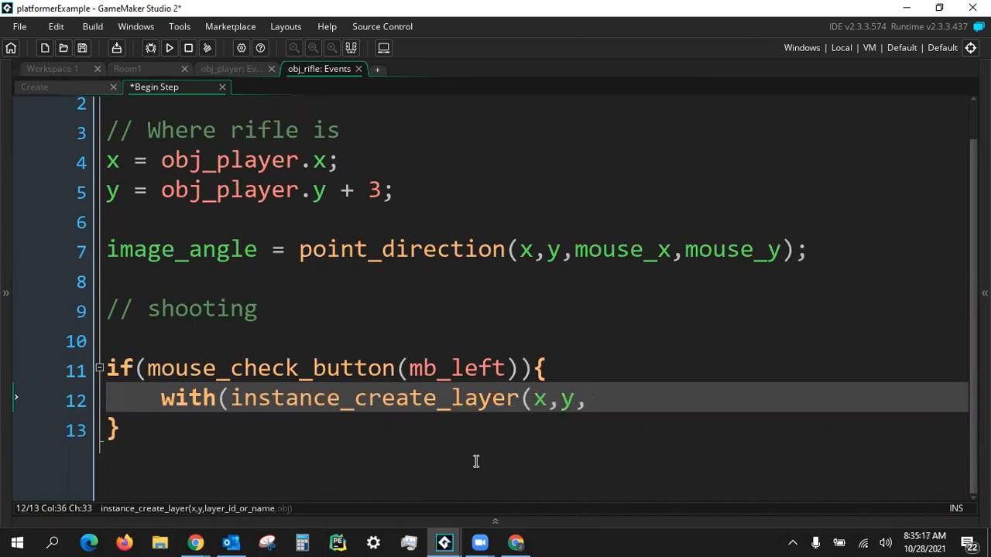
type("\"B")
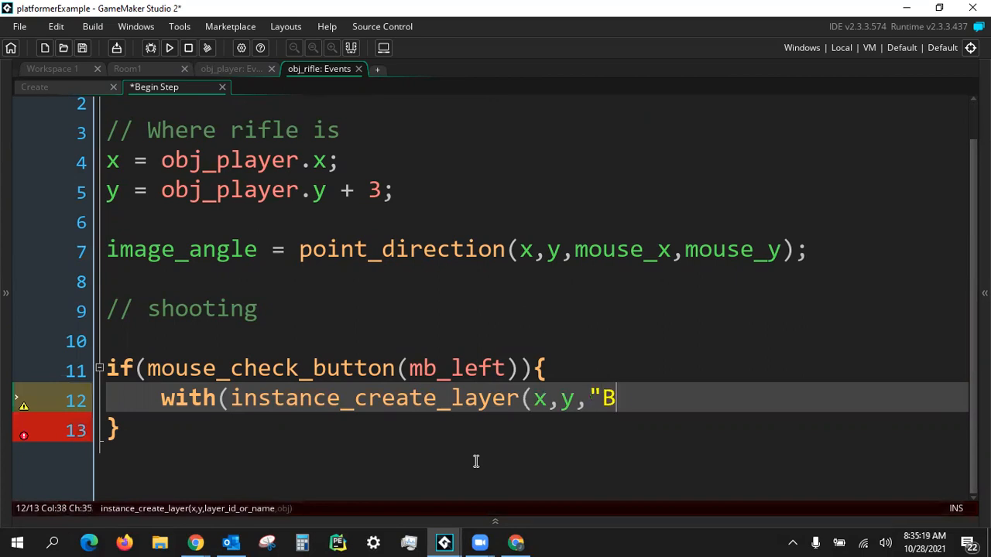
type("ullets\"")
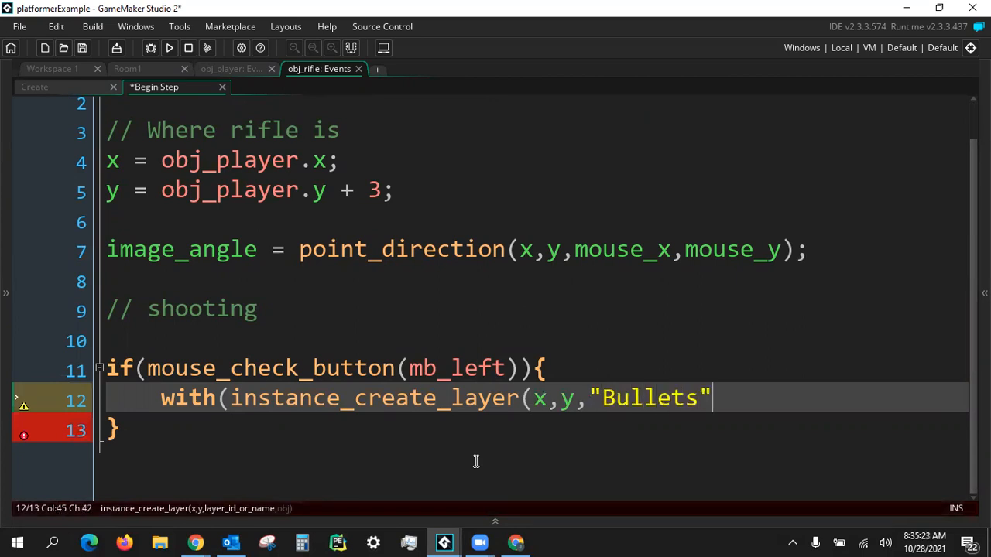
type(",")
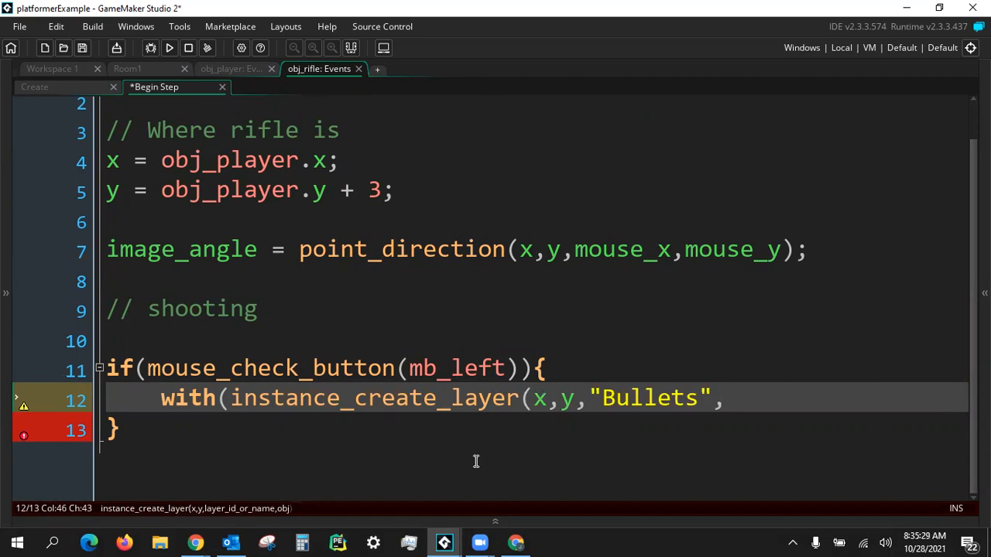
type("obj_")
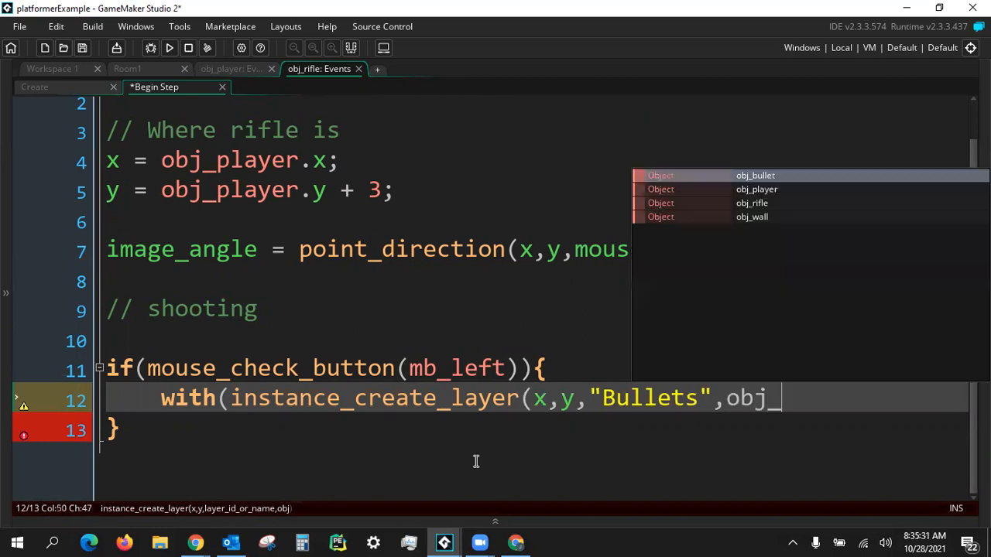
type("bullet)){")
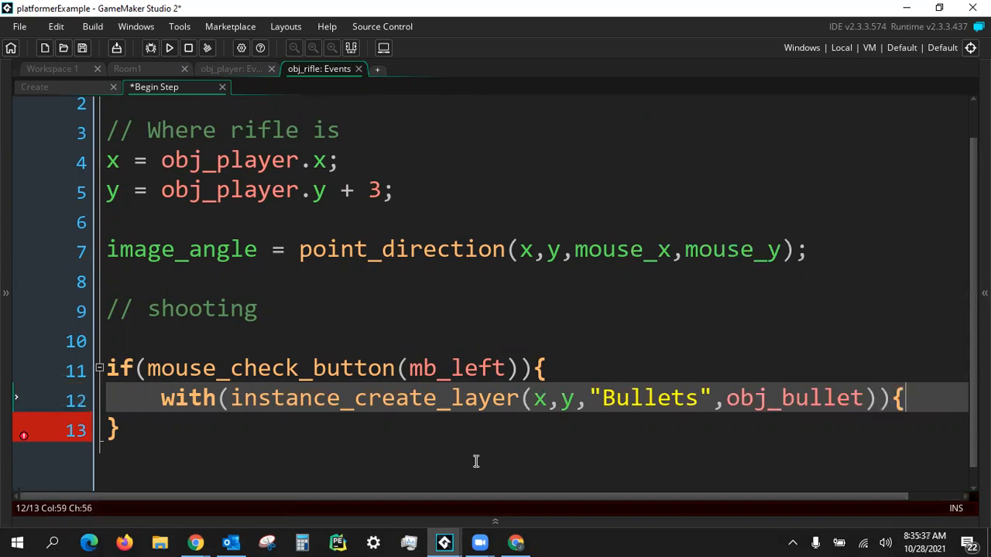
key("enter")
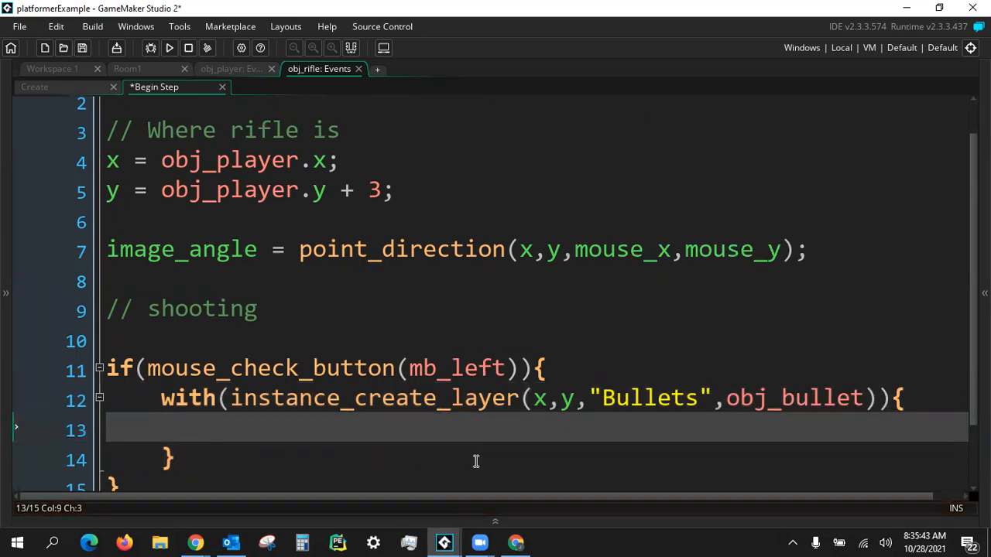
- Set the bullet speed to 25 with a // pixels per step comment
type("sp")
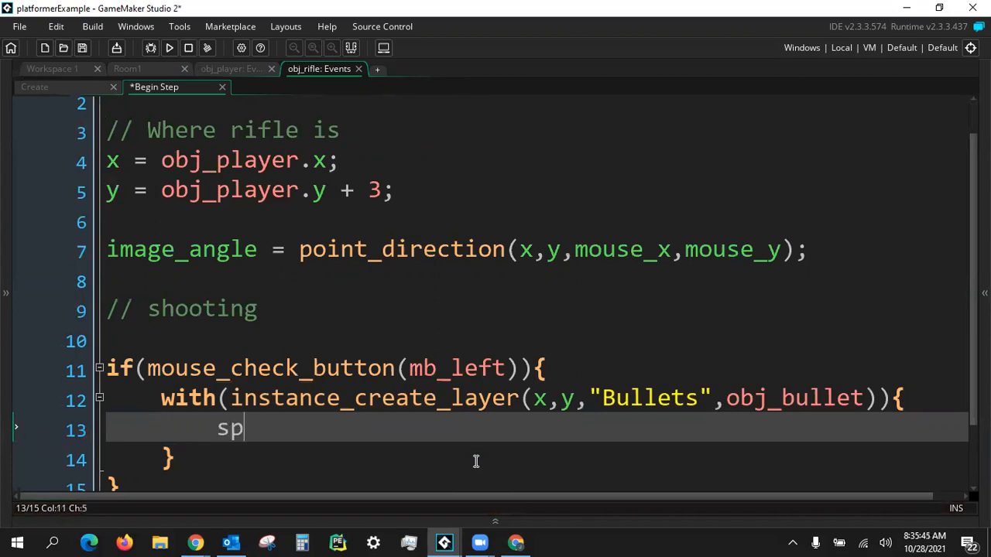
type("eed")
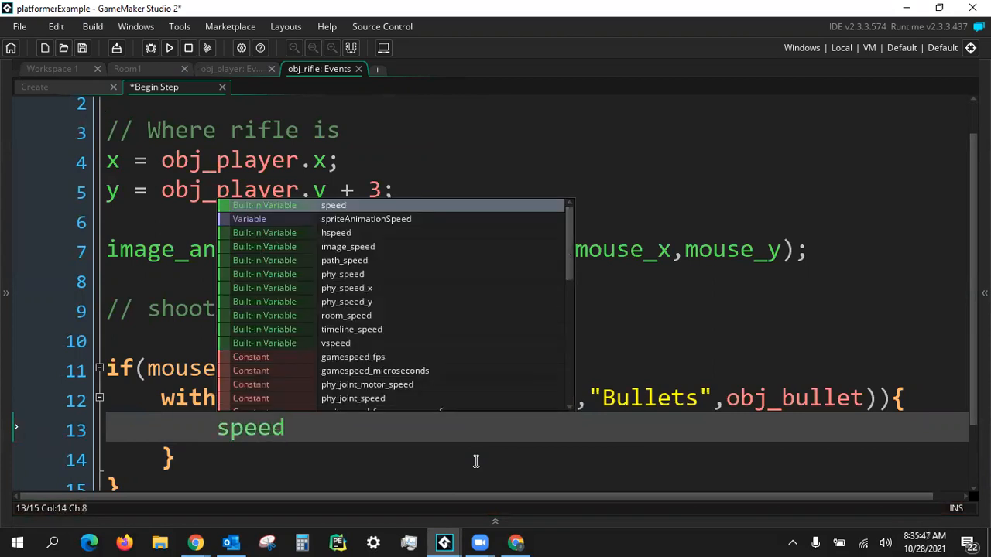
type("= 25;")
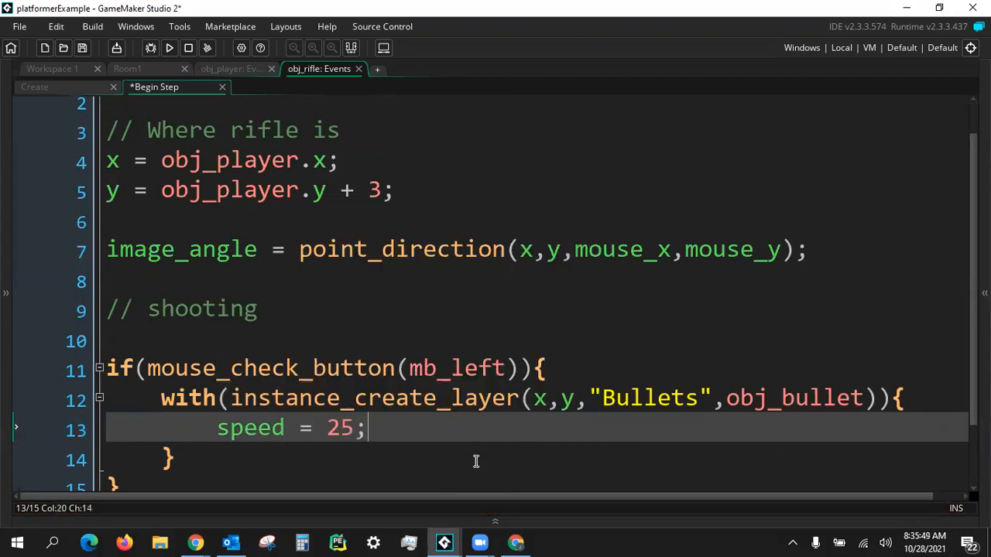
type("//pixe")
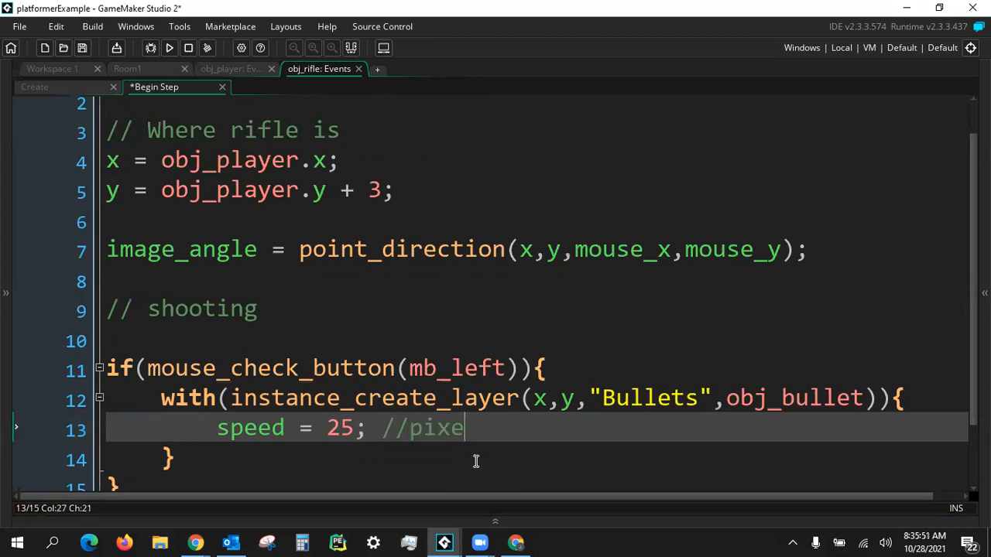
type("ls per step")
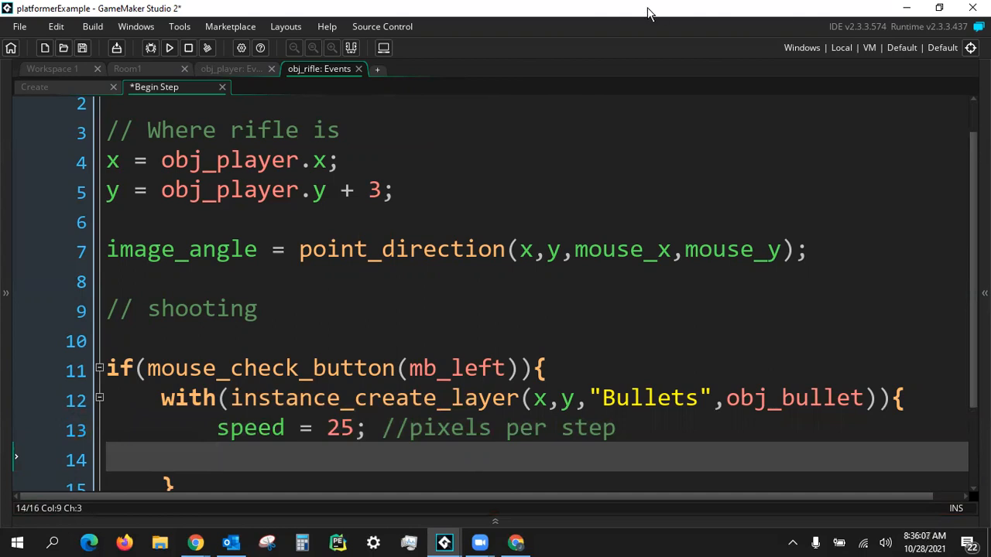
- Set bullet direction to the rifle's image_angle with random -4 to 4 spread, and match image_angle
scroll("down", 3)
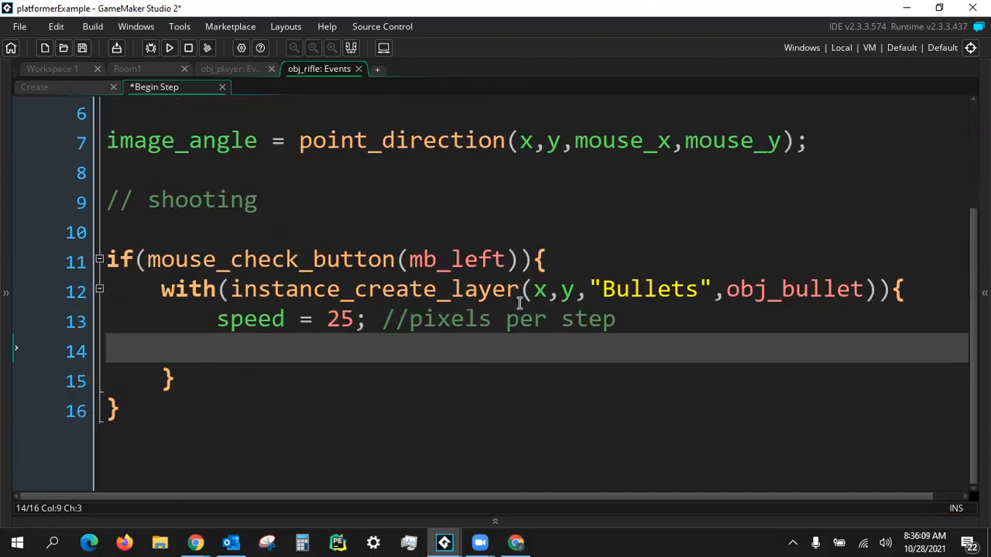
type("direction =")
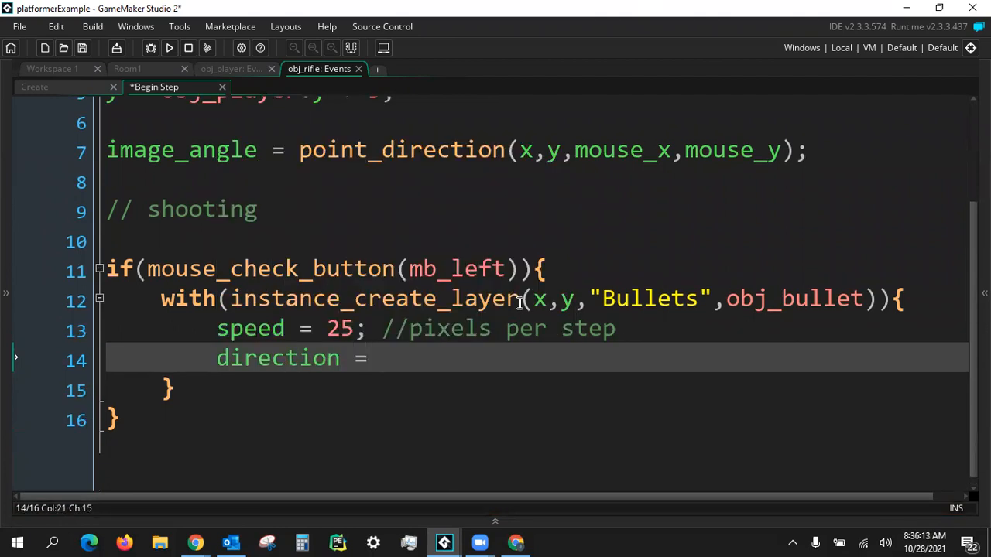
type("other")
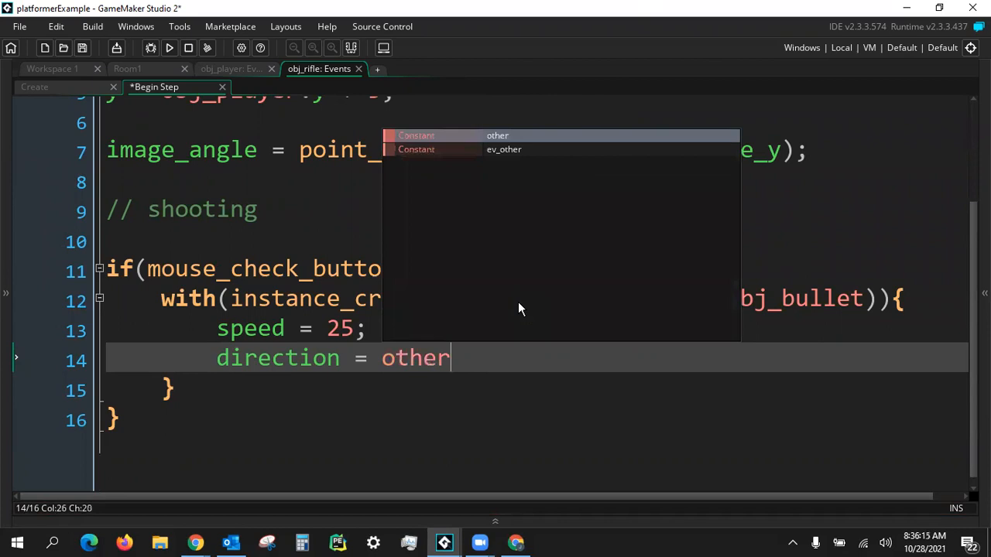
type(".")
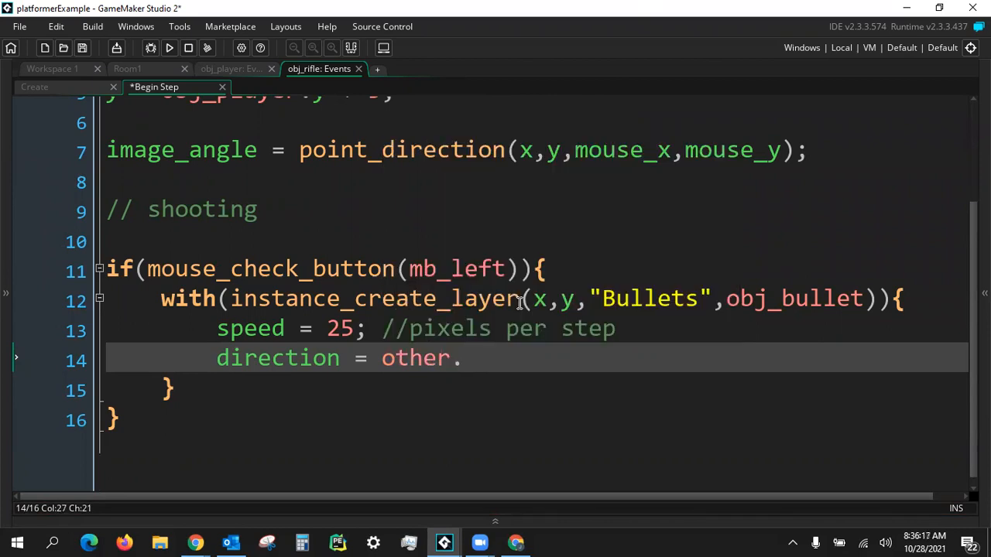
type("image_ange")
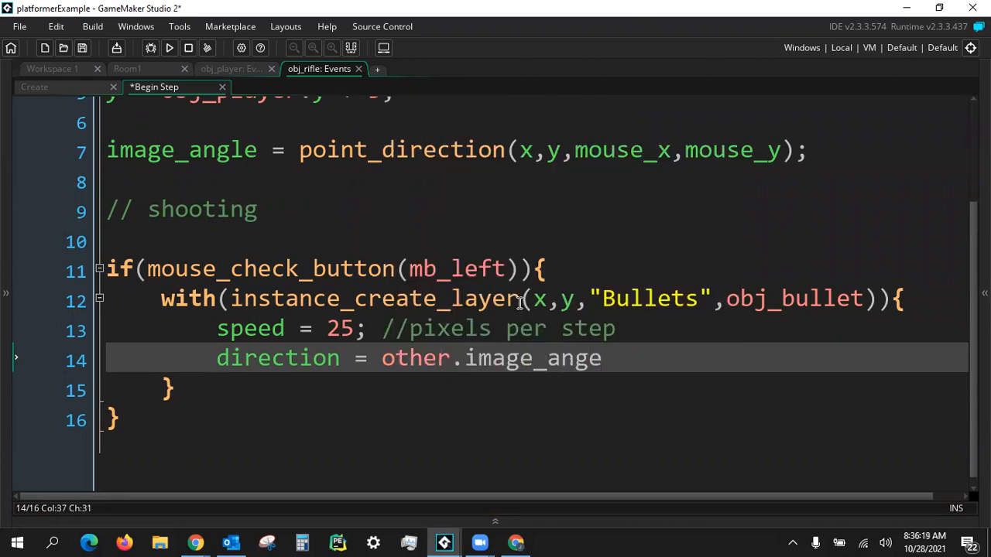
type("le")
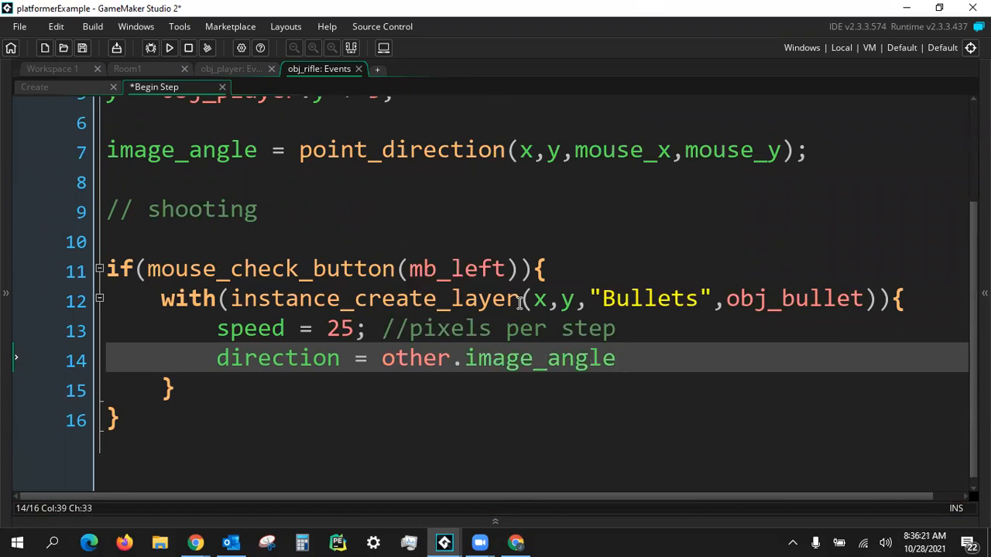
type("+")
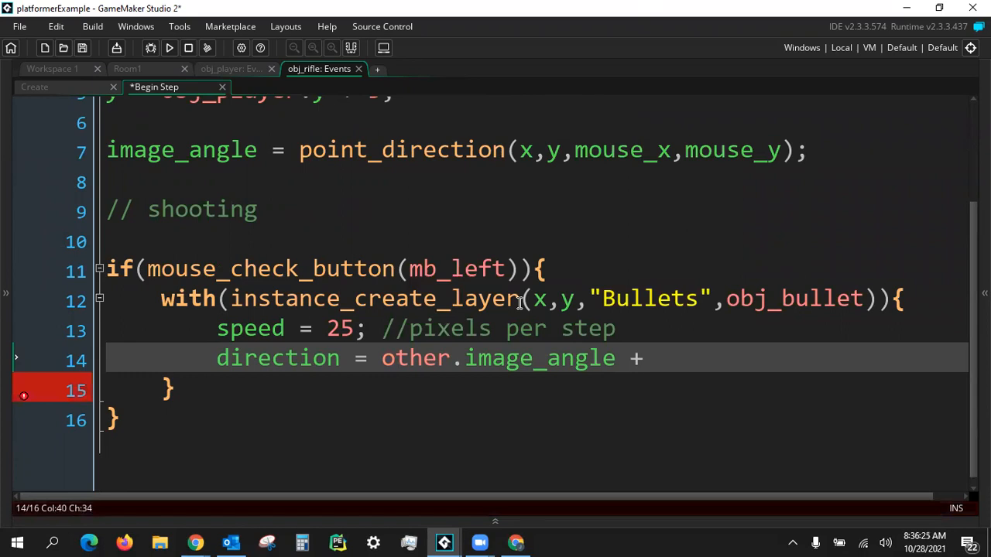
type("randomi")
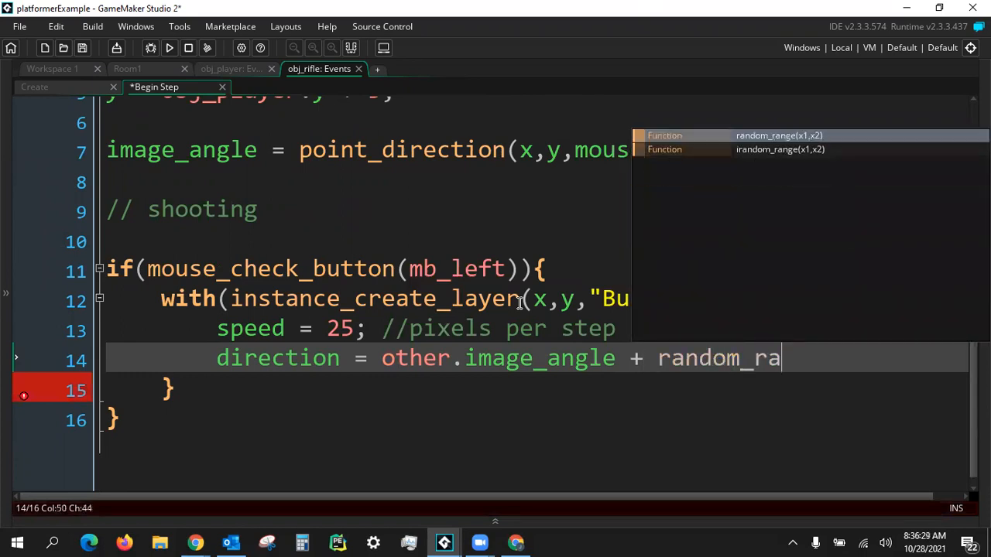
type("nge(")
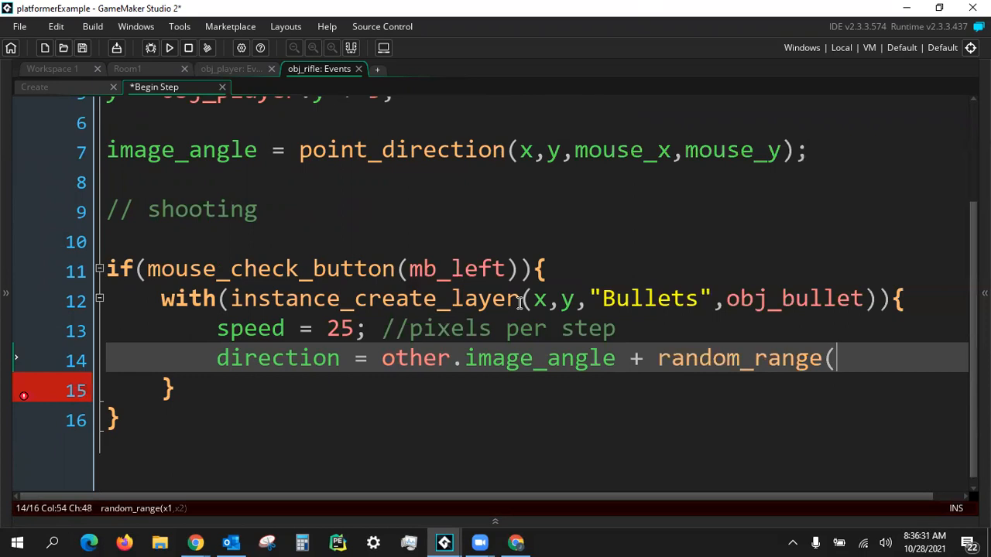
type("-4")
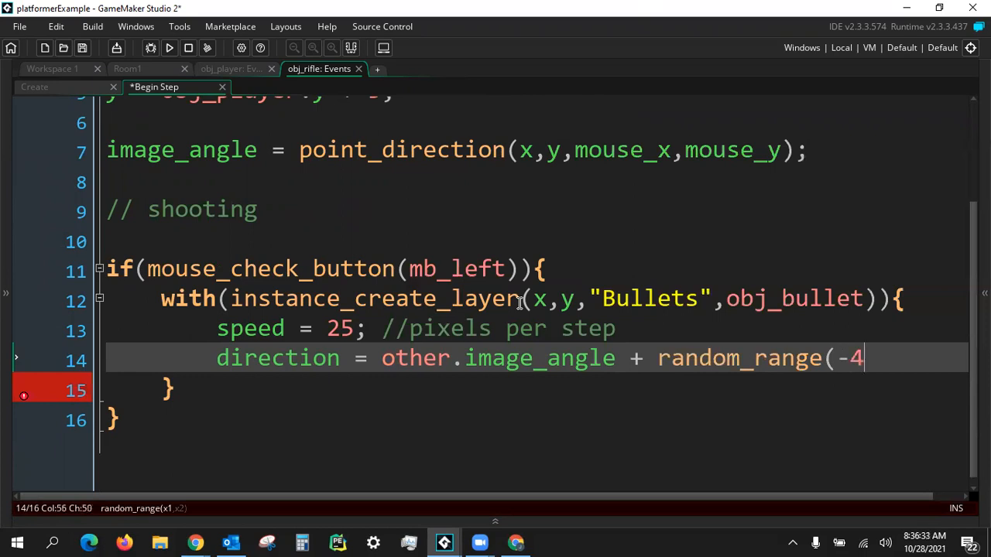
type(",4);")
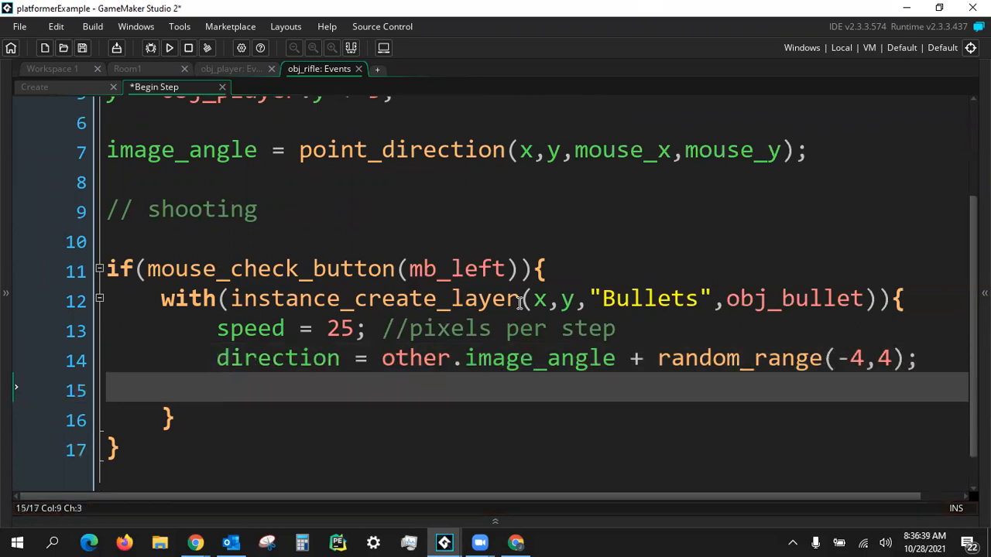
type("image_ang")
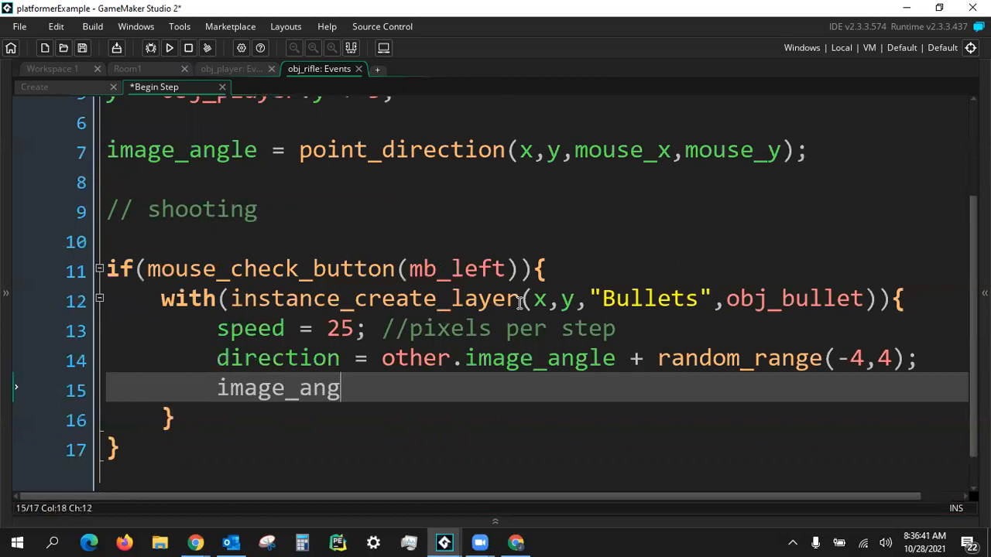
type("le = direction")
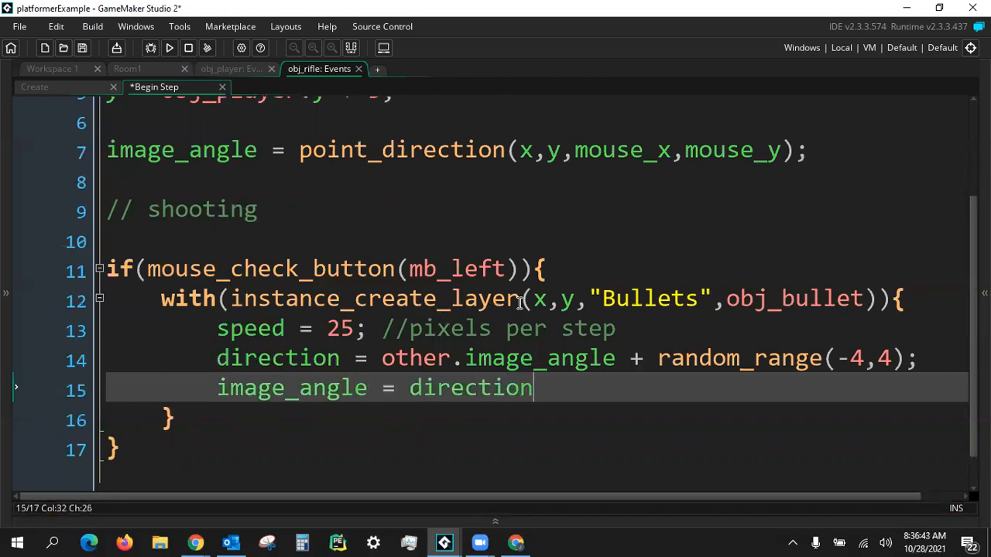
type(";")
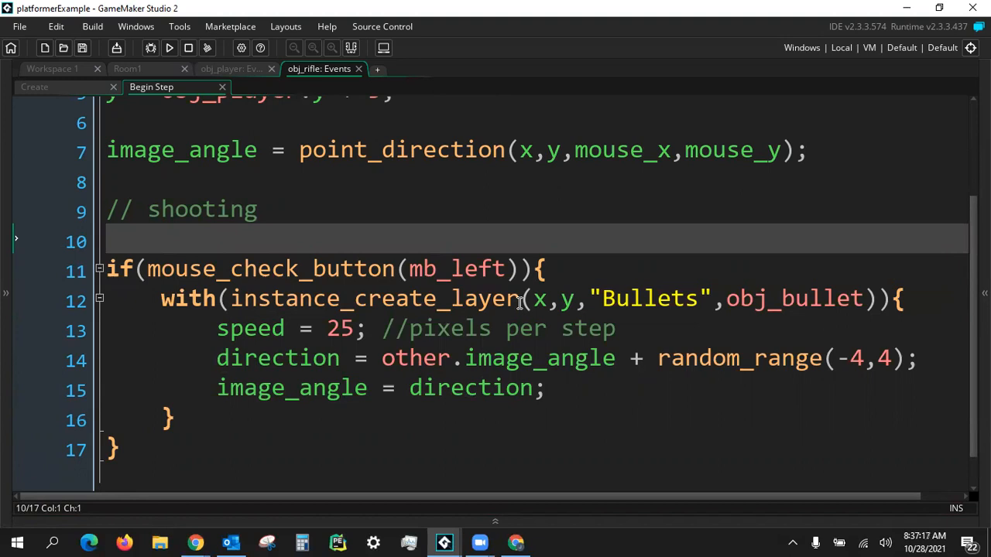
- Decrement firingDelay each step and add && (firingDelay <= 0) to the firing condition
type("firing")
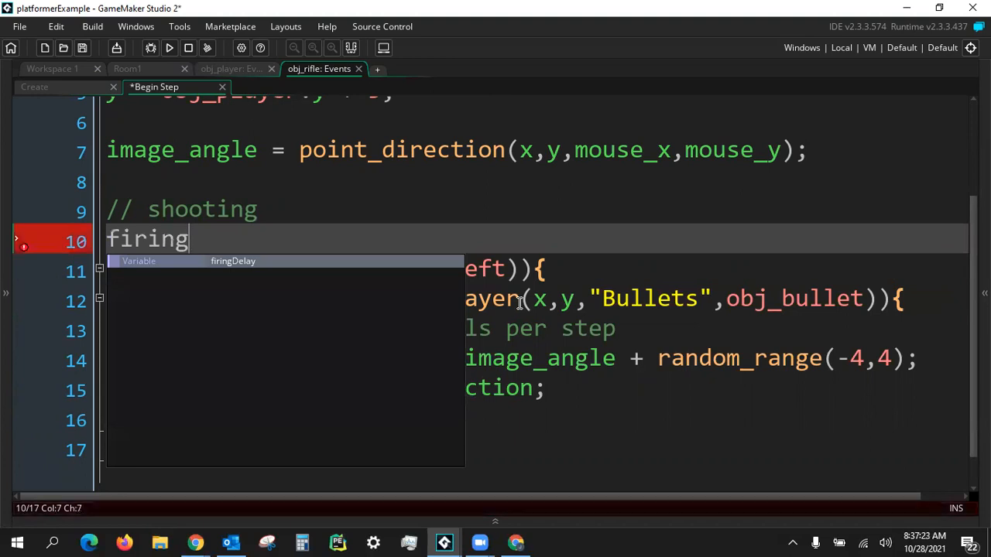
type("Delay")
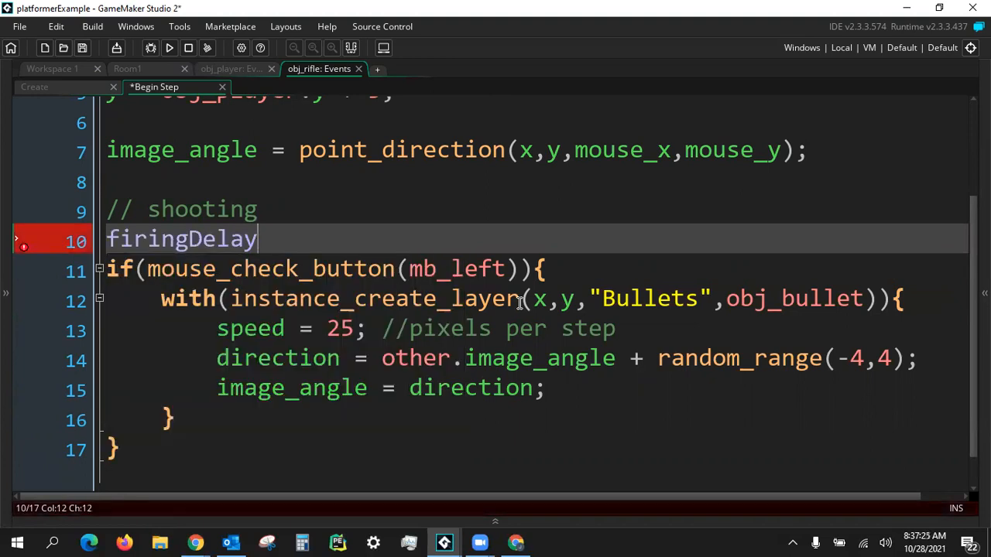
type("--;")
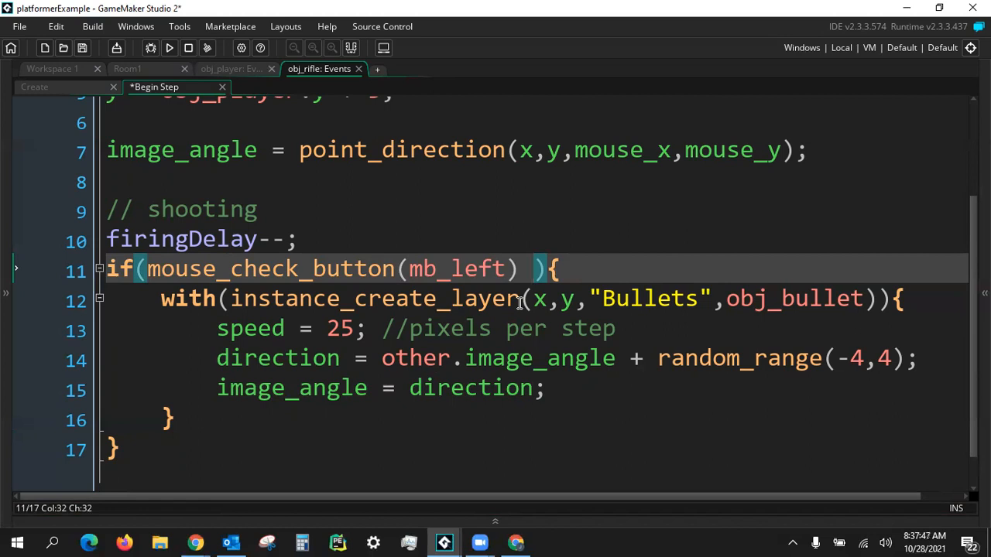
type("&&")
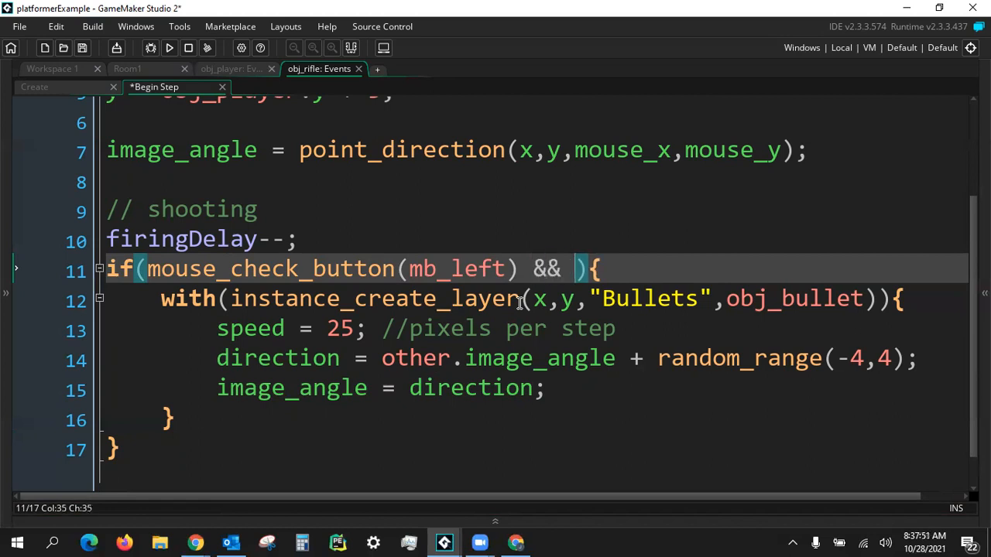
type("()")
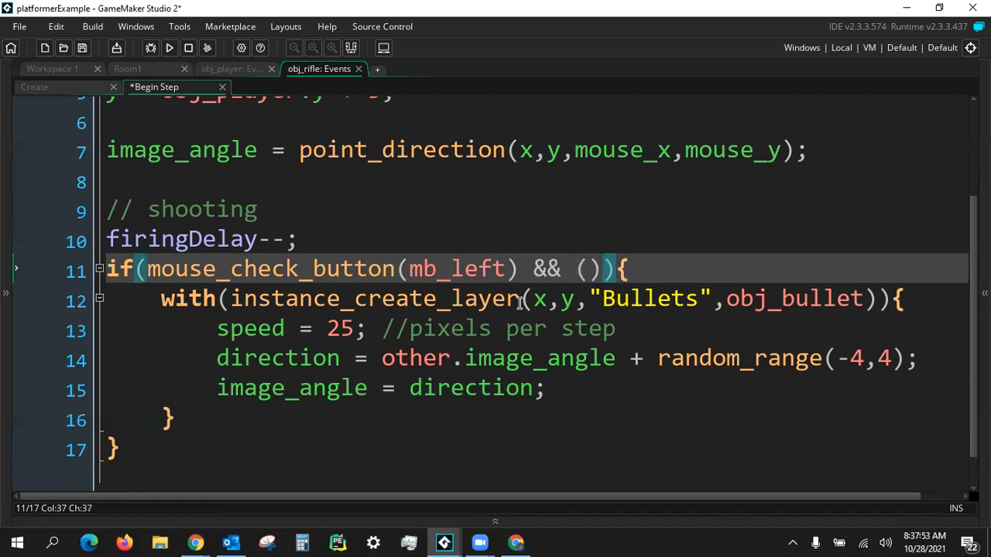
type("firingDelay < 0")
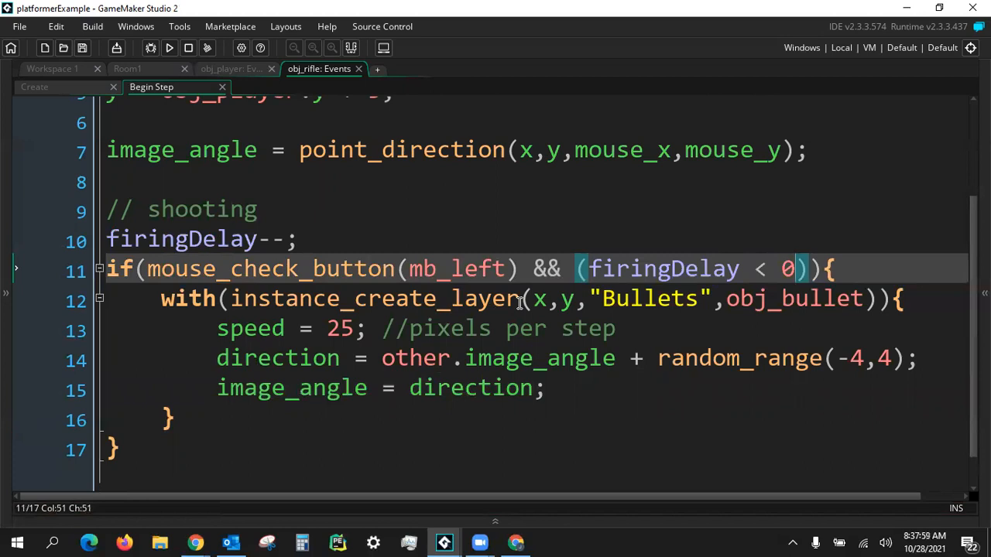
type("=")
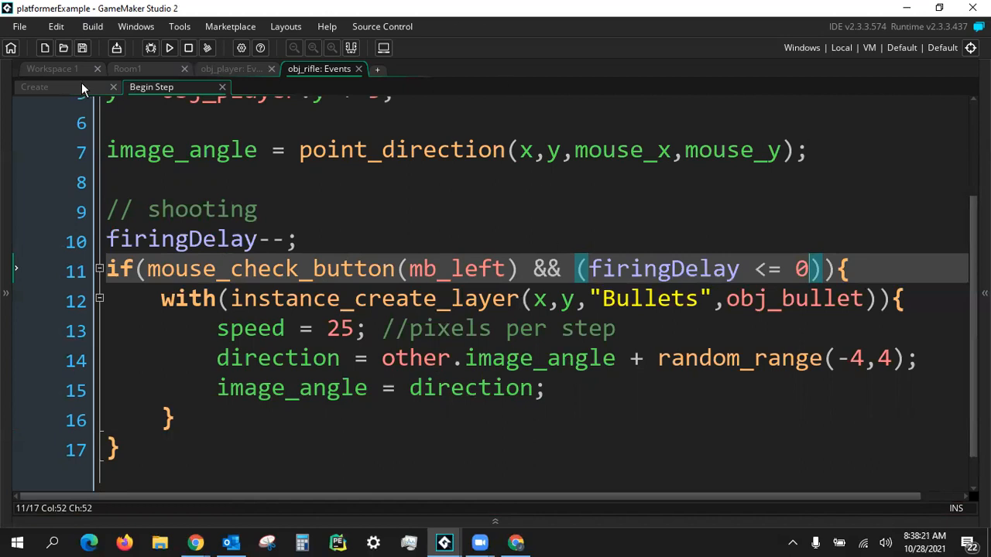
- Insert firingDelay = 9 inside the firing block after reviewing the Create event variables
left_click(35, 87)
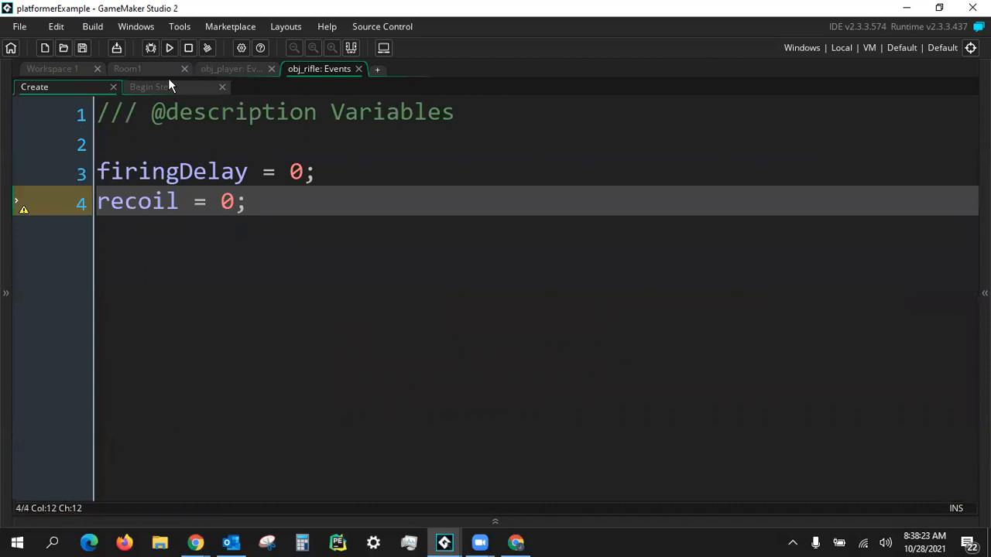
left_click(151, 86)
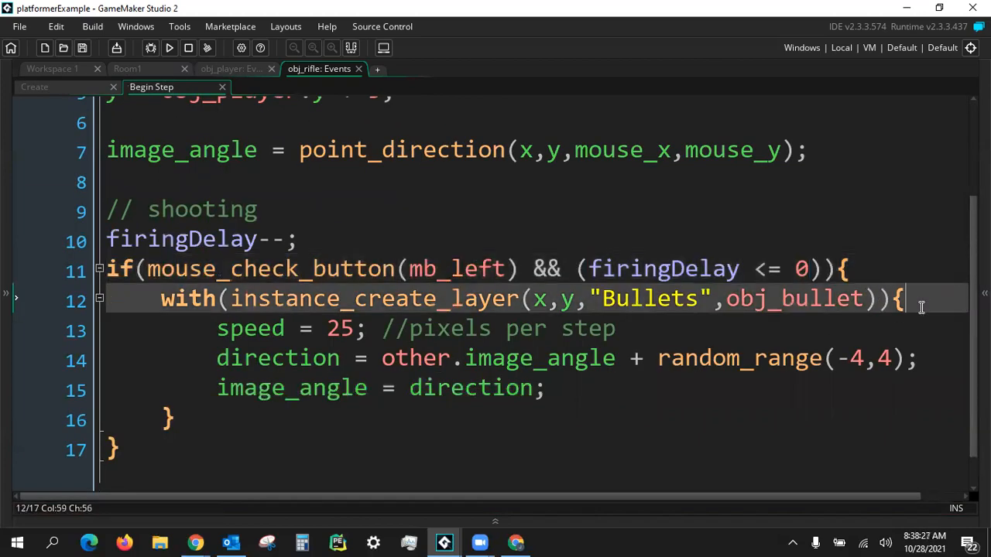
key("Enter")
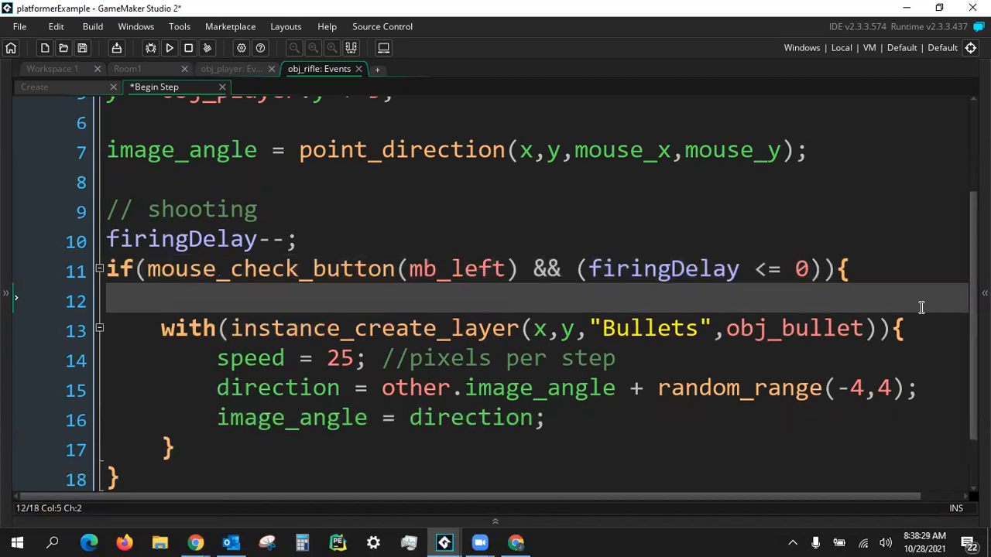
type("firingD")
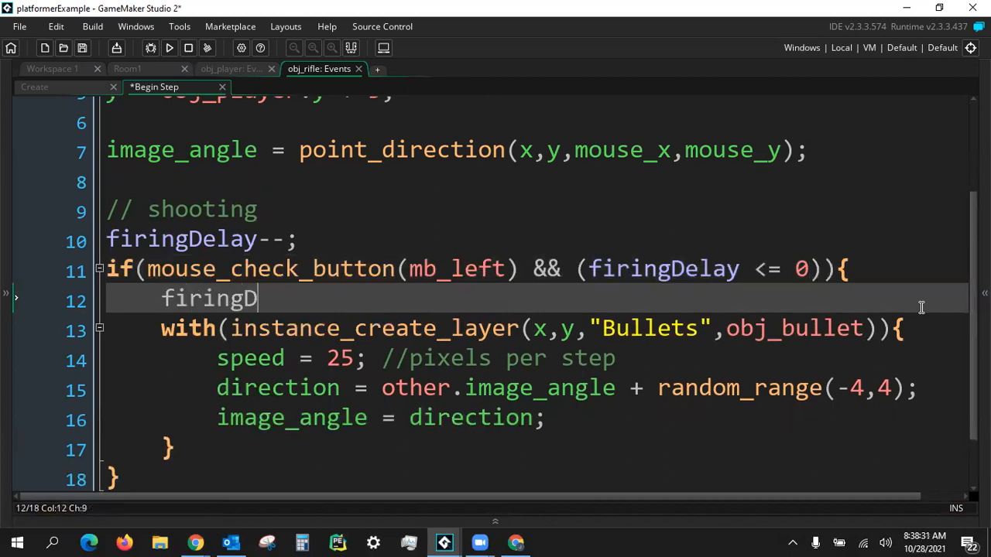
type("elay =")
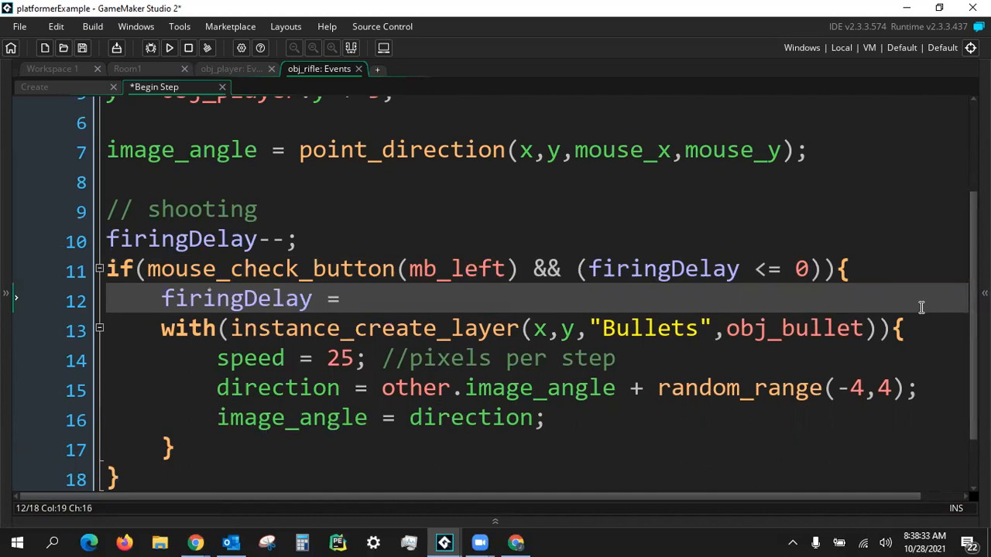
type("9;")
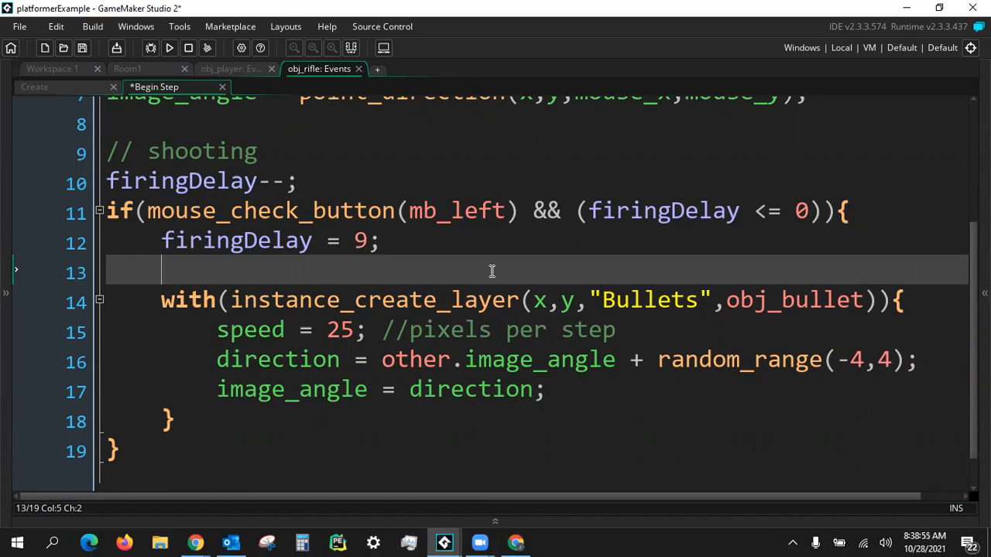
mouse_move(169, 73)
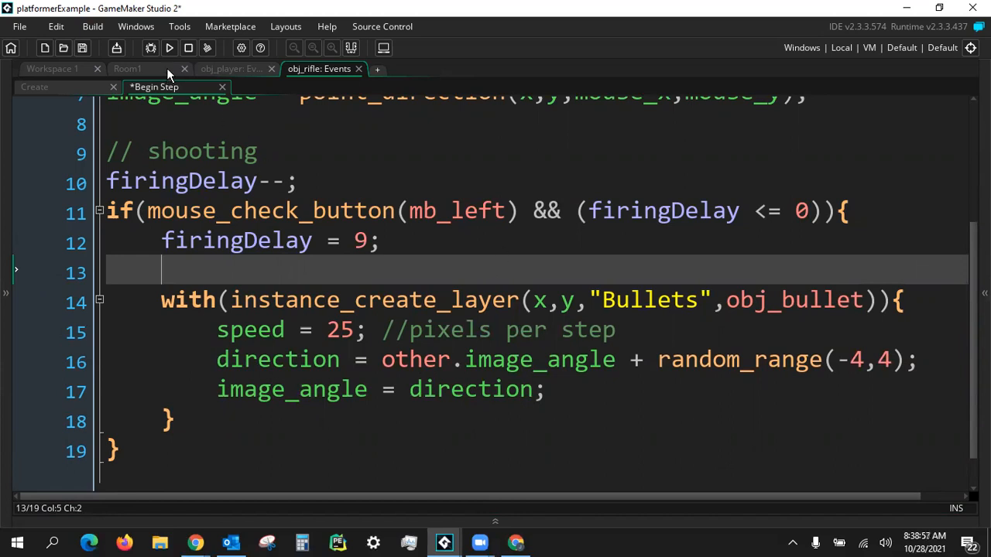
mouse_move(169, 48)
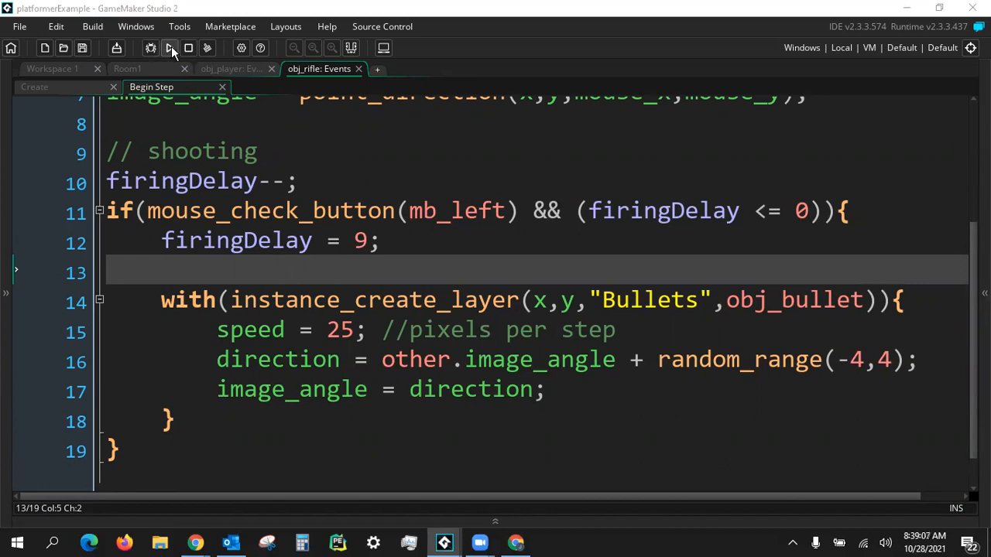
mouse_move(169, 48)
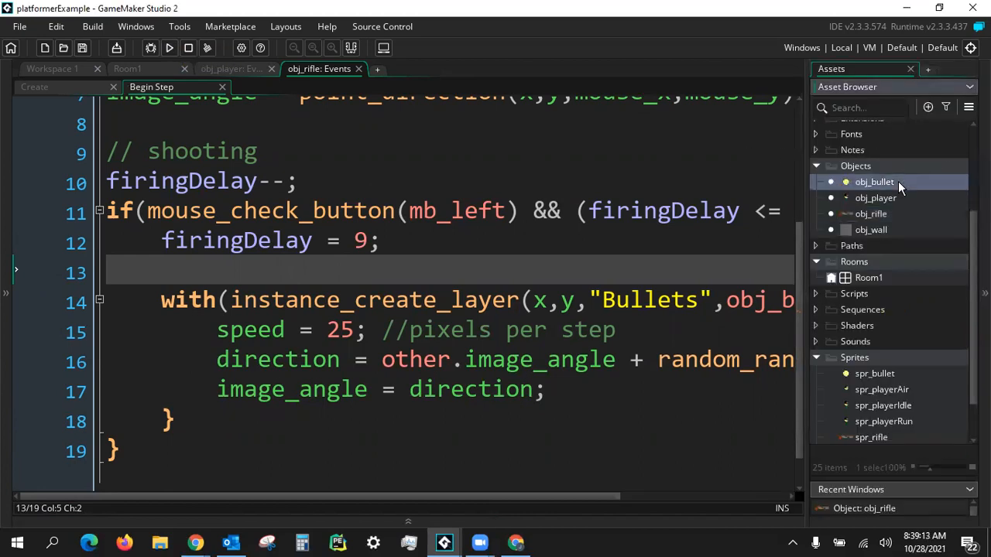
- Open obj_bullet and add a Draw > Post-Draw event
double_click(874, 181)
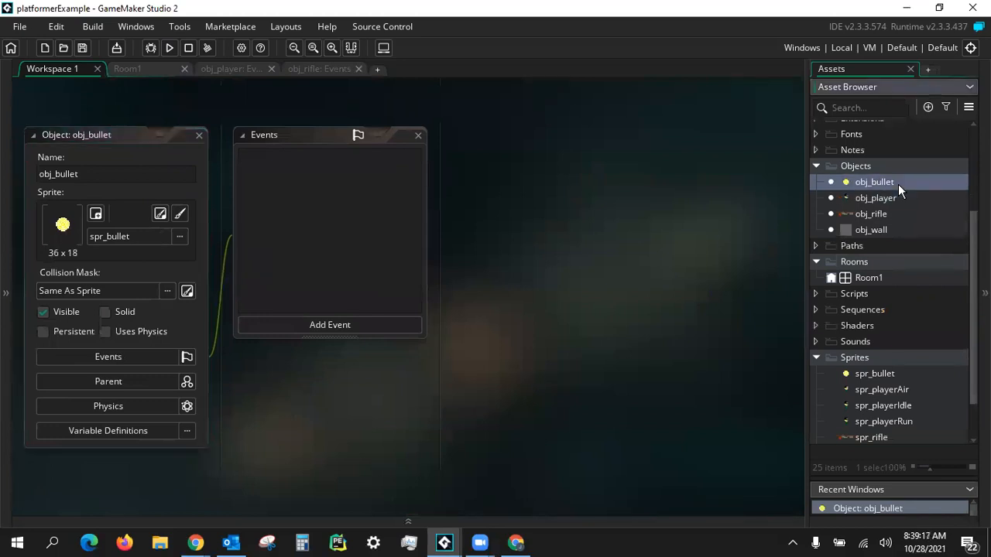
mouse_move(329, 325)
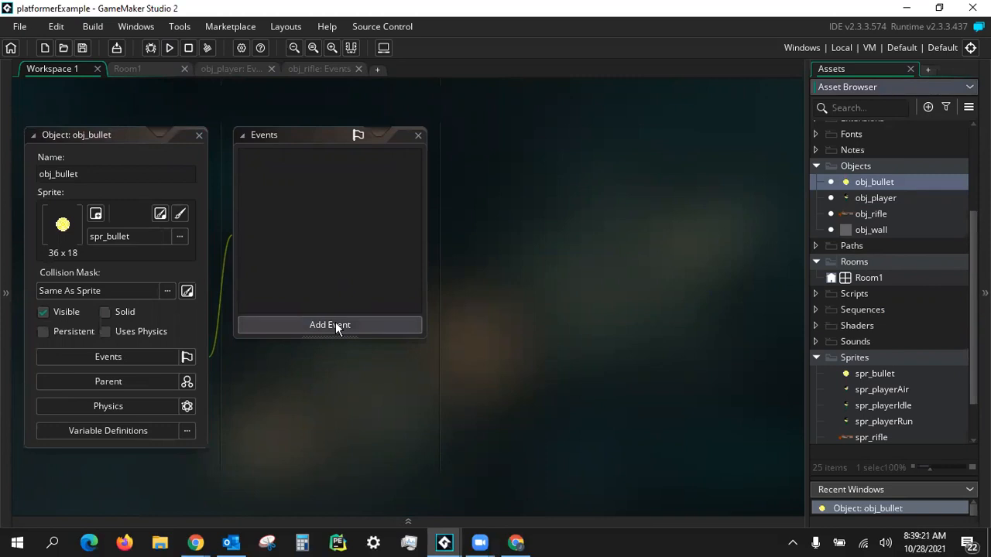
left_click(329, 324)
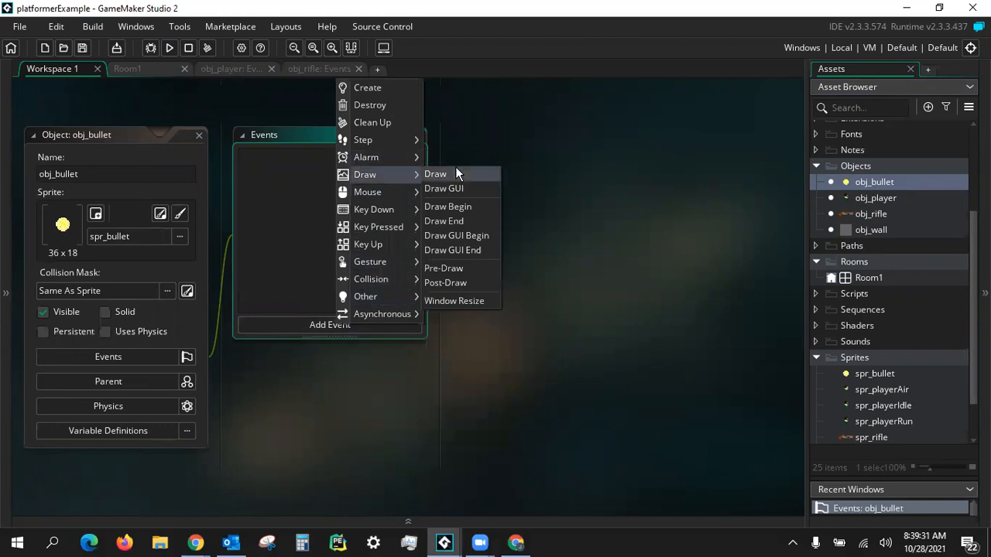
left_click(445, 283)
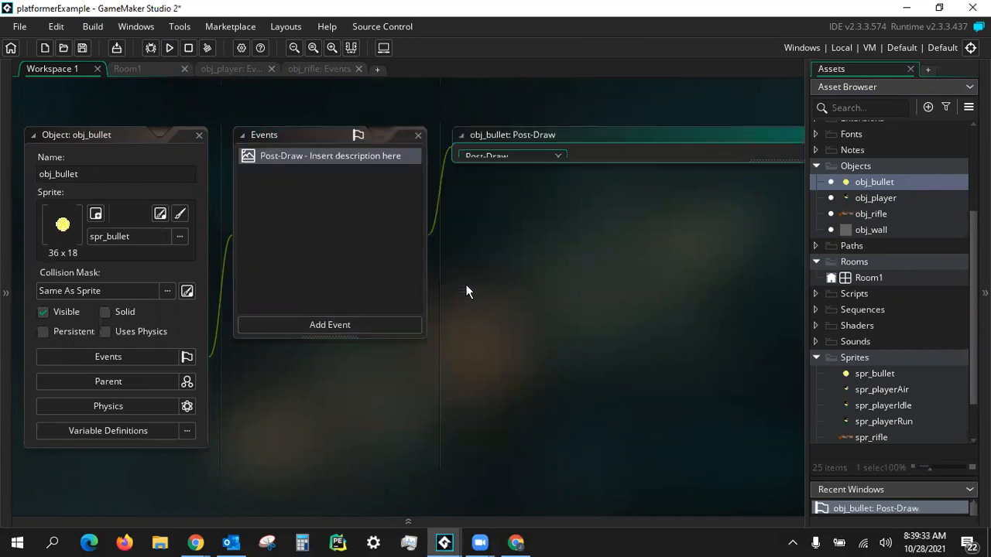
- Write if(place_meeting(x,y,obj_wall)) in the bullet's Post-Draw code
double_click(330, 155)
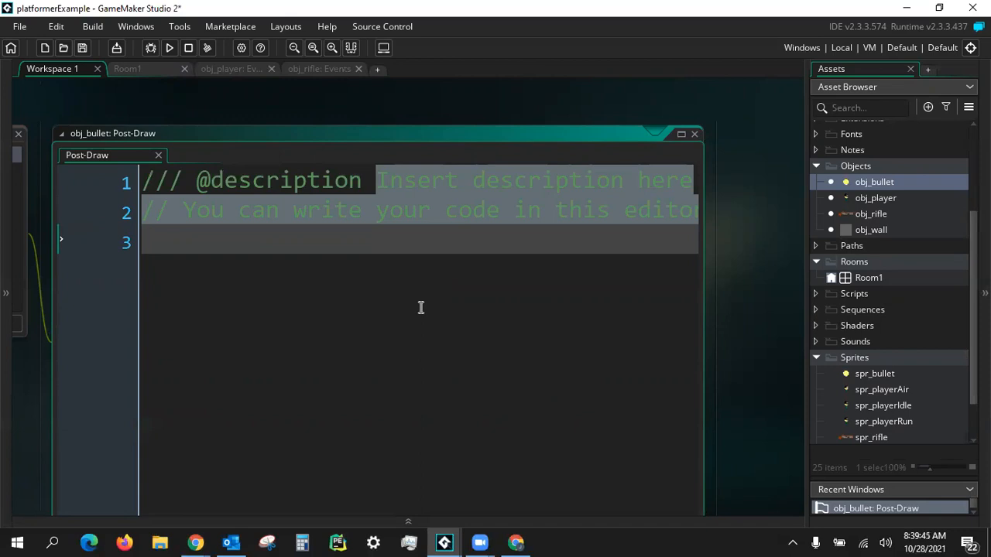
type("Draw Bull")
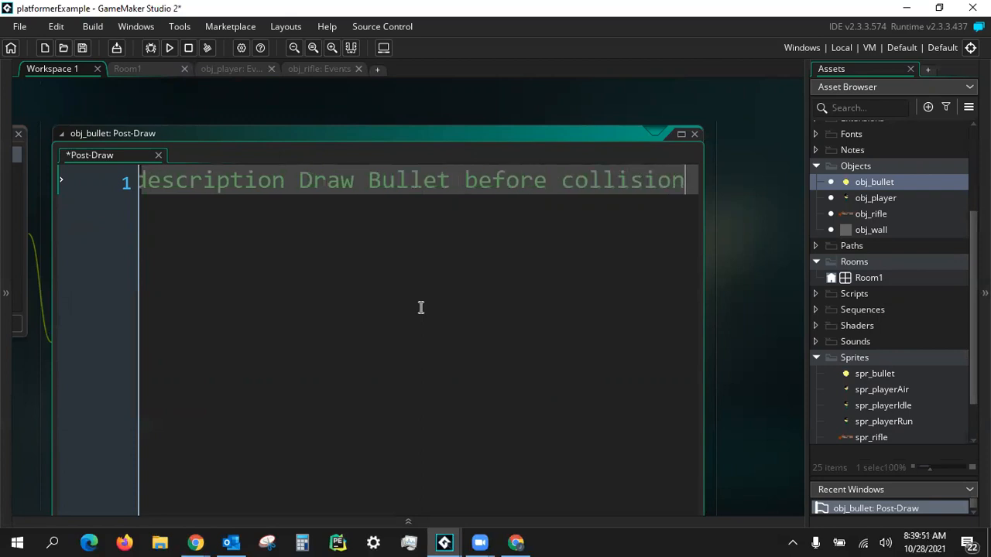
key("Enter")
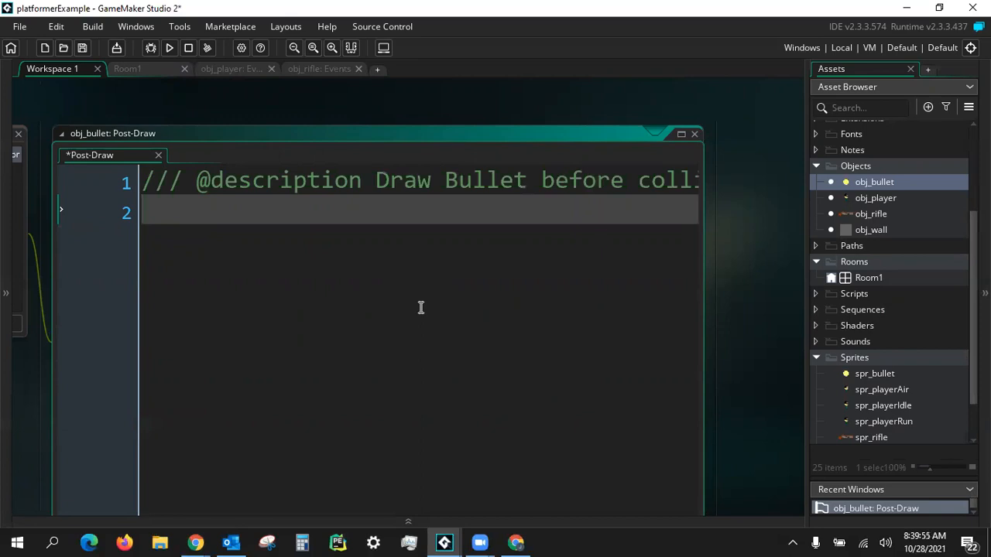
type("if")
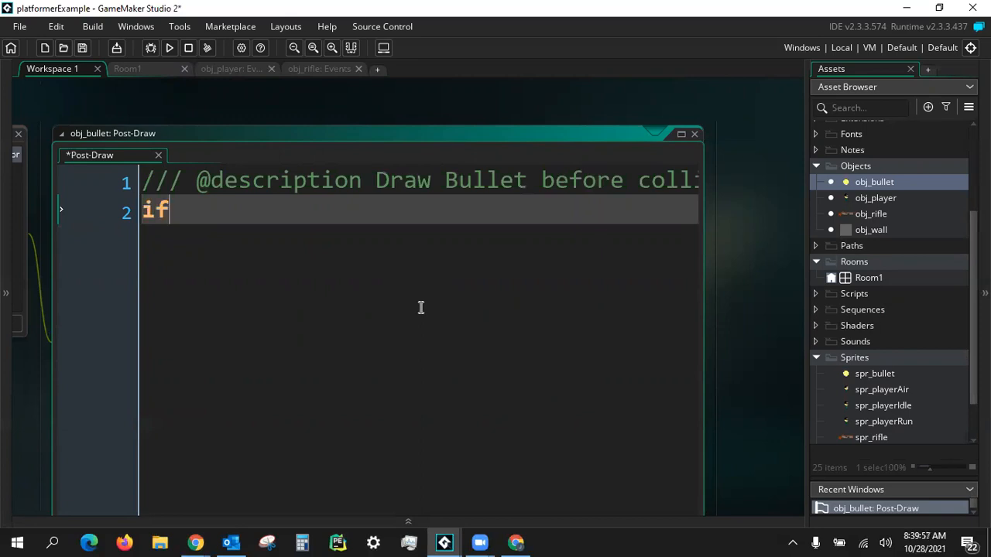
type("(place_")
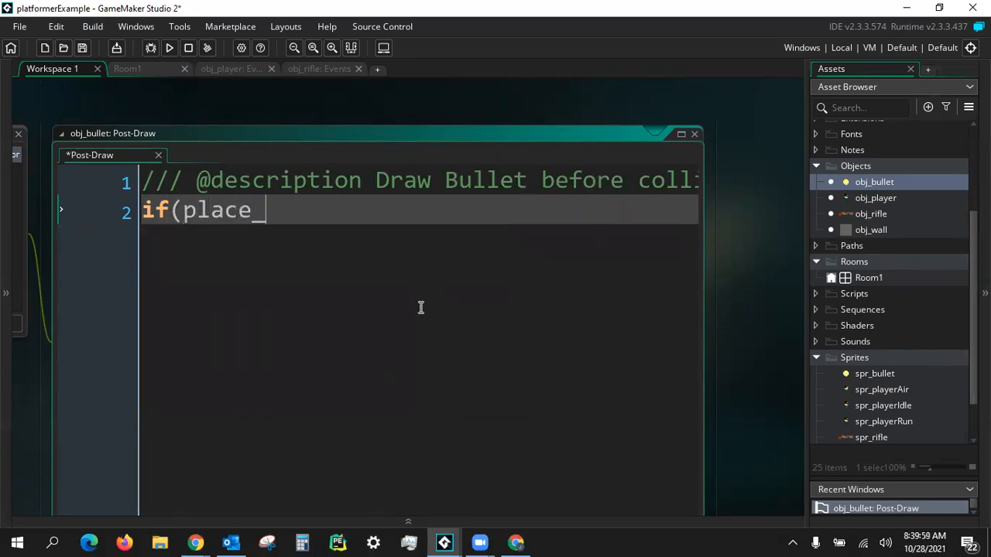
type("meeting(")
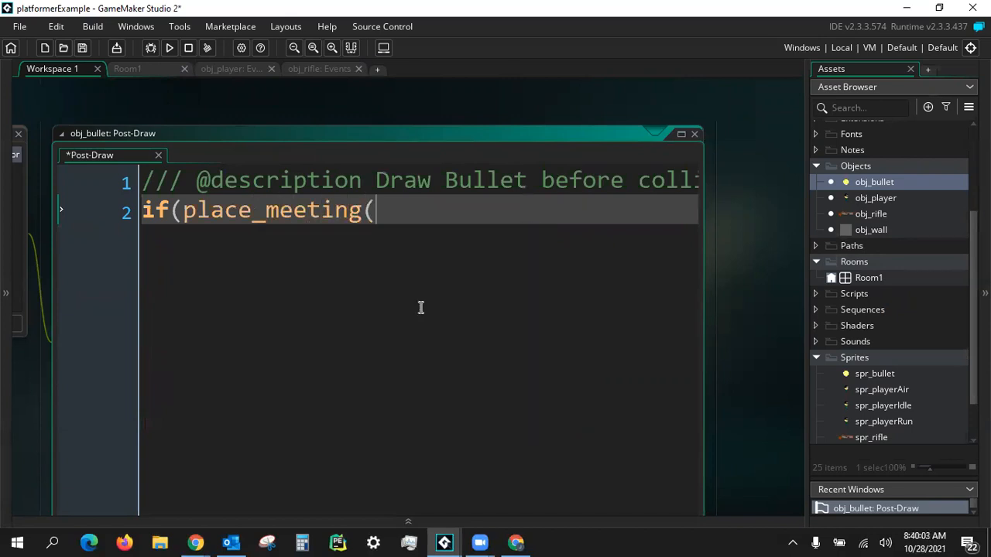
type("x,y,")
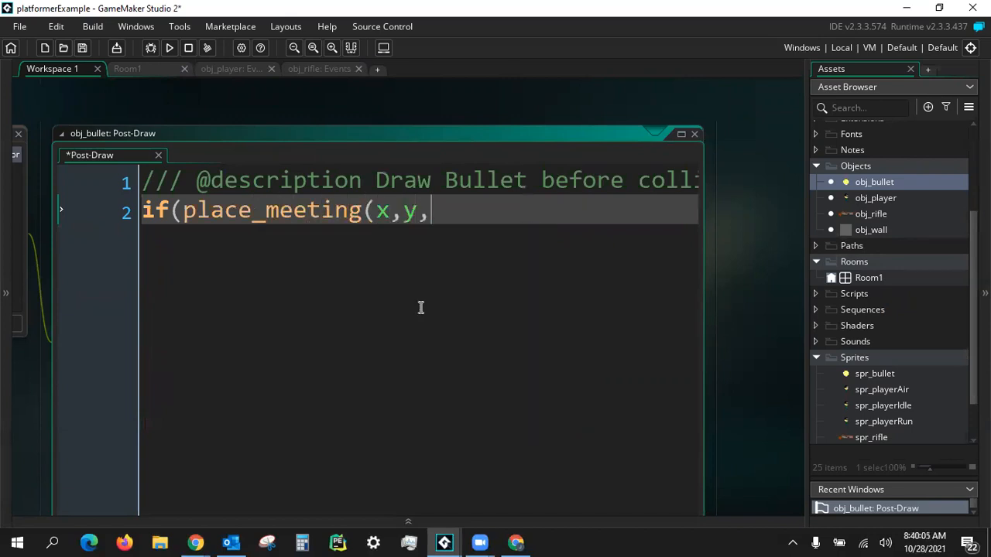
type("obj")
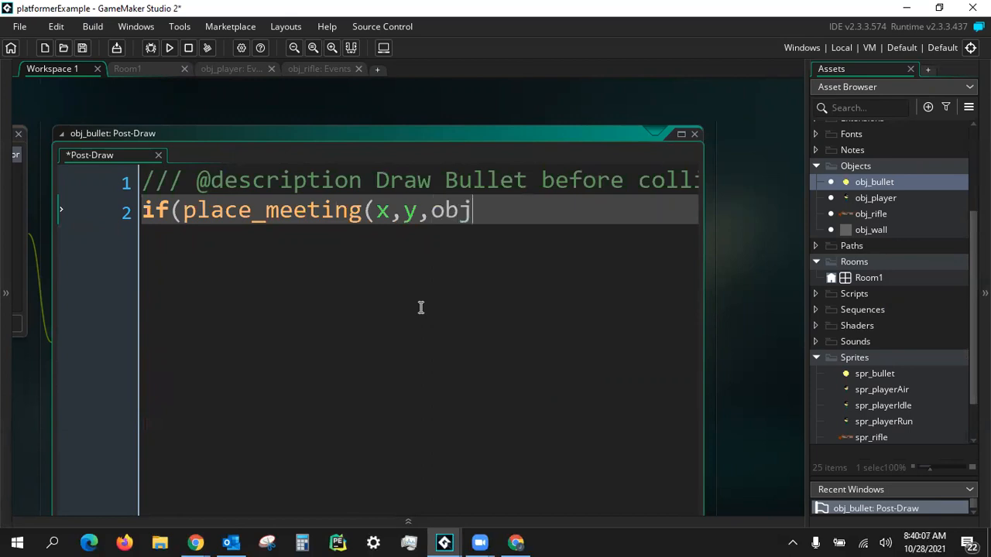
type("_wall)")
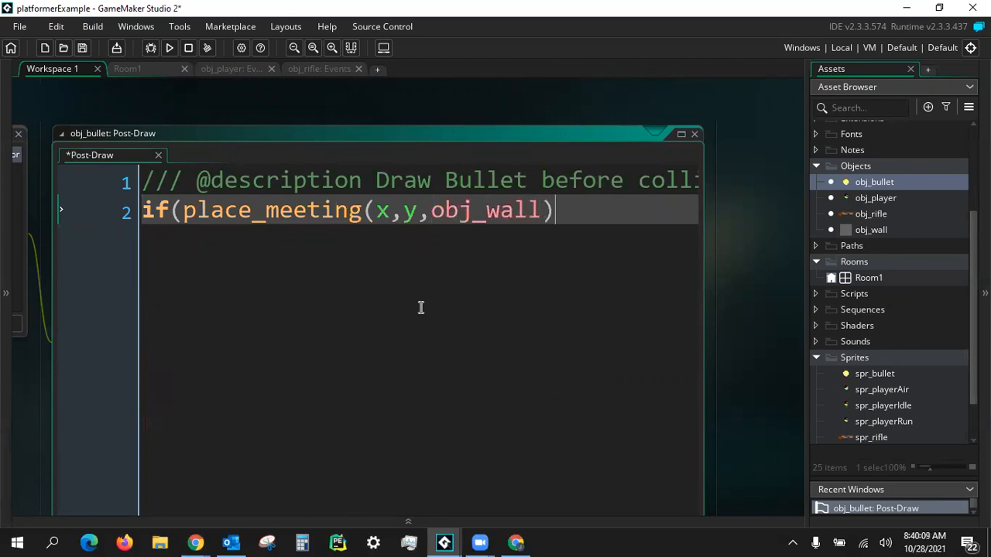
- Finish the block with instance_destroy(); and save the project
type(")")
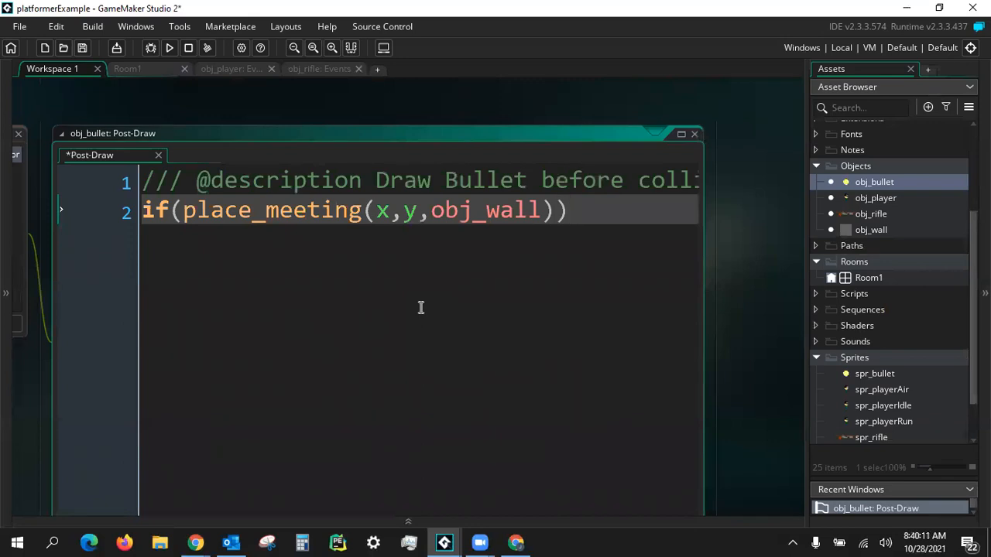
type("{")
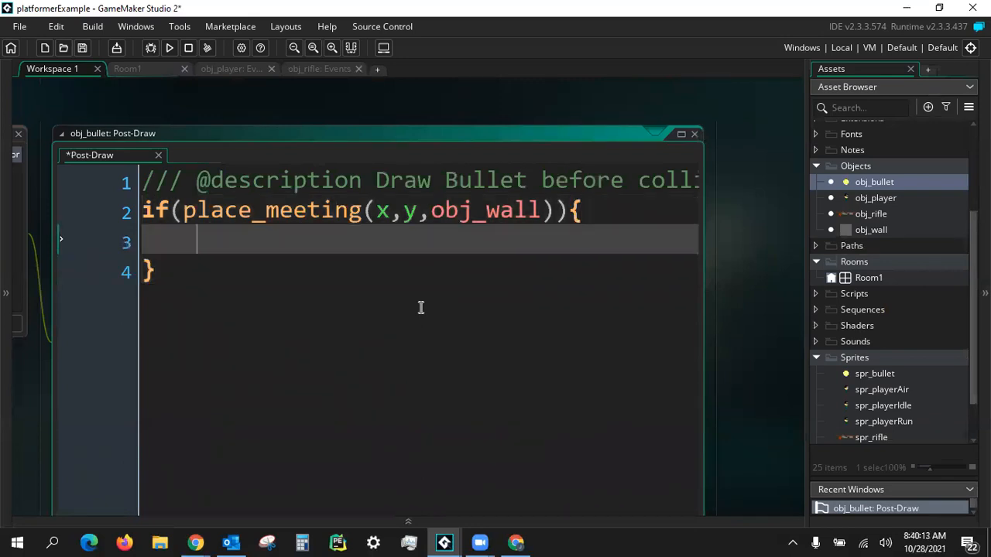
type("insta")
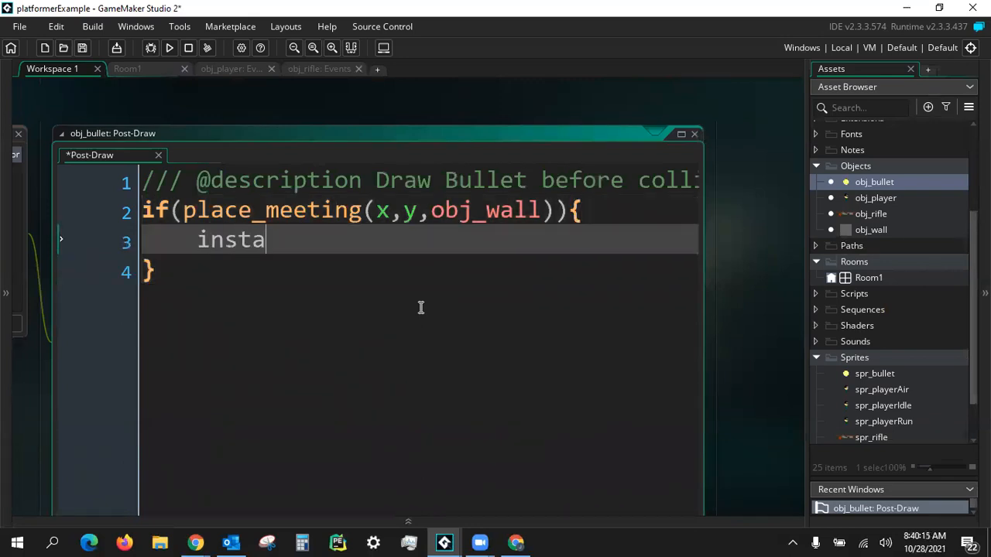
type("nce_destroy")
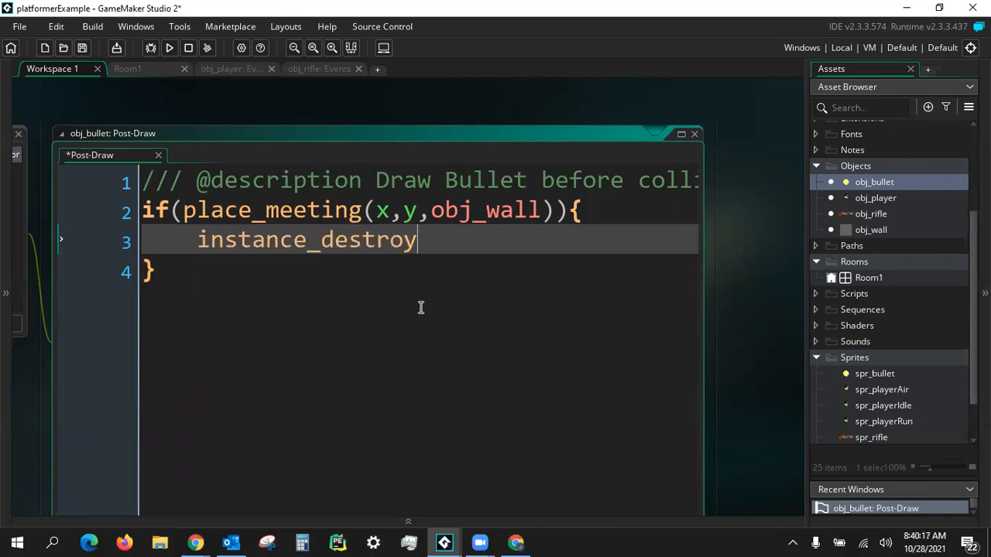
type("();")
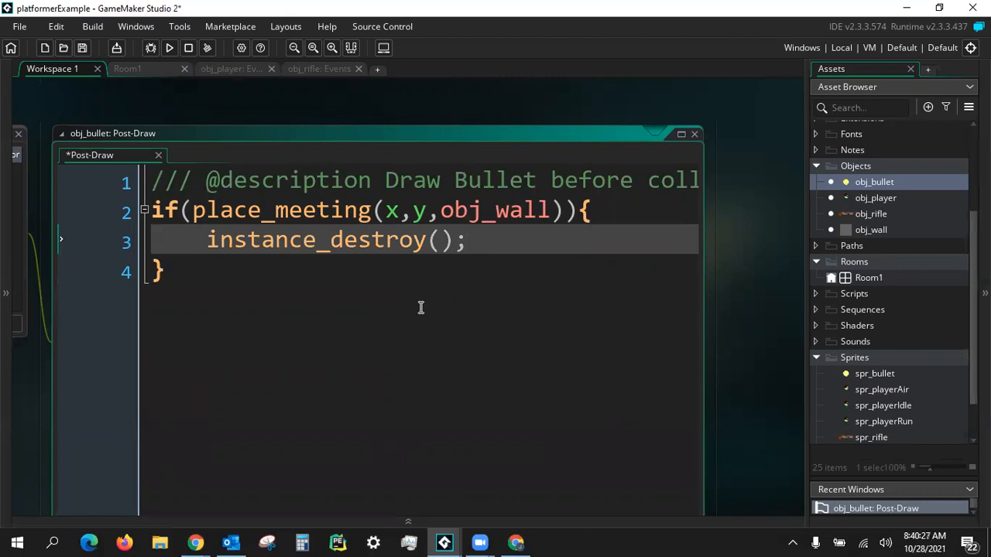
key("ctrl+s")
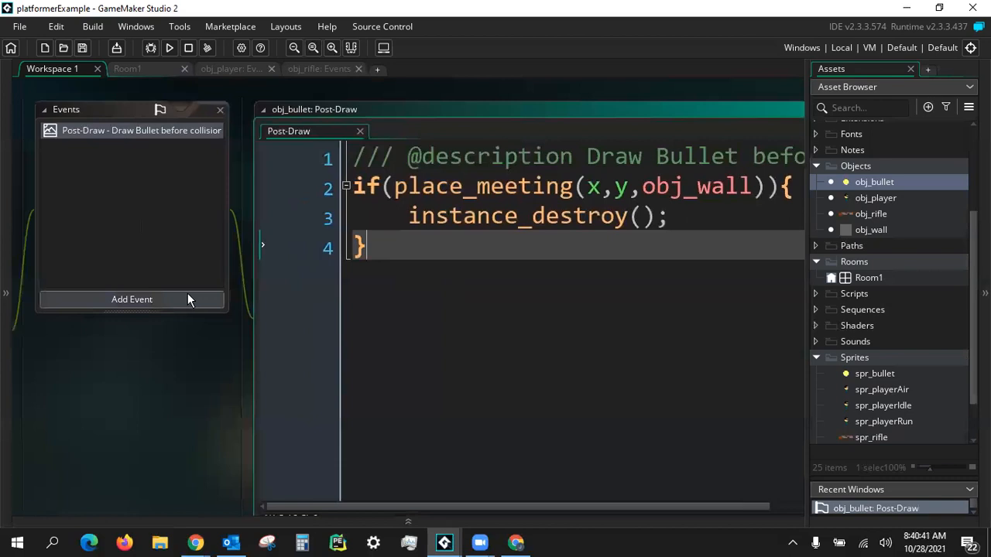
- Add an Animation End event to obj_bullet with the comment 'Stops at 2nd frame'
left_click(132, 299)
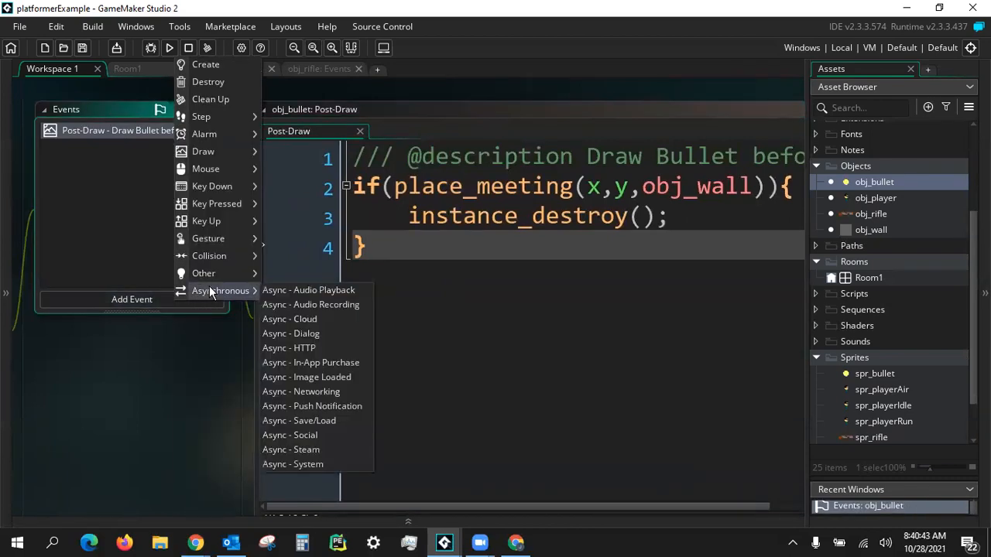
mouse_move(203, 272)
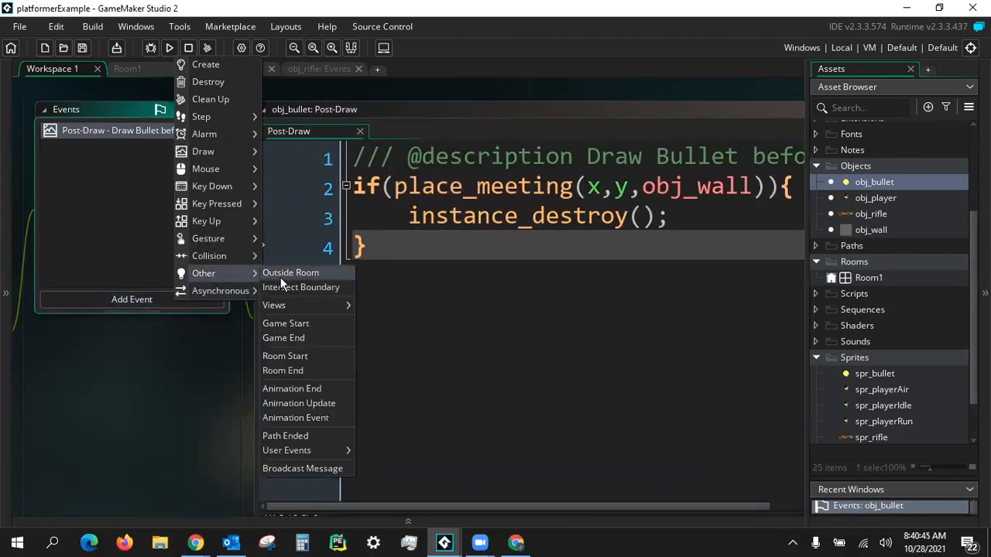
left_click(292, 388)
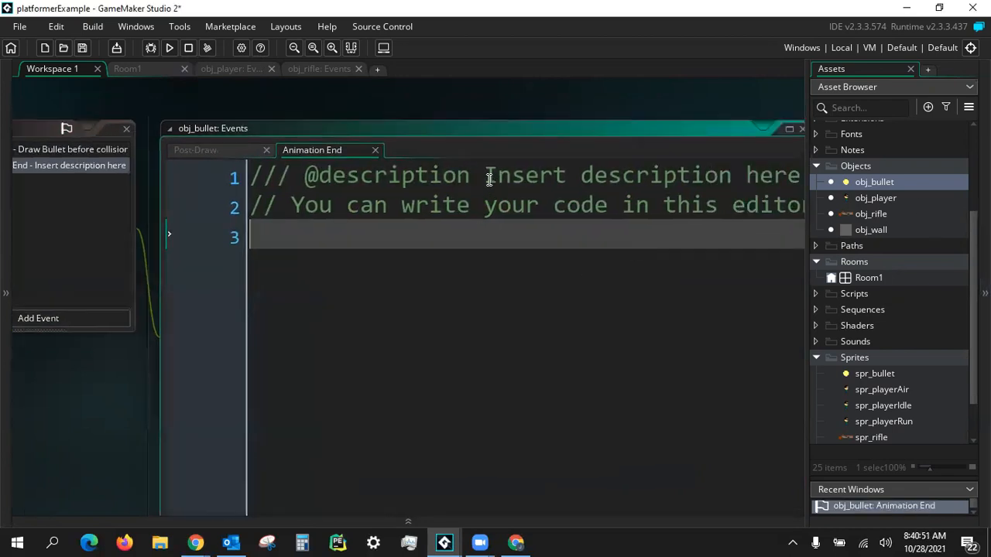
type("Hal")
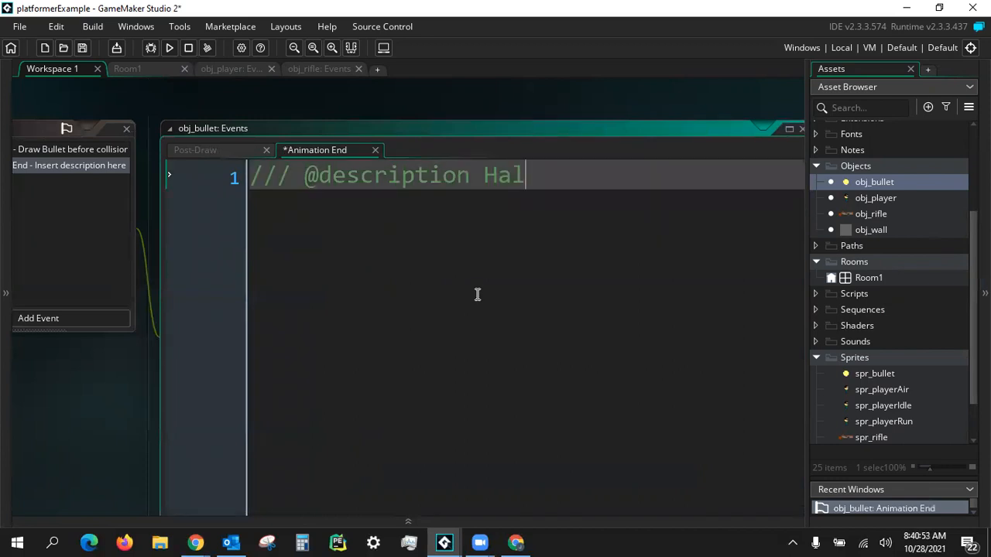
type("S")
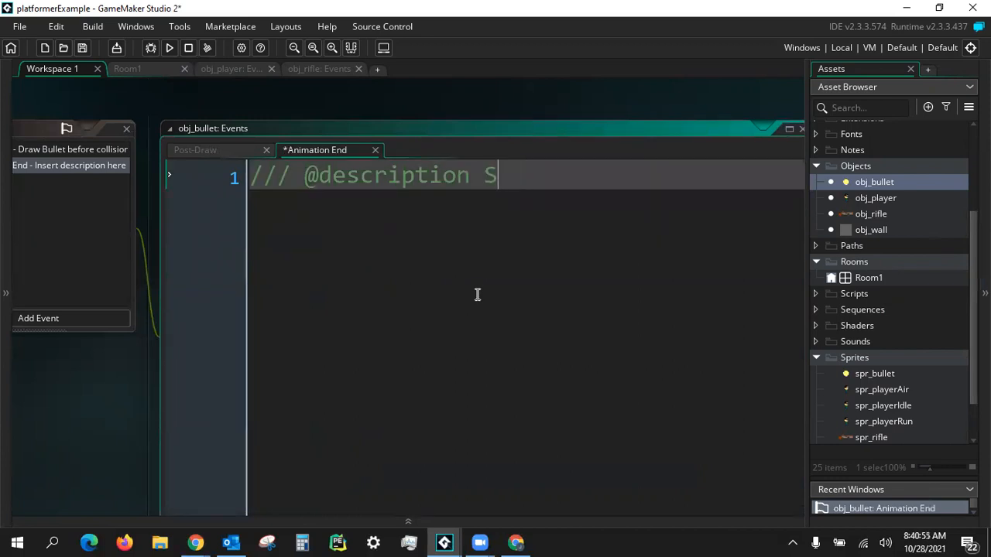
type("tops at")
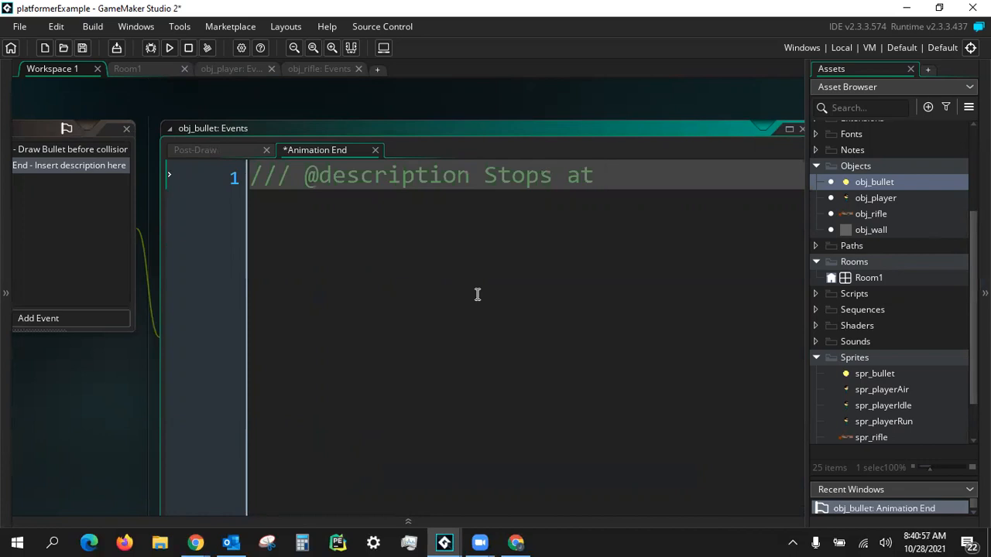
type("2")
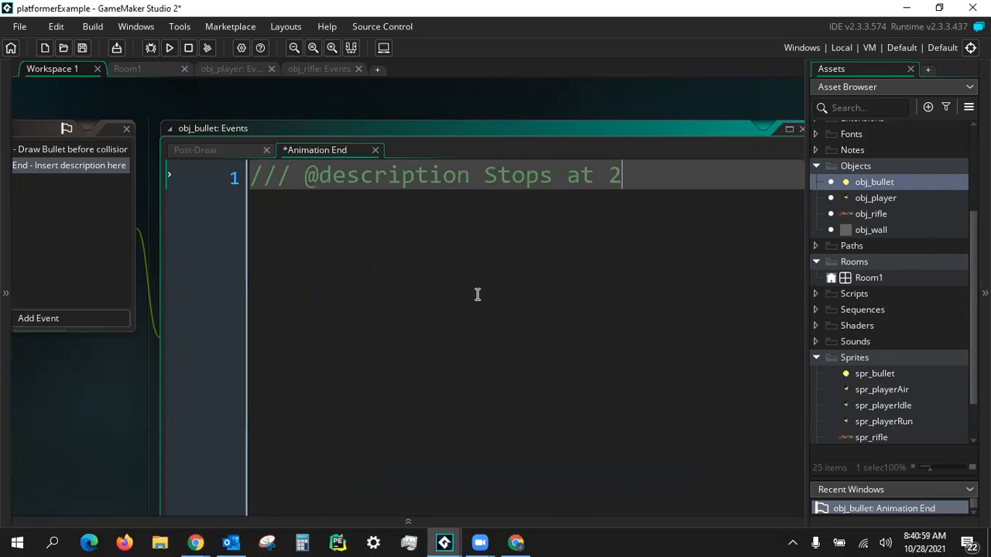
type("nd frame")
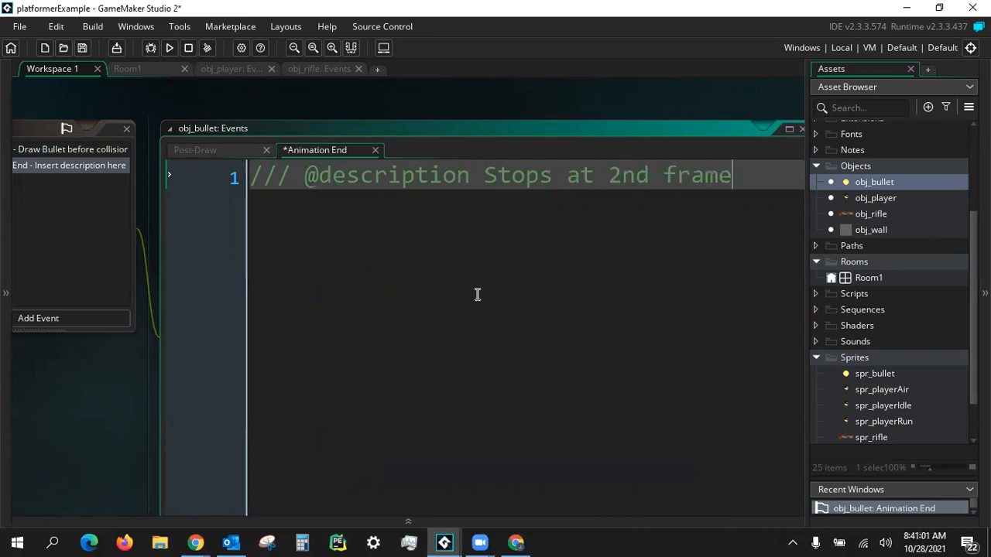
key("Enter")
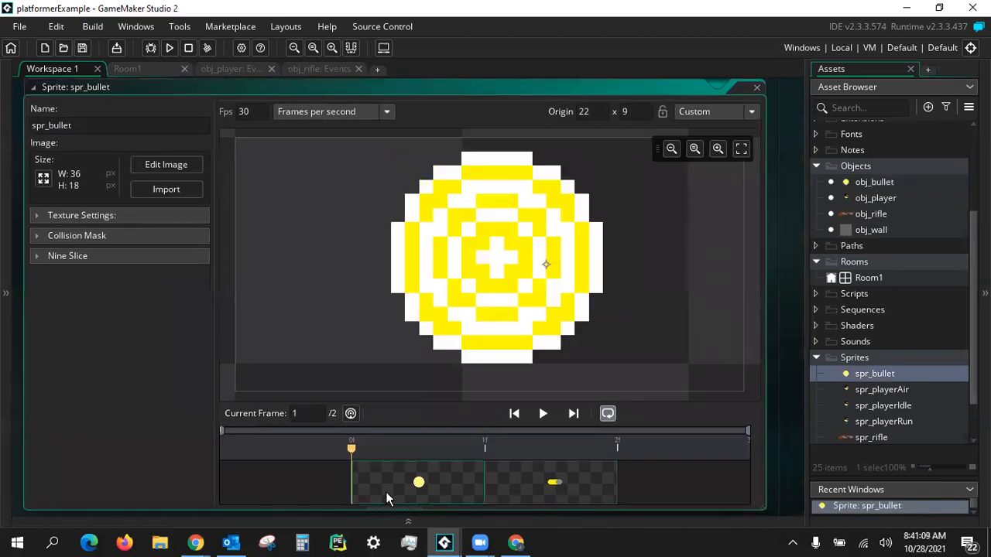
mouse_move(642, 302)
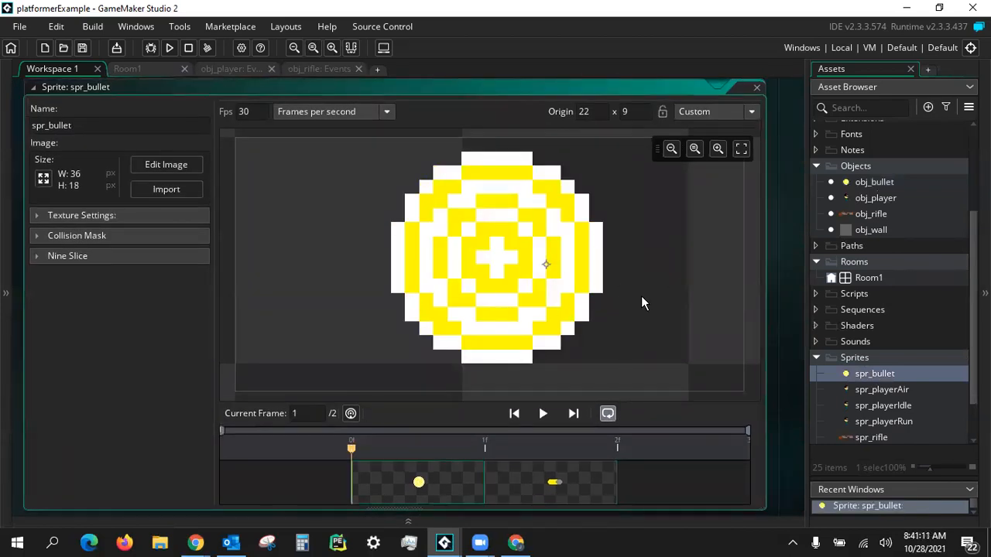
mouse_move(542, 267)
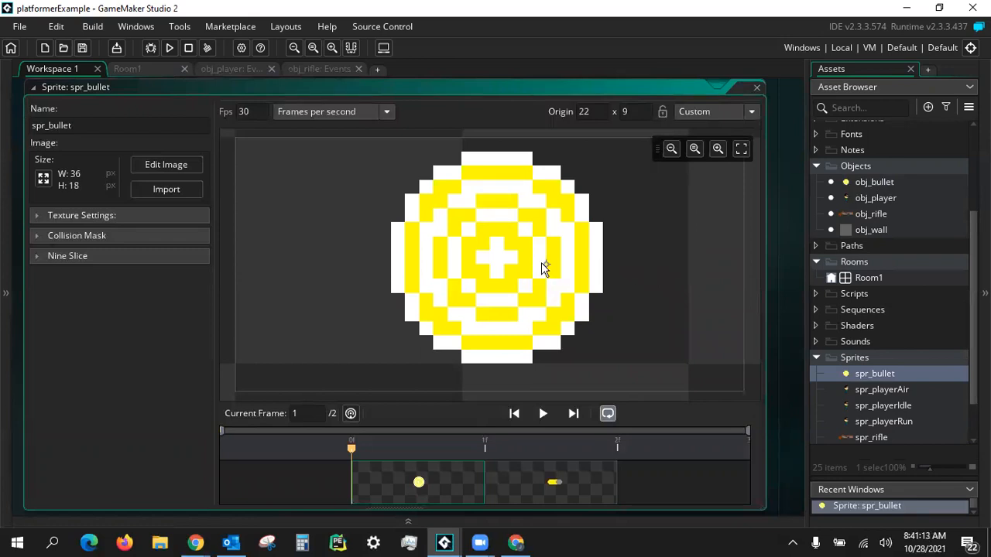
- Place spr_bullet's origin at 19 x 9, the centre of the round bullet
left_click(504, 267)
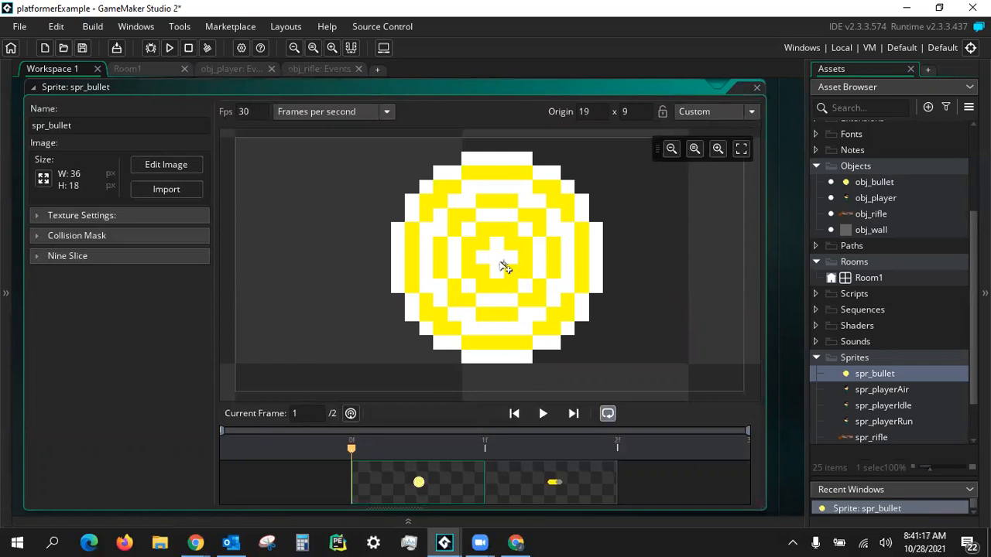
left_click(554, 482)
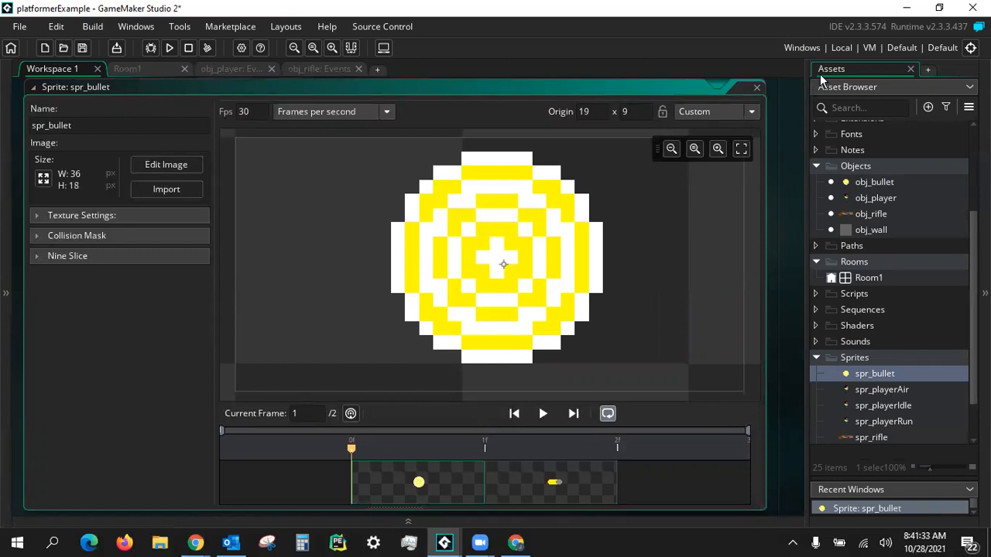
mouse_move(894, 192)
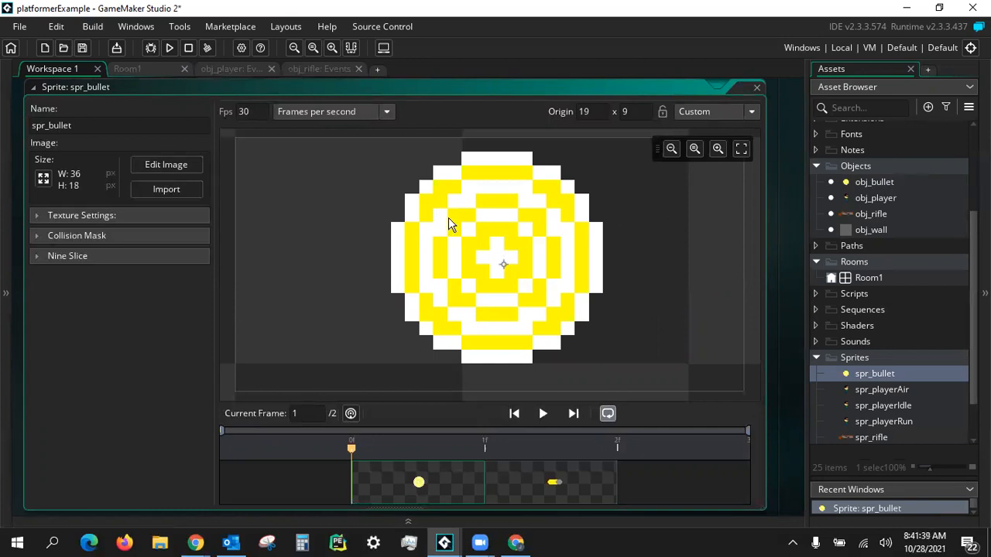
mouse_move(477, 259)
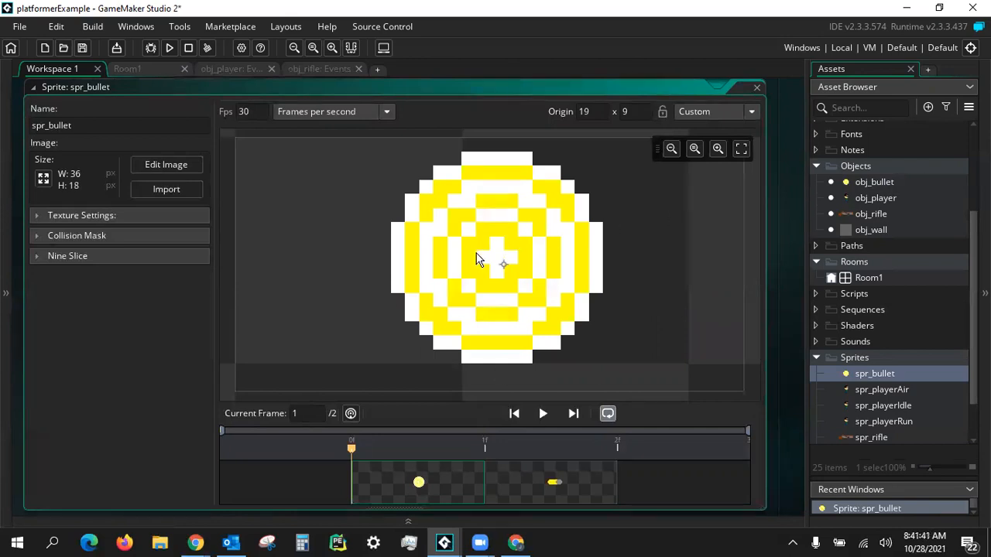
mouse_move(542, 184)
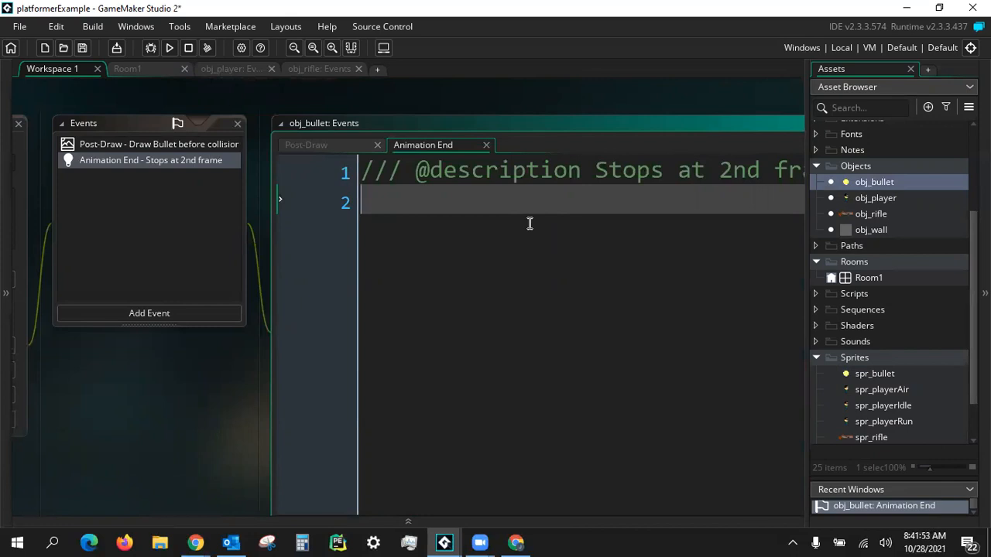
- Write image_speed = 0; and image_index = 1; in the Animation End event
type("im")
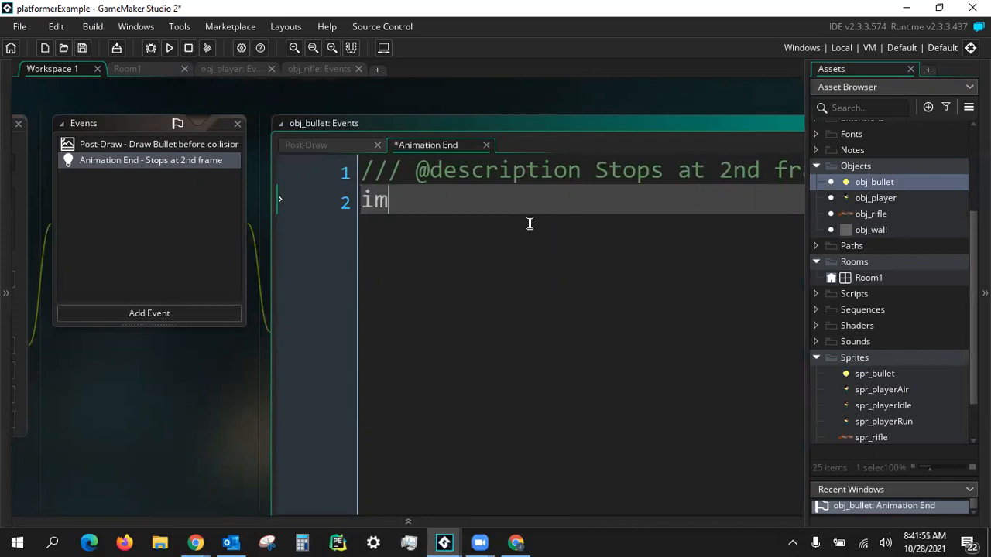
type("age_speed")
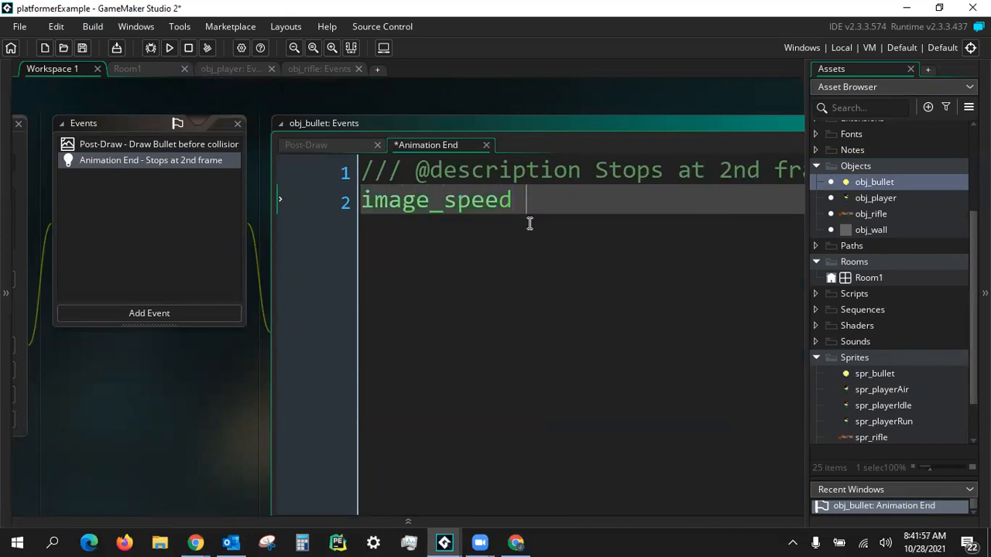
type("= 0;")
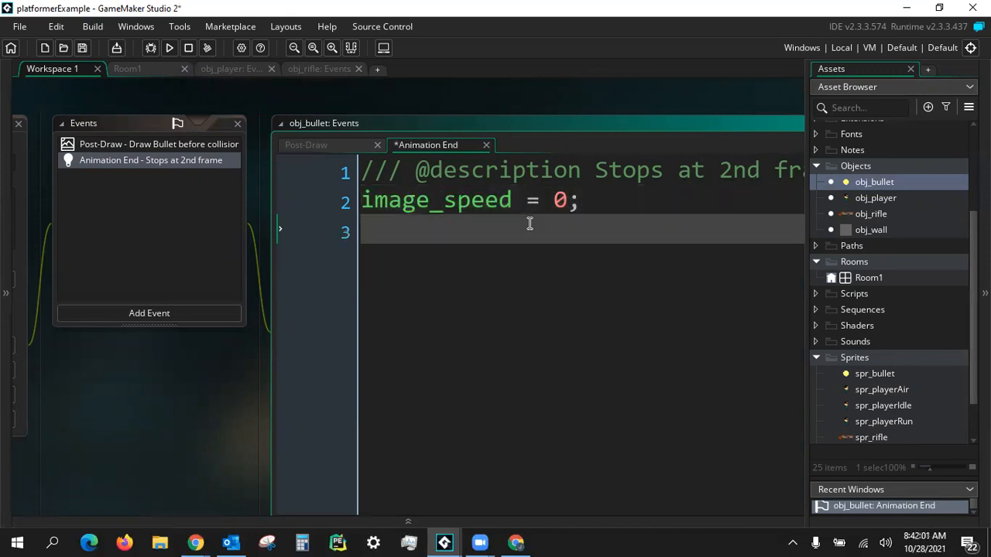
type("image_index")
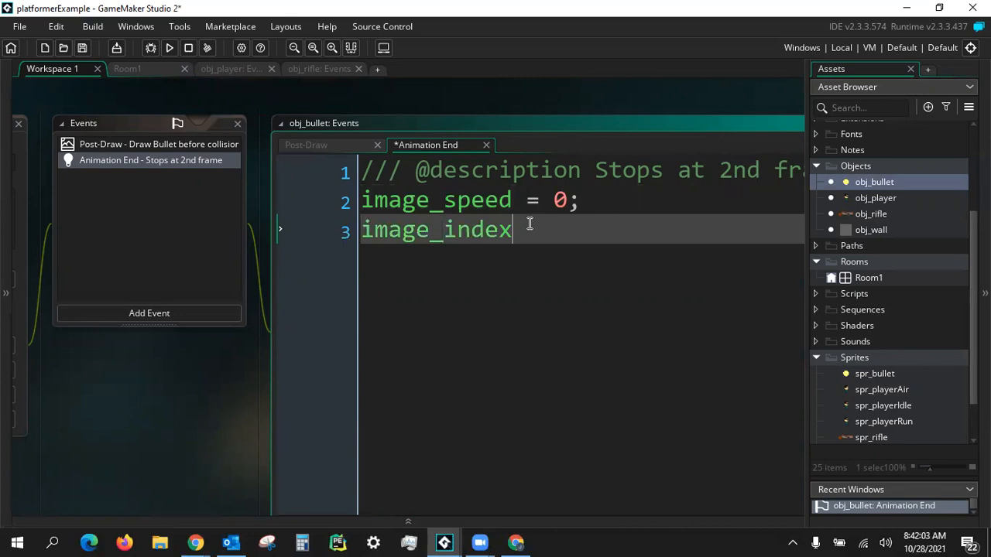
type("= 1;")
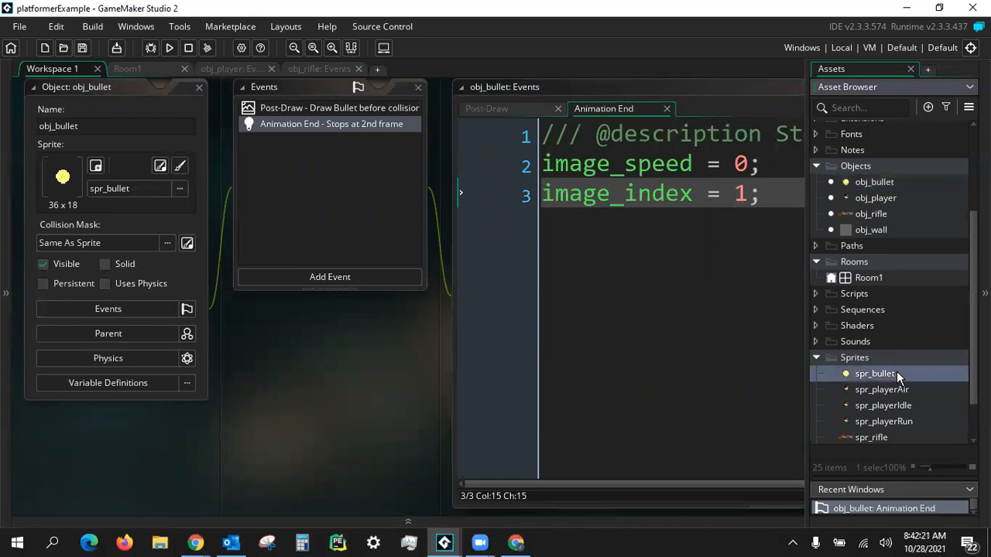
double_click(875, 374)
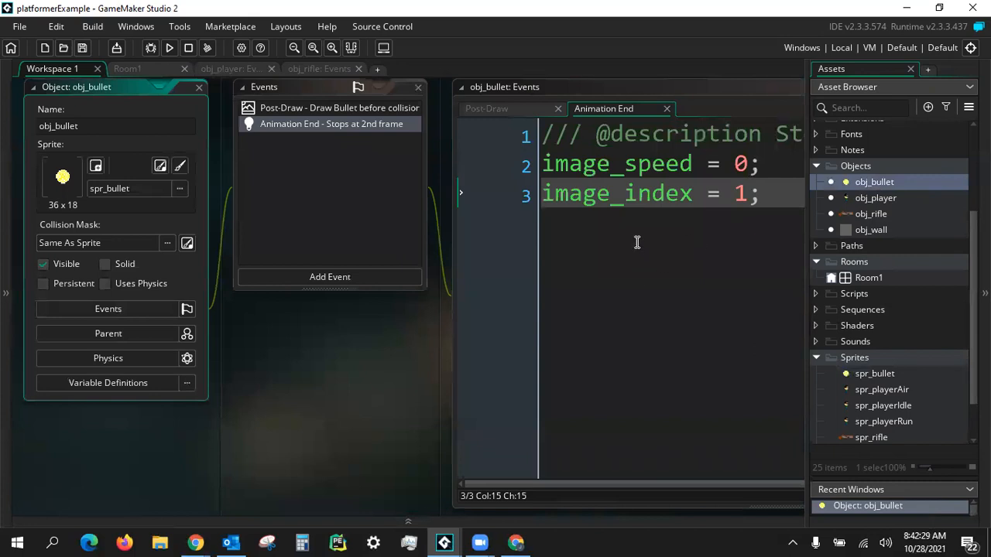
mouse_move(565, 234)
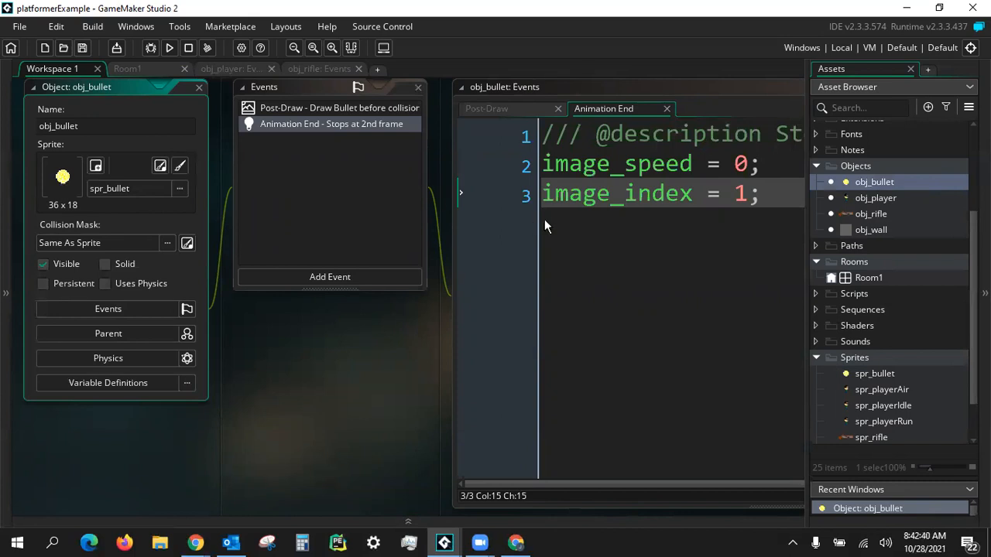
mouse_move(885, 219)
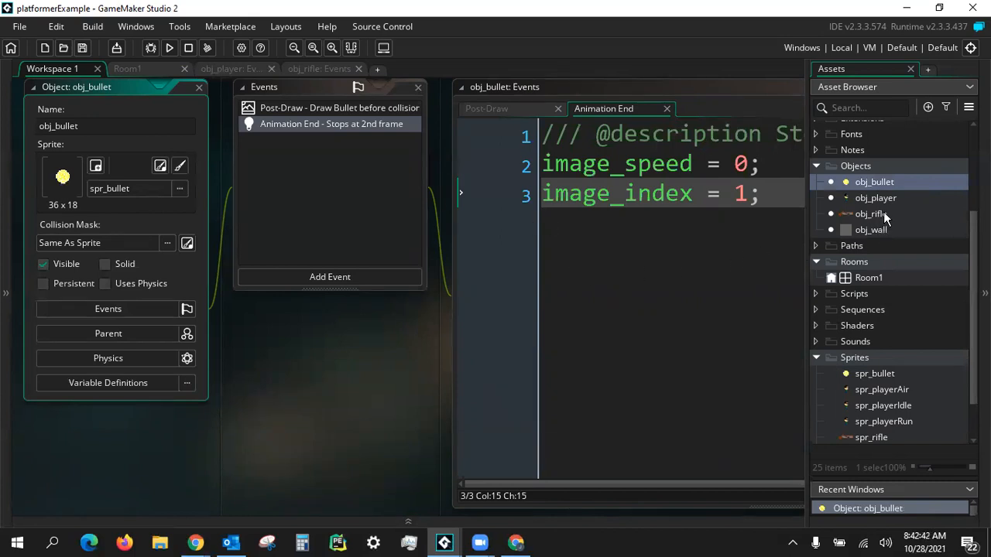
mouse_move(822, 217)
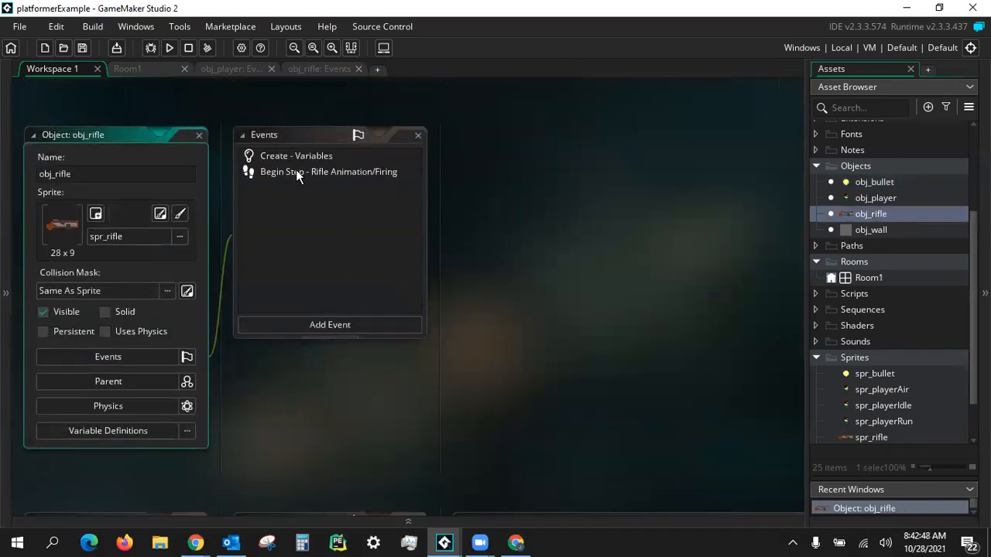
- Open obj_rifle's Begin Step firing code and run the game to test shooting
double_click(328, 172)
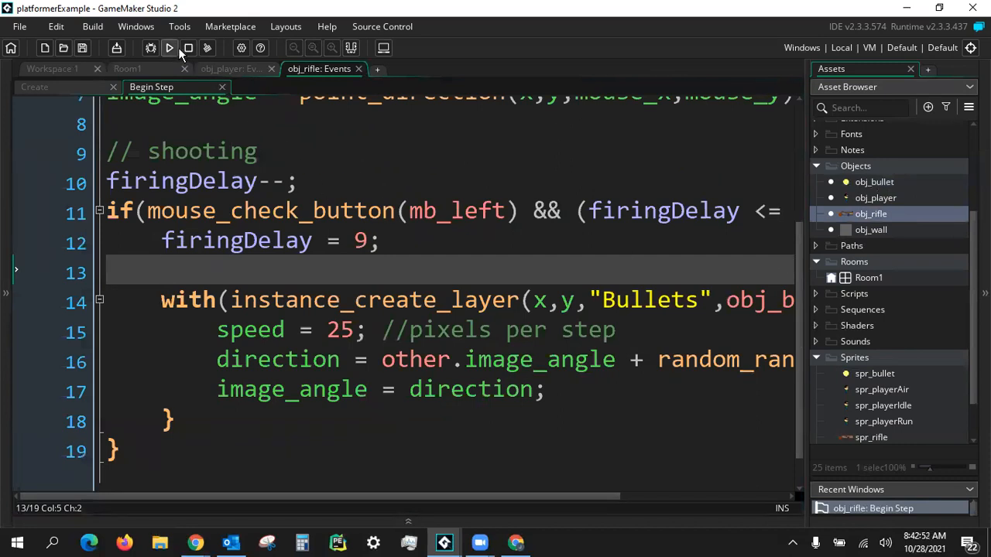
left_click(168, 47)
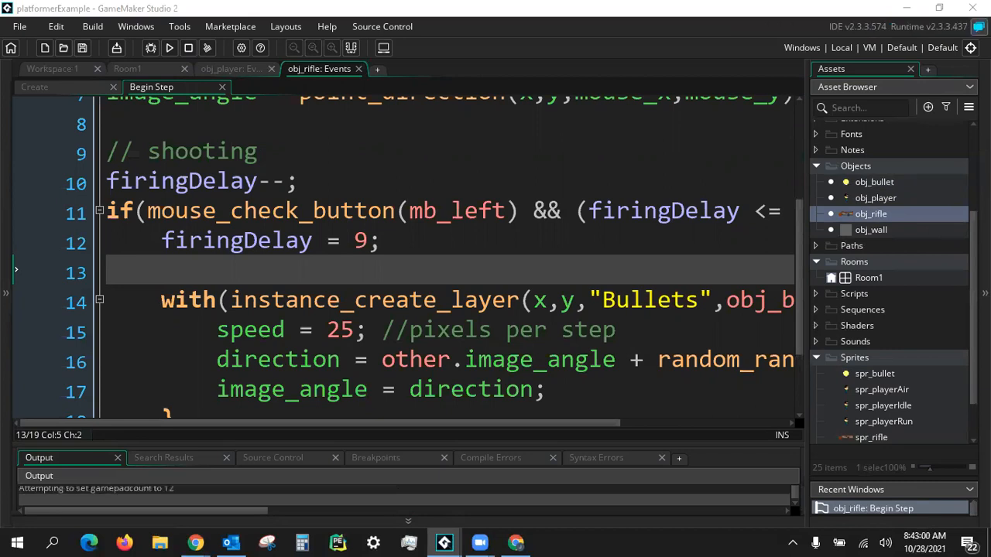
left_click(168, 47)
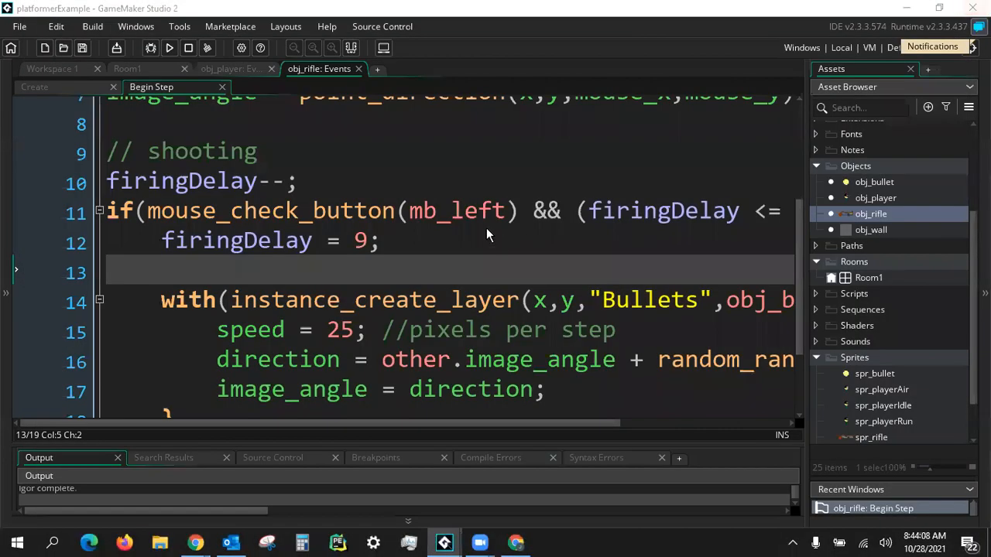
- Set recoil = 5; inside the rifle's firing block
left_click(408, 181)
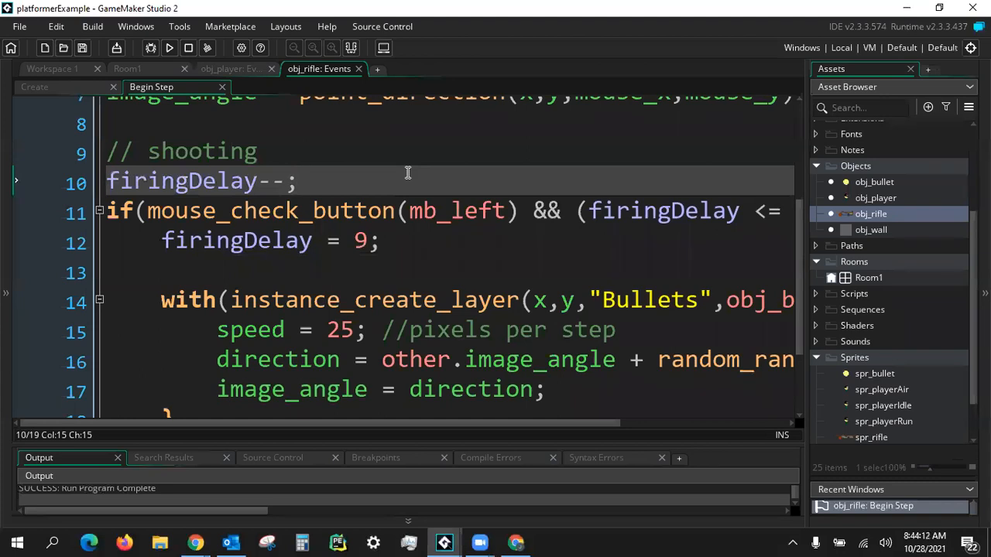
mouse_move(332, 227)
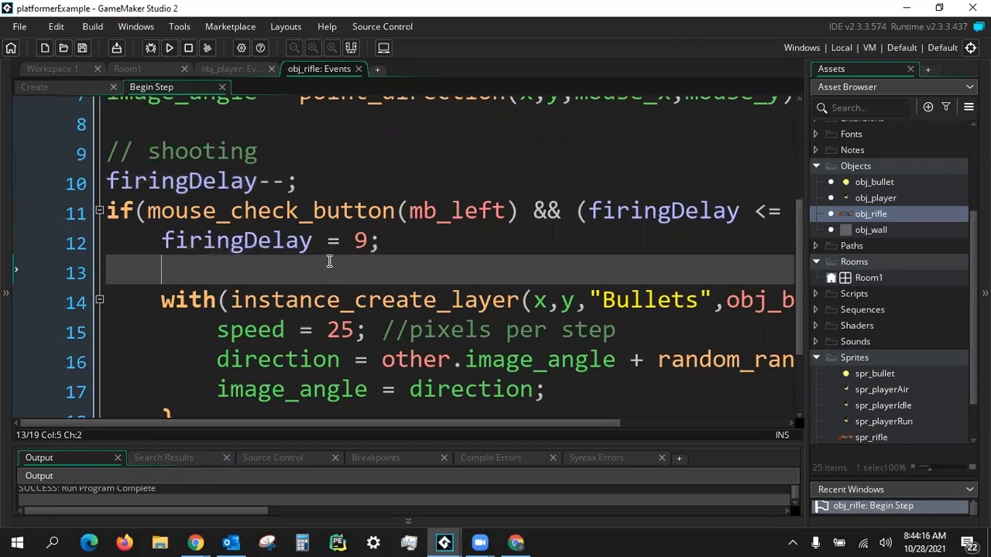
type("recoi")
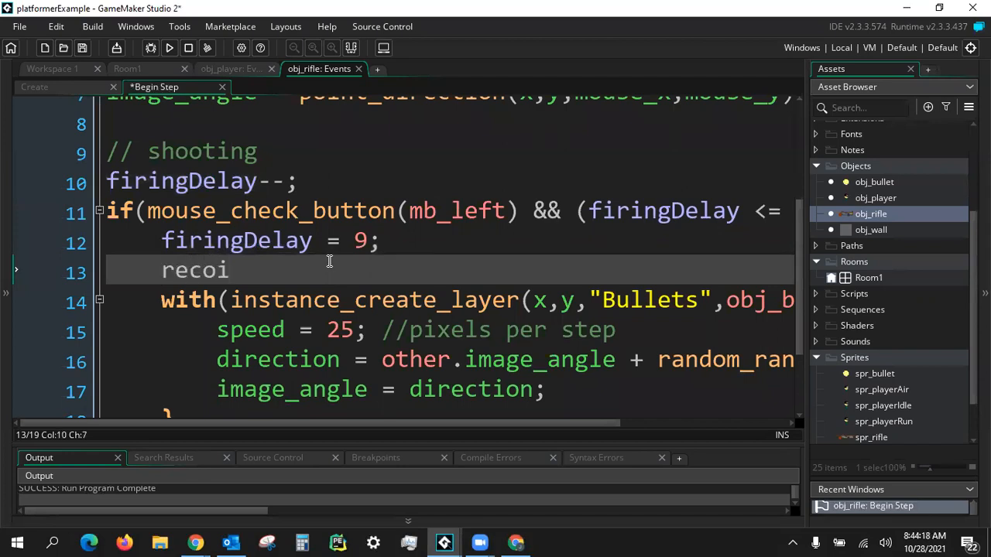
type("= 5;")
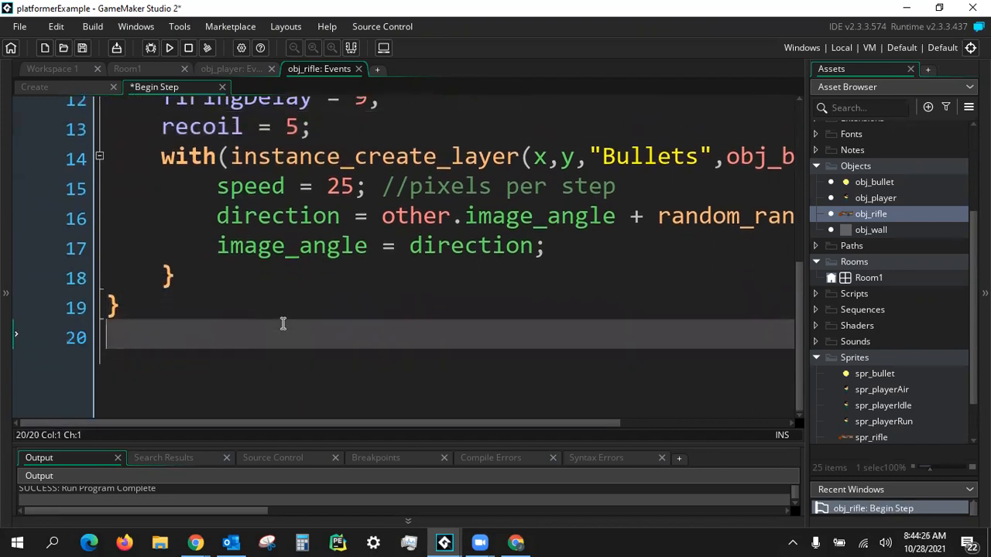
- Push the rifle back with x -= lengthdir_x(recoil, image_angle); and begin the y line
type("X")
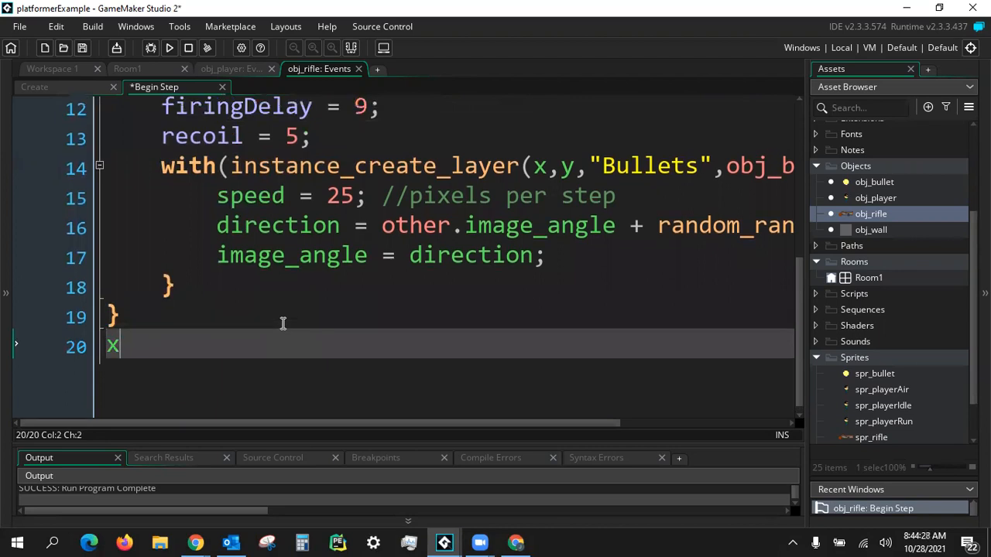
type("-=")
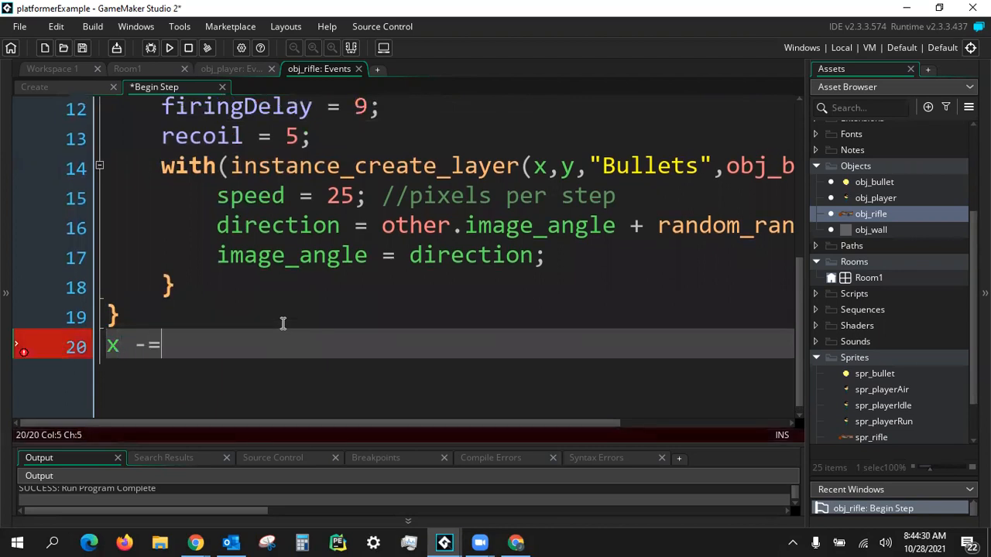
type("lengthdir_x(")
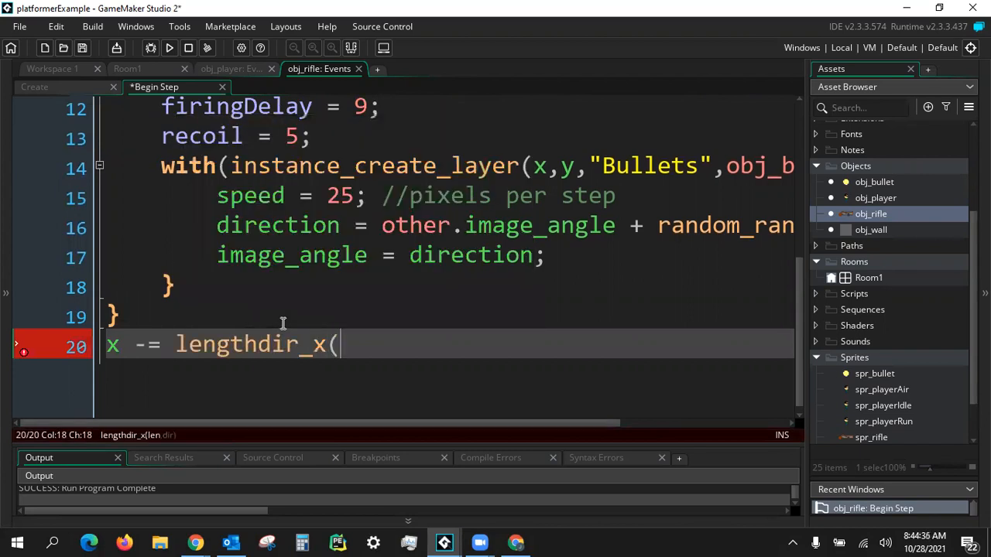
type("recoi")
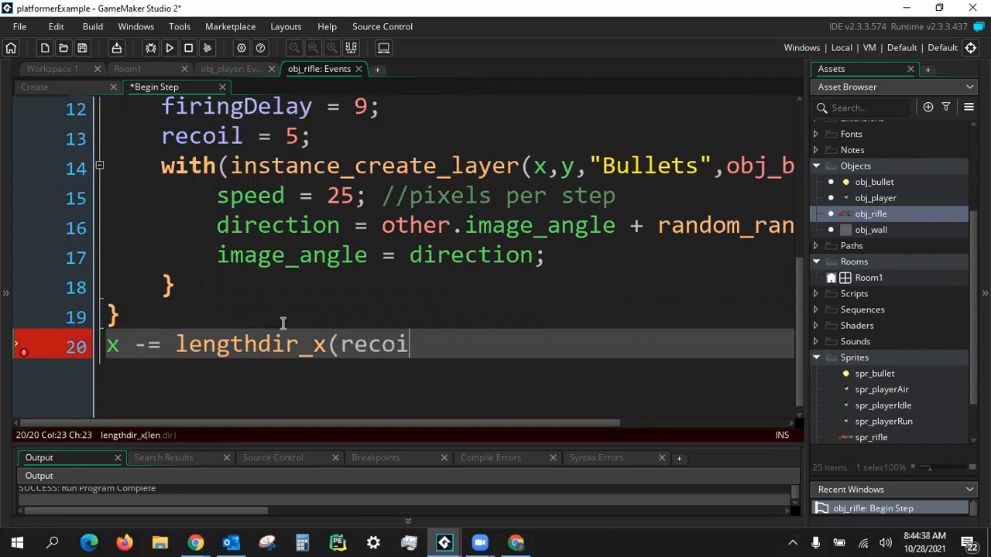
type("l")
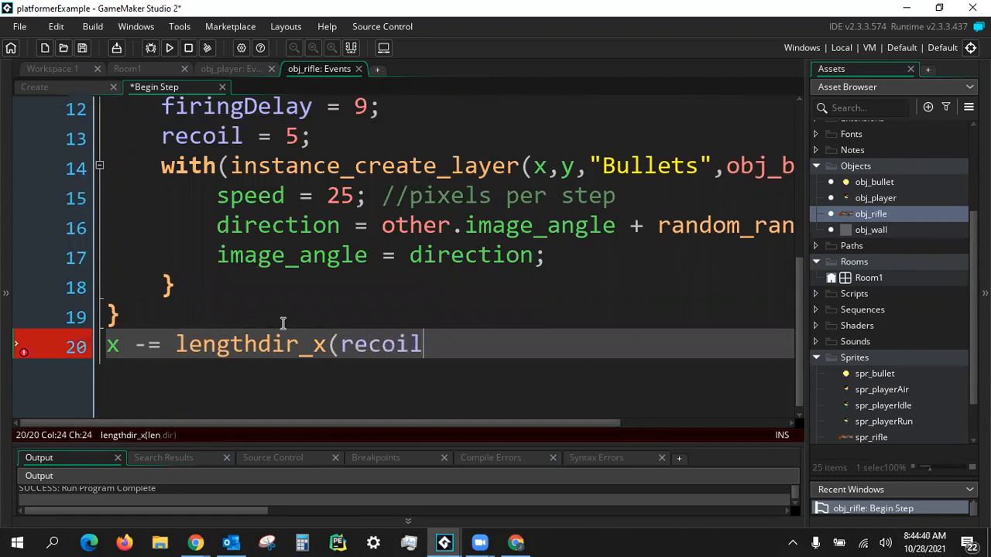
type(",")
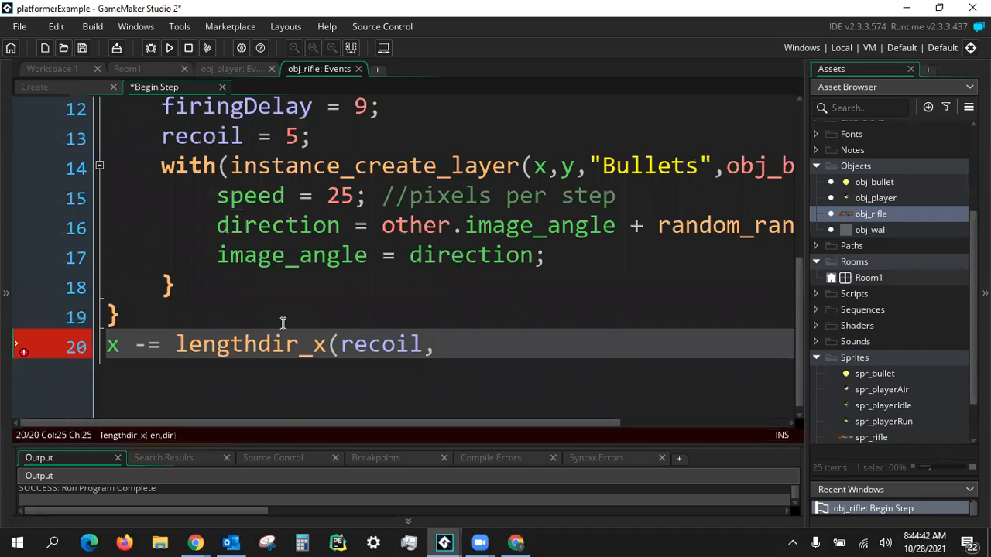
type("image_angle")
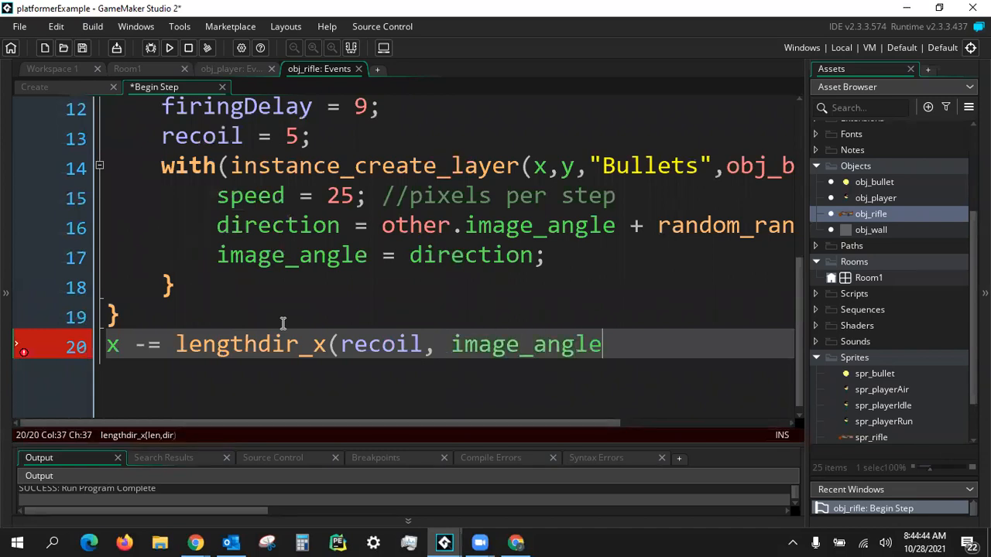
type(")")
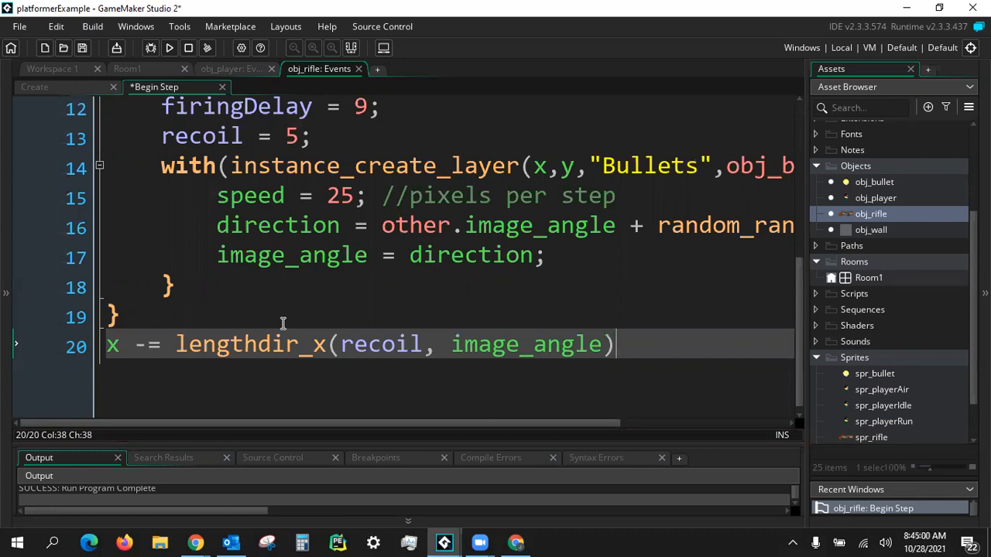
type(";")
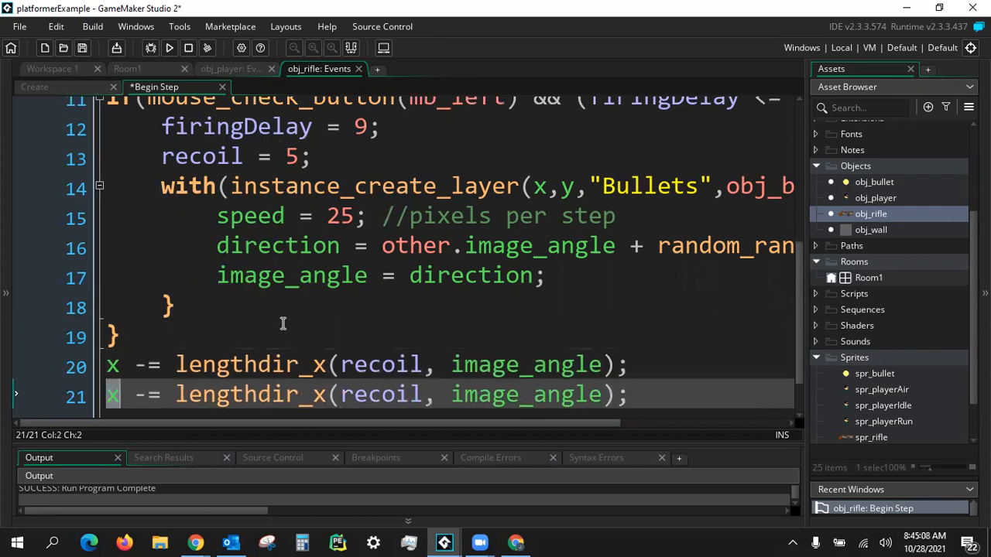
type("y")
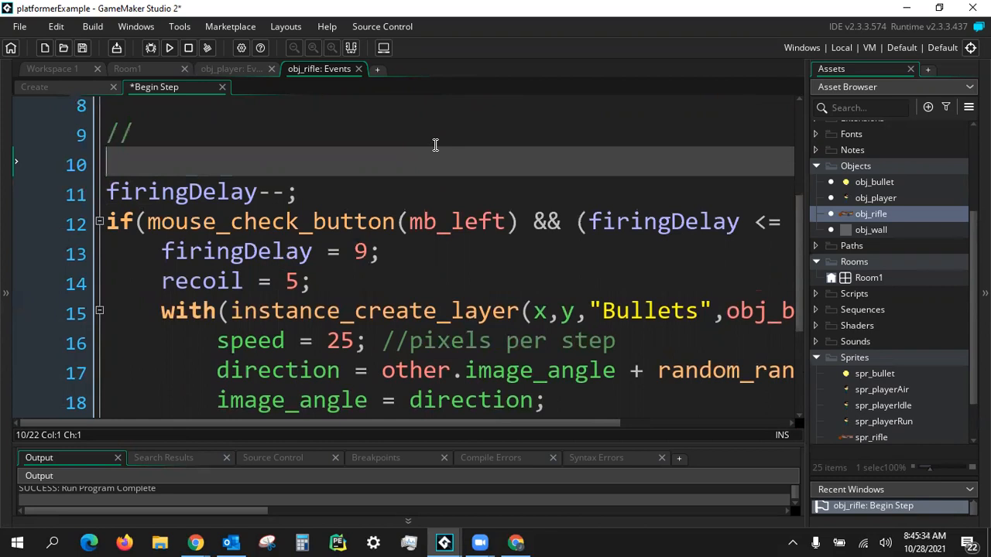
mouse_move(197, 179)
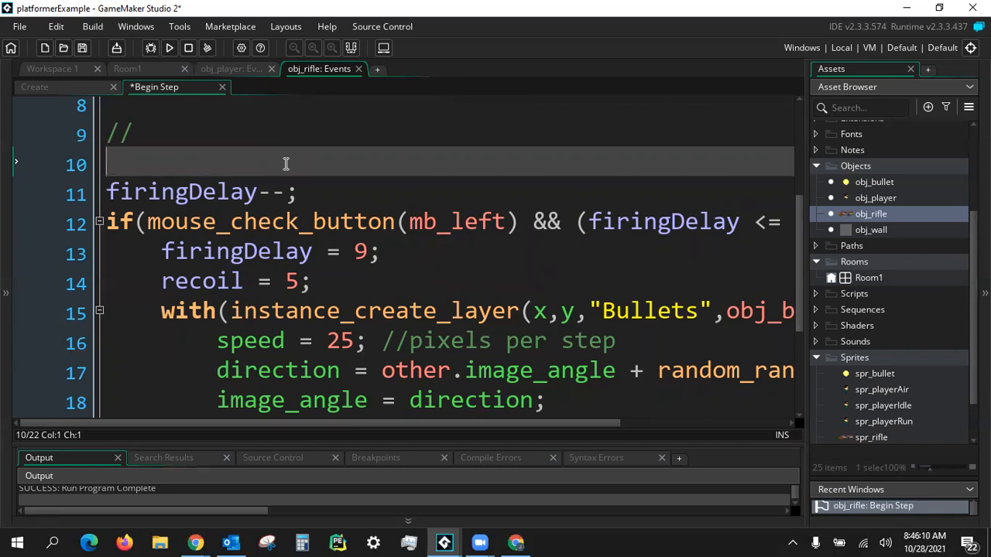
mouse_move(381, 168)
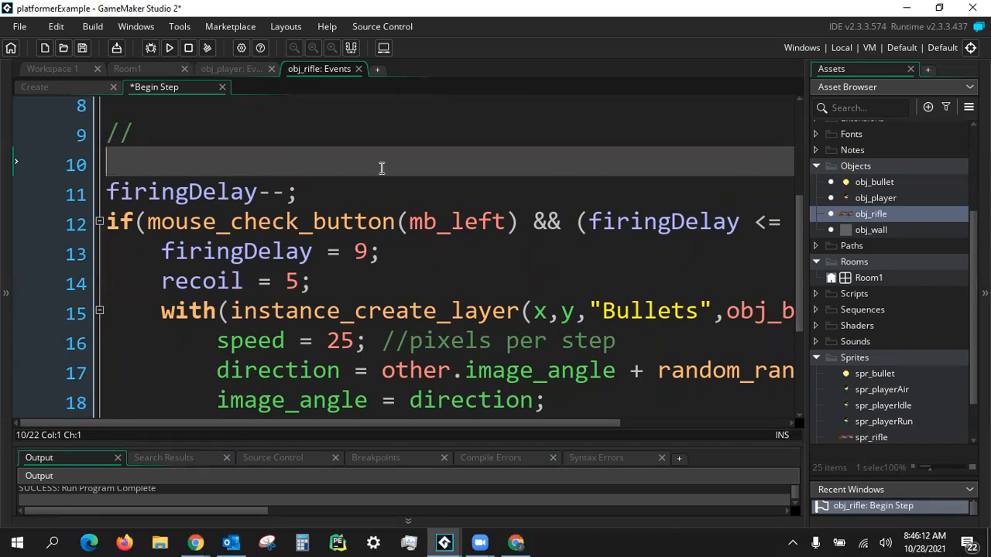
- Add recoil = max(0, recoil - 1); above firingDelay-- in Begin Step
type("recoil =")
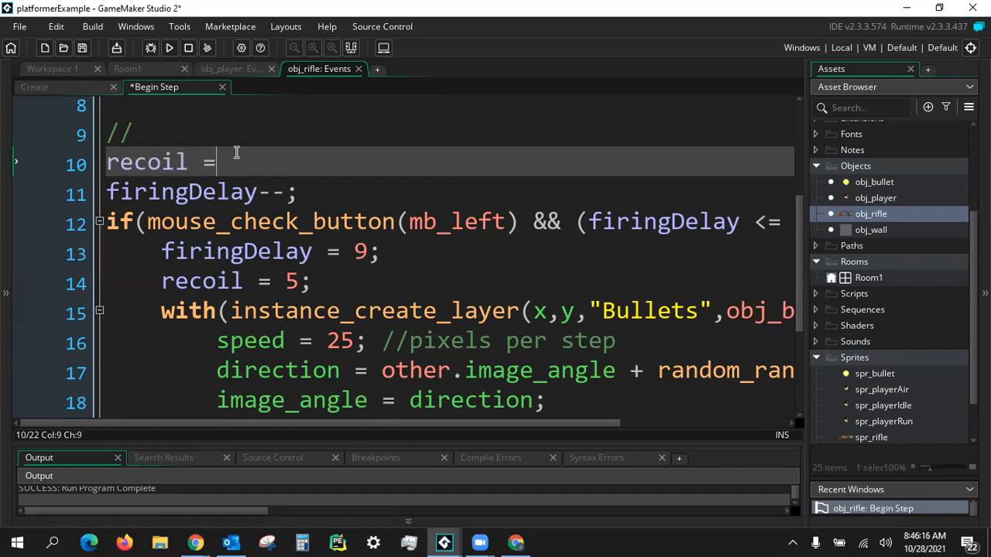
type("max(")
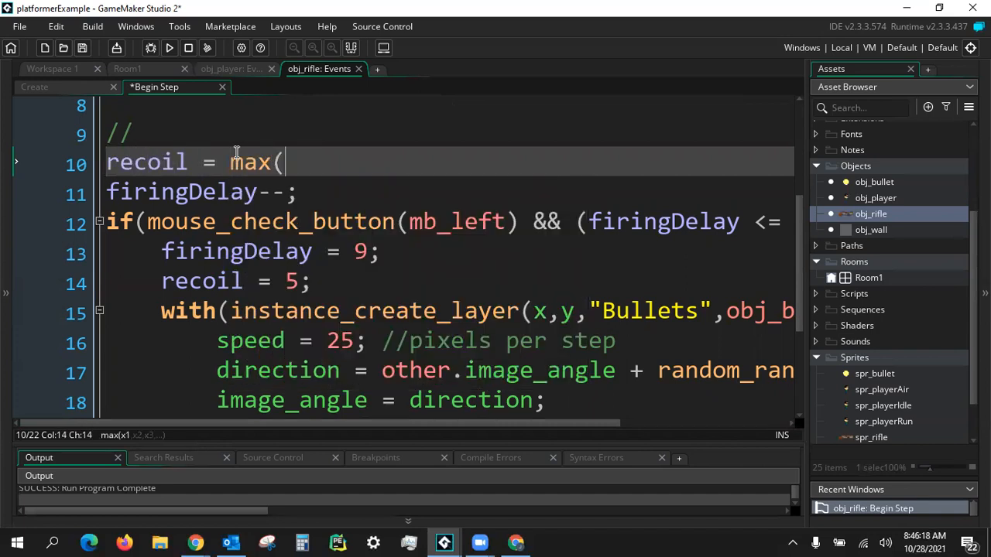
type("0,")
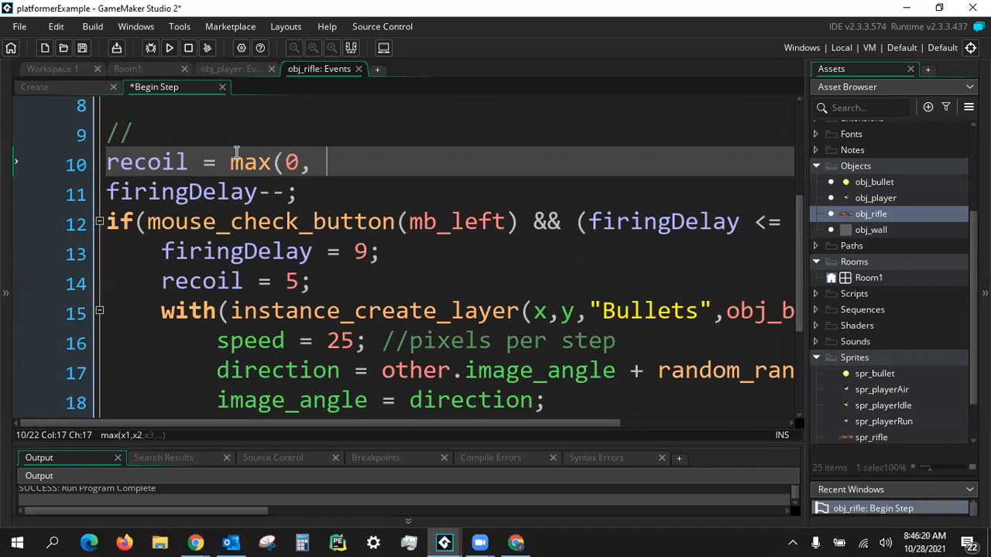
type("recoil - 1)")
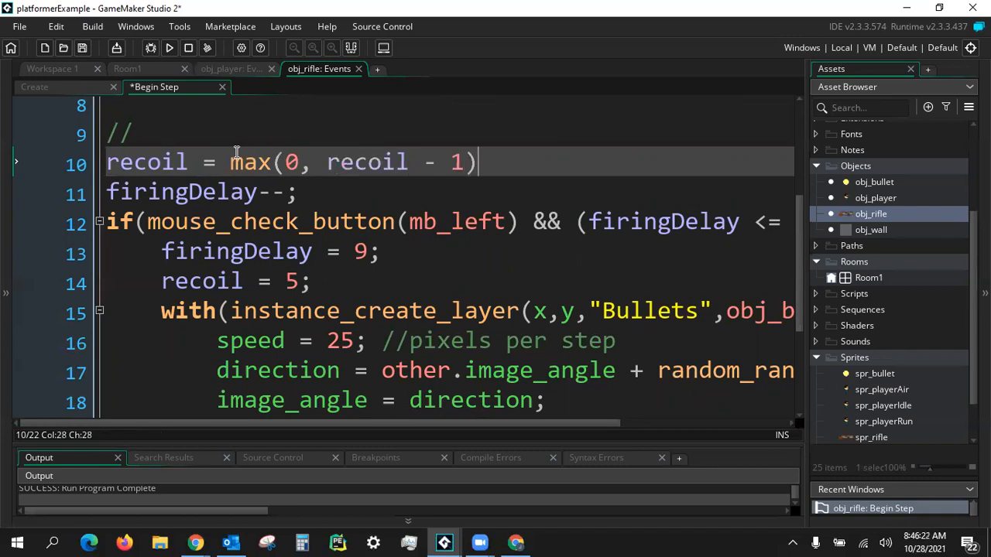
type(";")
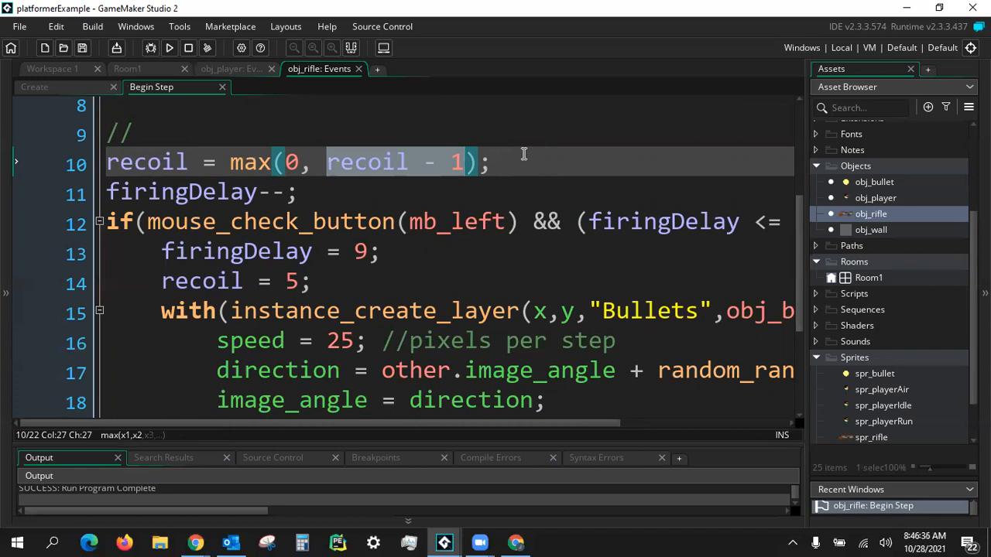
mouse_move(555, 130)
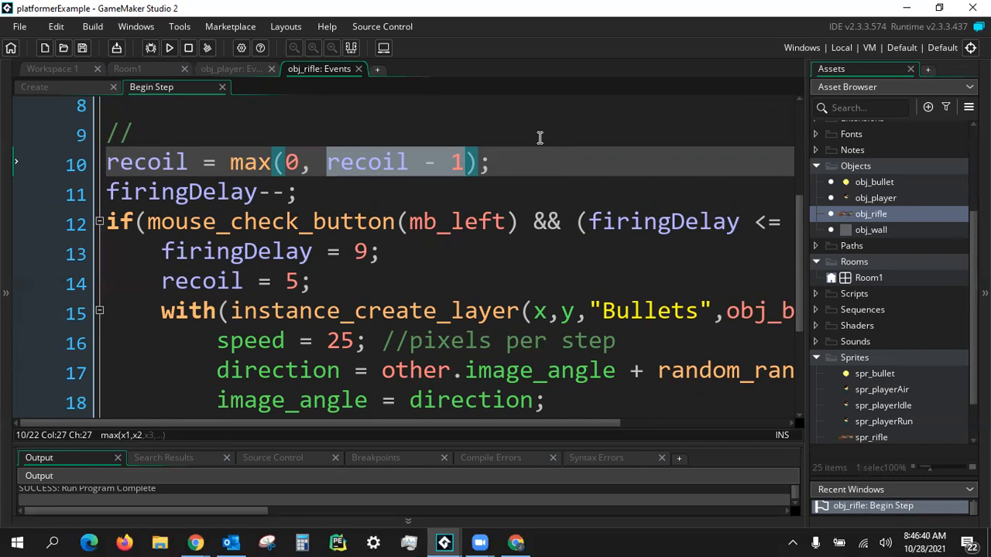
left_click(297, 161)
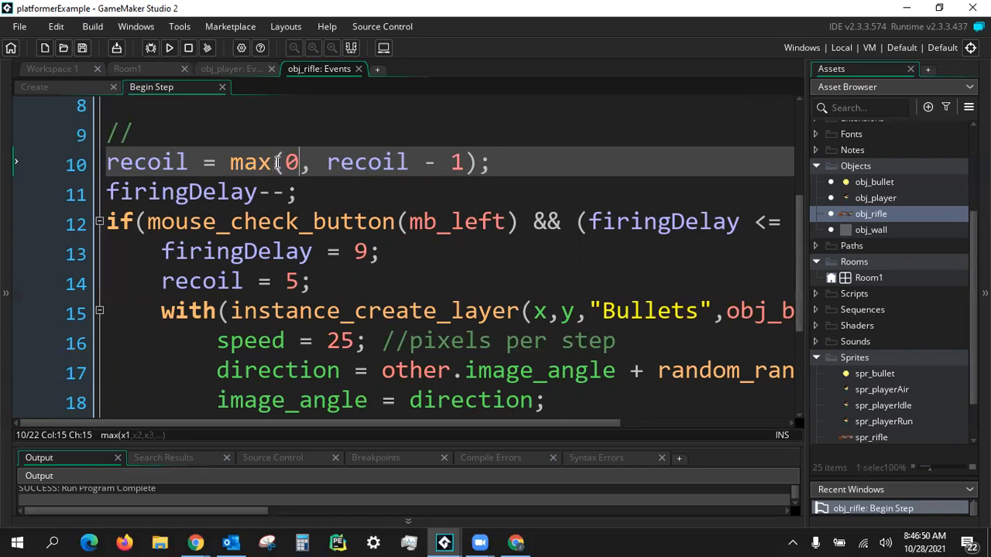
left_click_drag(281, 163, 478, 162)
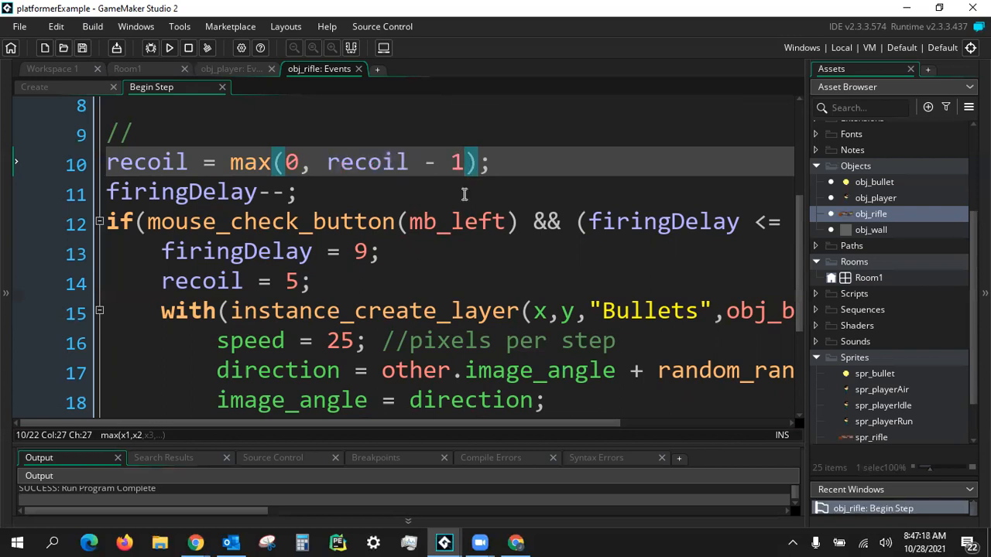
mouse_move(409, 221)
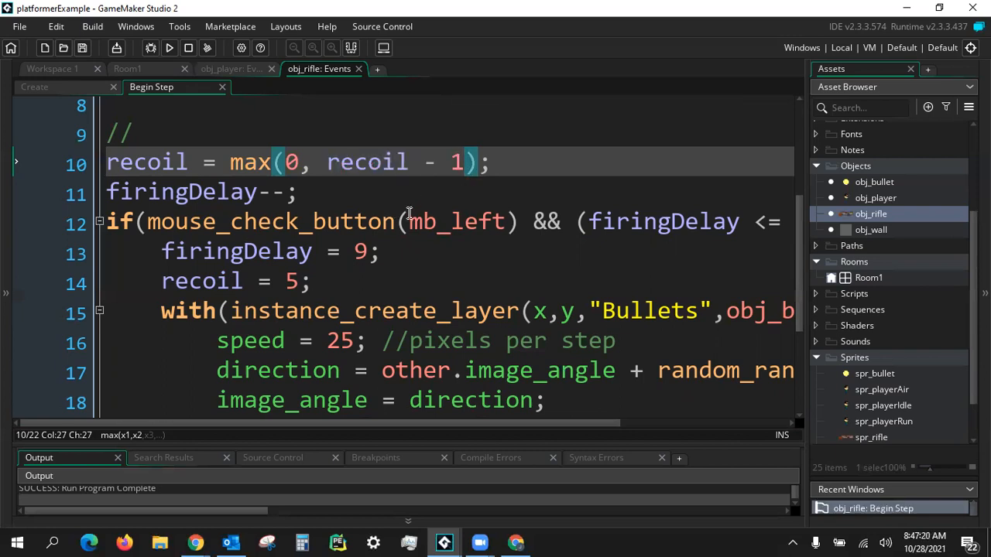
- Add a // flipping comment and the condition if (image_angle > 90) && (image_angle < 270)
scroll("down", 3)
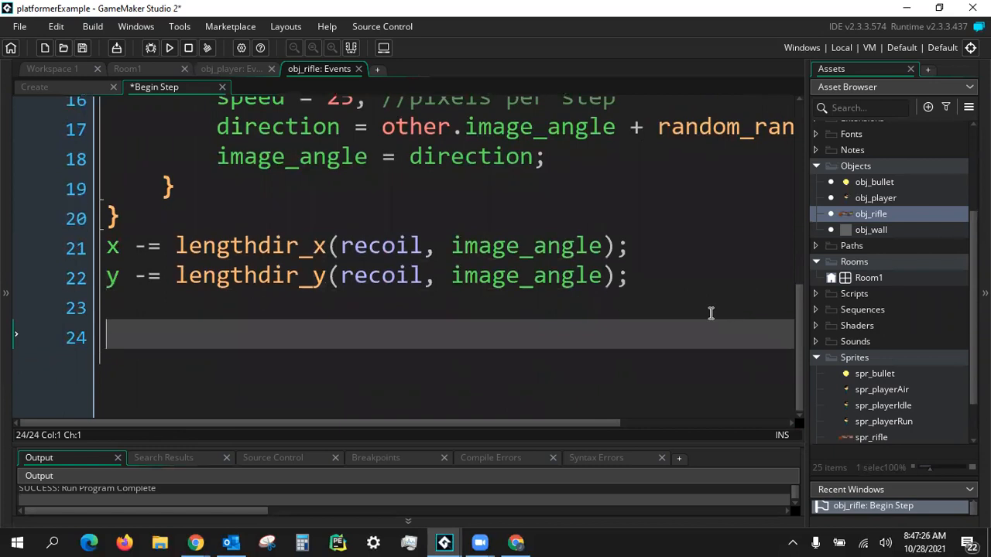
type("//")
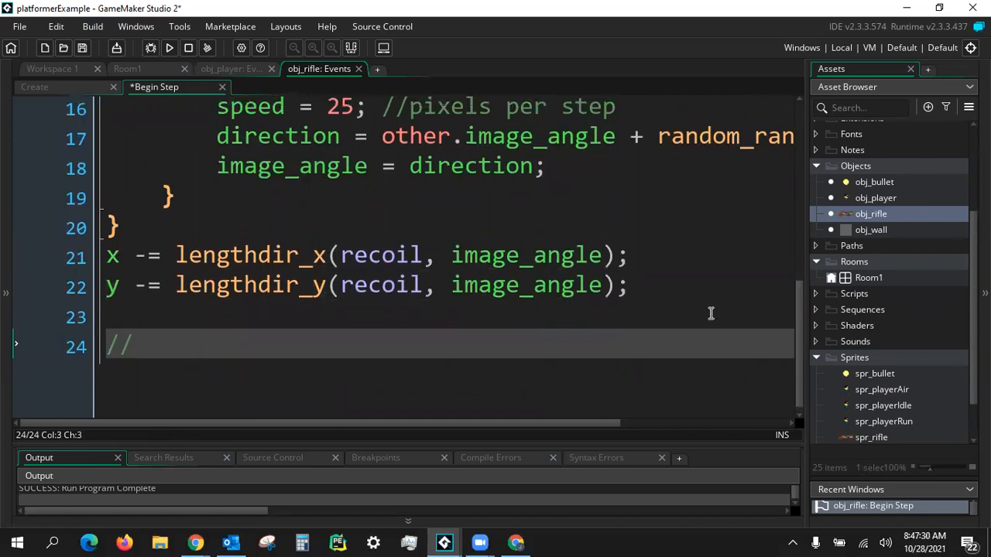
type("flipping rifle s")
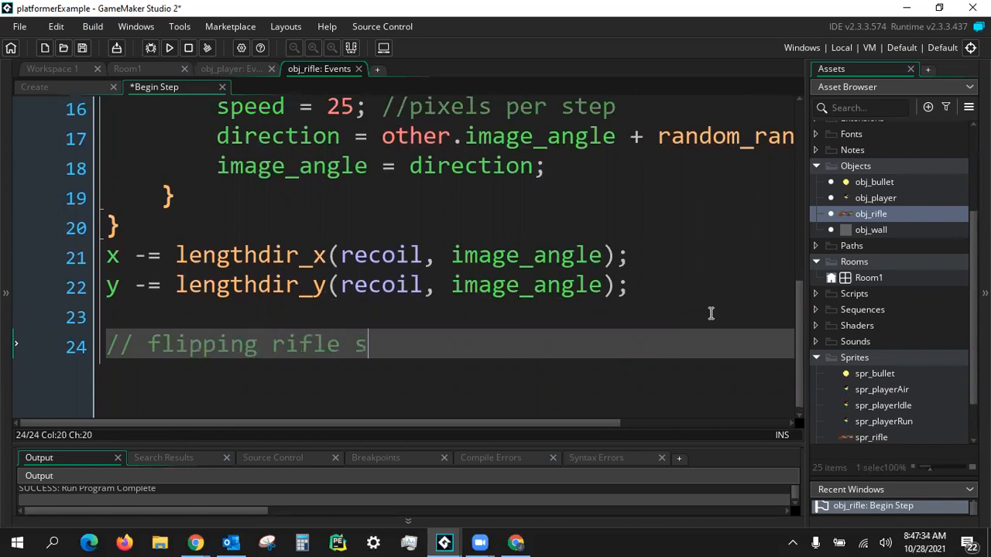
type("pi")
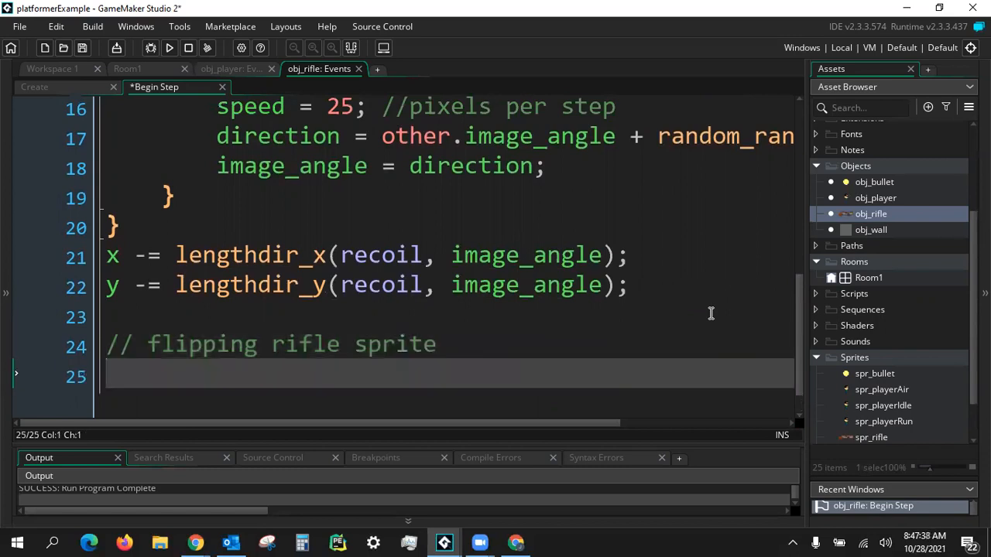
type("if(")
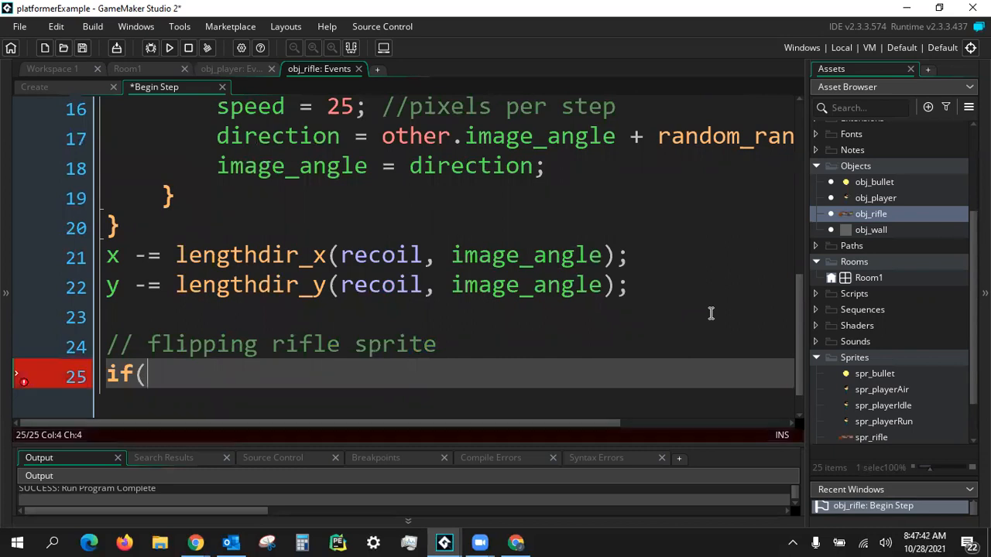
type("image_a")
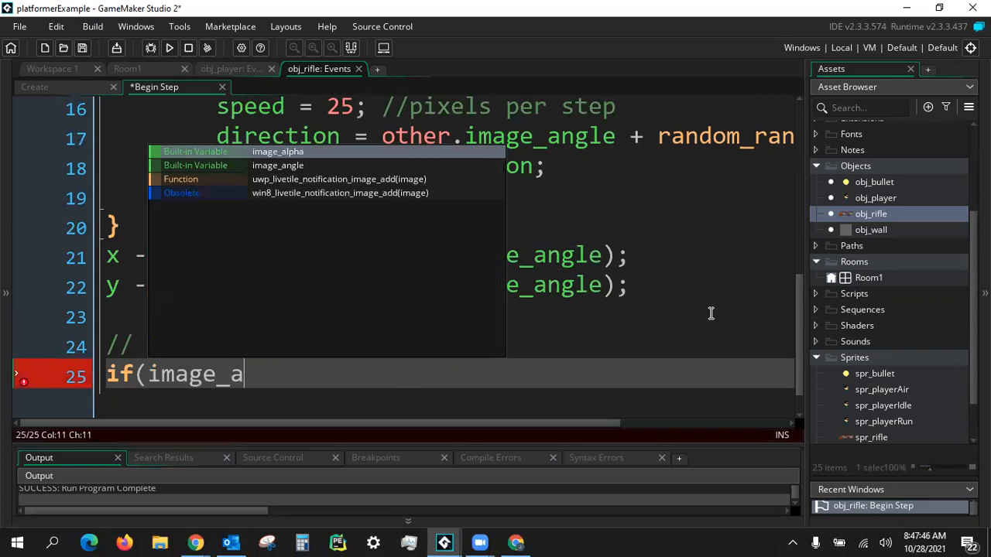
type("ngle >")
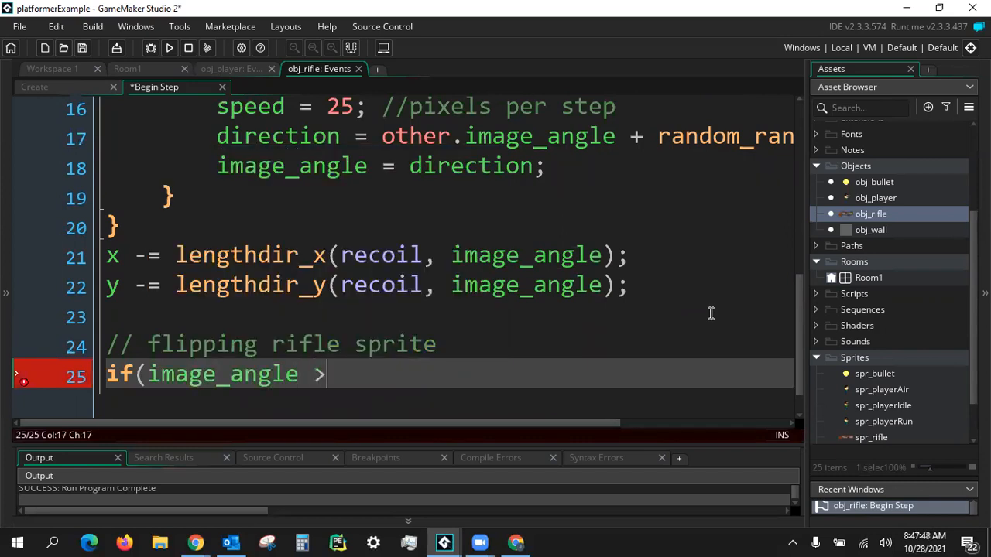
type("90")
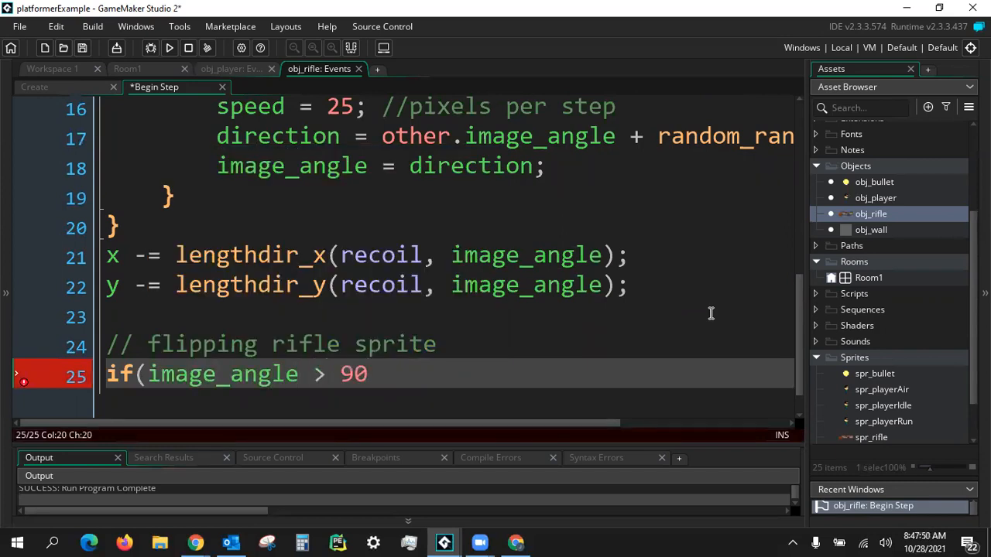
type(") &&")
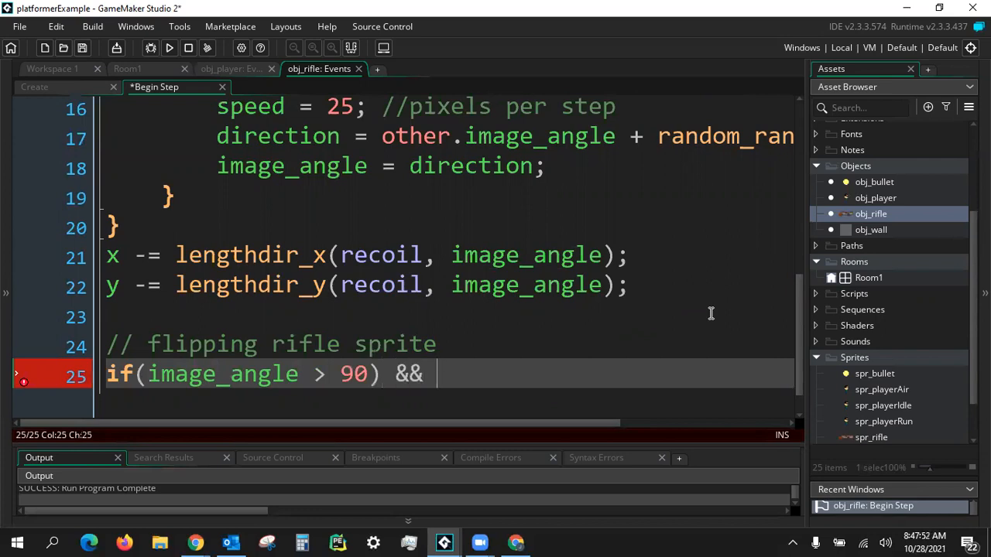
type("(")
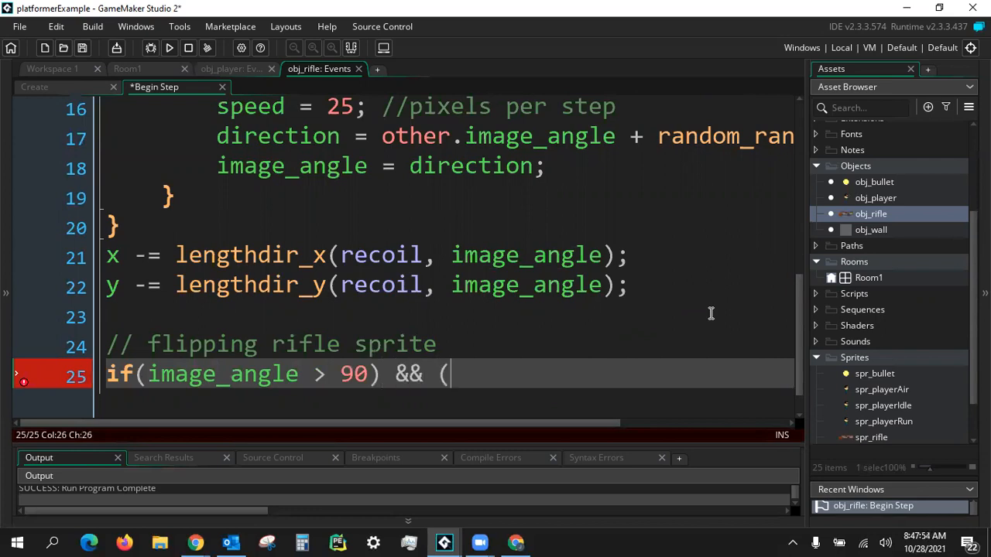
type("image_ange")
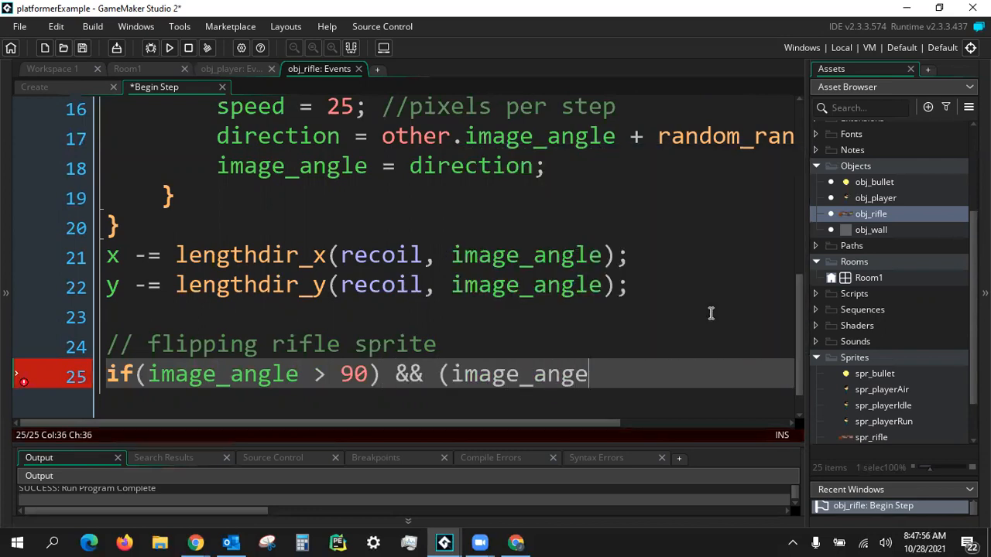
type("le")
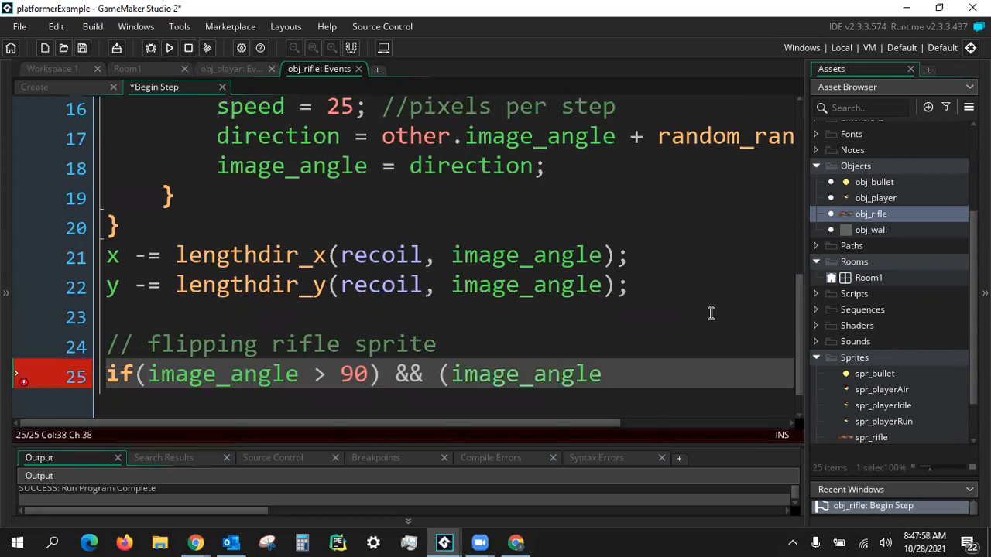
type("< 2")
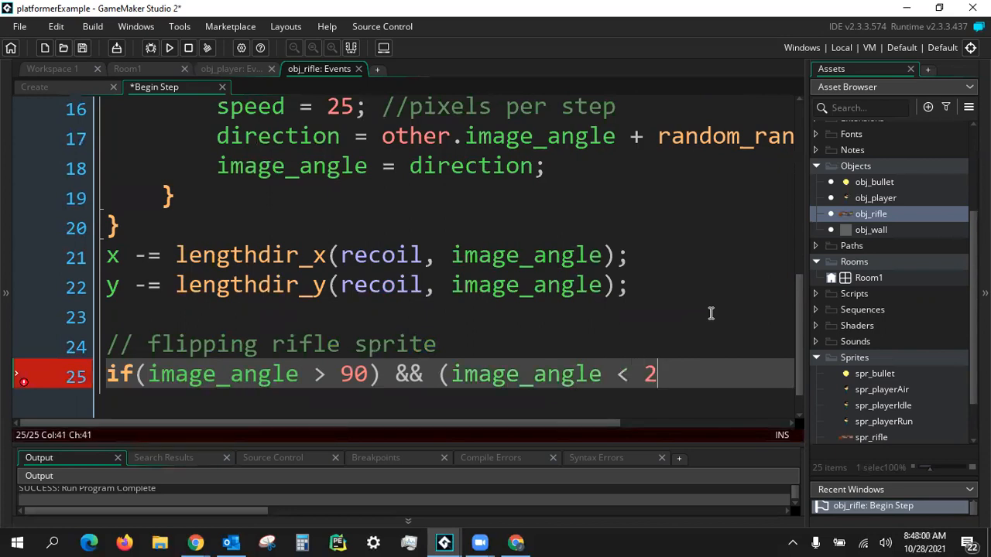
type("70){")
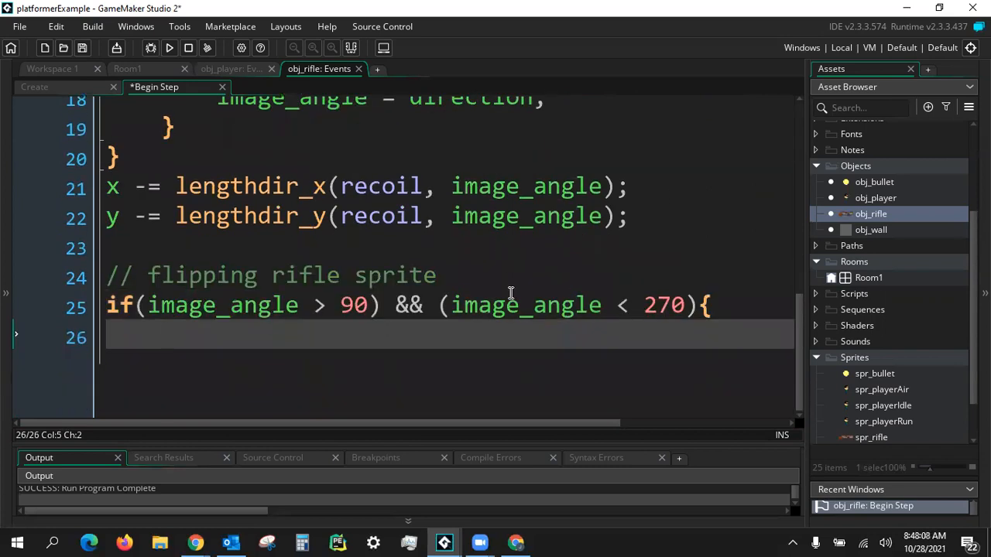
- Set image_yscale to -1 inside that condition and to 1 in the else branch
type("}")
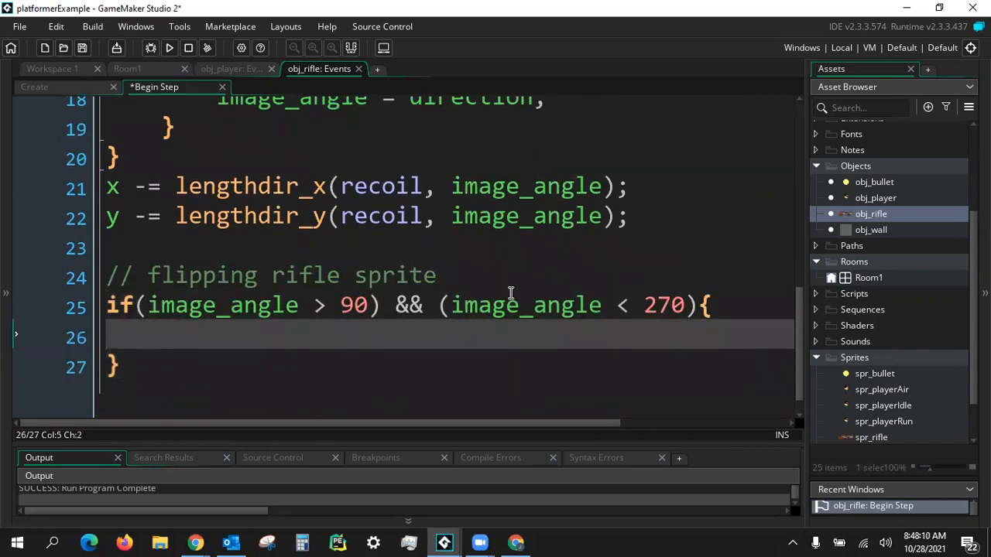
type("image_y")
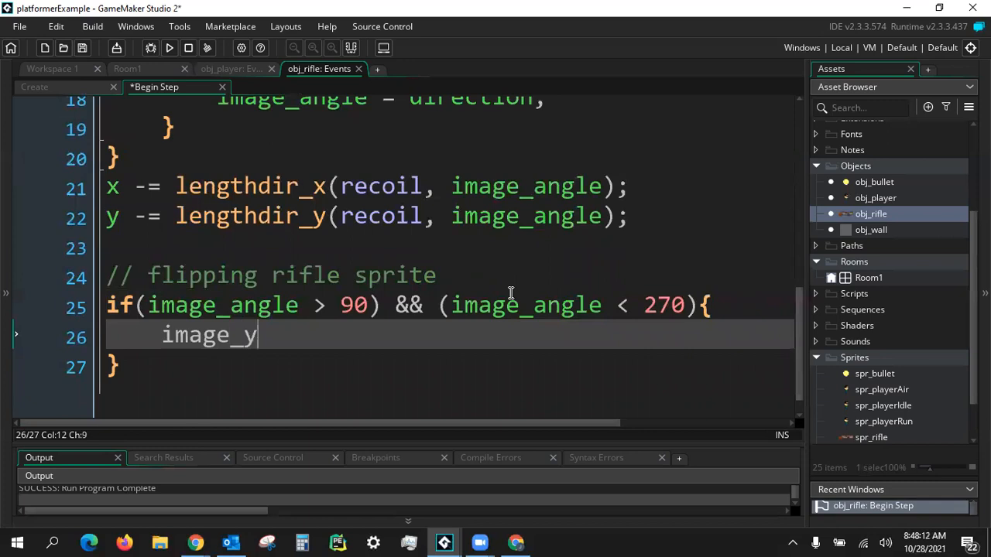
type("scale = -1;")
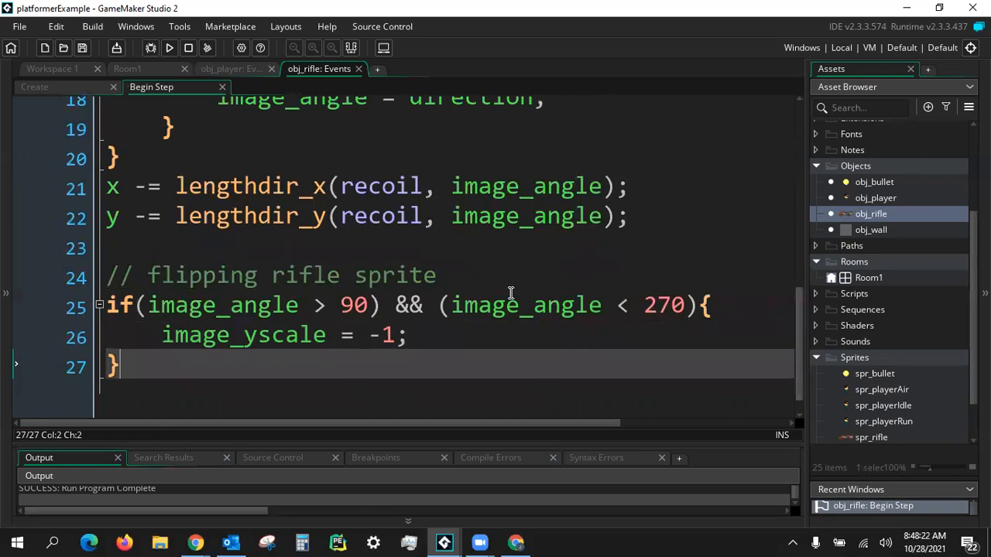
type("else {")
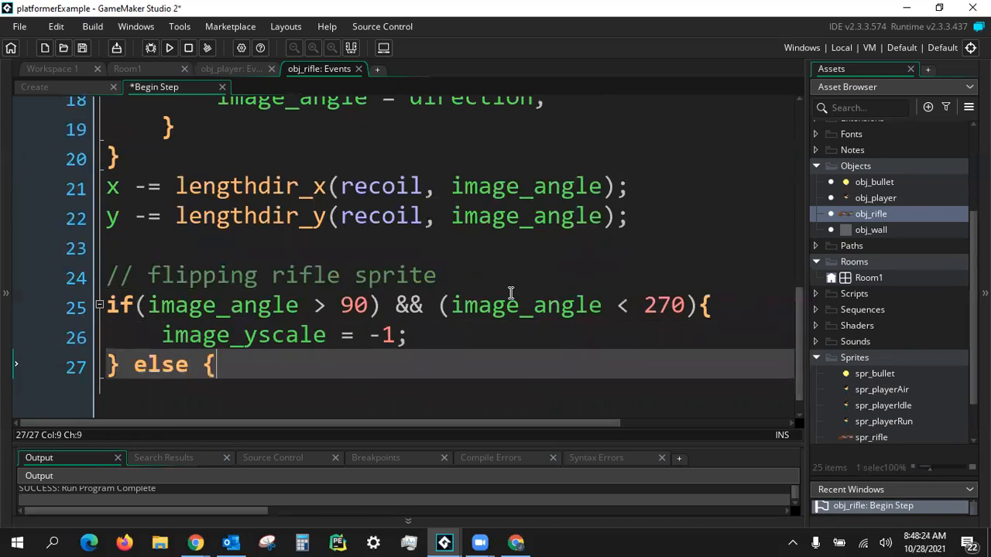
type("i")
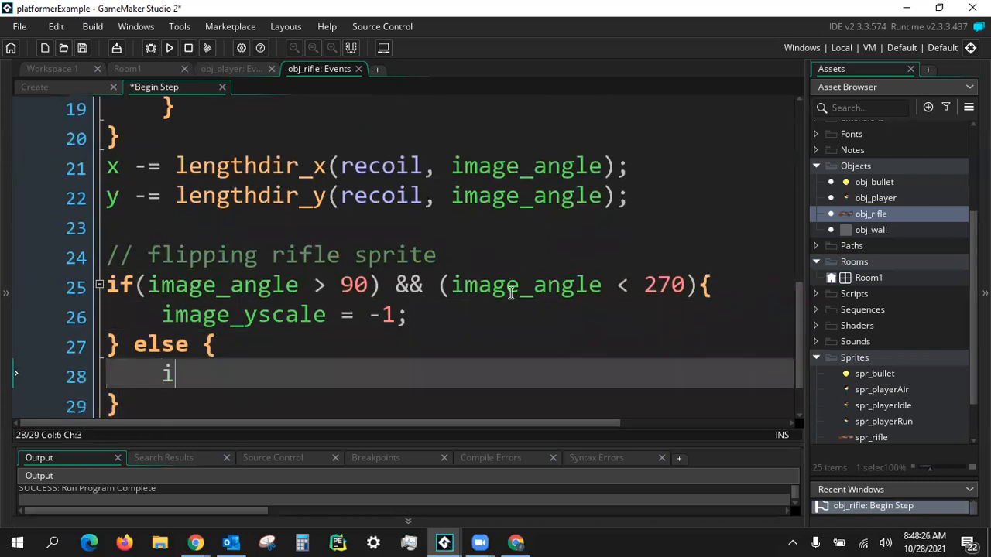
type("mage_ySc")
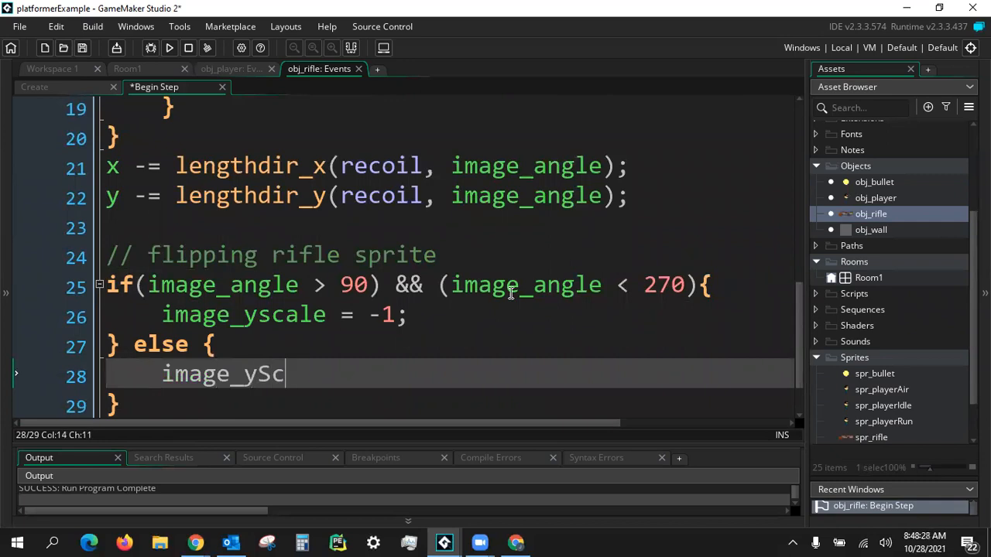
type("cale =")
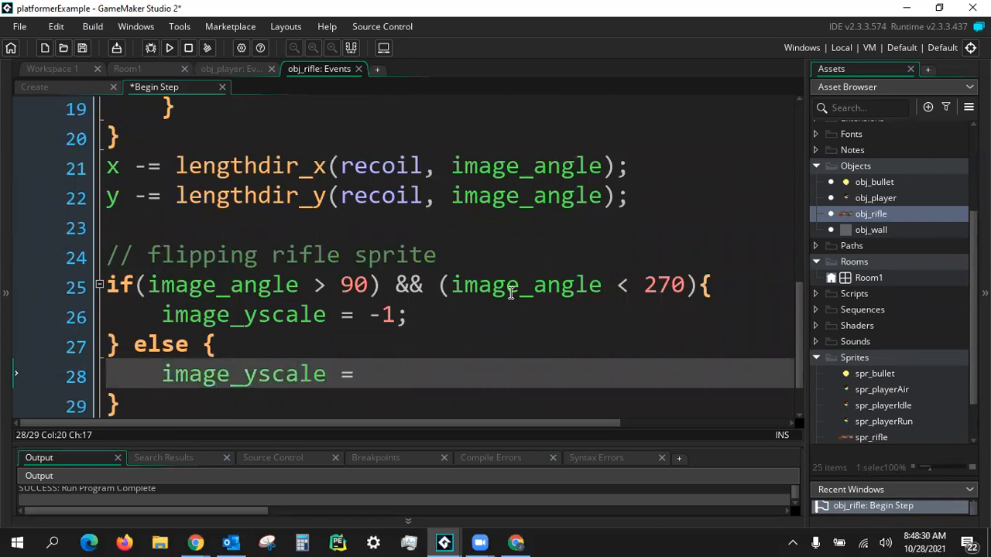
type("1;")
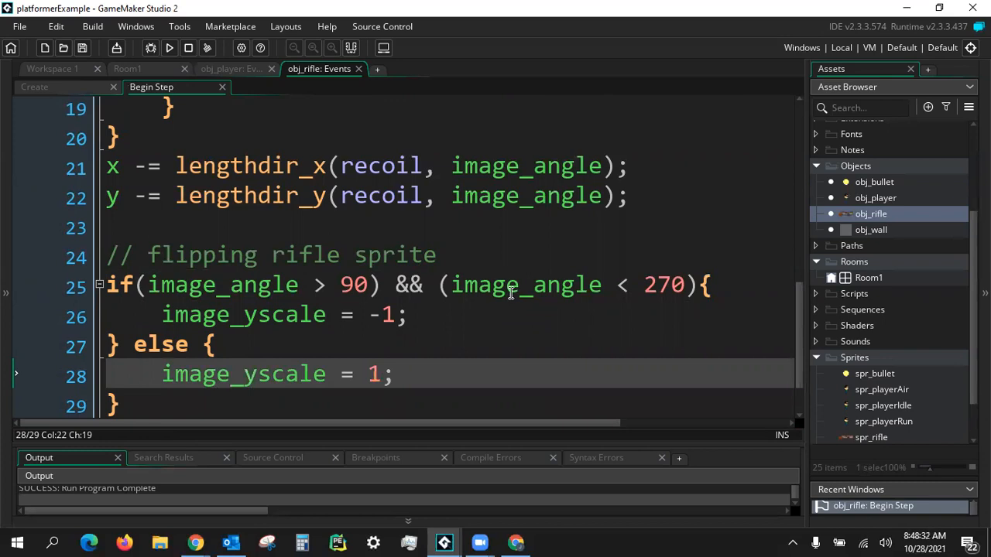
mouse_move(422, 357)
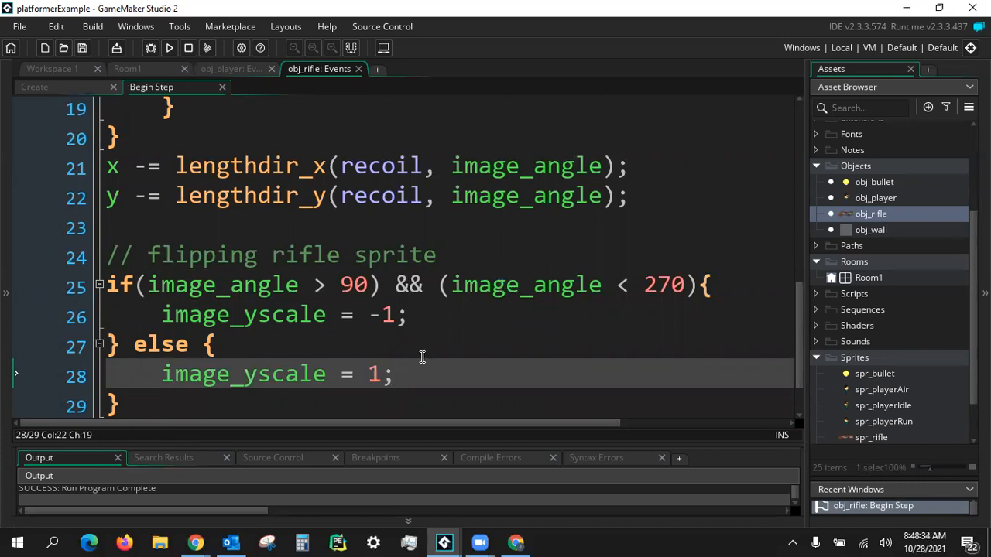
mouse_move(421, 357)
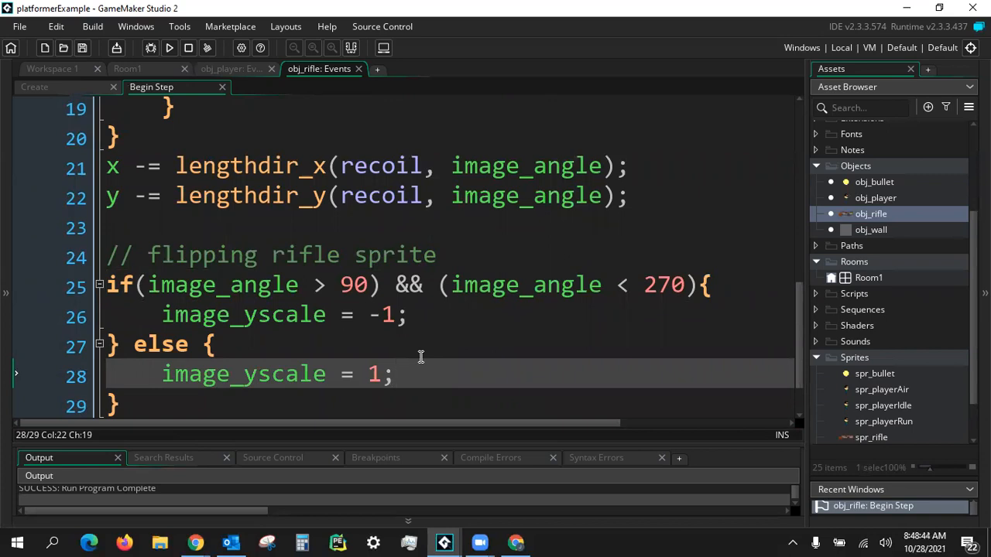
mouse_move(358, 442)
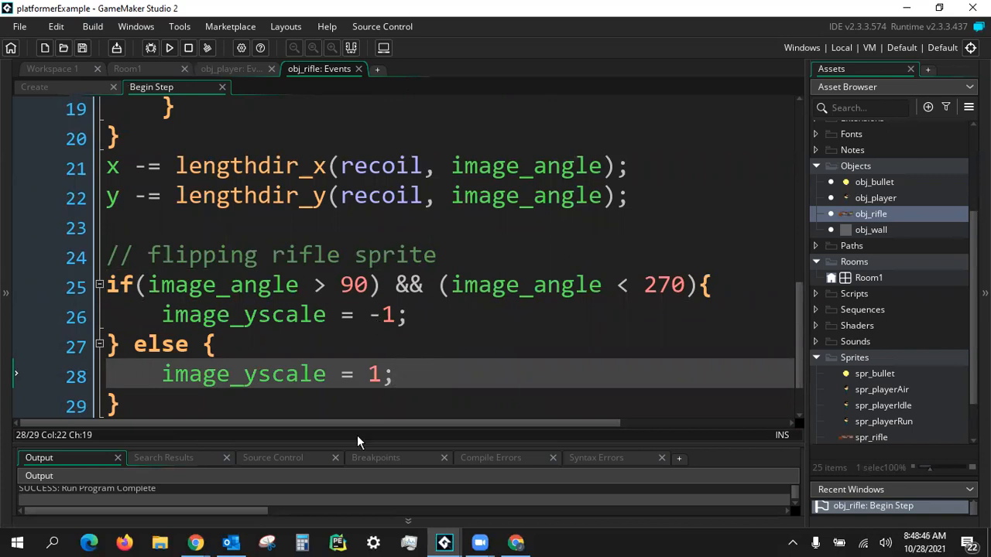
mouse_move(271, 362)
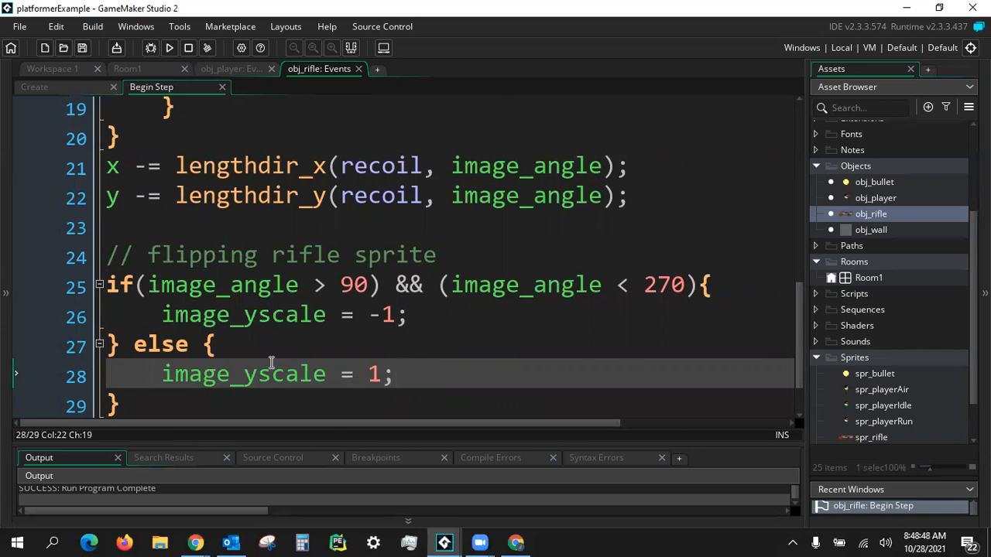
mouse_move(406, 284)
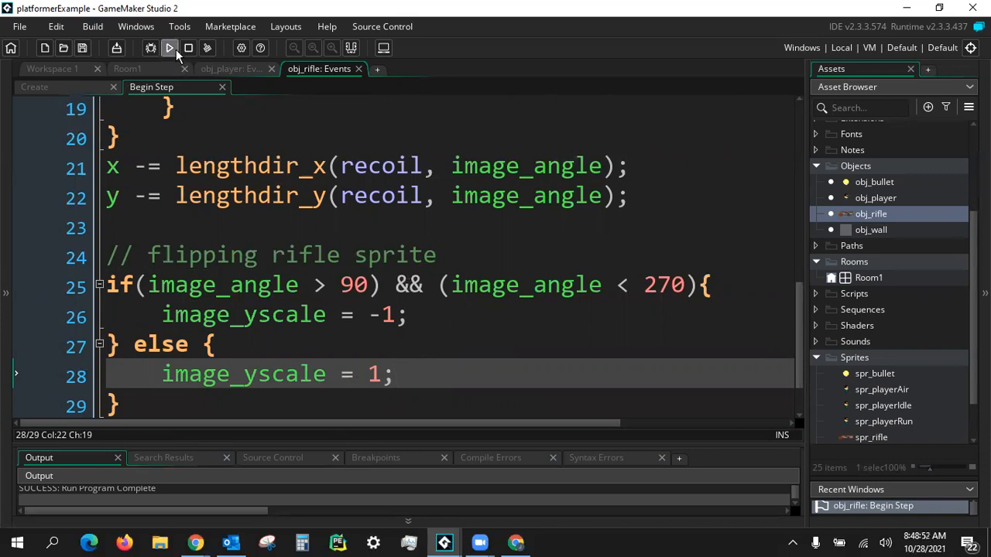
- Run the game to try the player and the flipping rifle in the level
left_click(169, 48)
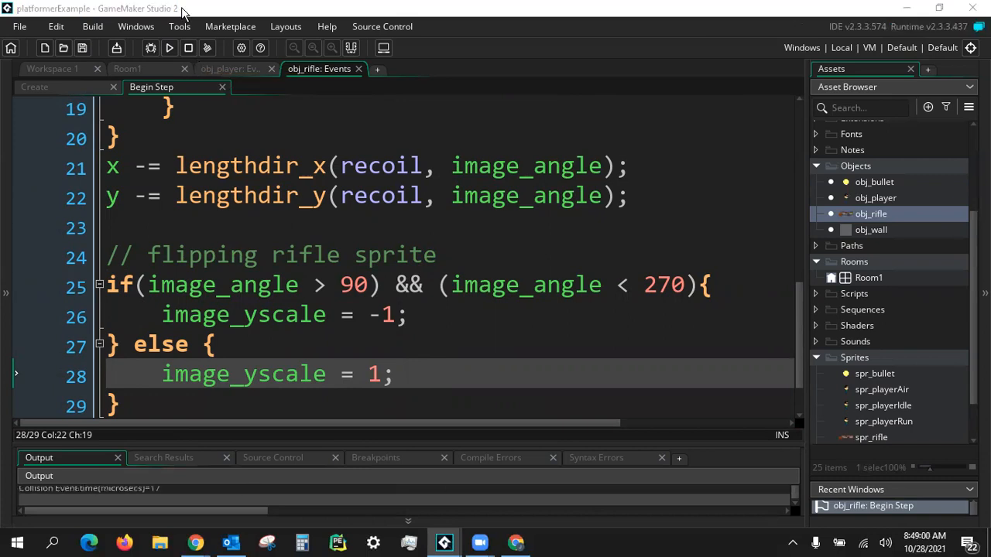
left_click(169, 47)
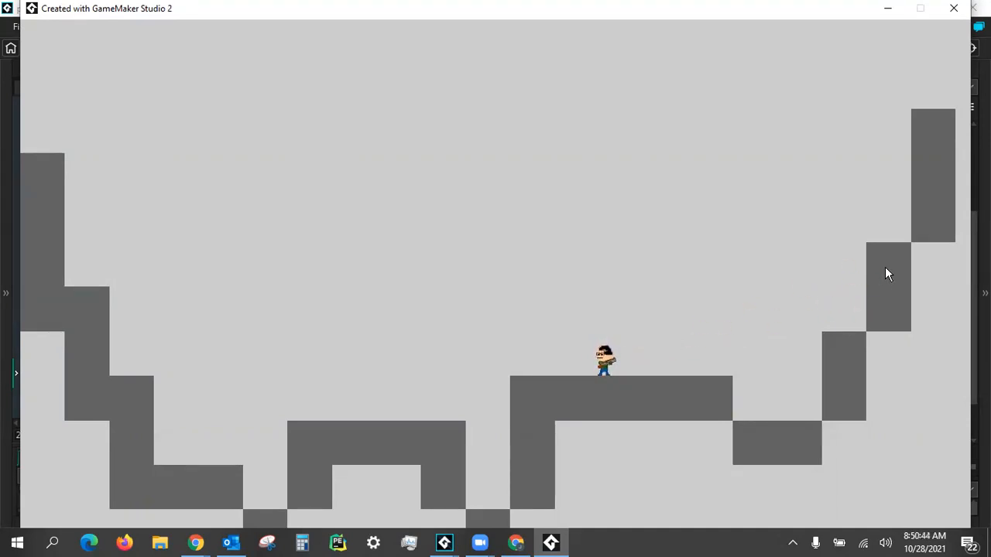
mouse_move(741, 311)
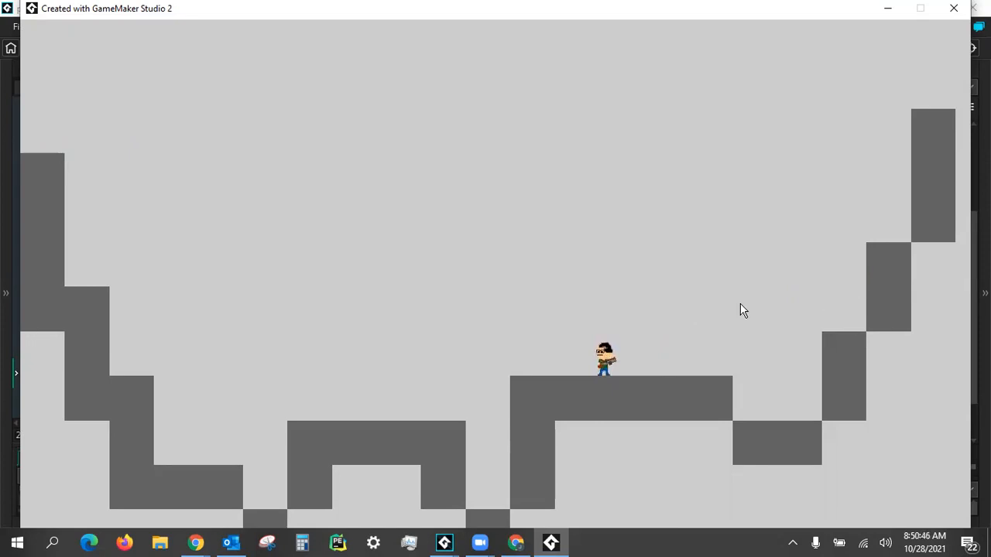
mouse_move(670, 364)
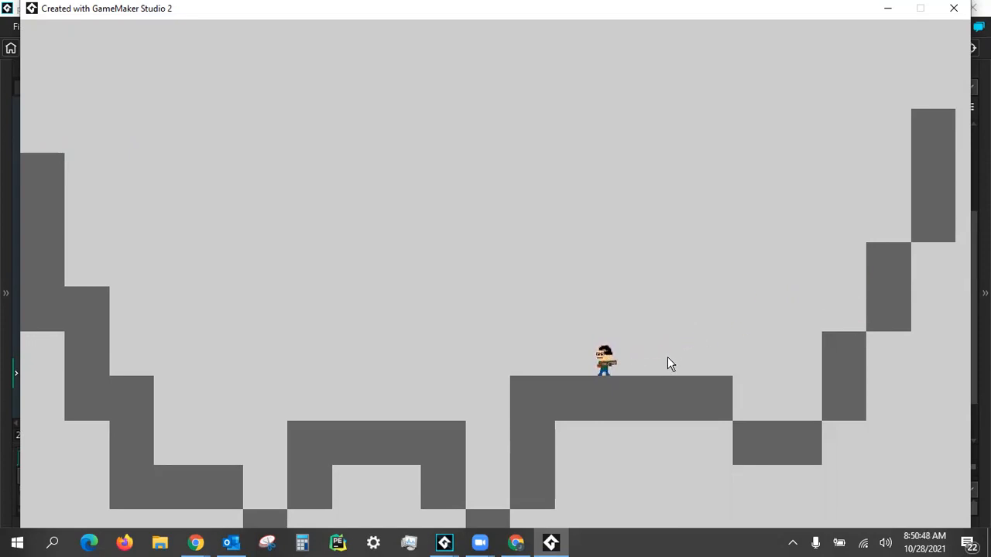
mouse_move(741, 346)
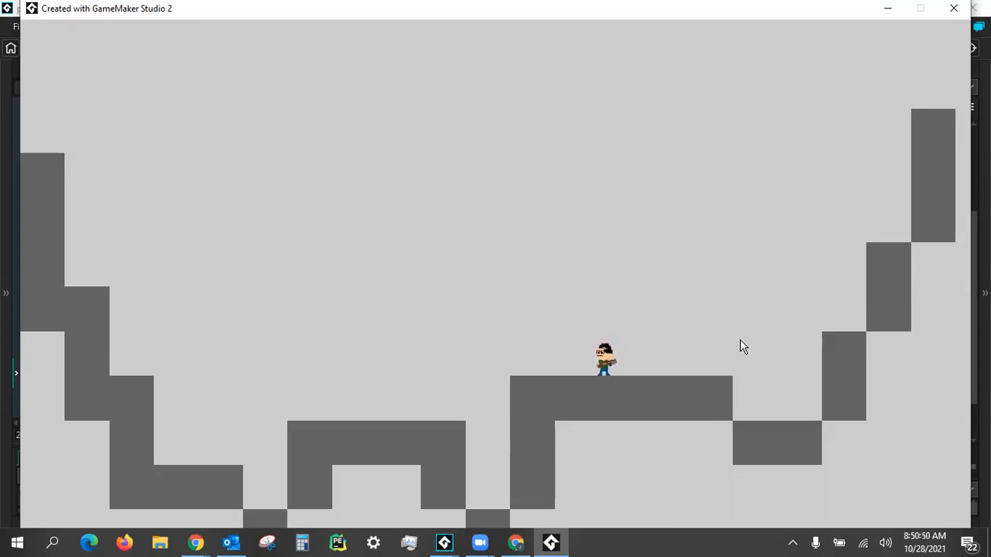